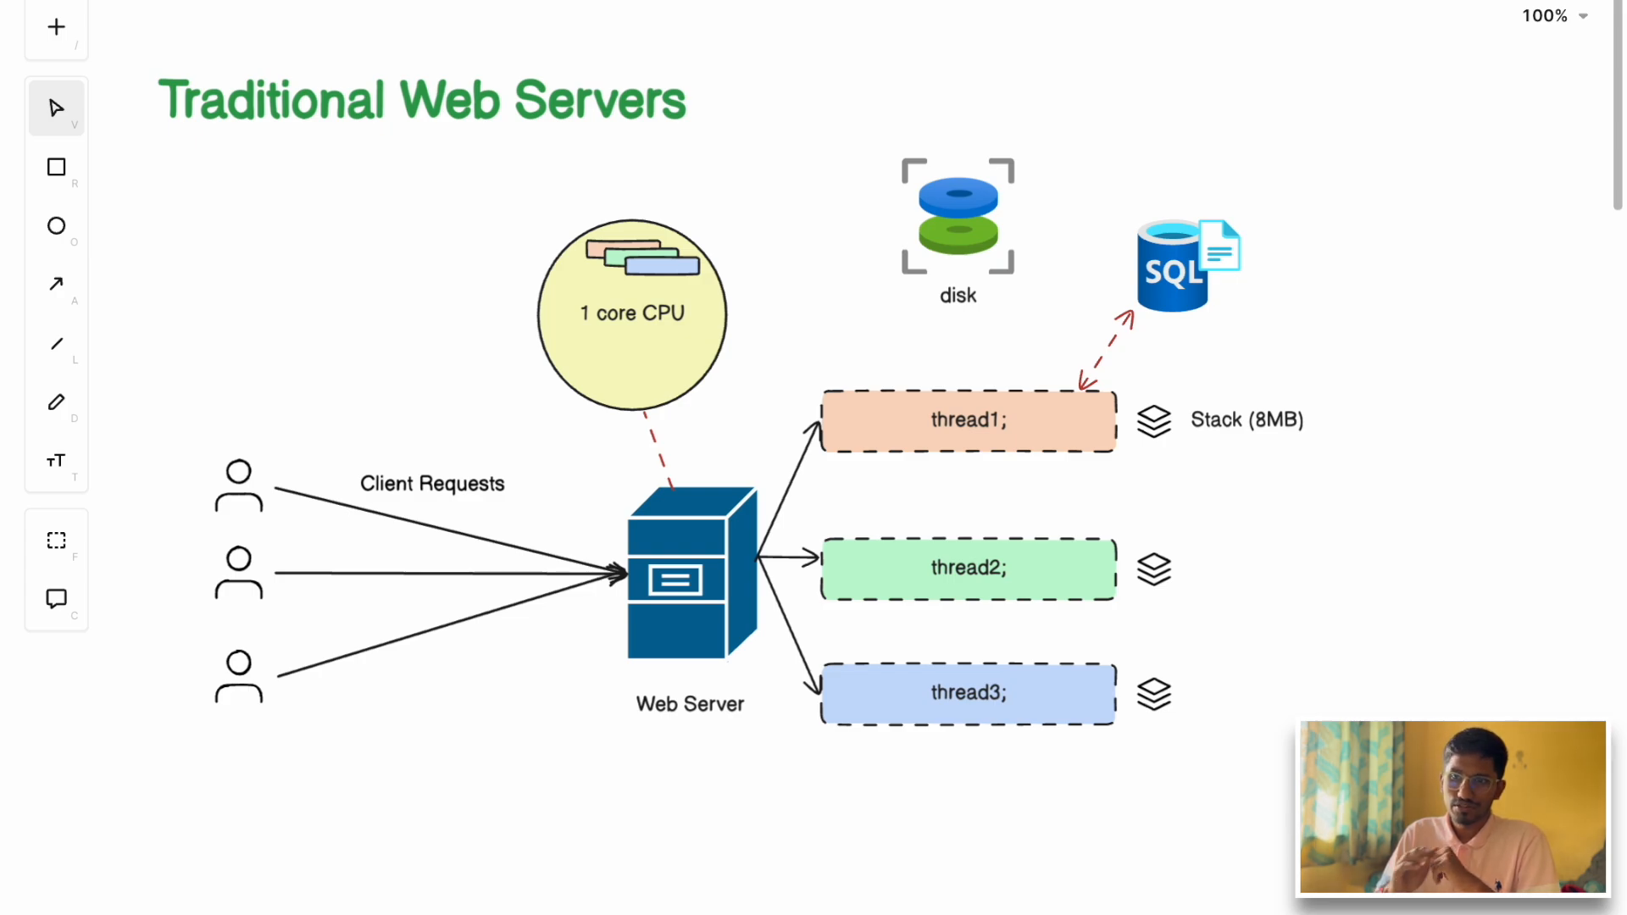
mouse_move(648, 132)
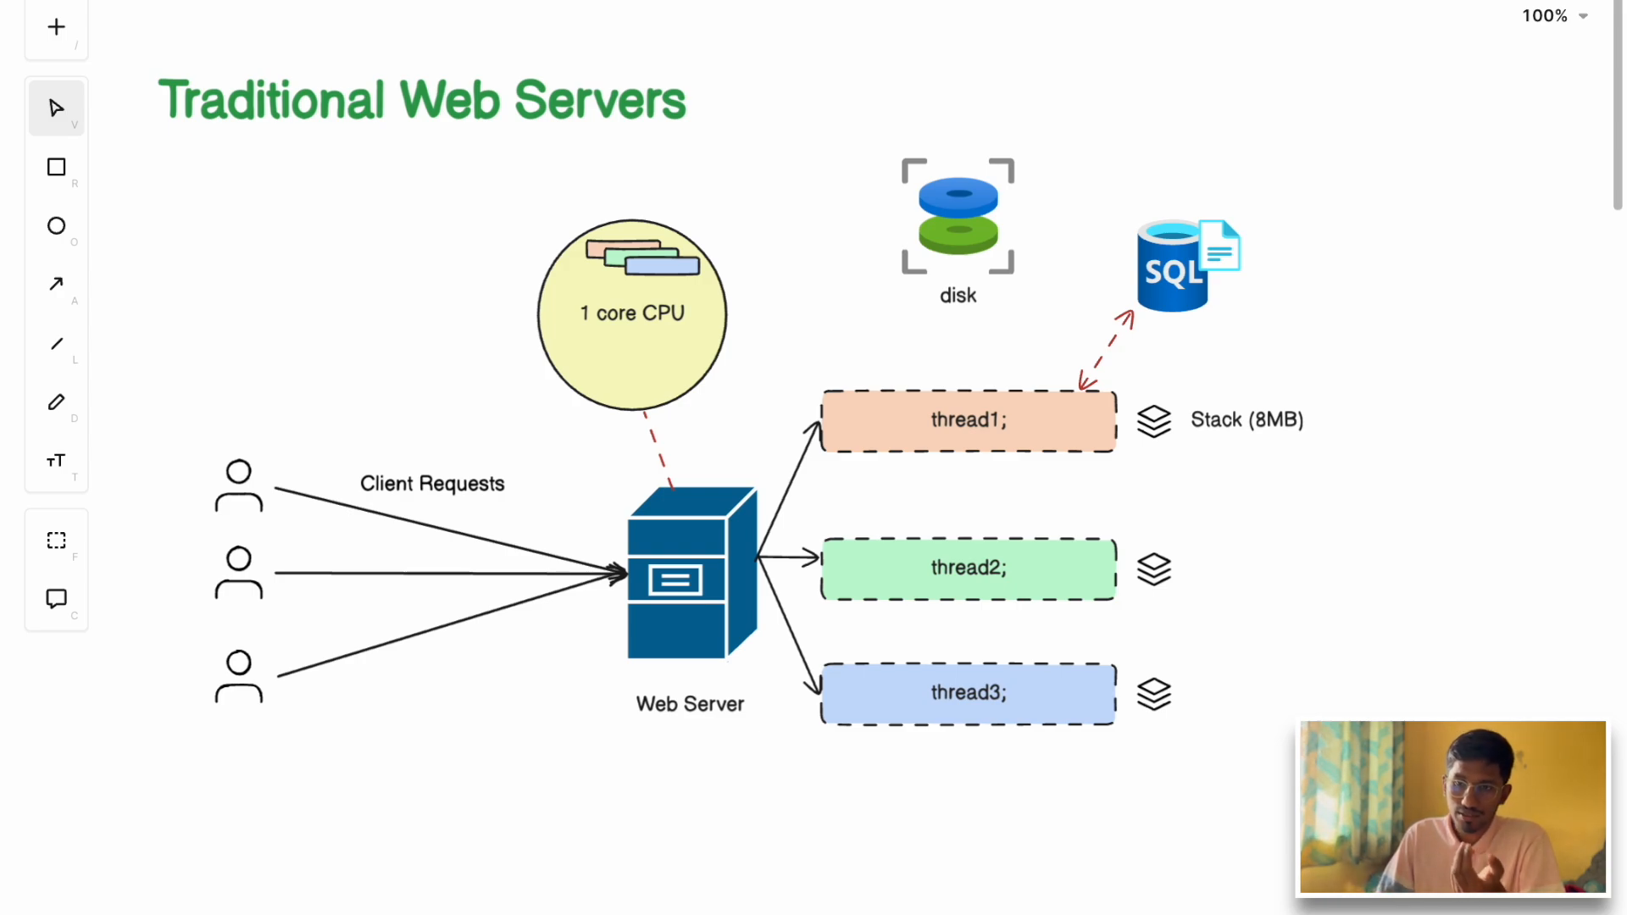
mouse_move(1203, 268)
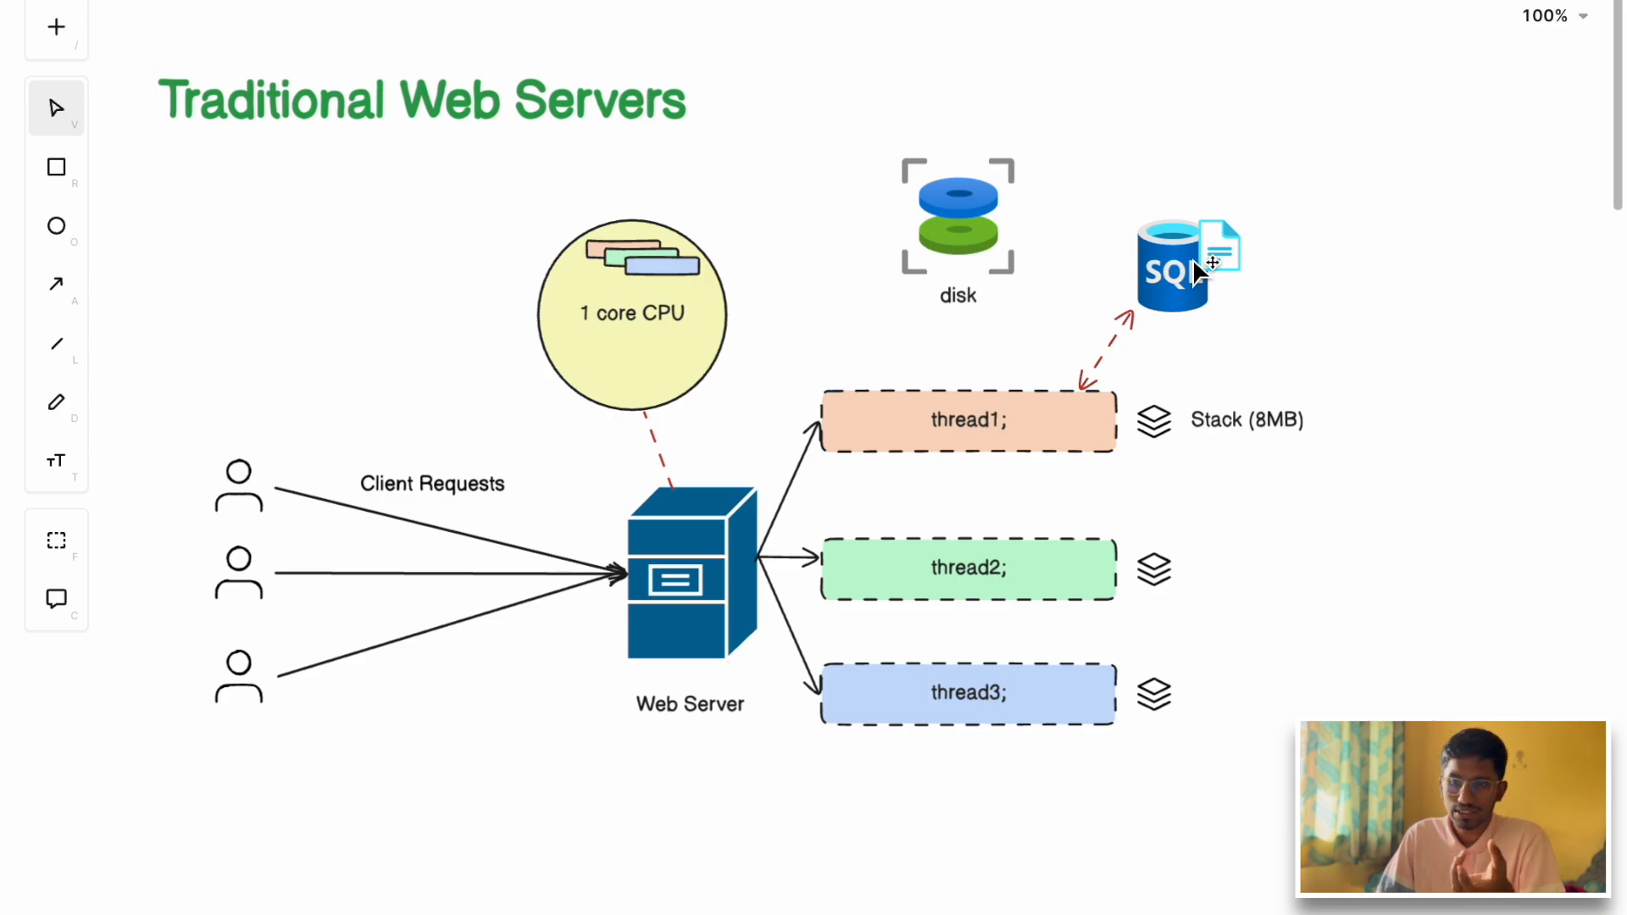
mouse_move(1091, 618)
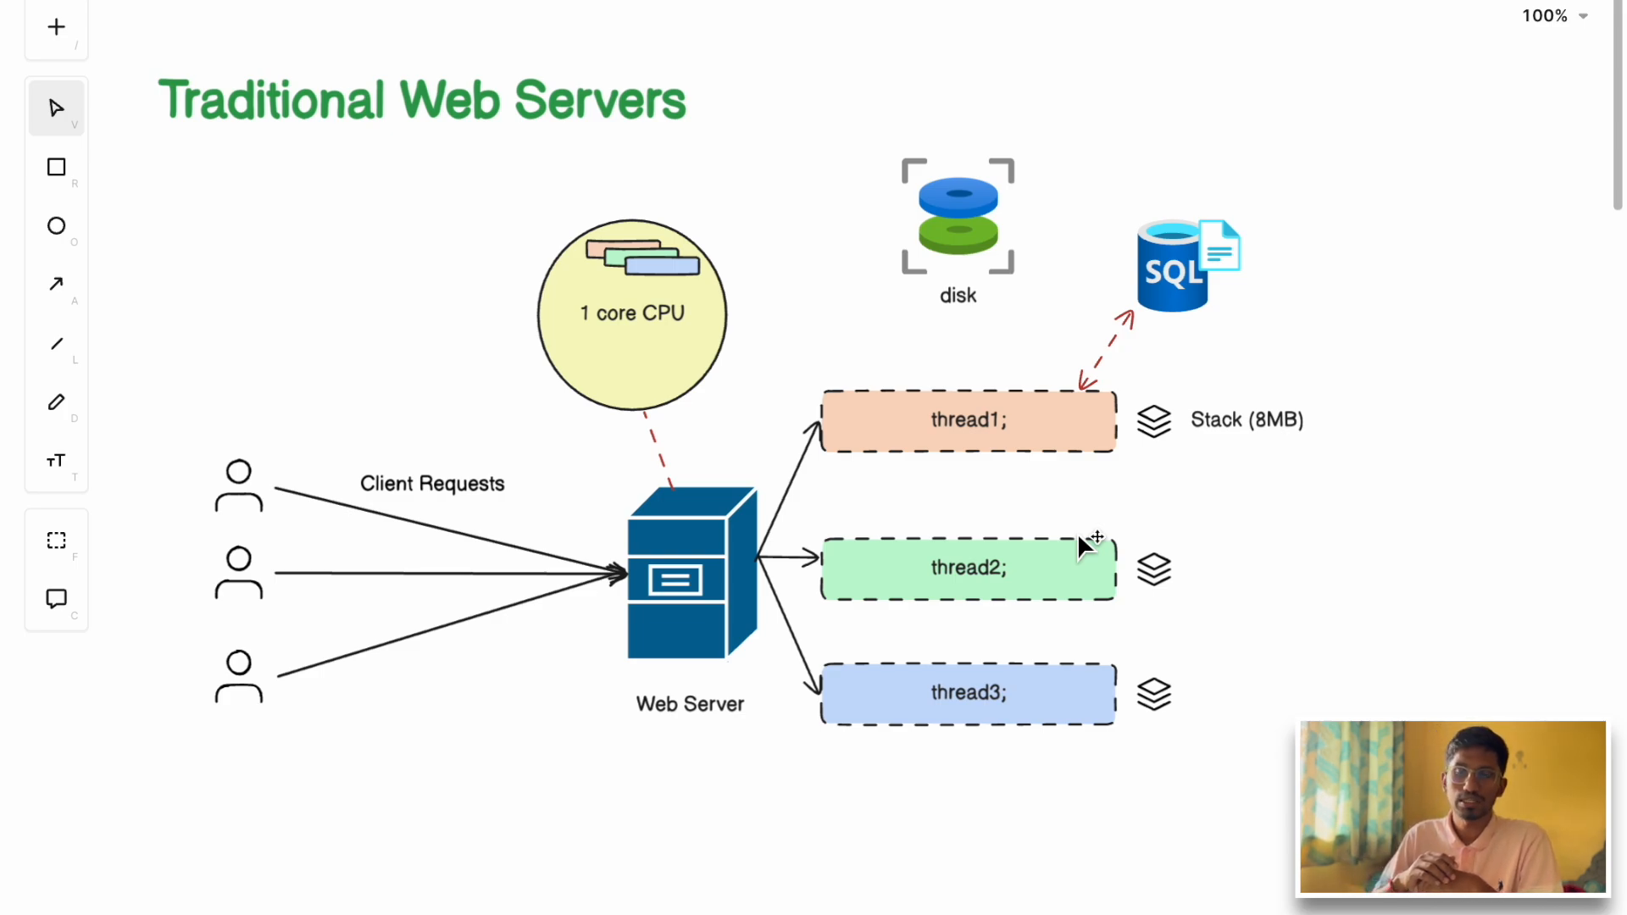
mouse_move(496, 256)
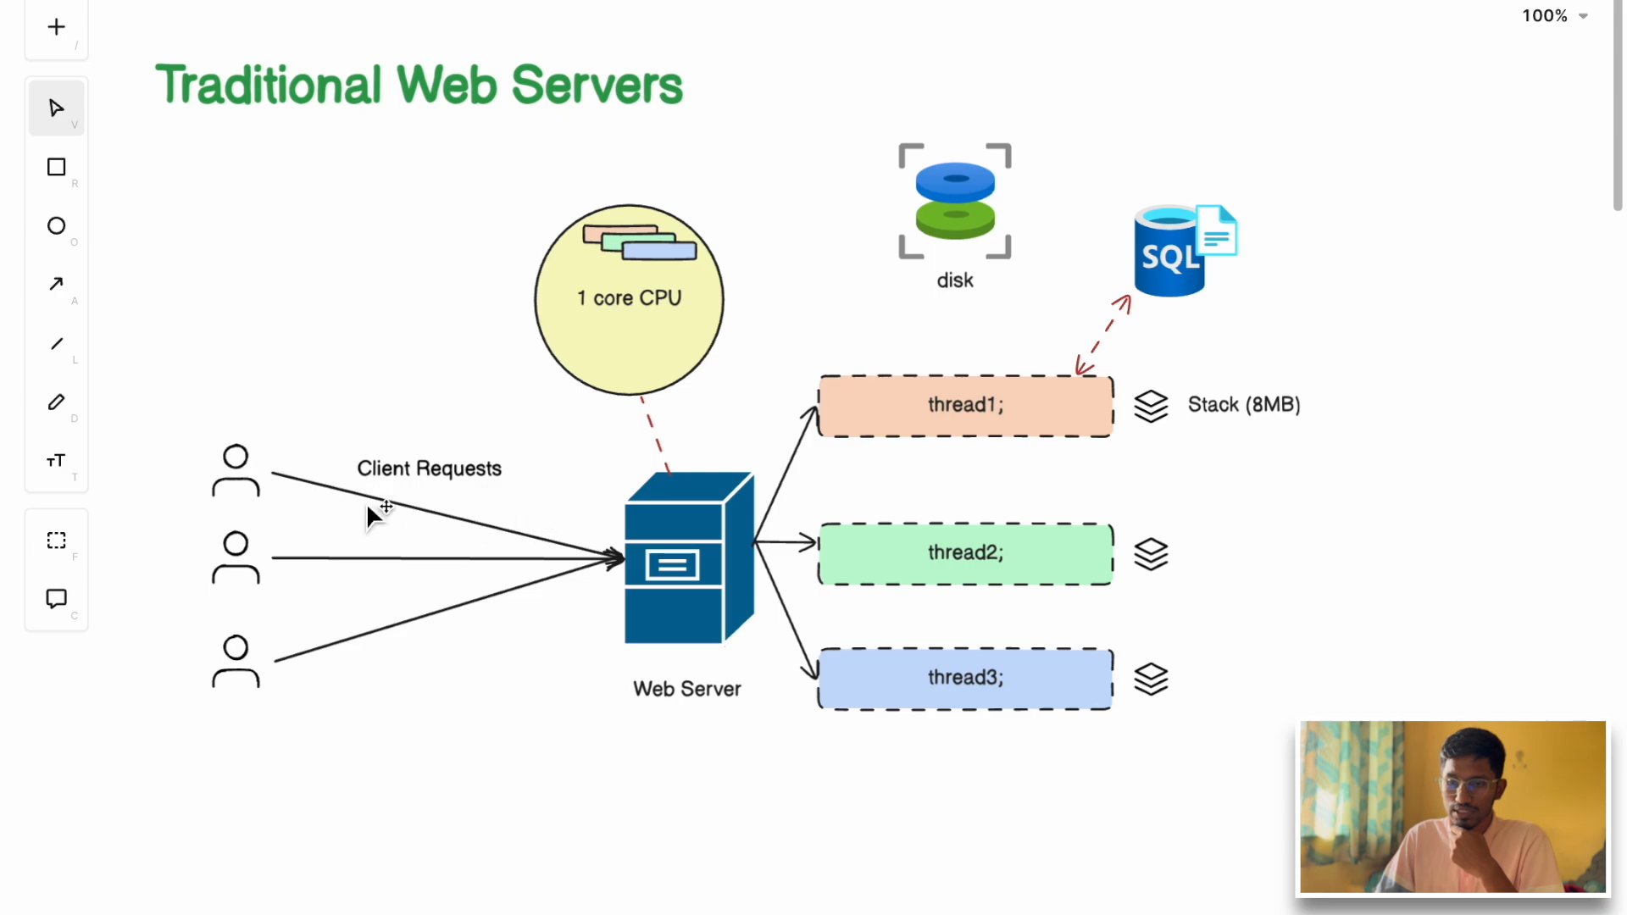
mouse_move(1022, 368)
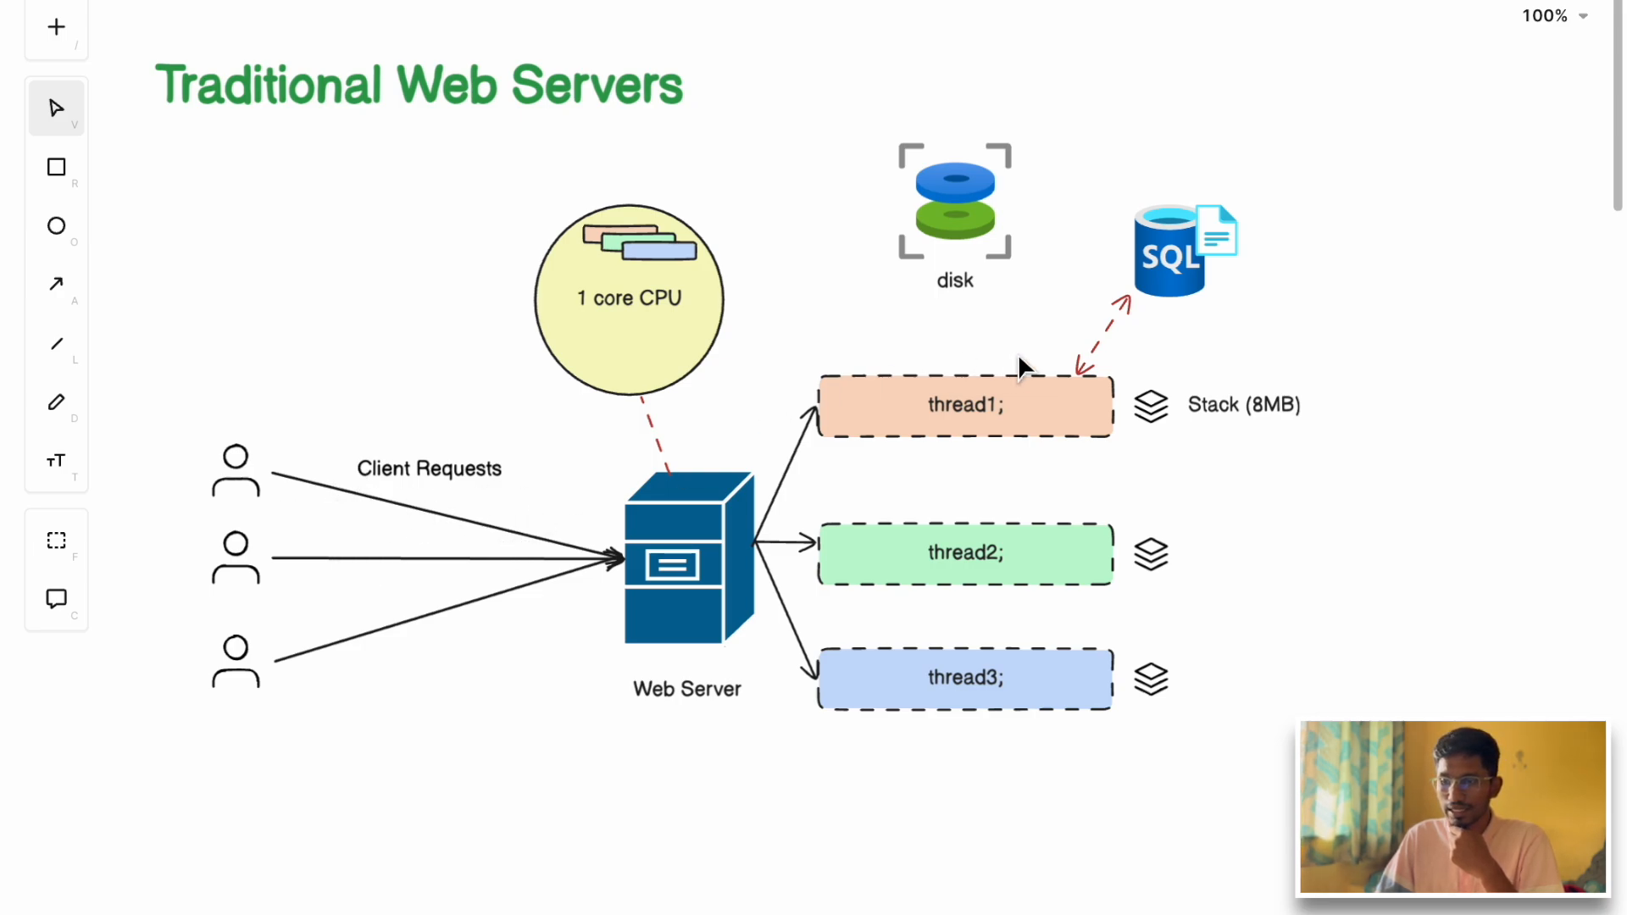
mouse_move(1012, 415)
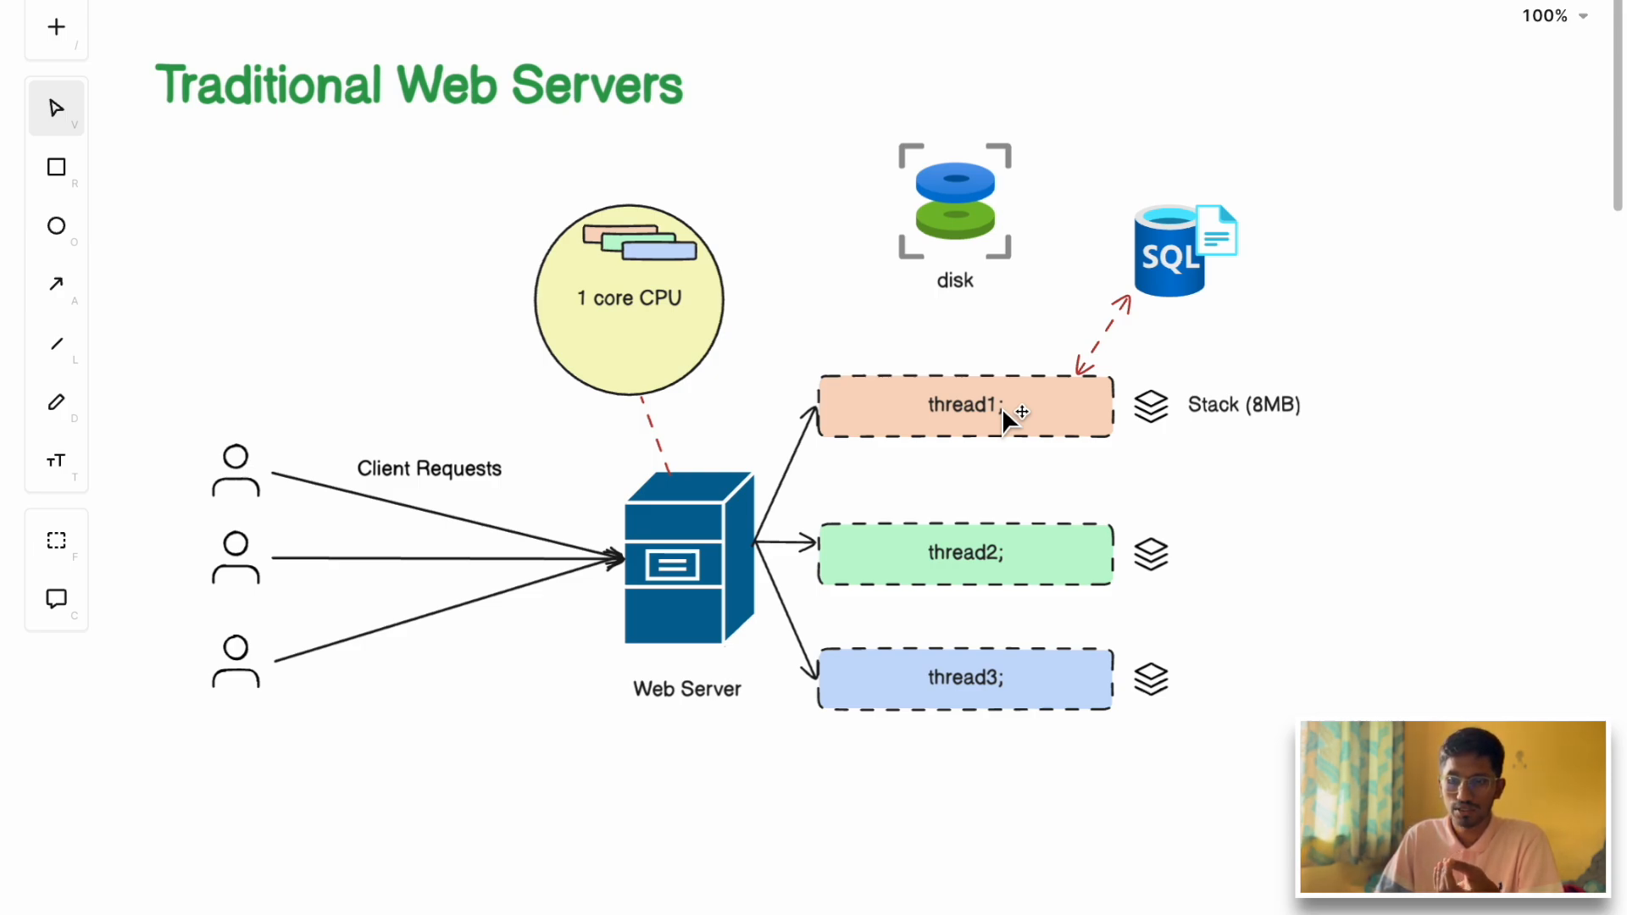
mouse_move(1016, 433)
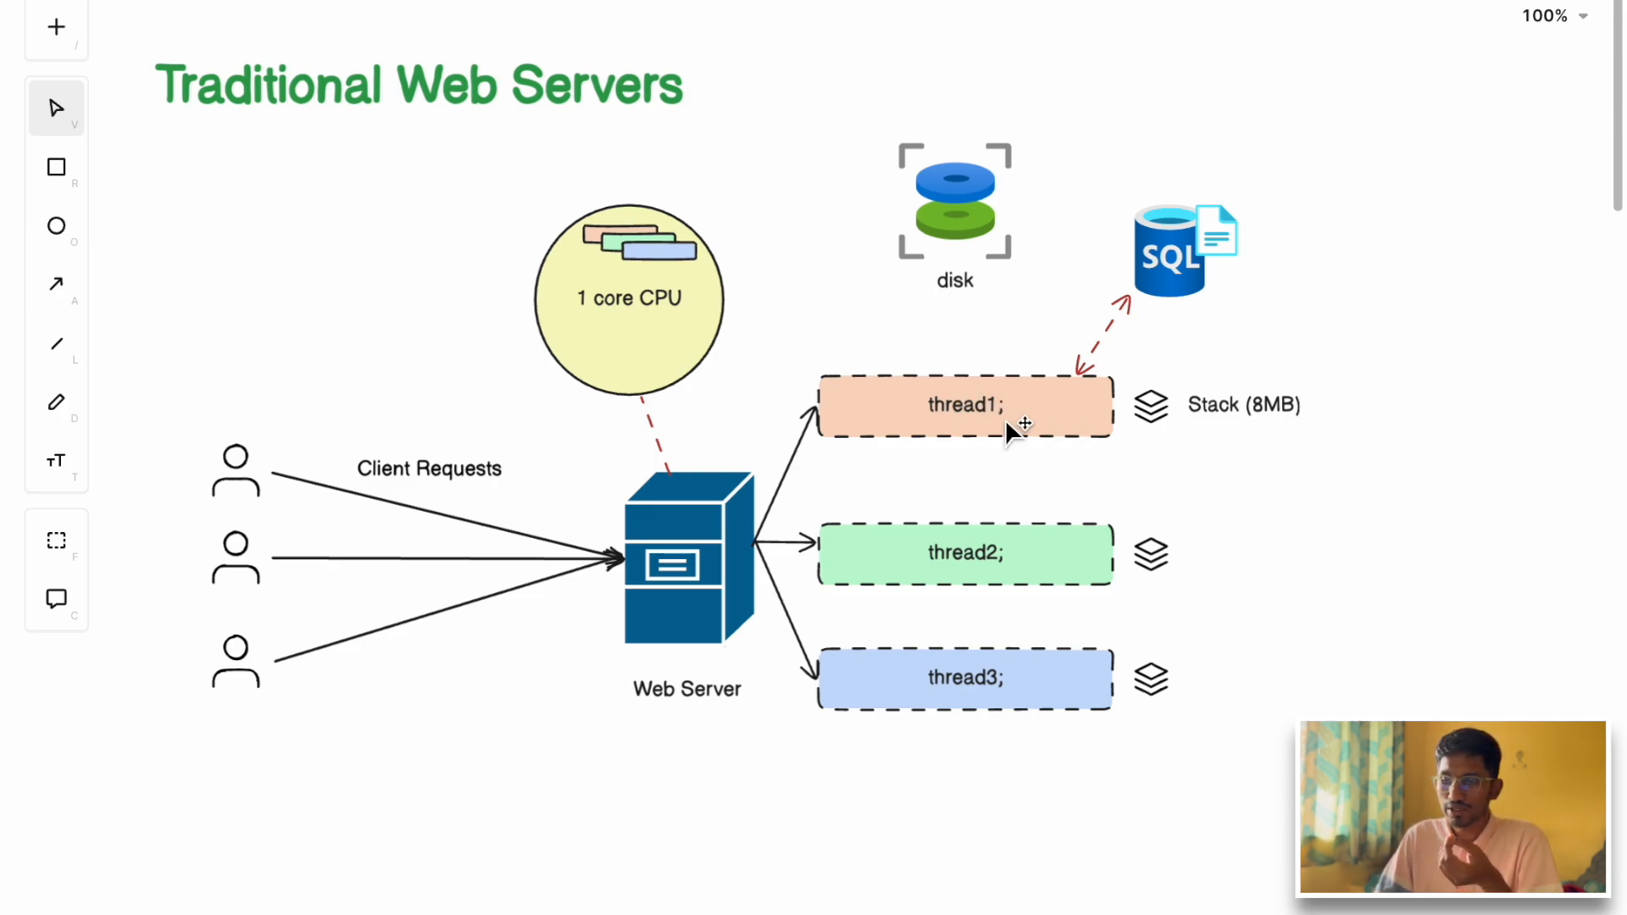
mouse_move(1045, 379)
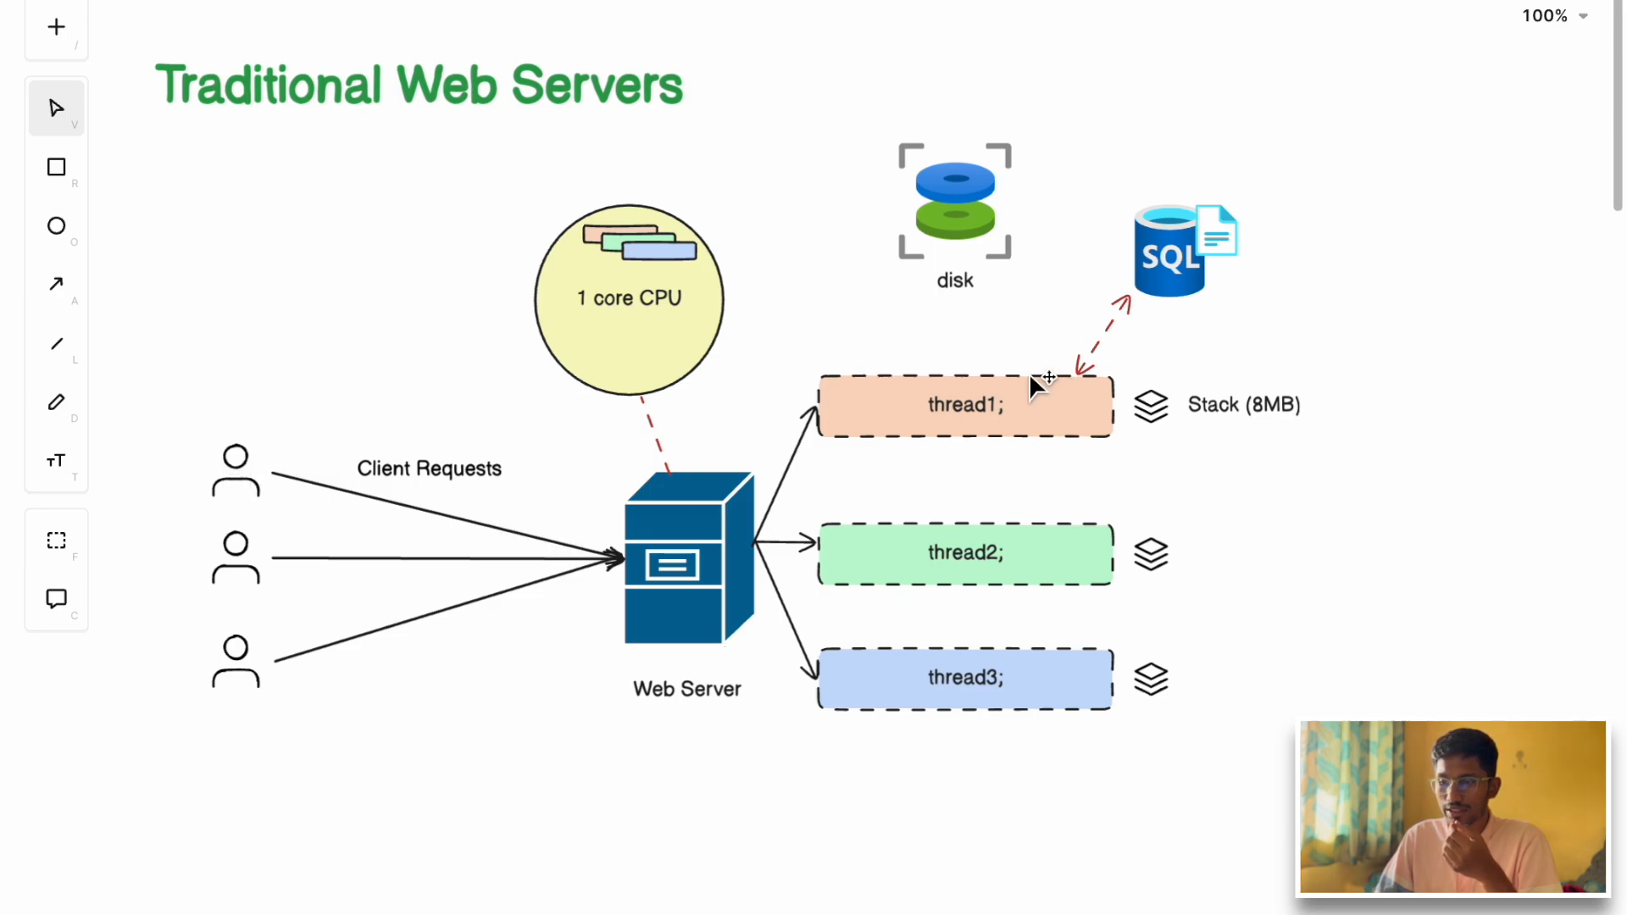
mouse_move(1165, 273)
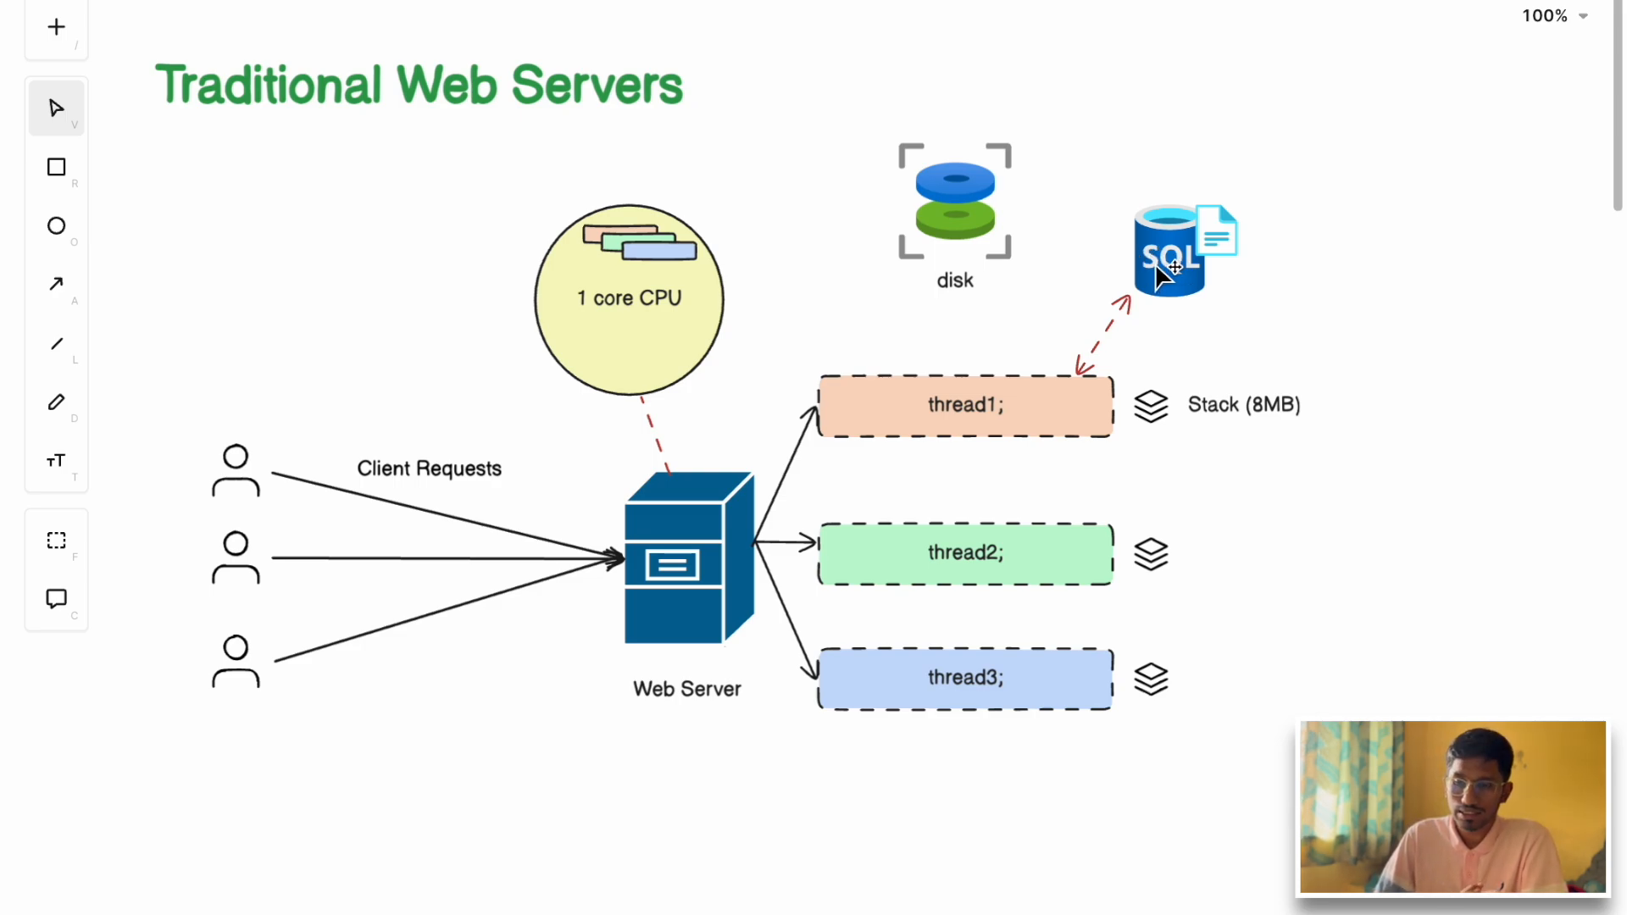
mouse_move(1007, 399)
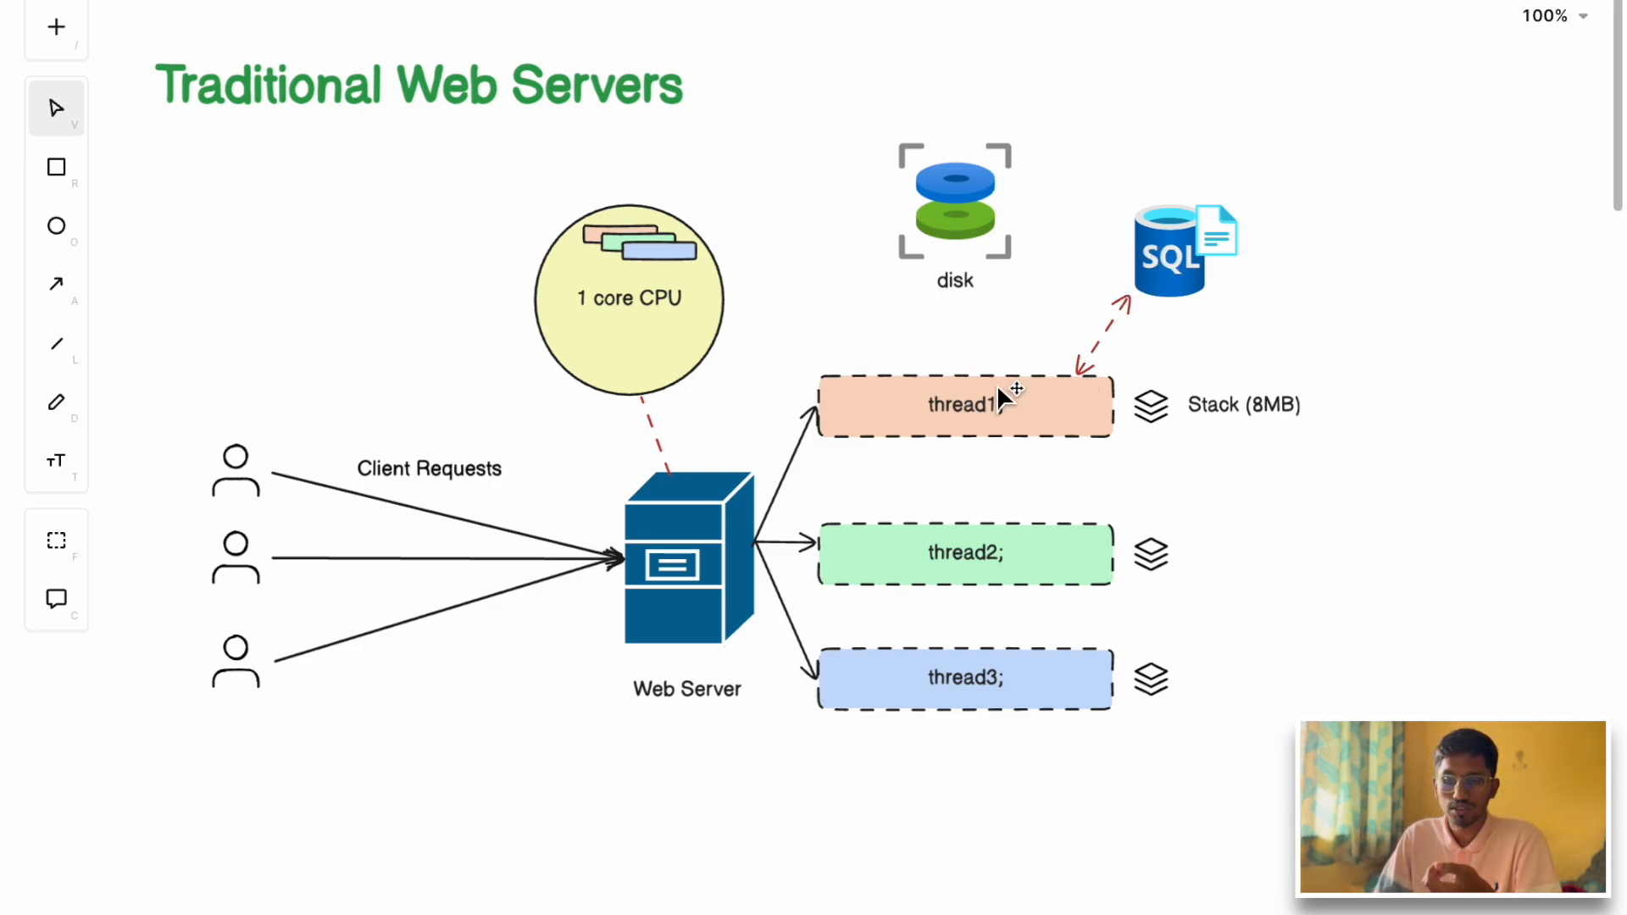
mouse_move(983, 410)
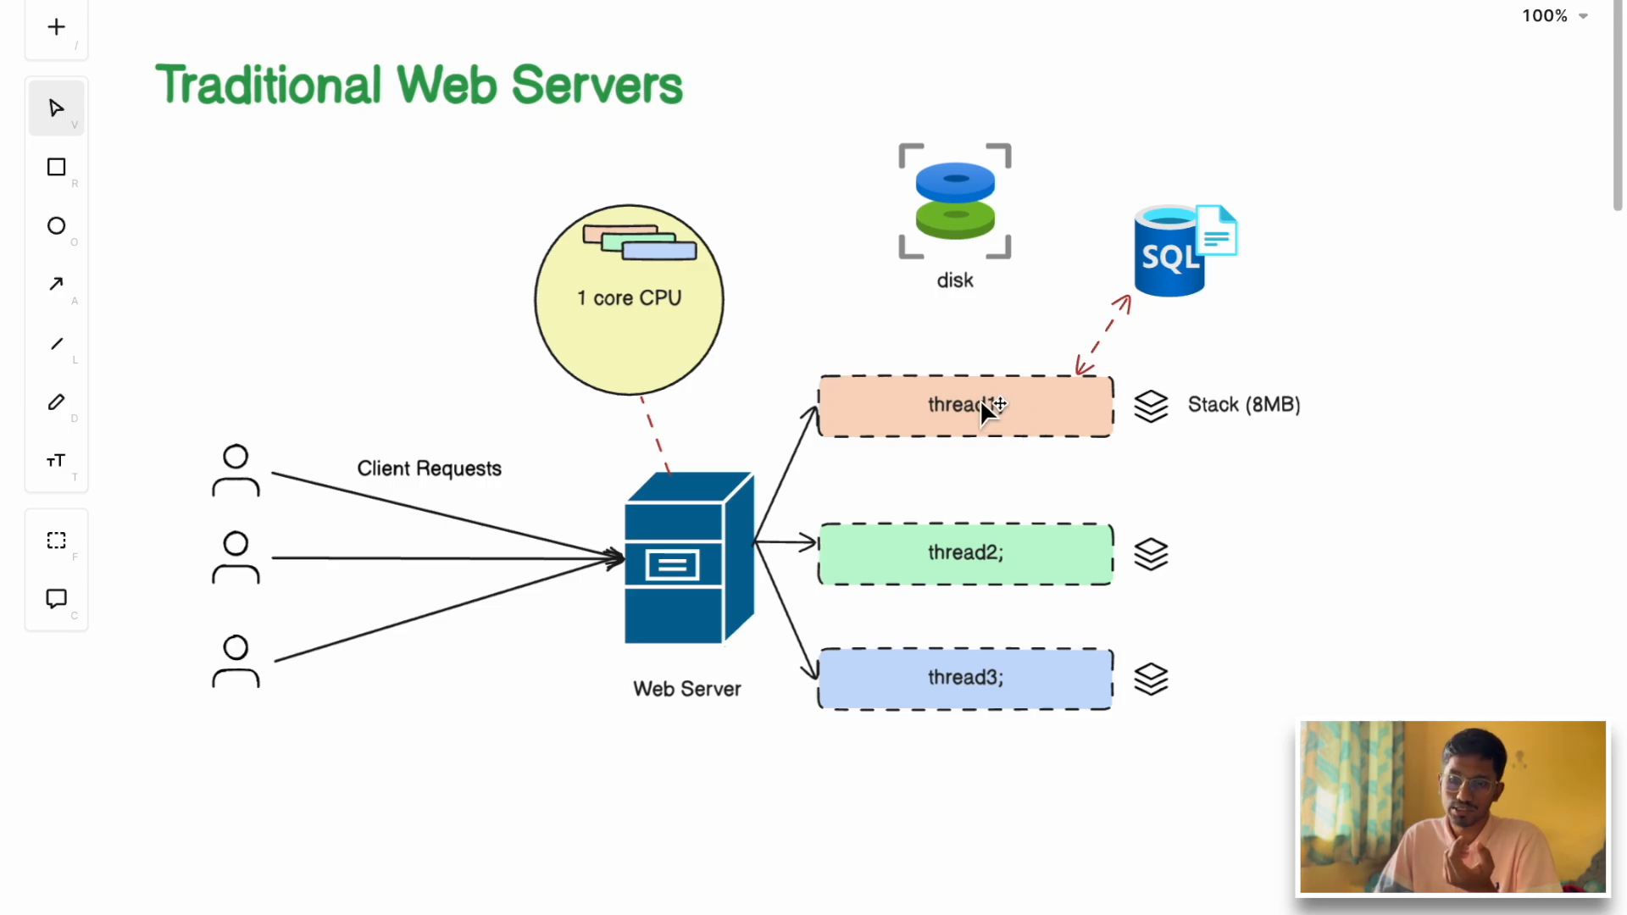
mouse_move(926, 586)
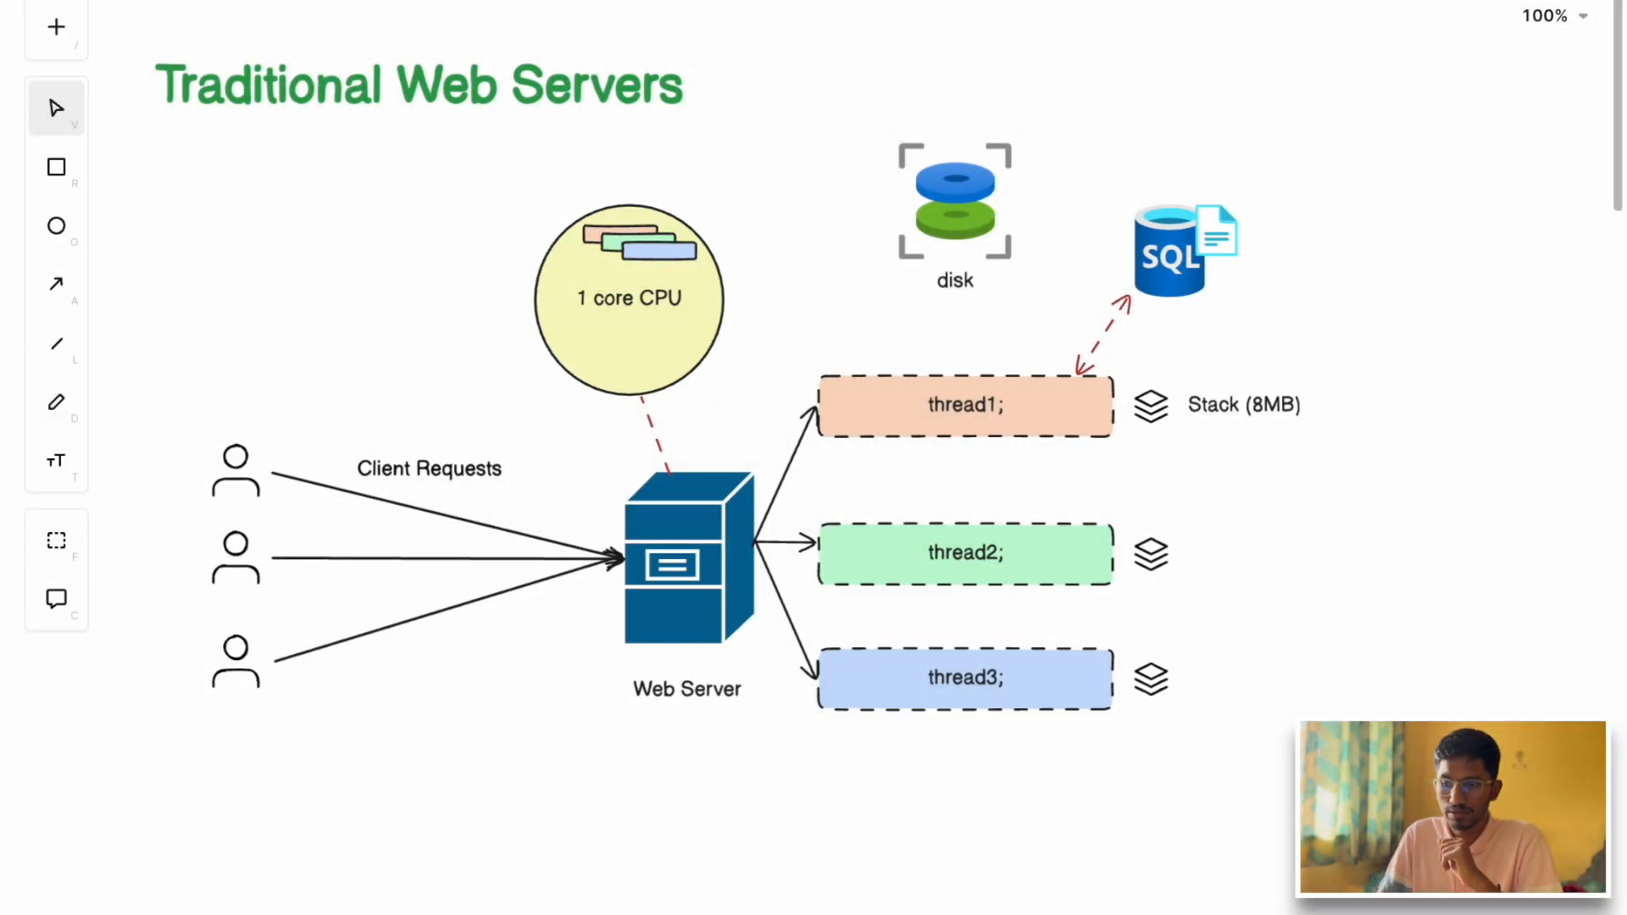
mouse_move(653, 577)
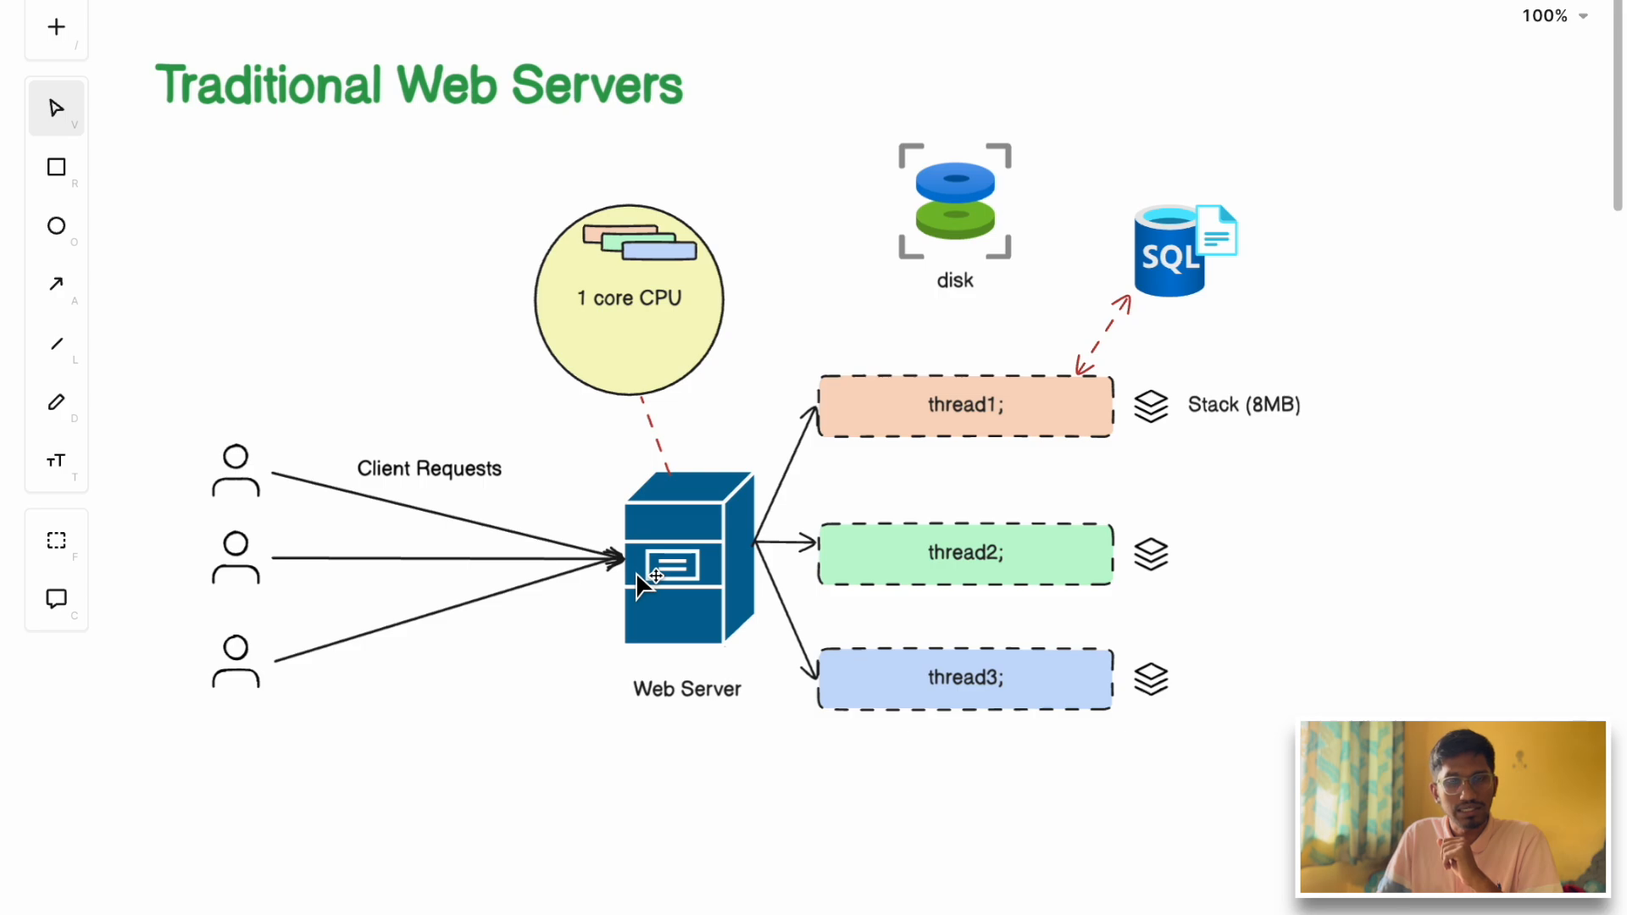
mouse_move(436, 672)
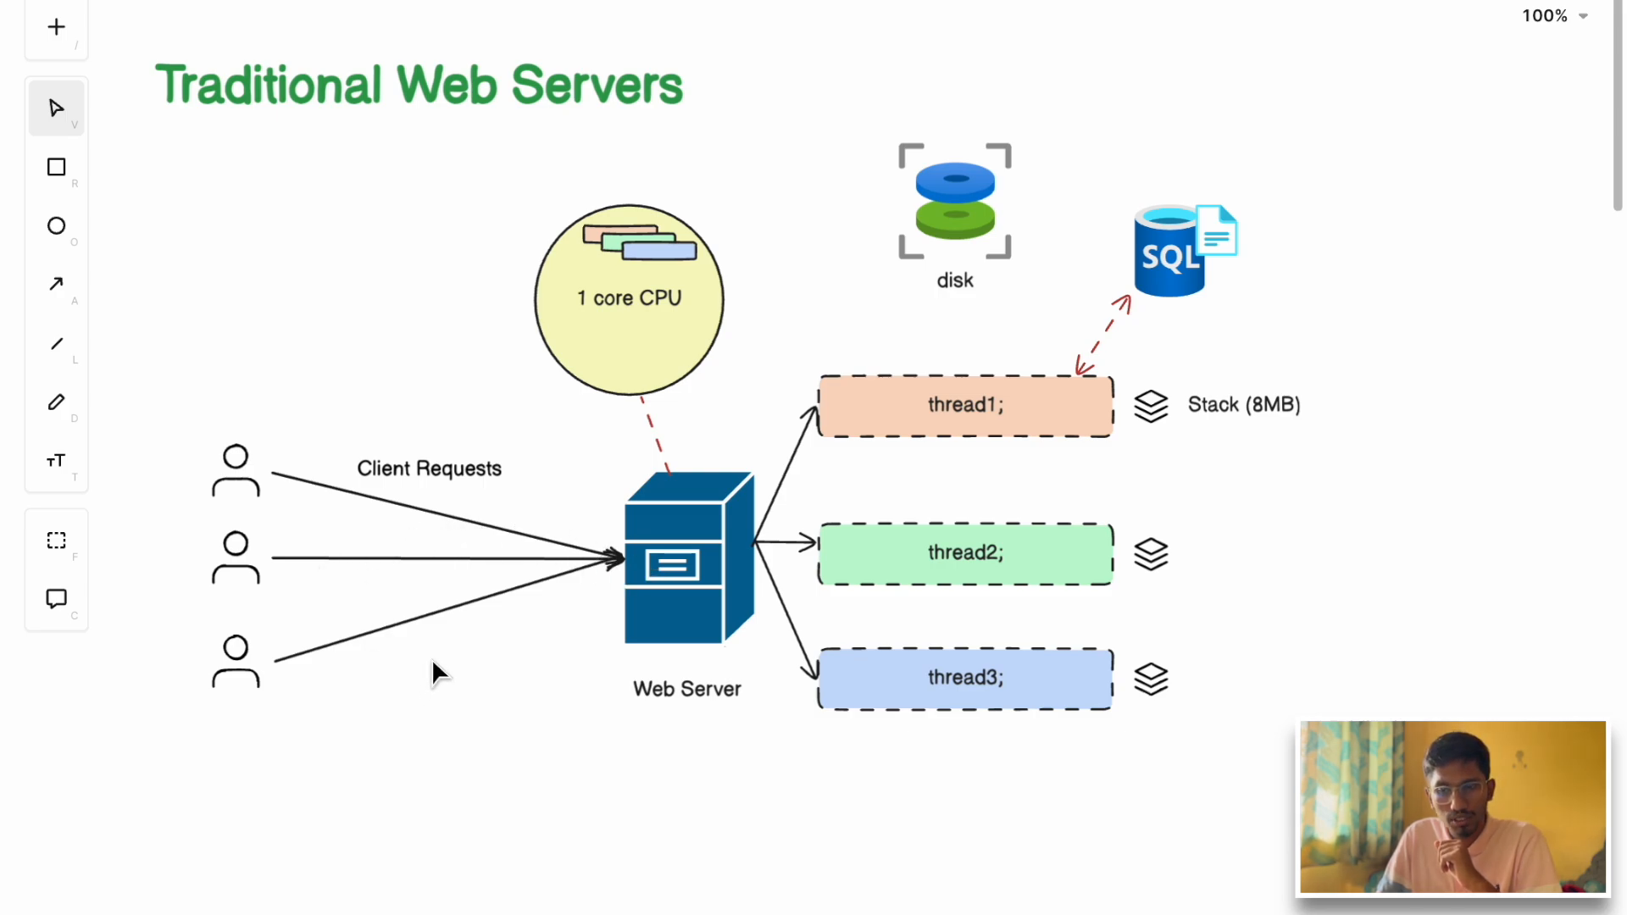
mouse_move(1037, 509)
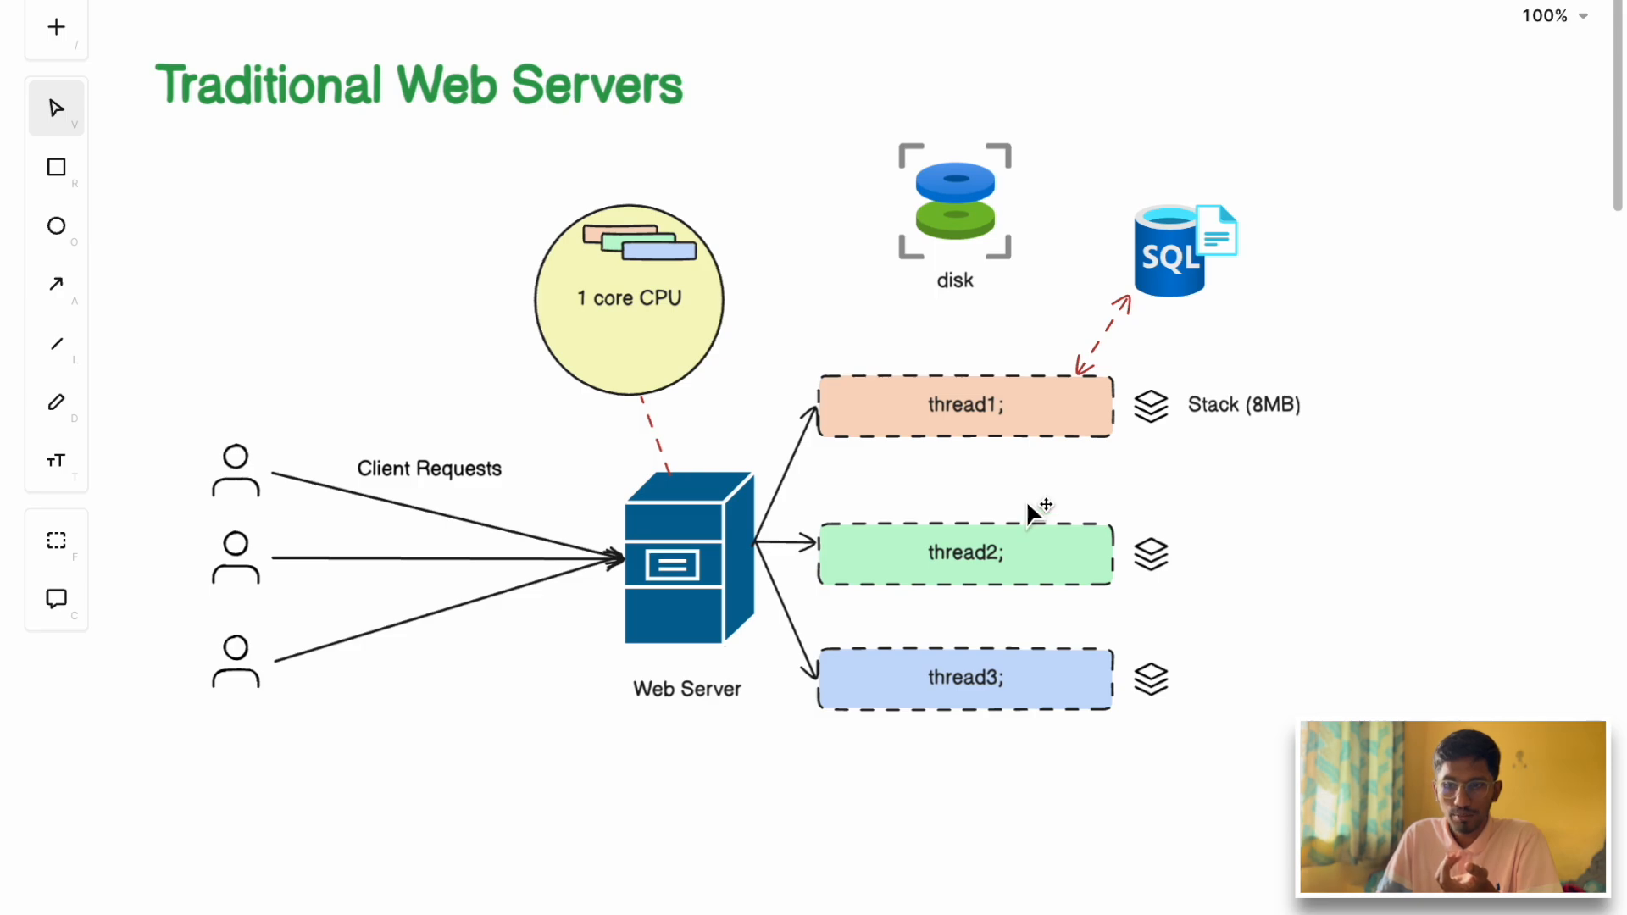
mouse_move(1017, 417)
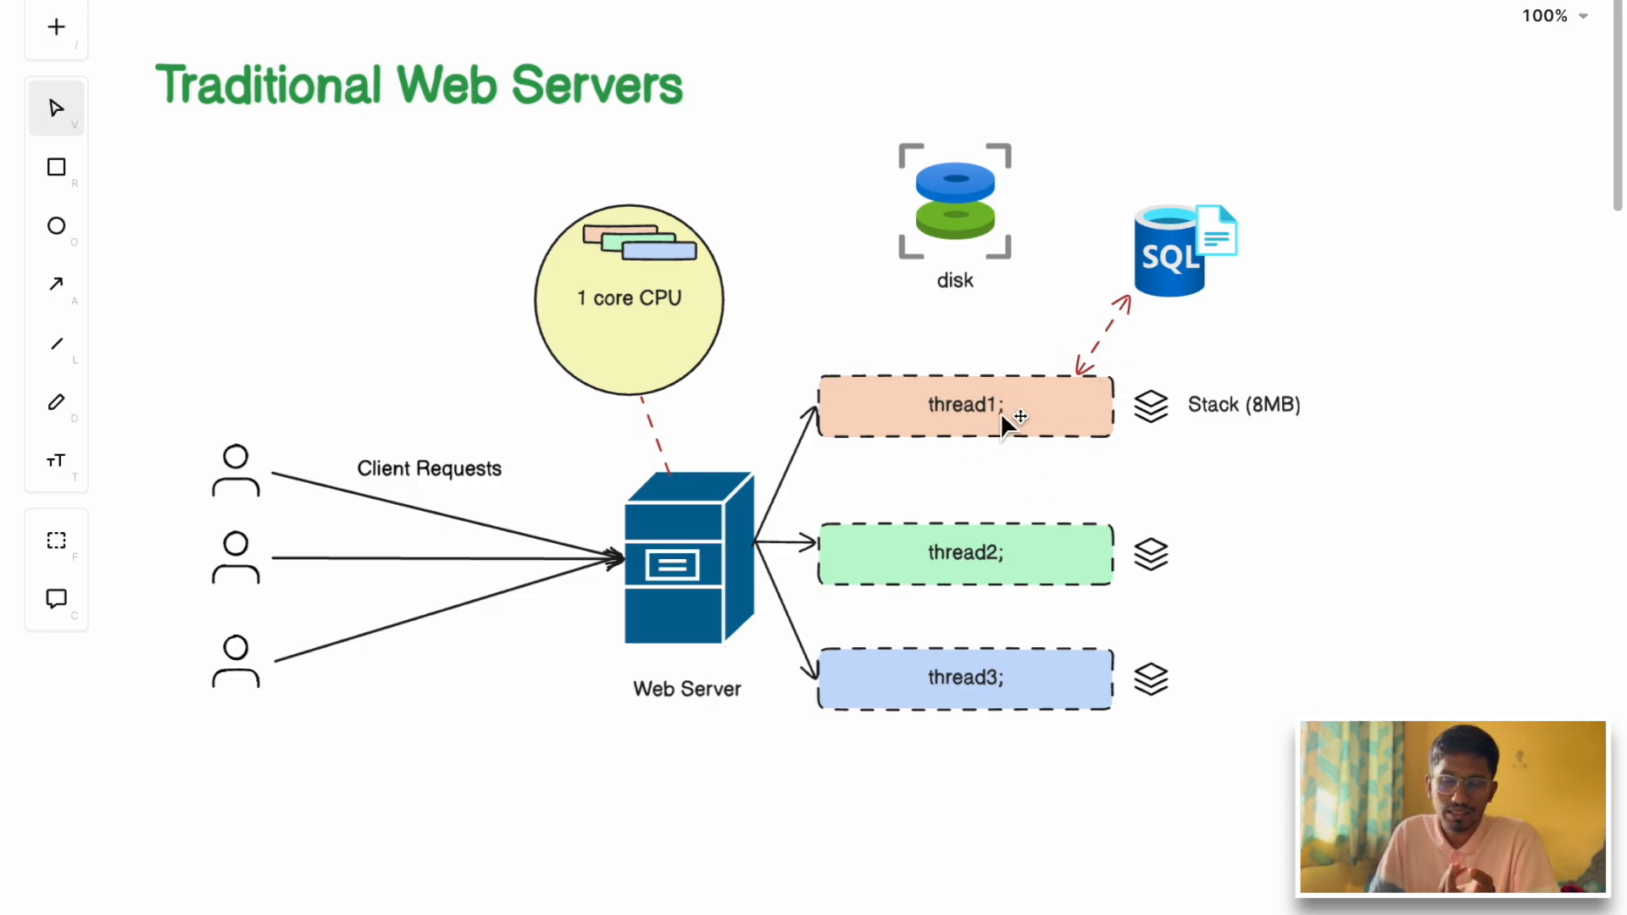
mouse_move(1283, 439)
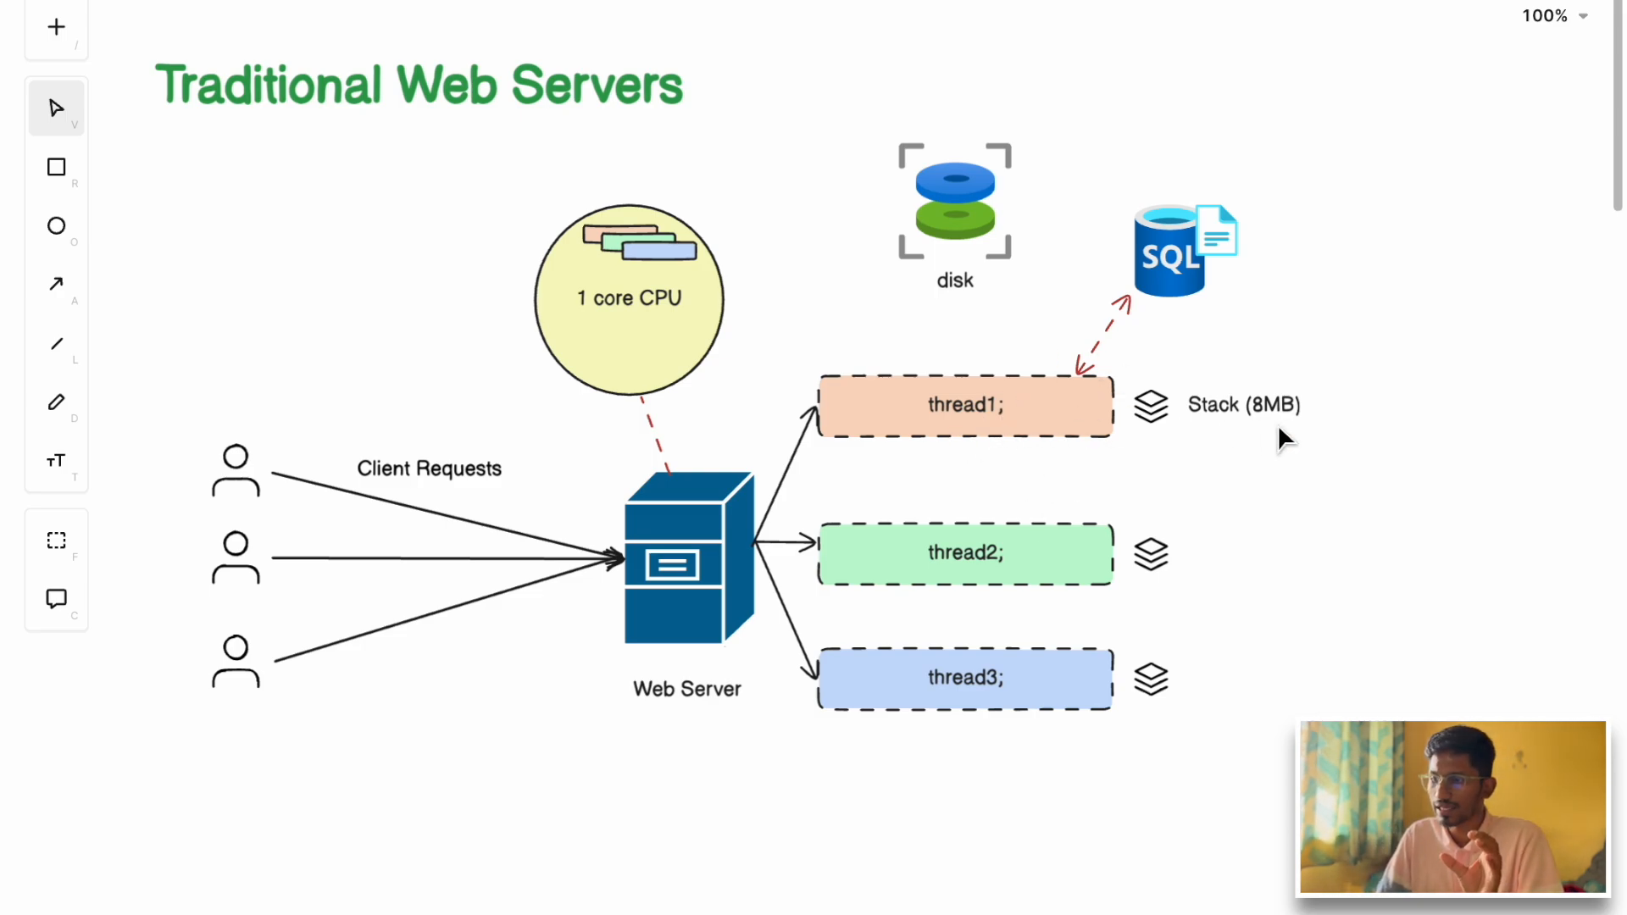
mouse_move(1235, 415)
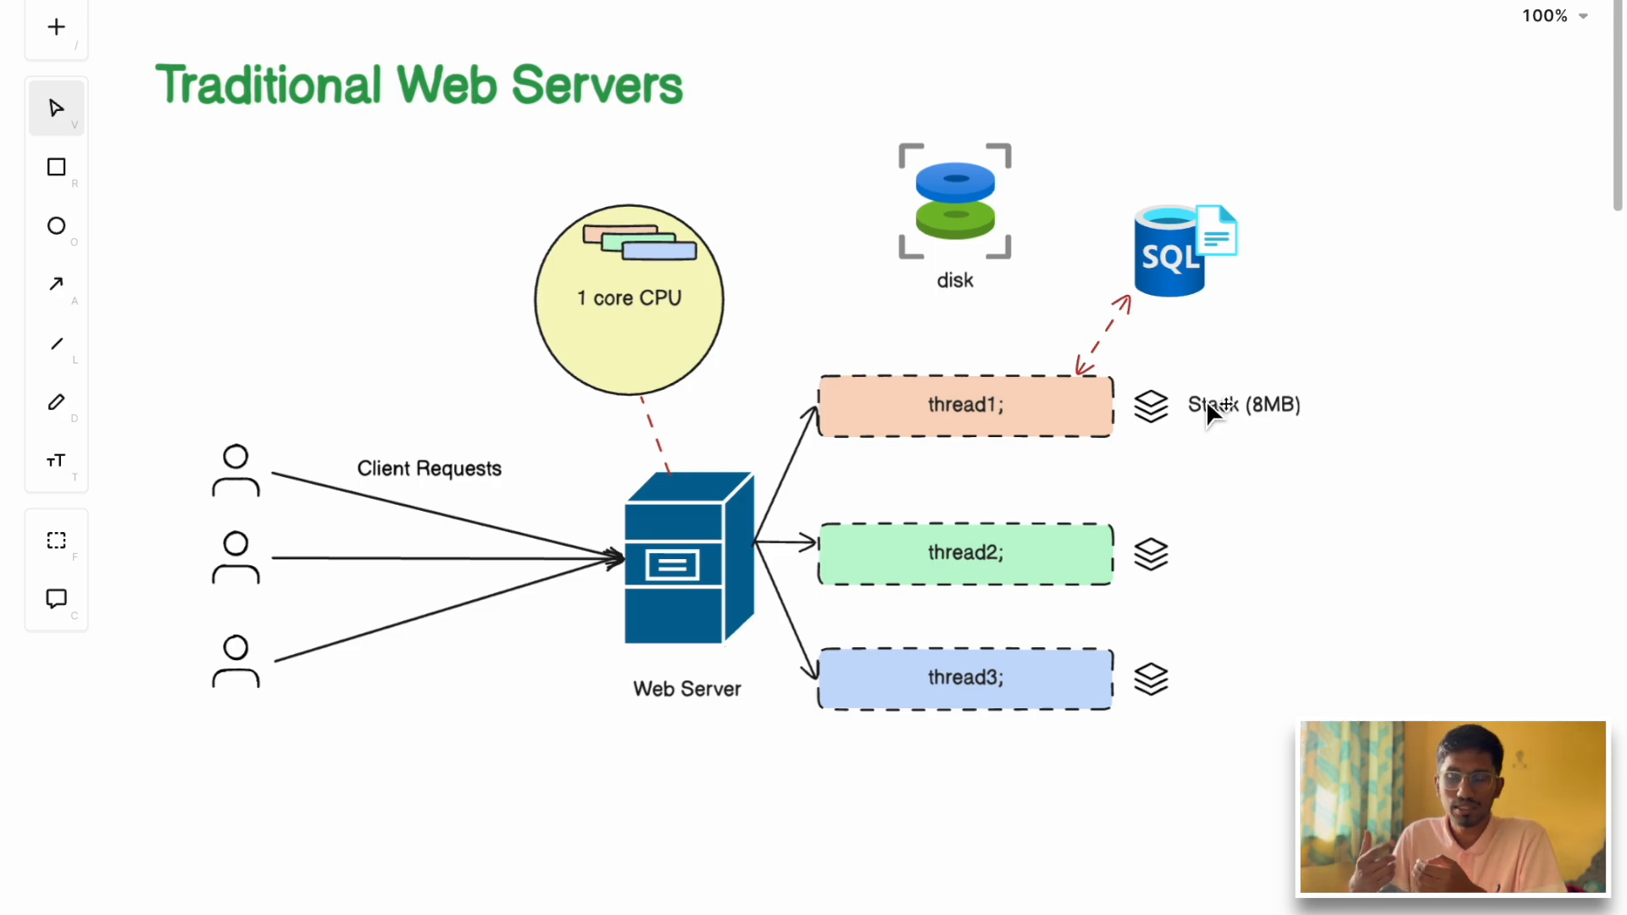
mouse_move(1097, 444)
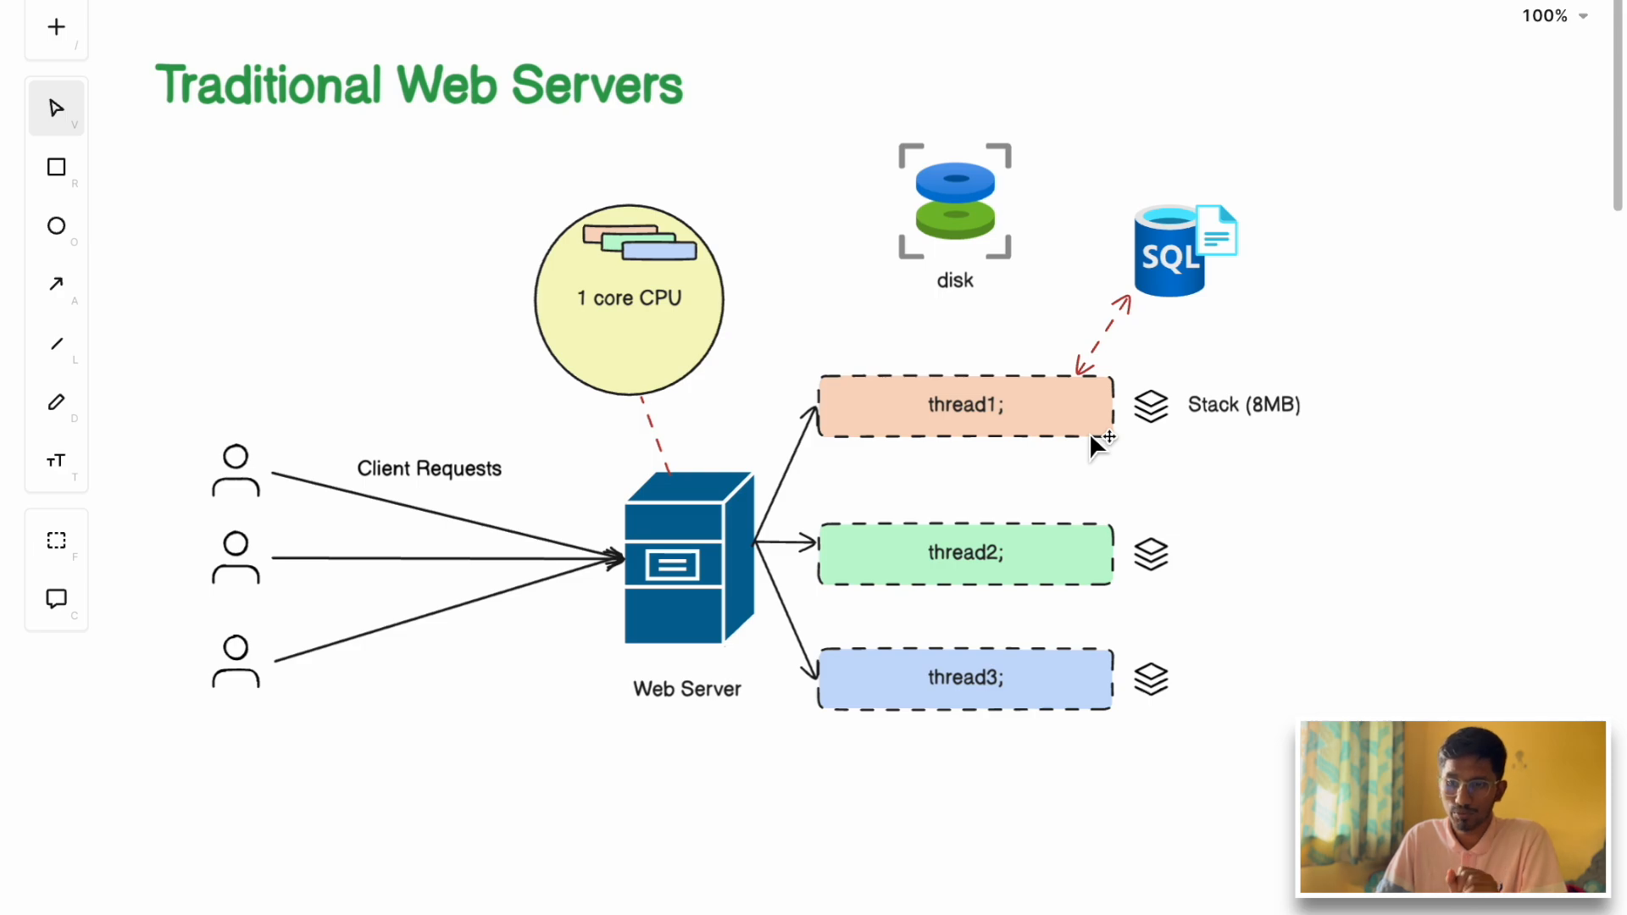
mouse_move(1115, 431)
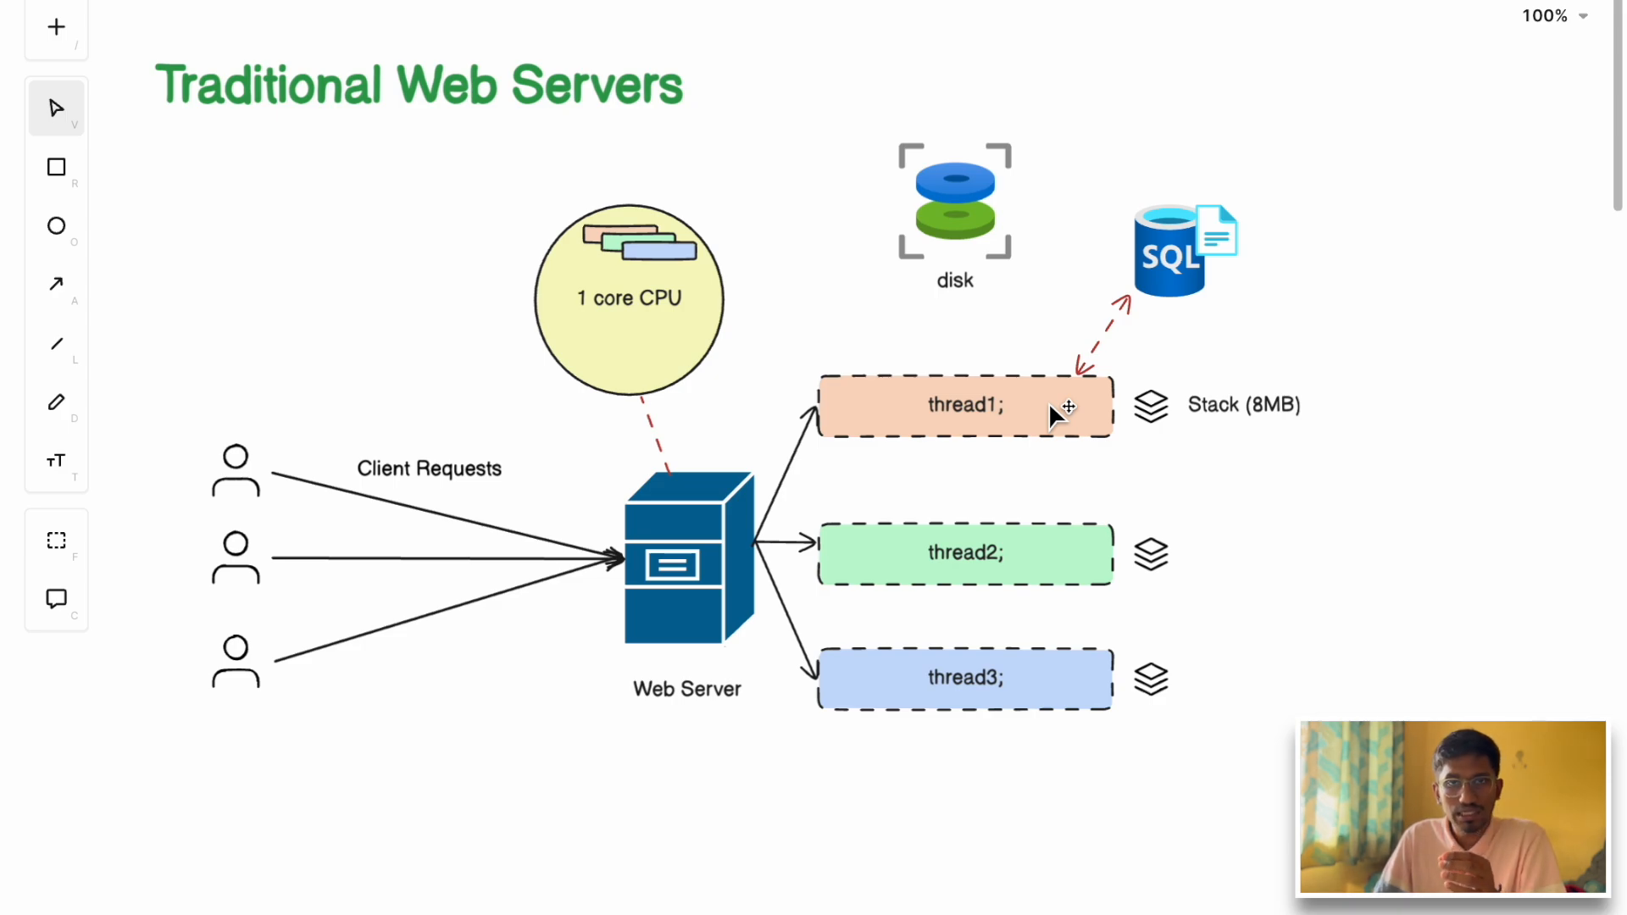
mouse_move(670, 322)
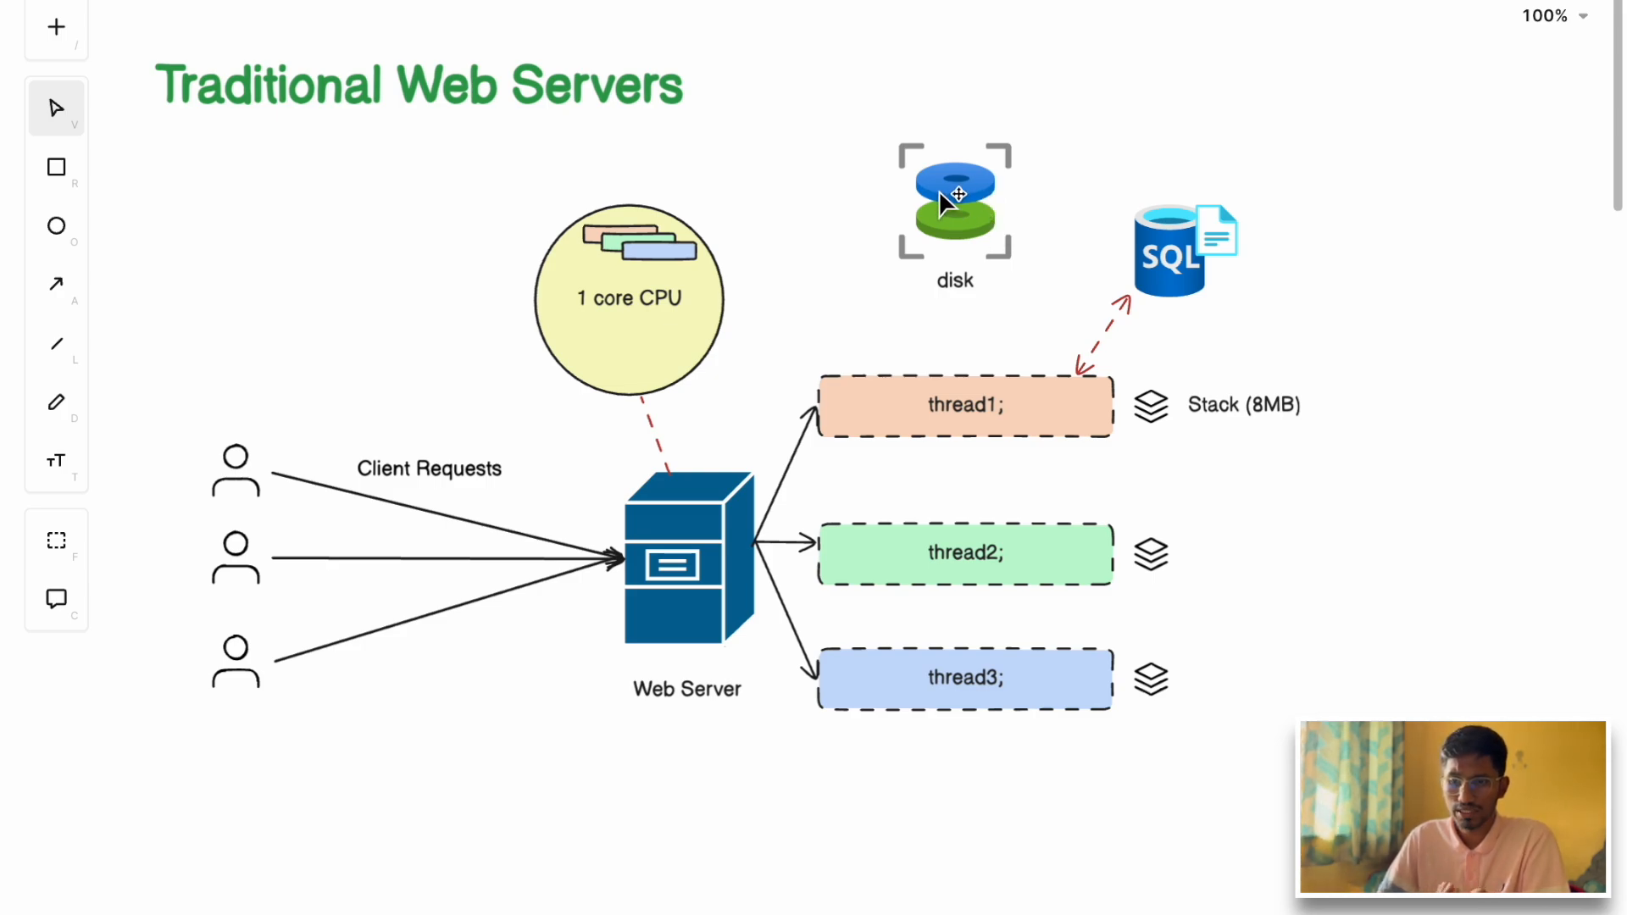
mouse_move(944, 234)
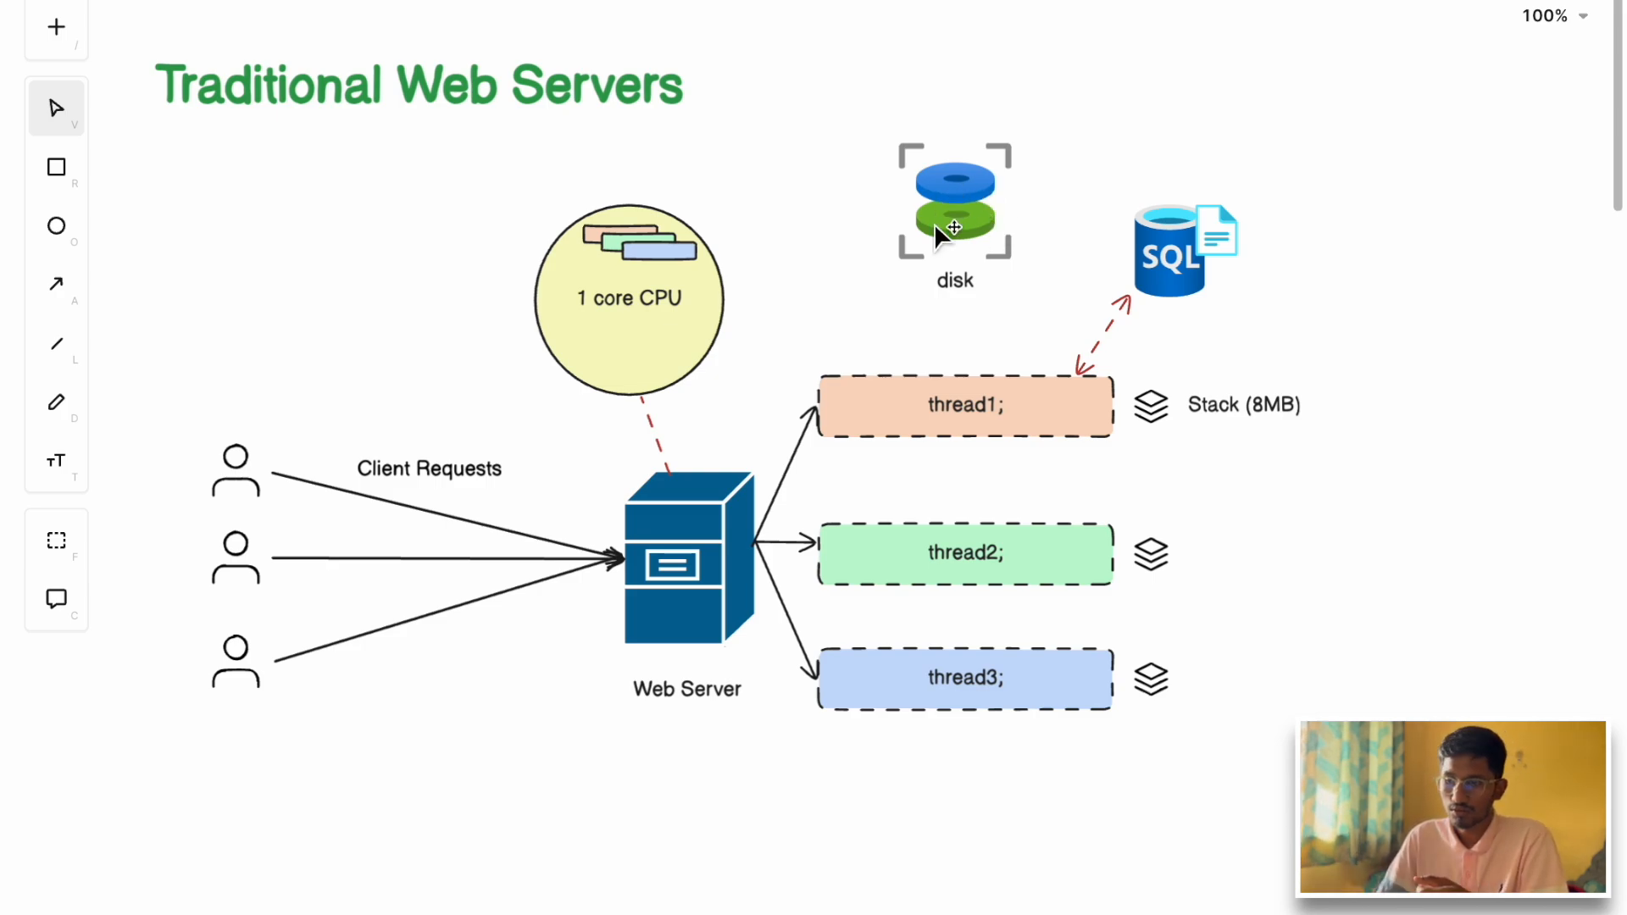
mouse_move(960, 227)
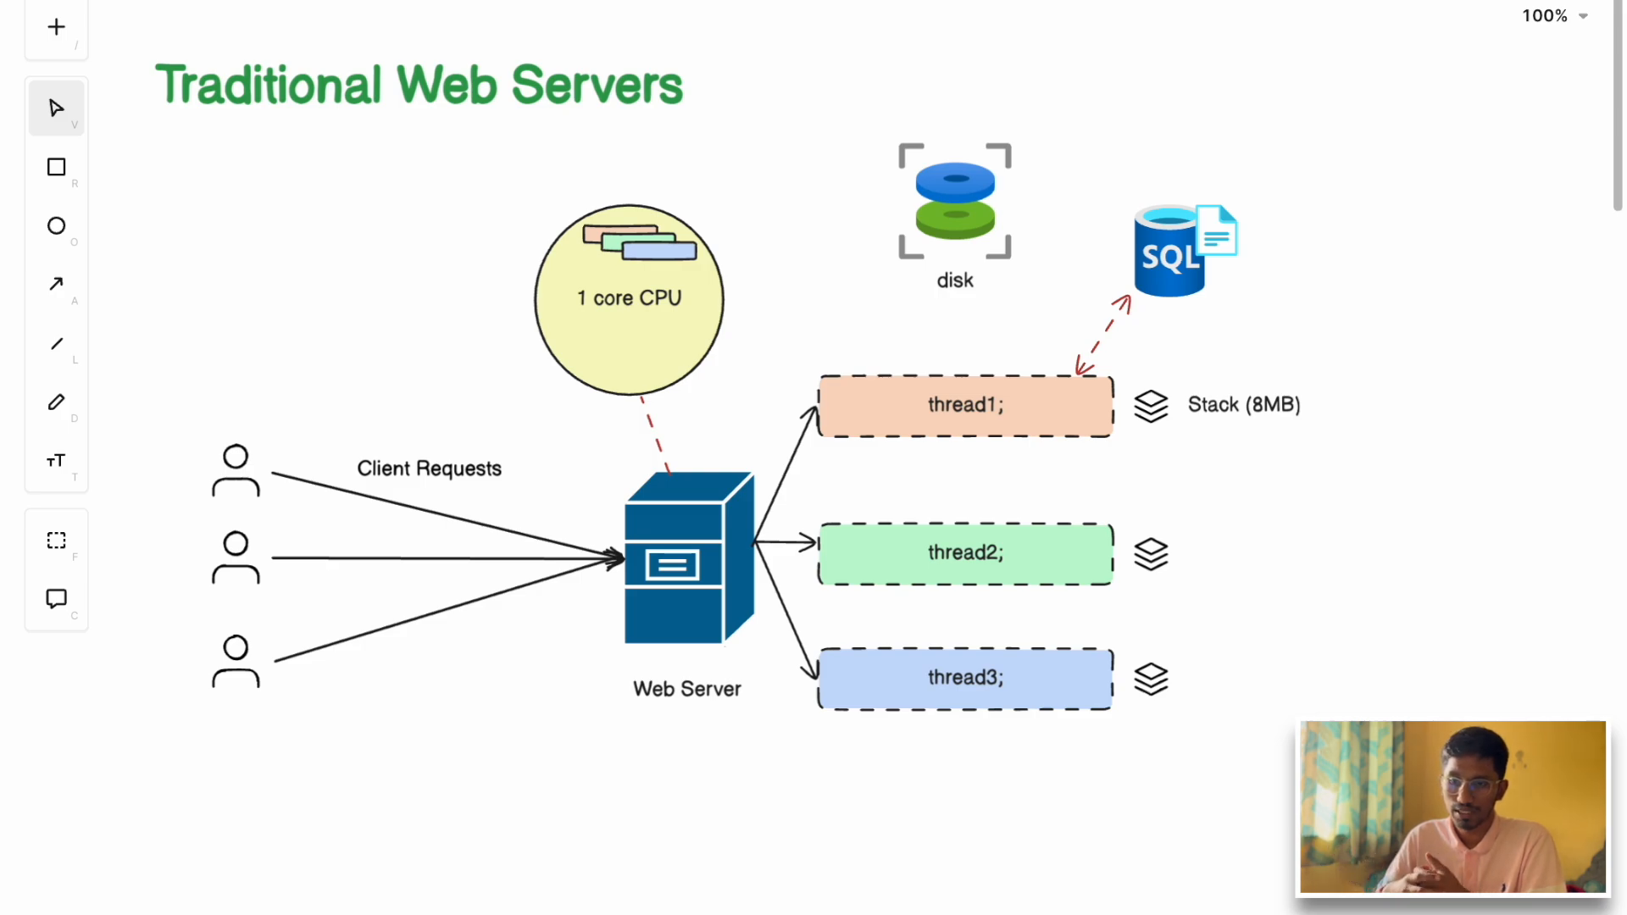
mouse_move(274, 478)
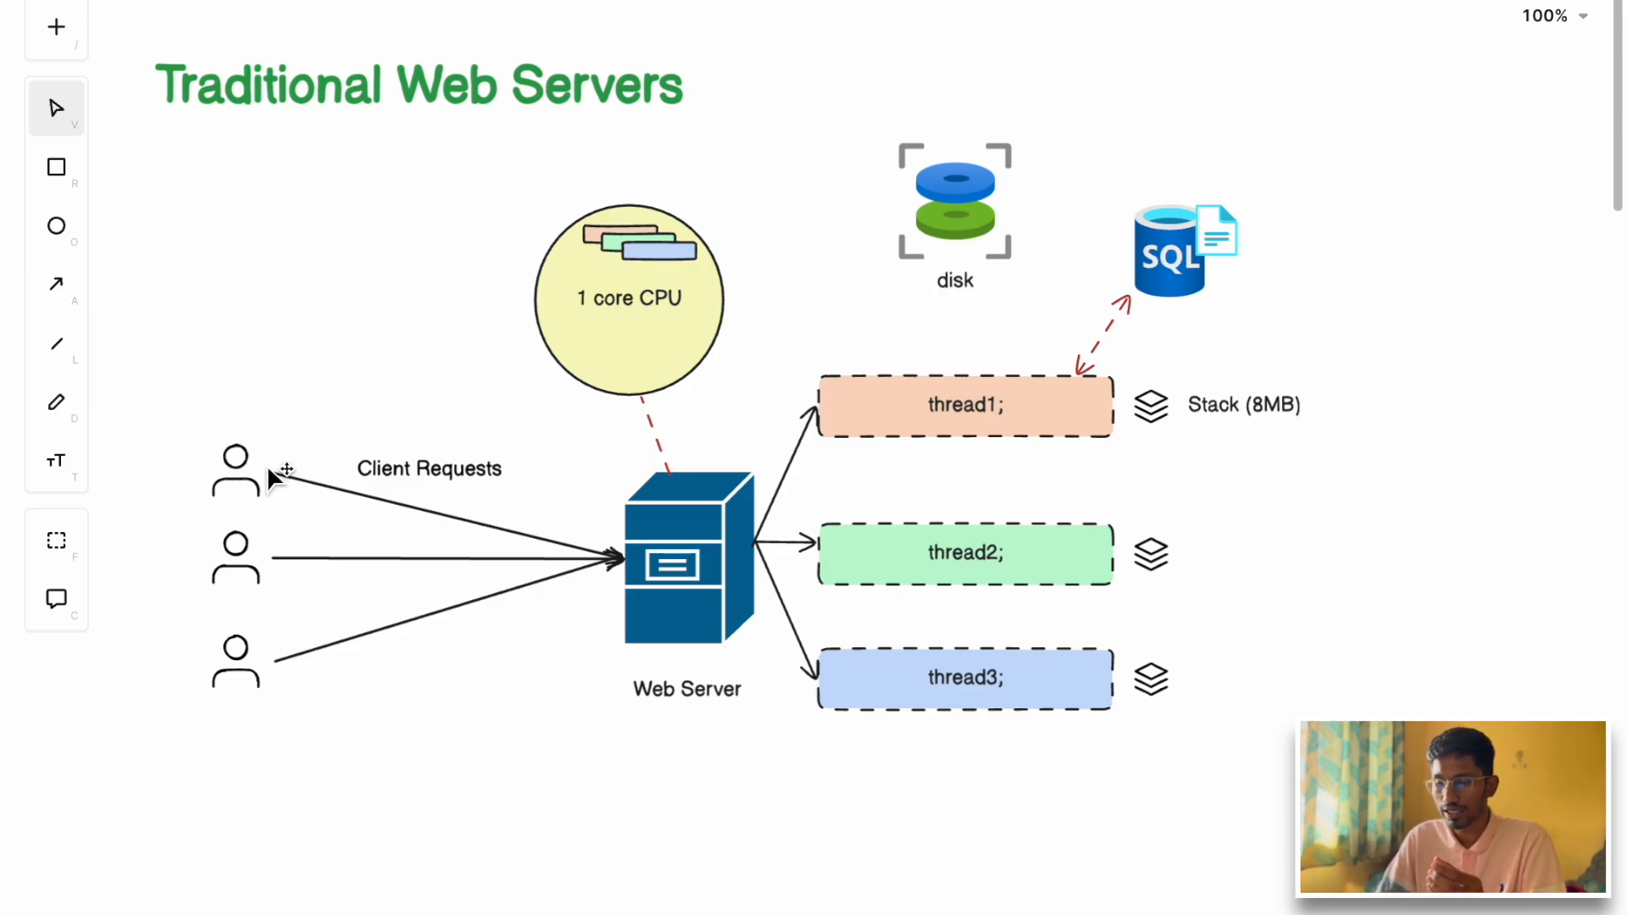
mouse_move(360, 670)
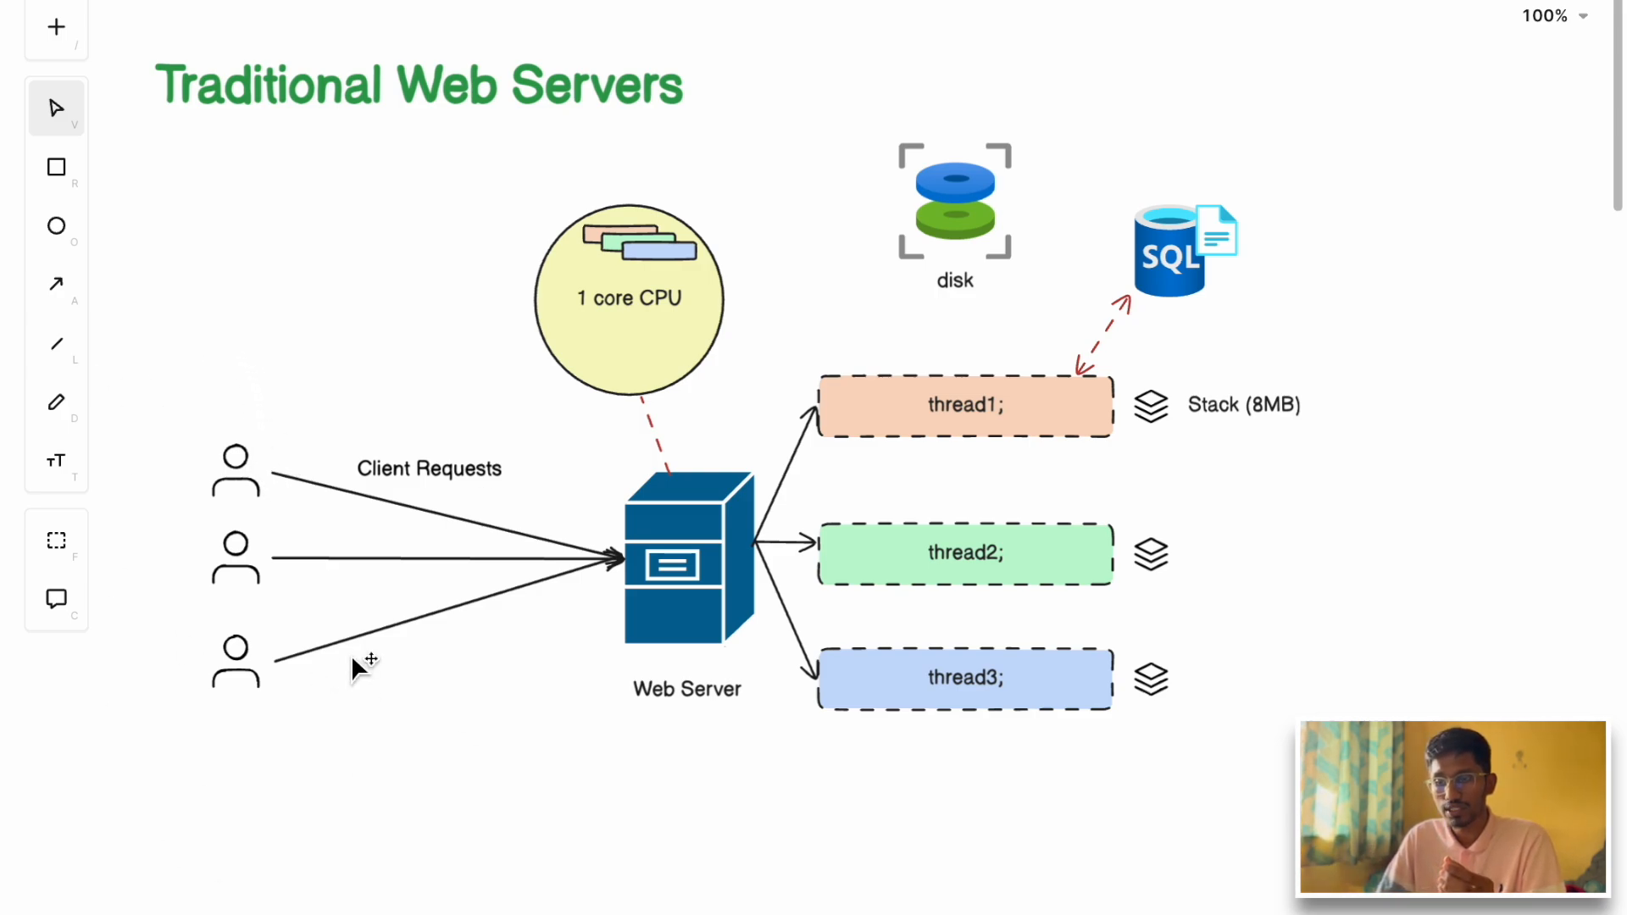
mouse_move(1219, 410)
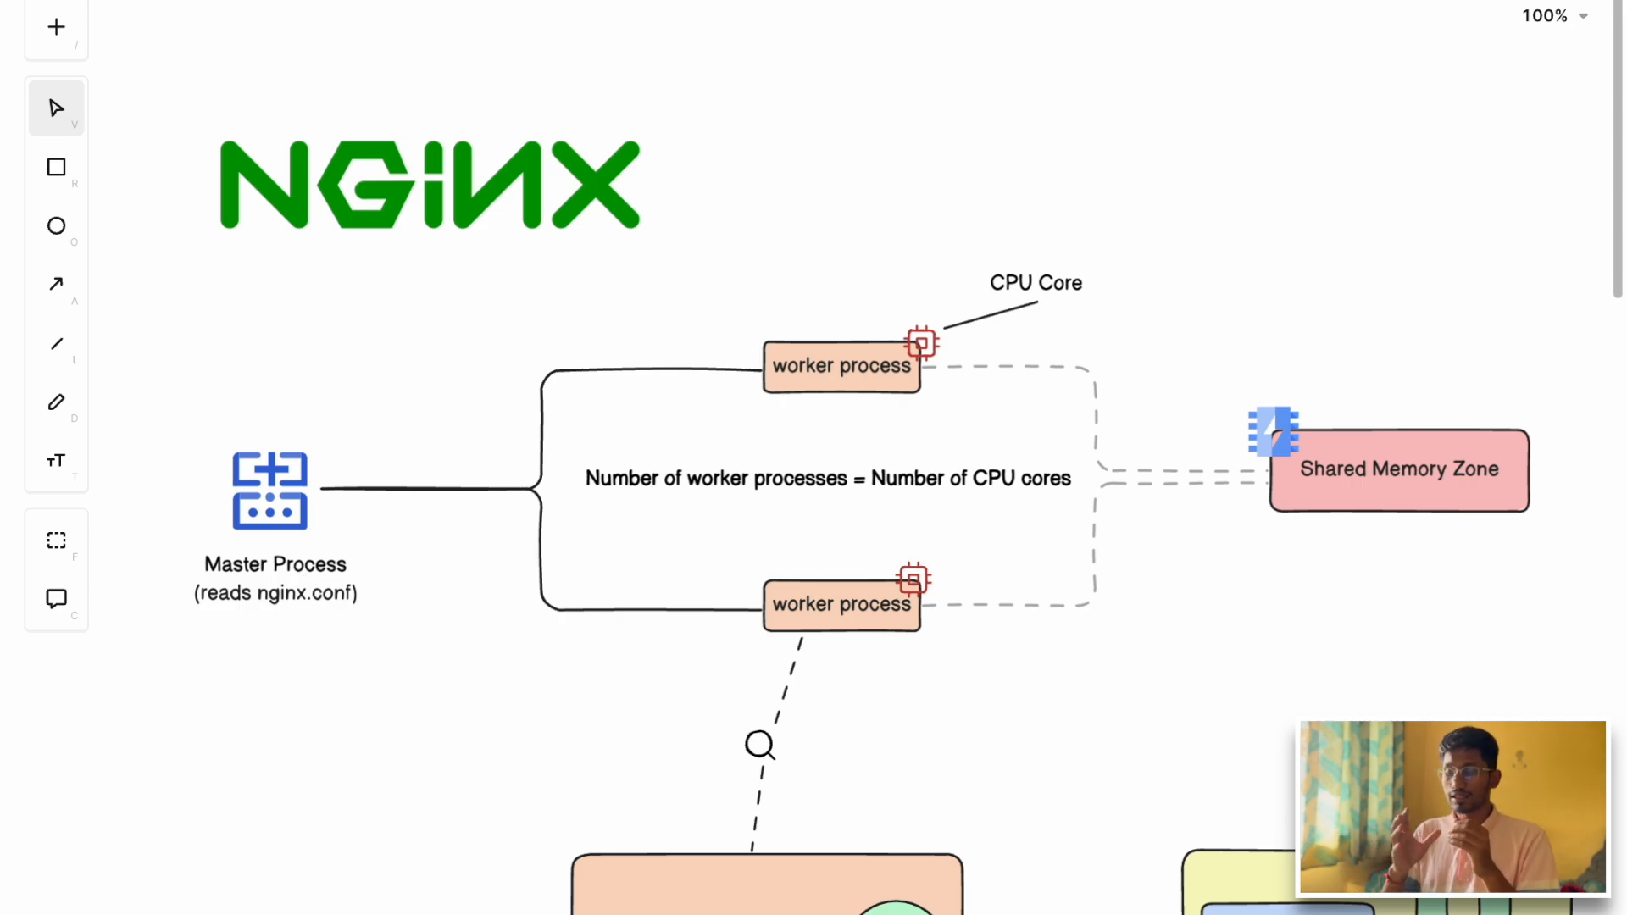
scroll(down, 3)
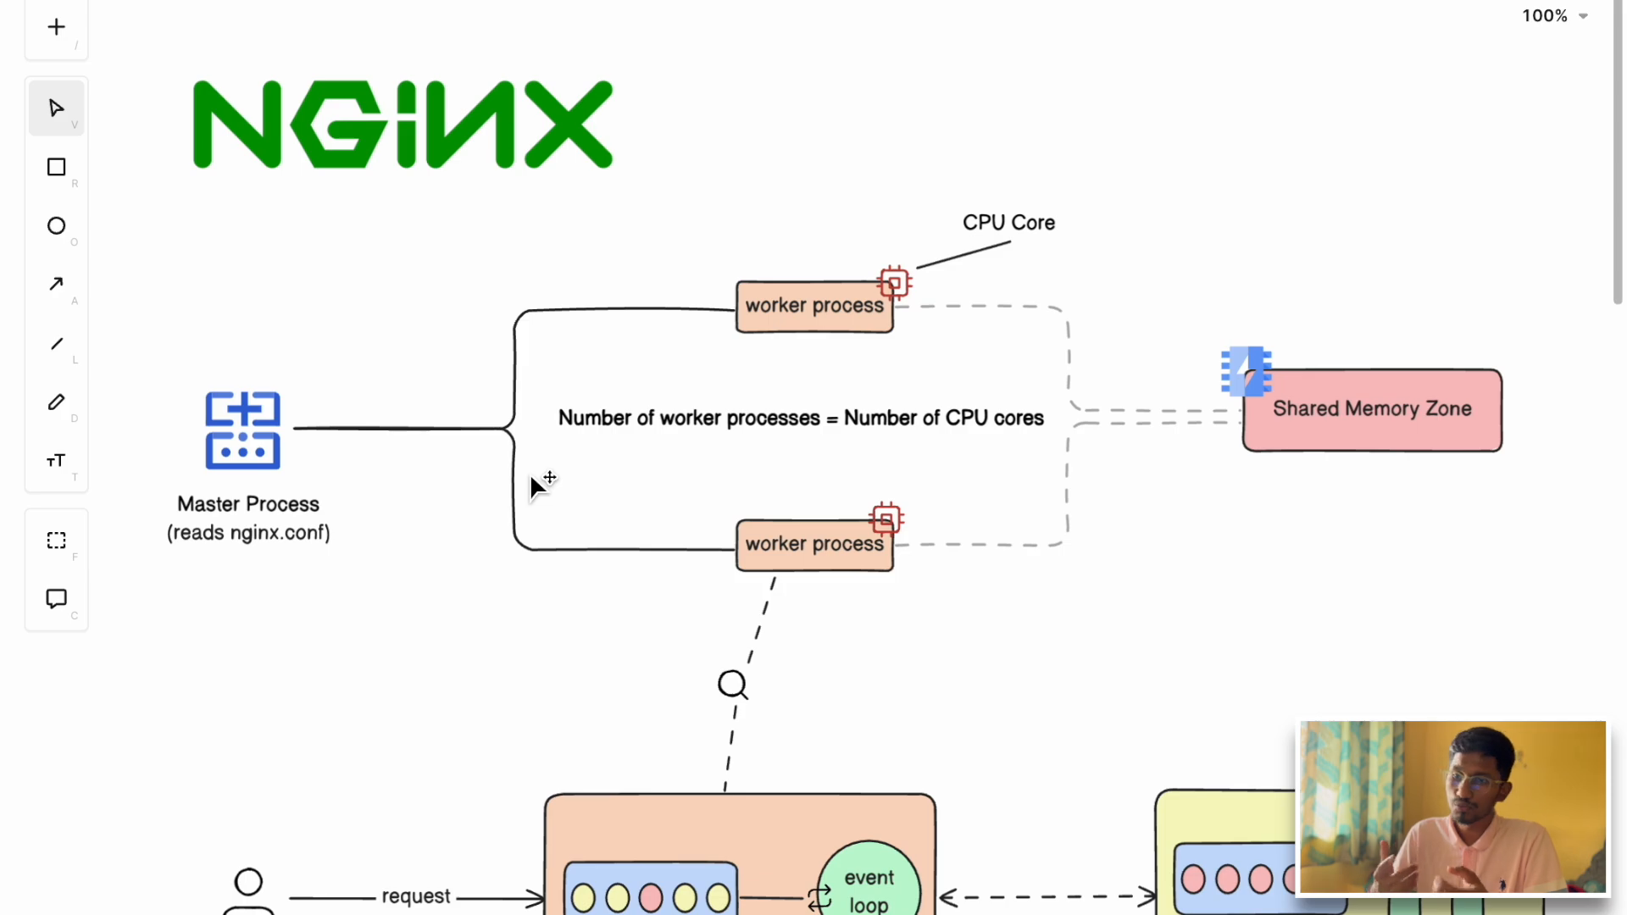
mouse_move(467, 503)
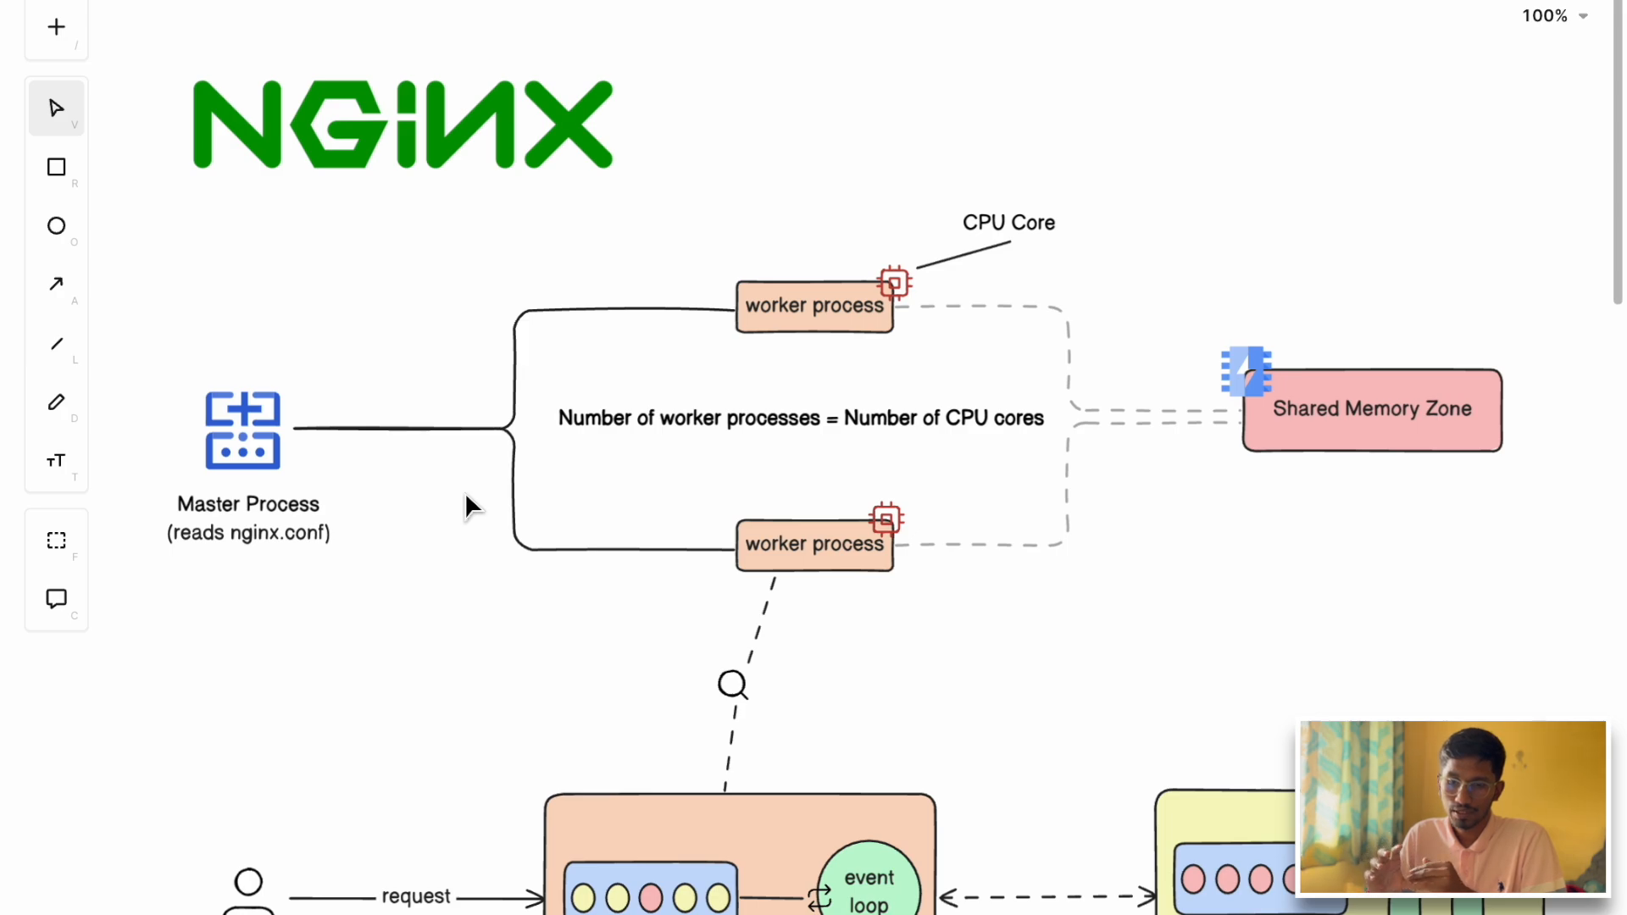
mouse_move(535, 291)
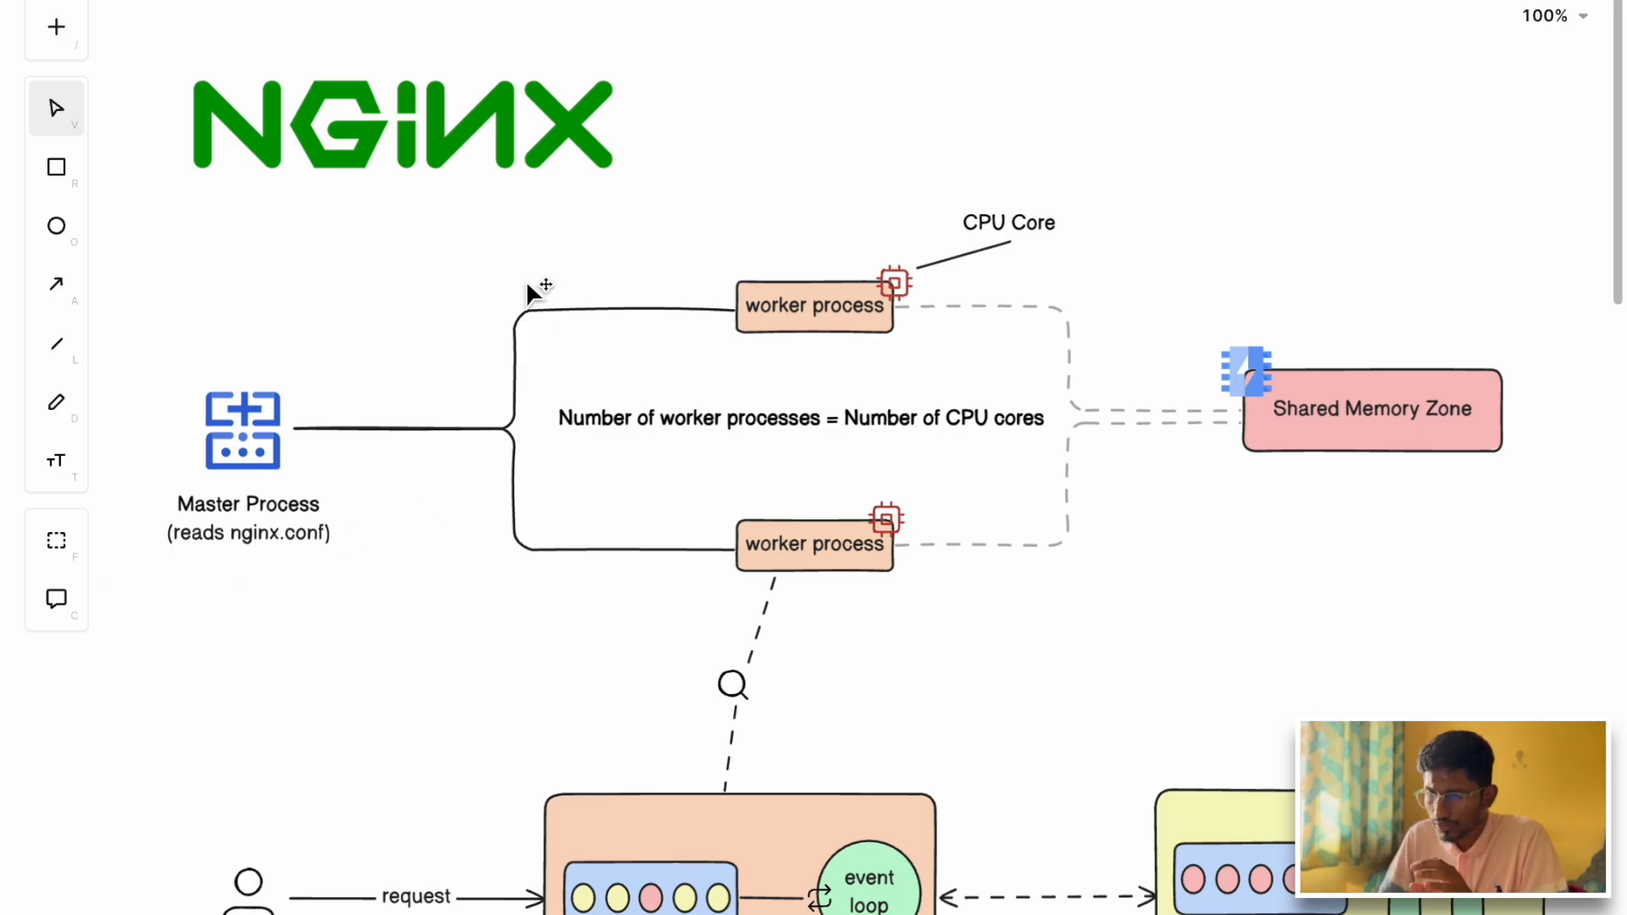
mouse_move(1046, 546)
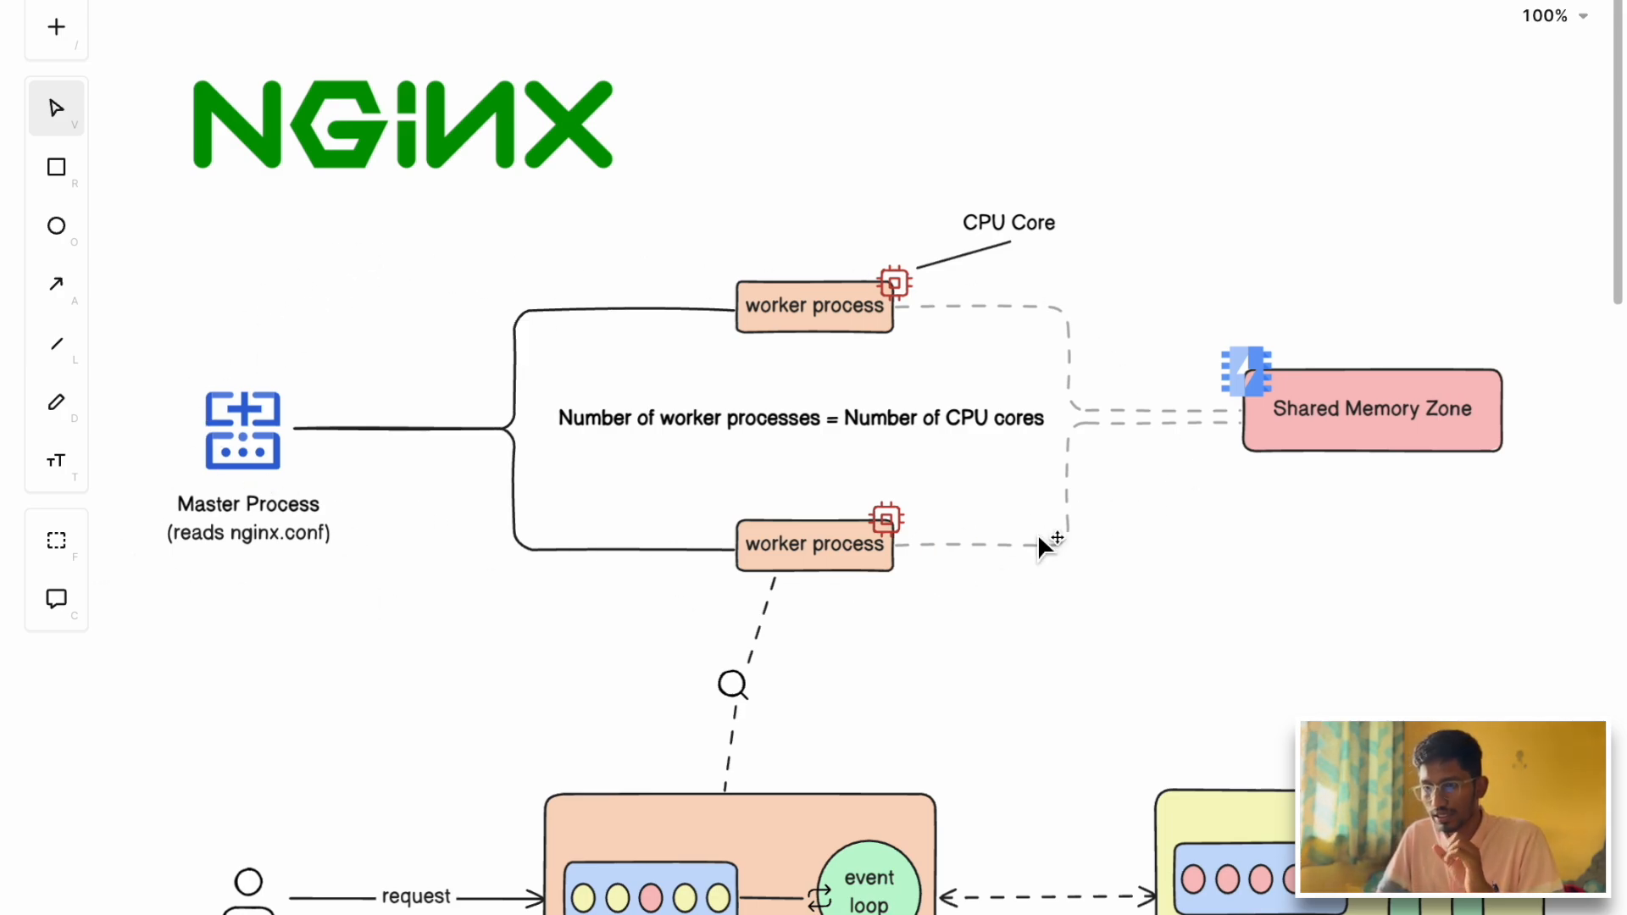
mouse_move(514, 426)
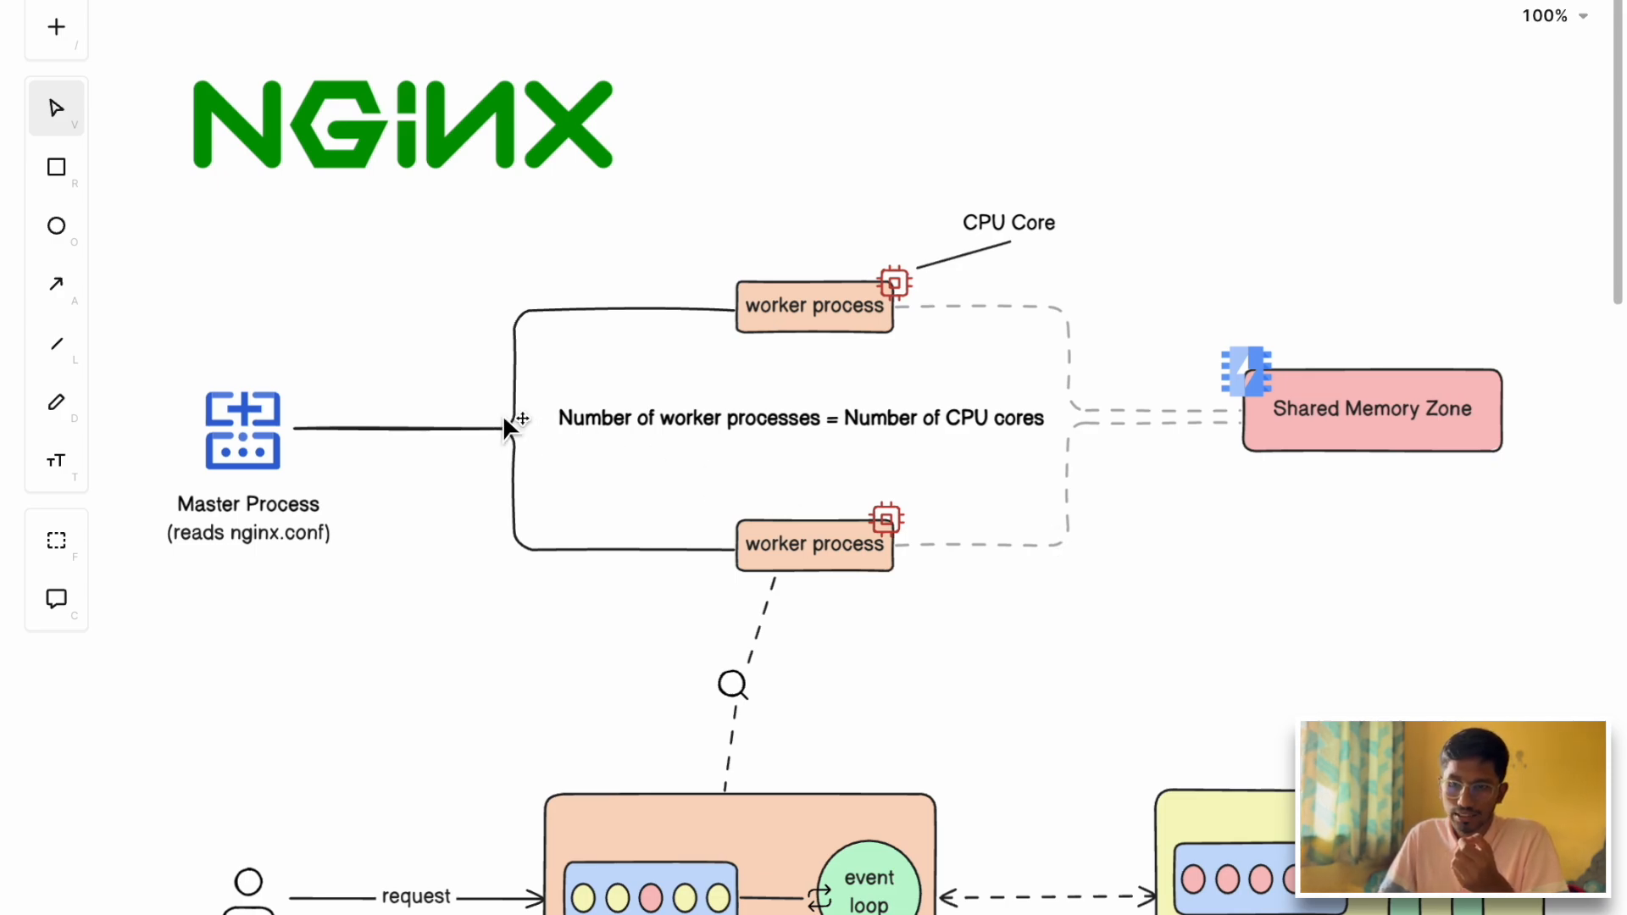
mouse_move(514, 425)
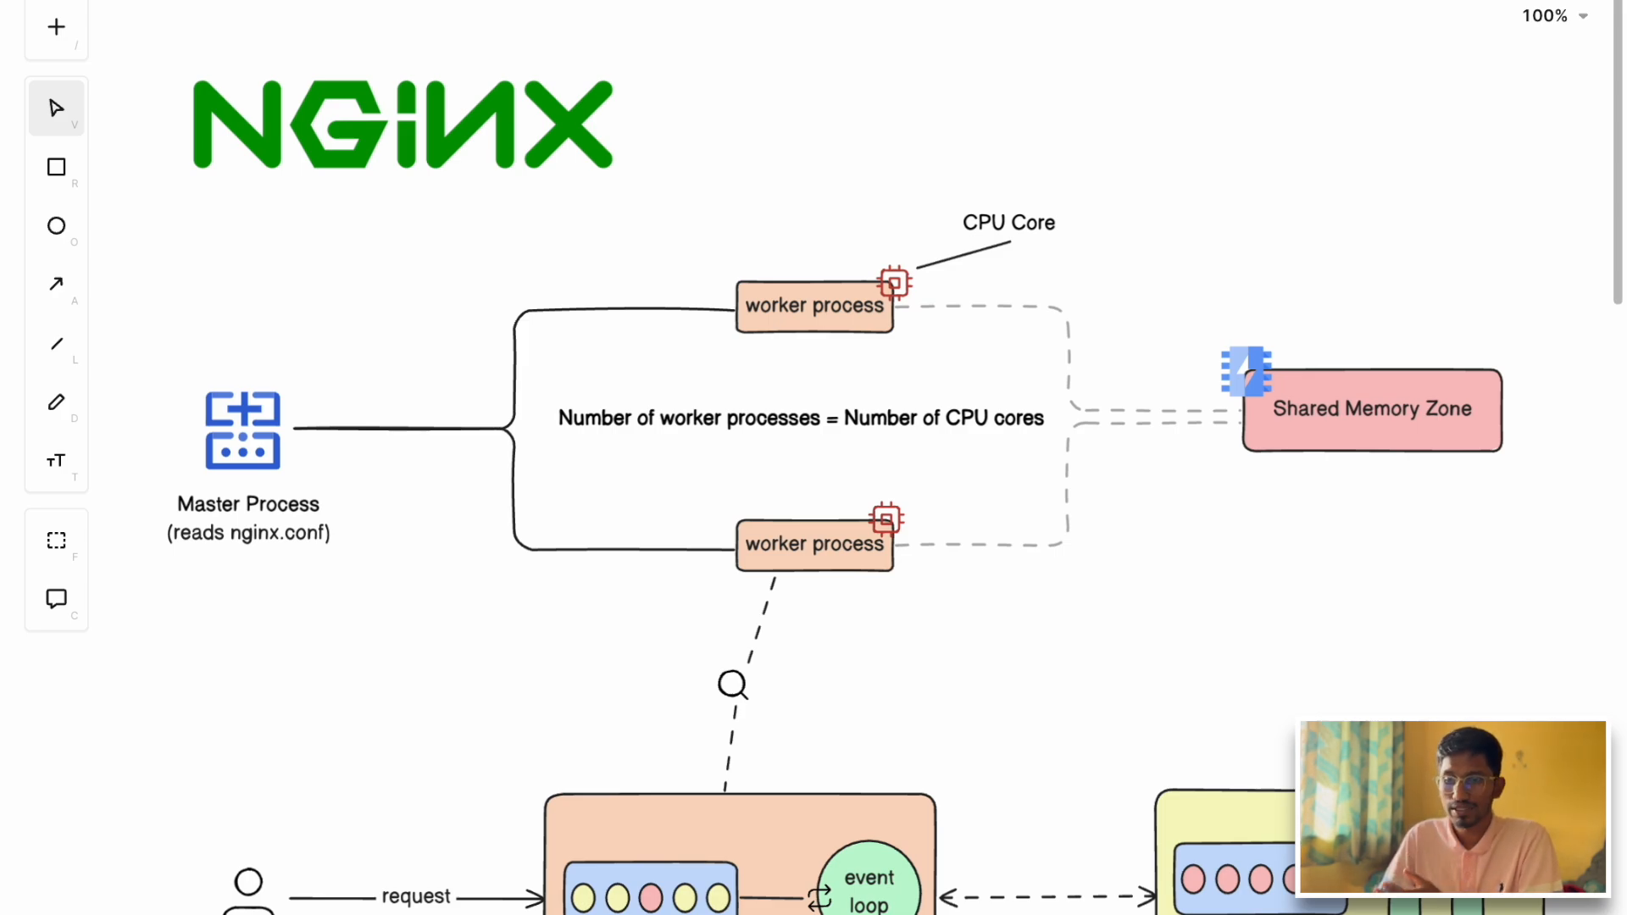
mouse_move(192, 431)
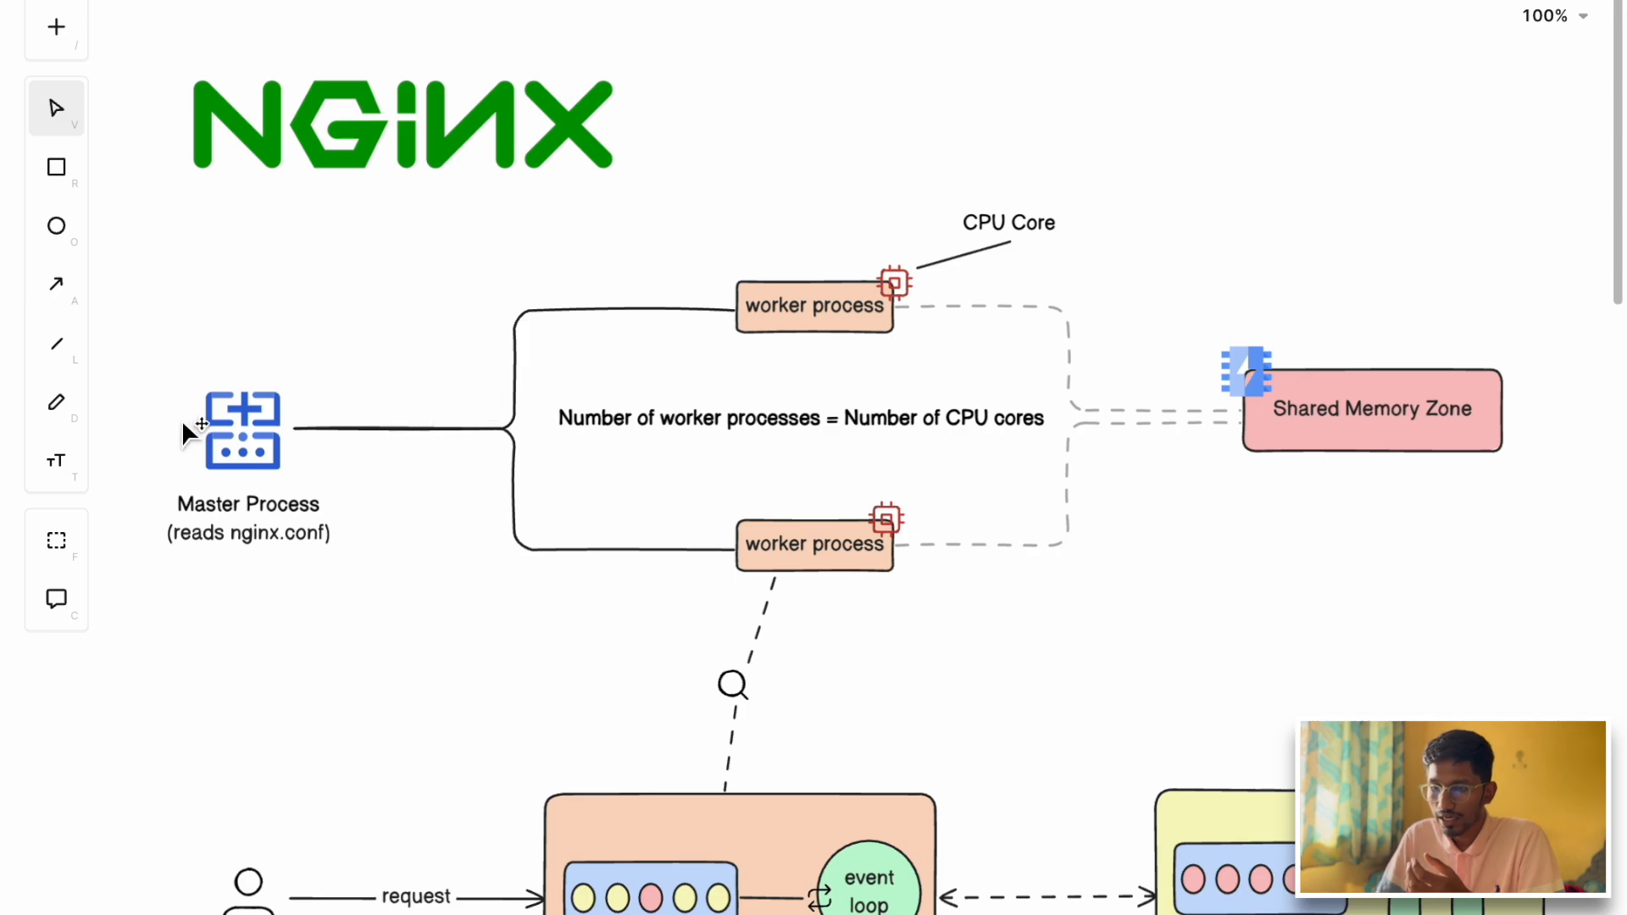
mouse_move(257, 469)
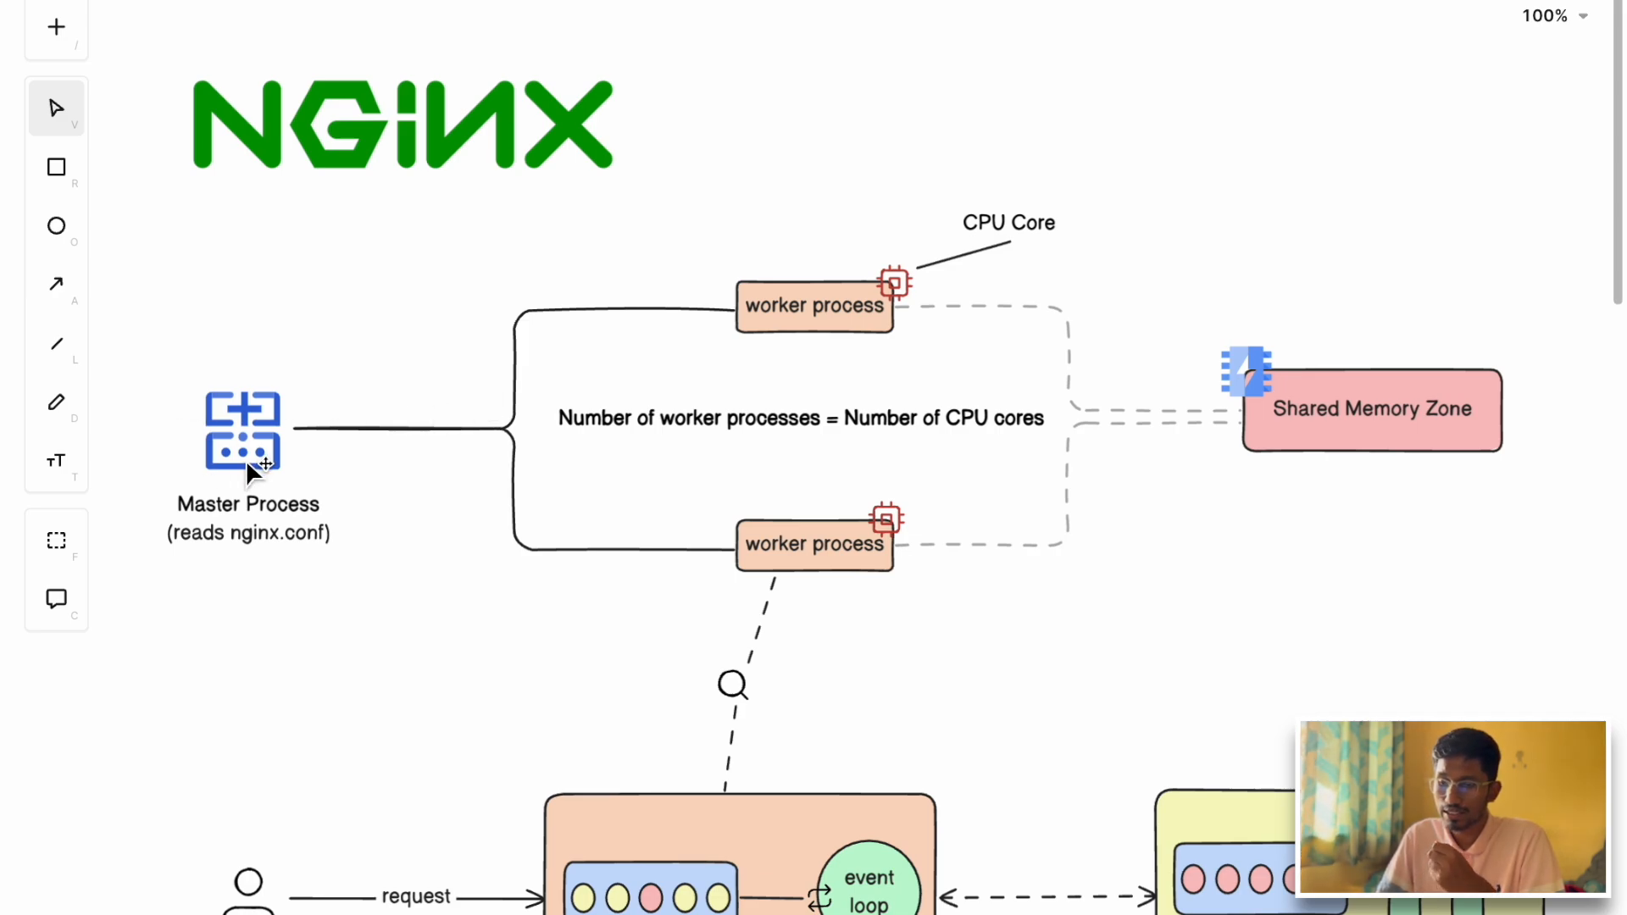
mouse_move(306, 472)
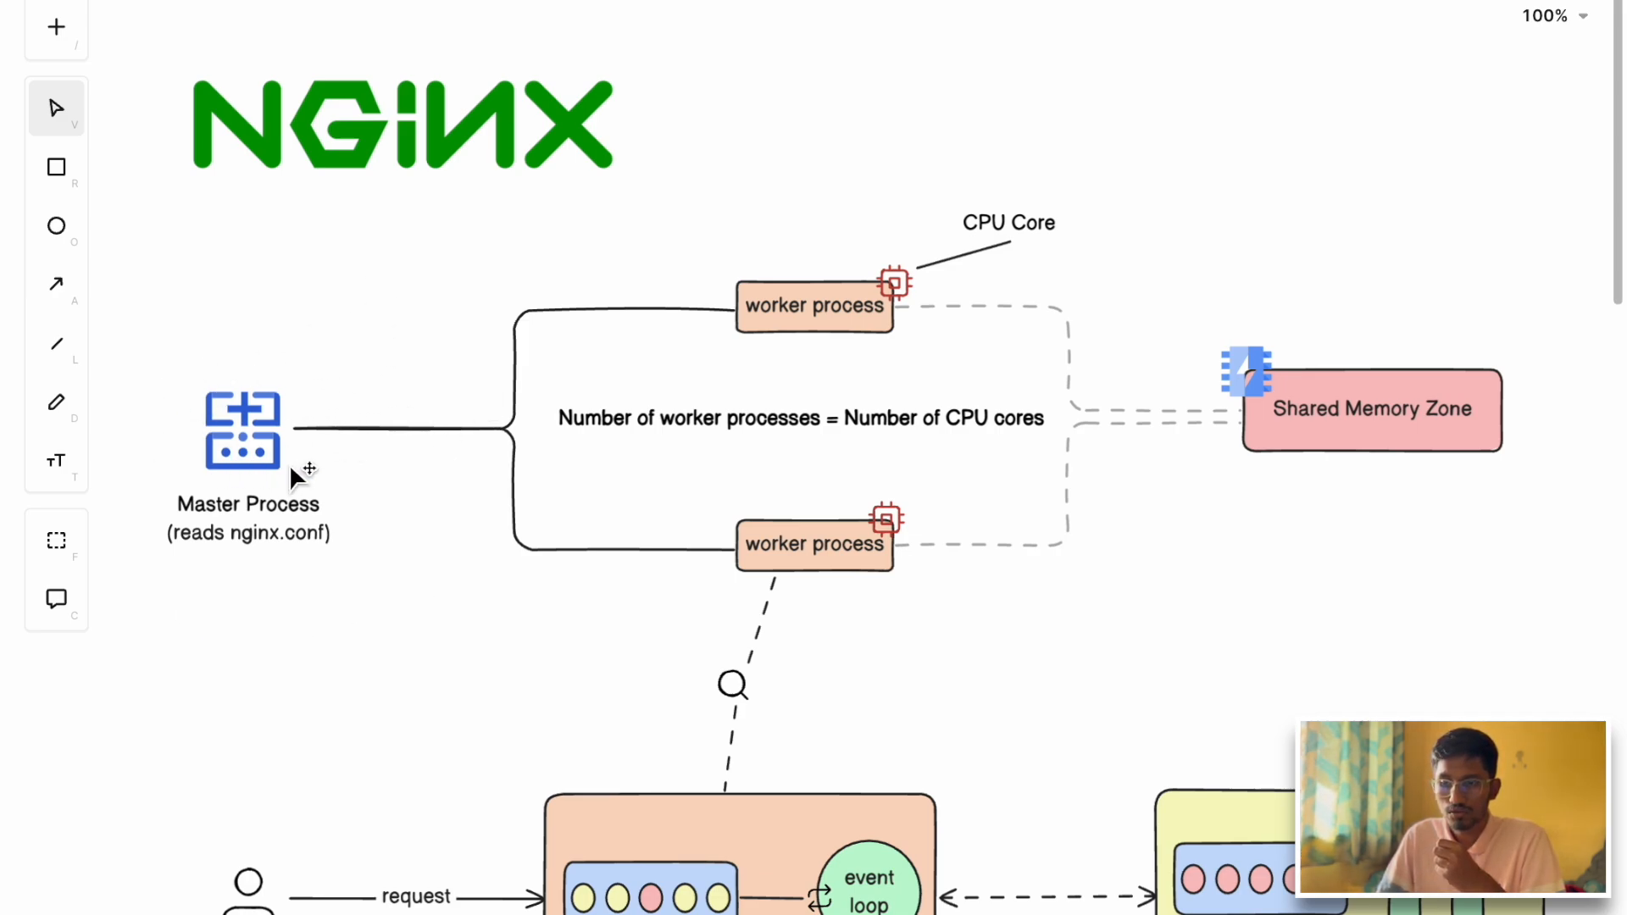
mouse_move(307, 544)
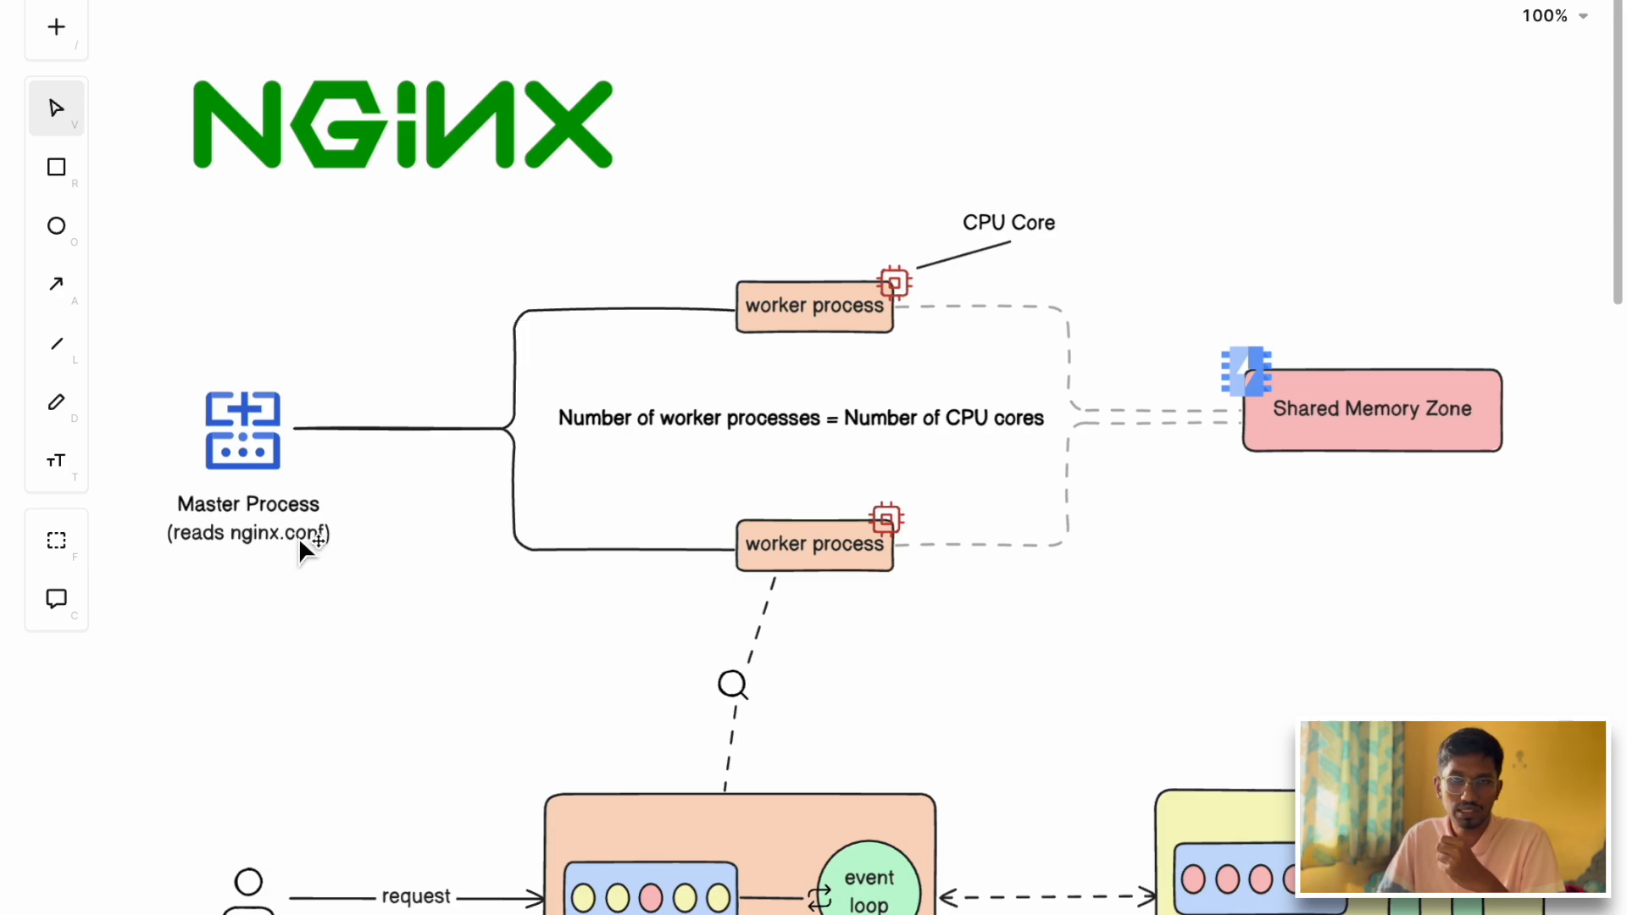
mouse_move(288, 499)
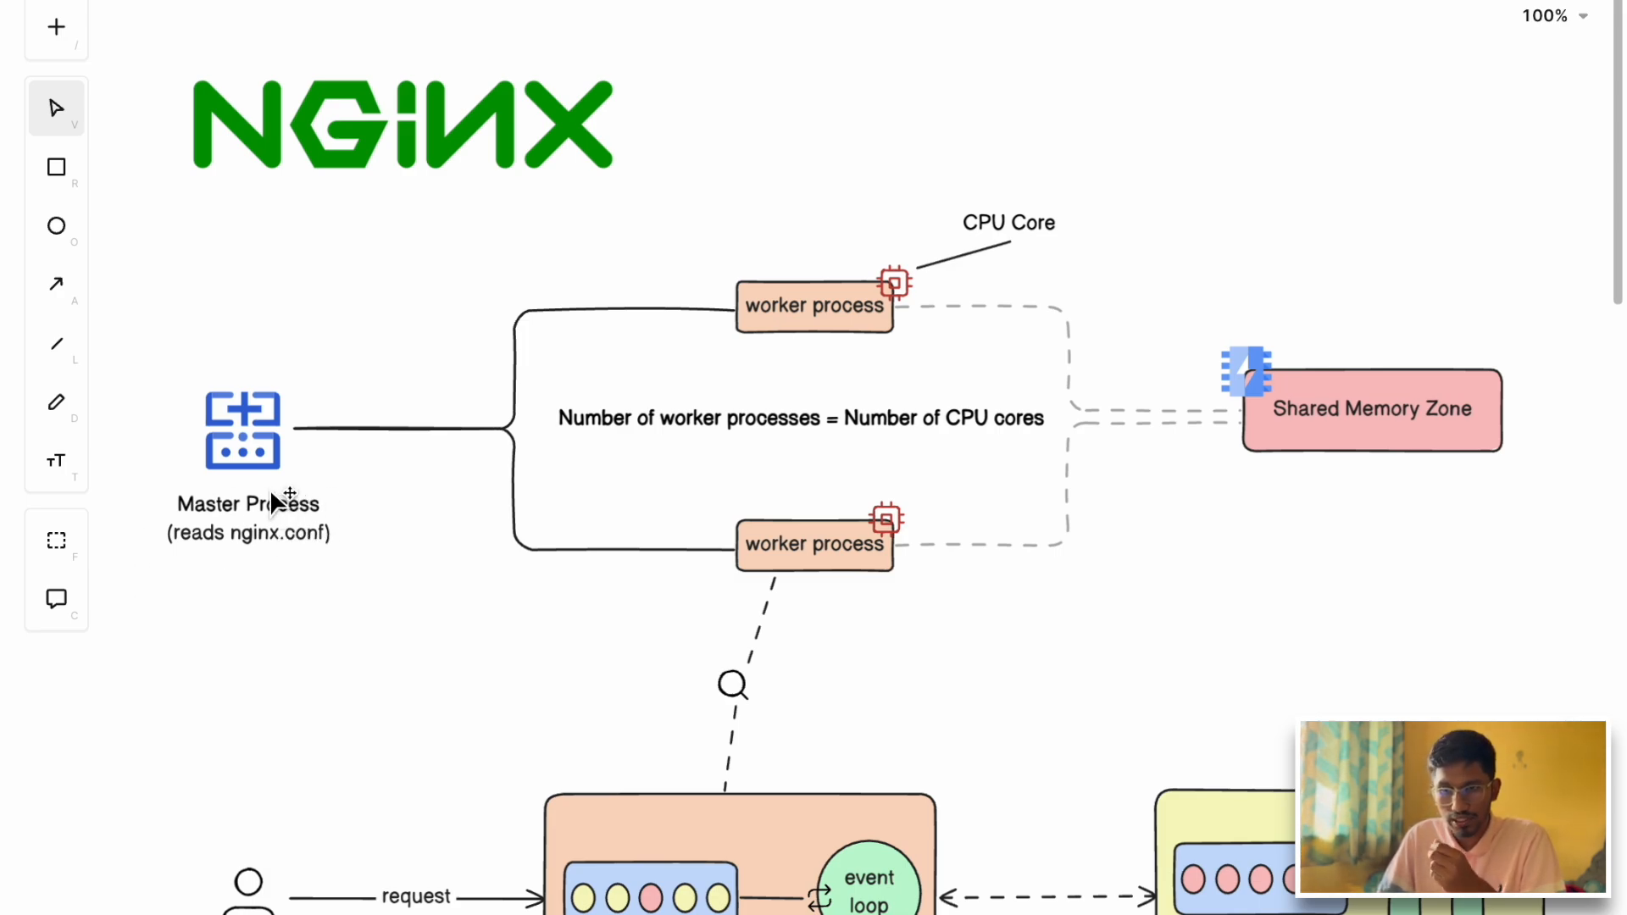
mouse_move(874, 560)
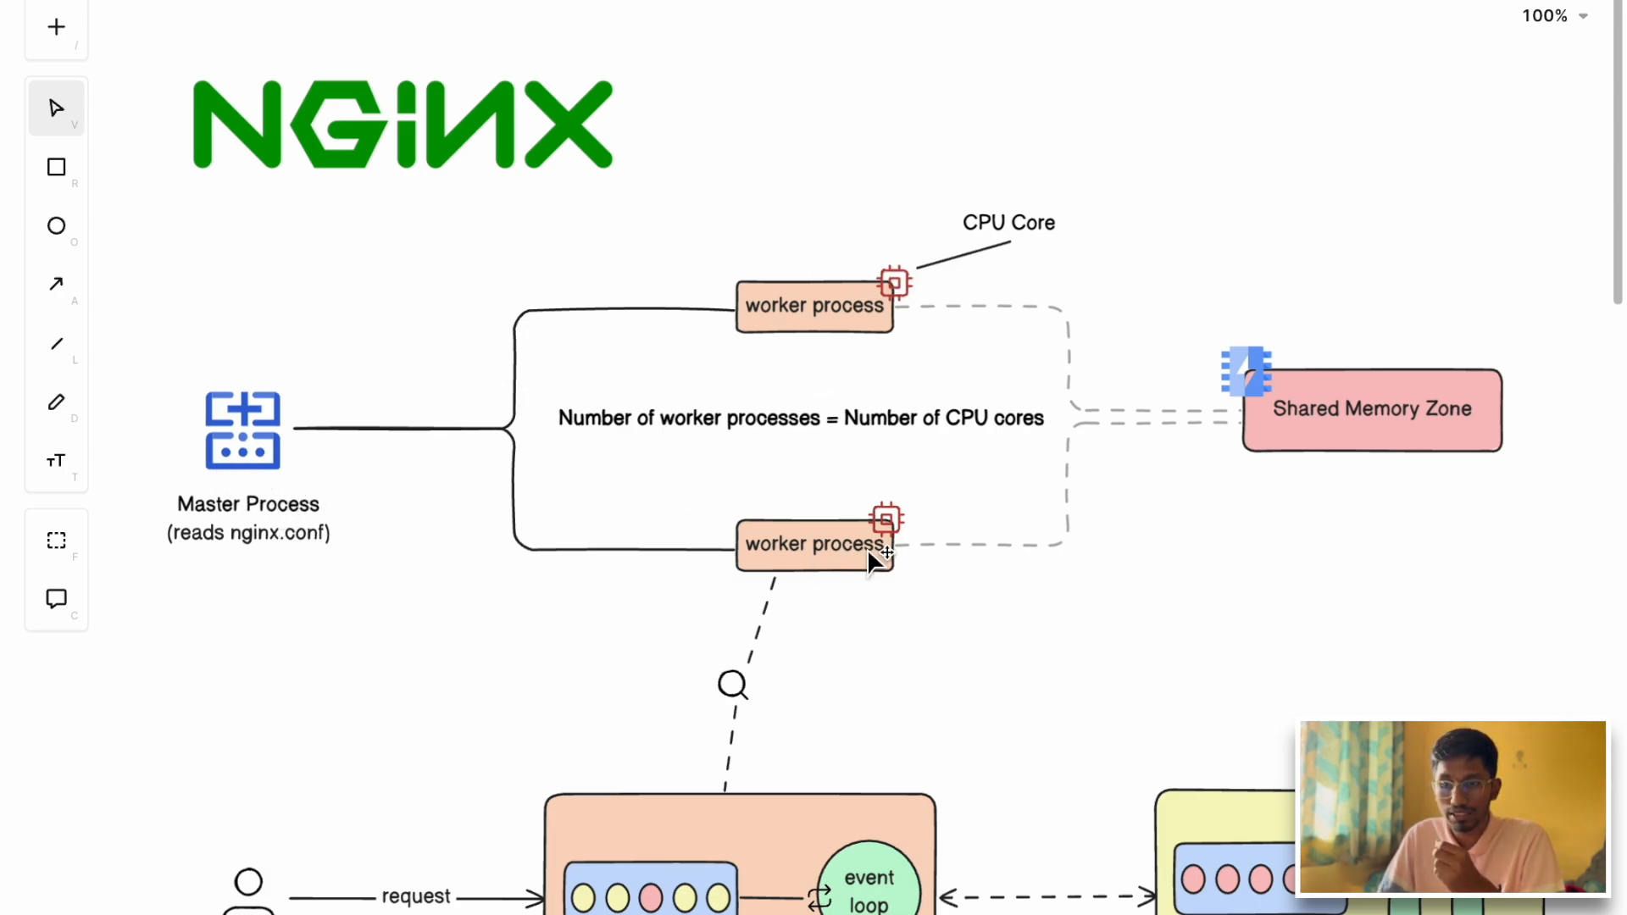
mouse_move(794, 311)
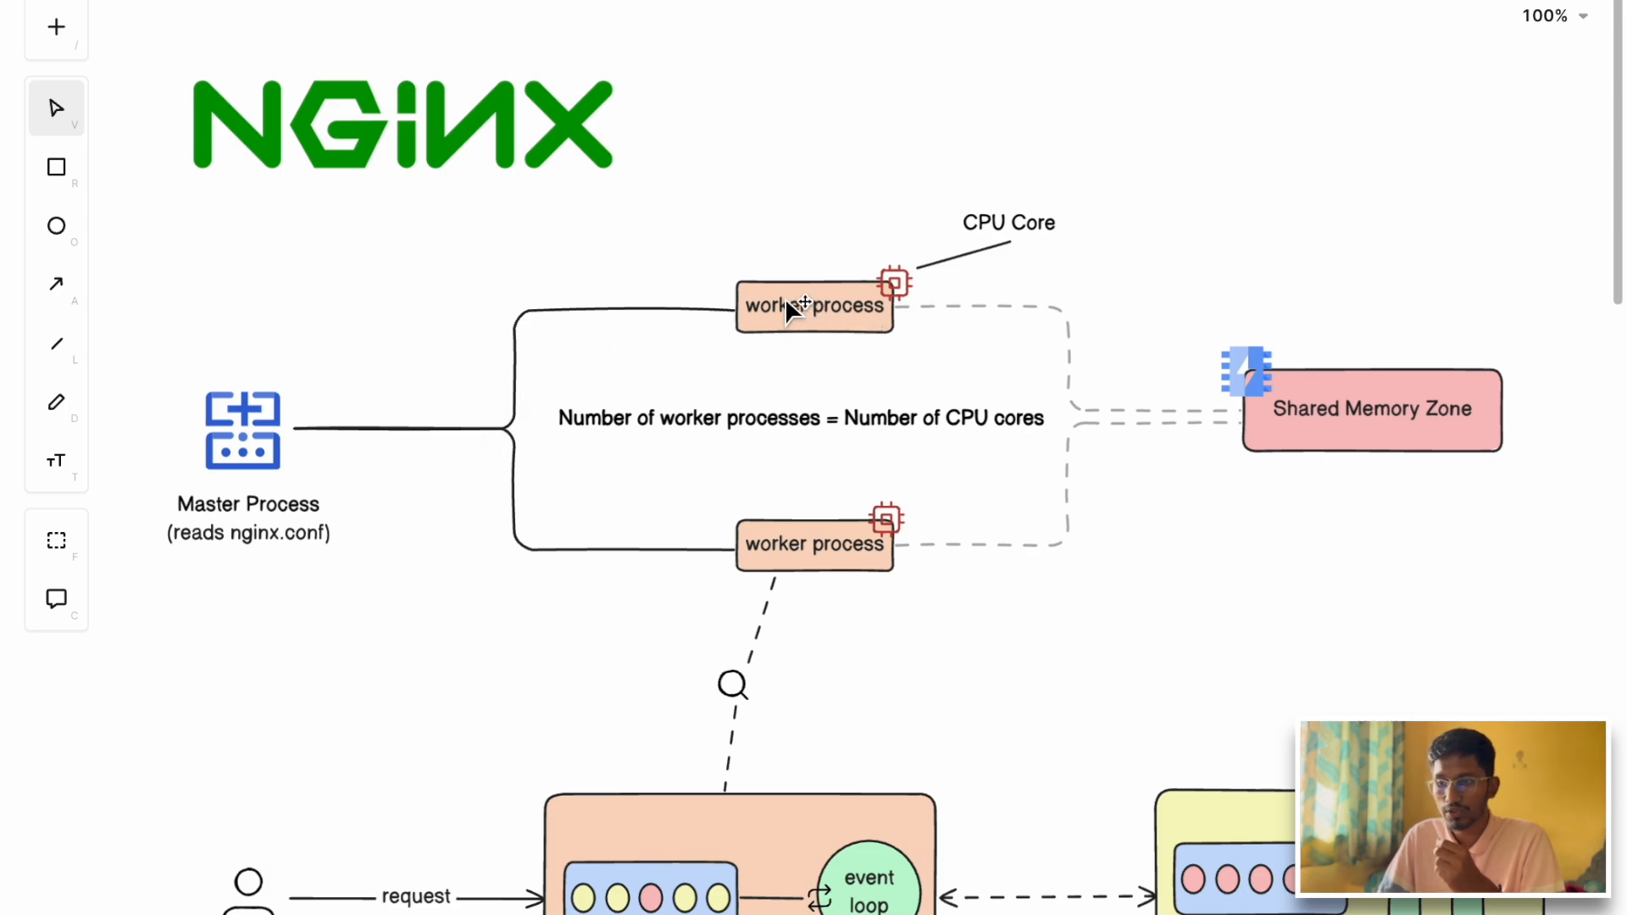
mouse_move(887, 491)
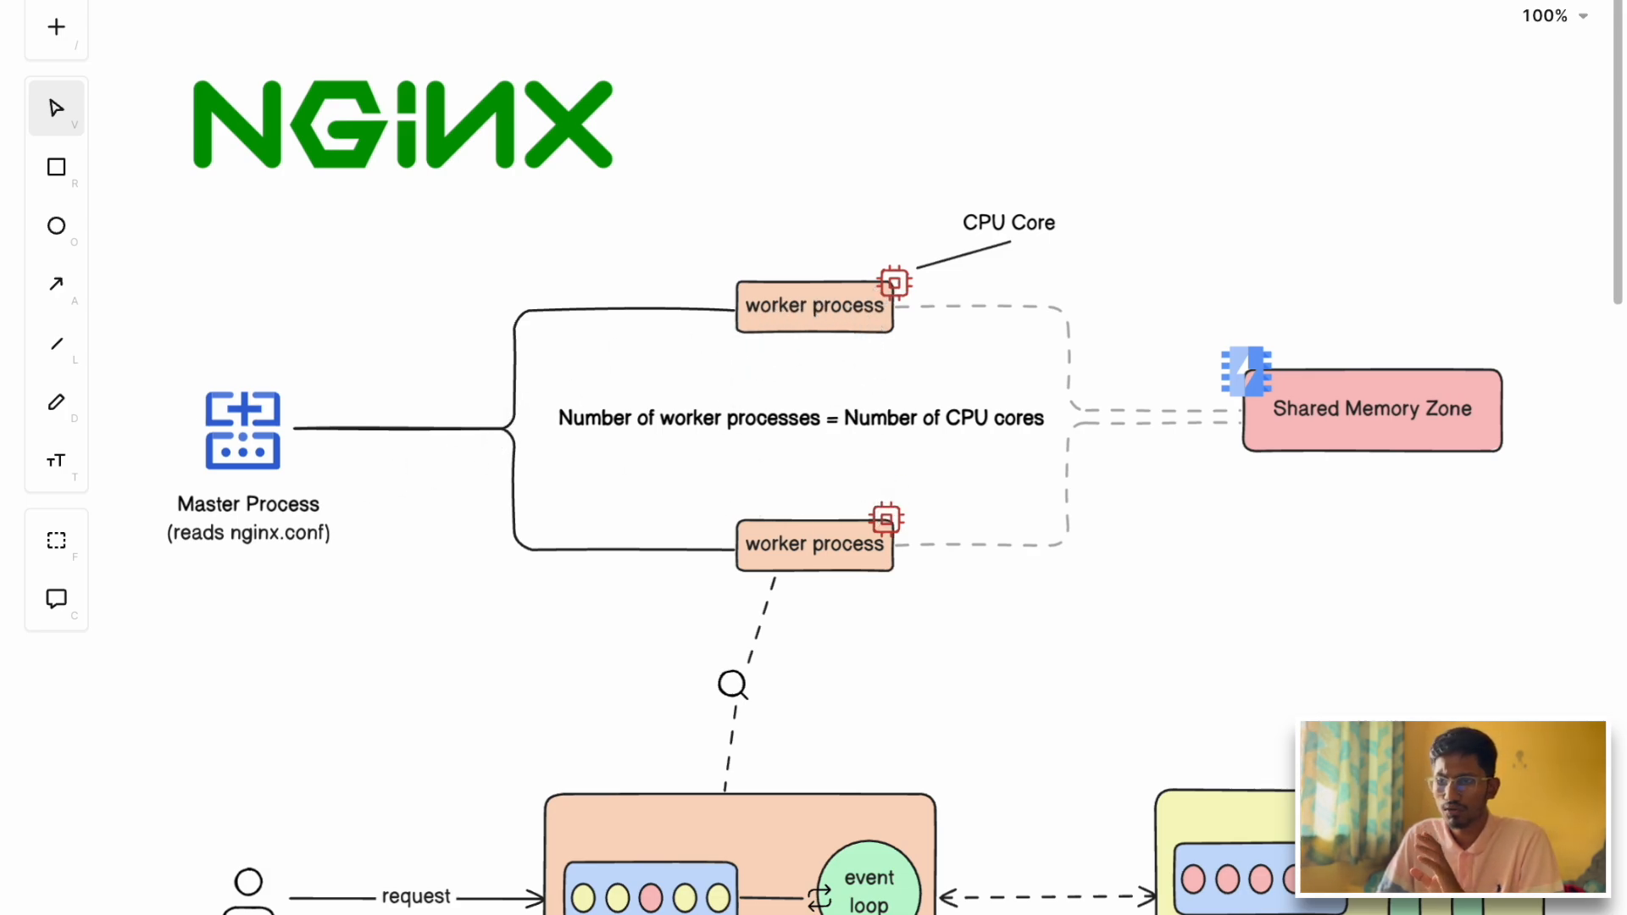
mouse_move(814, 316)
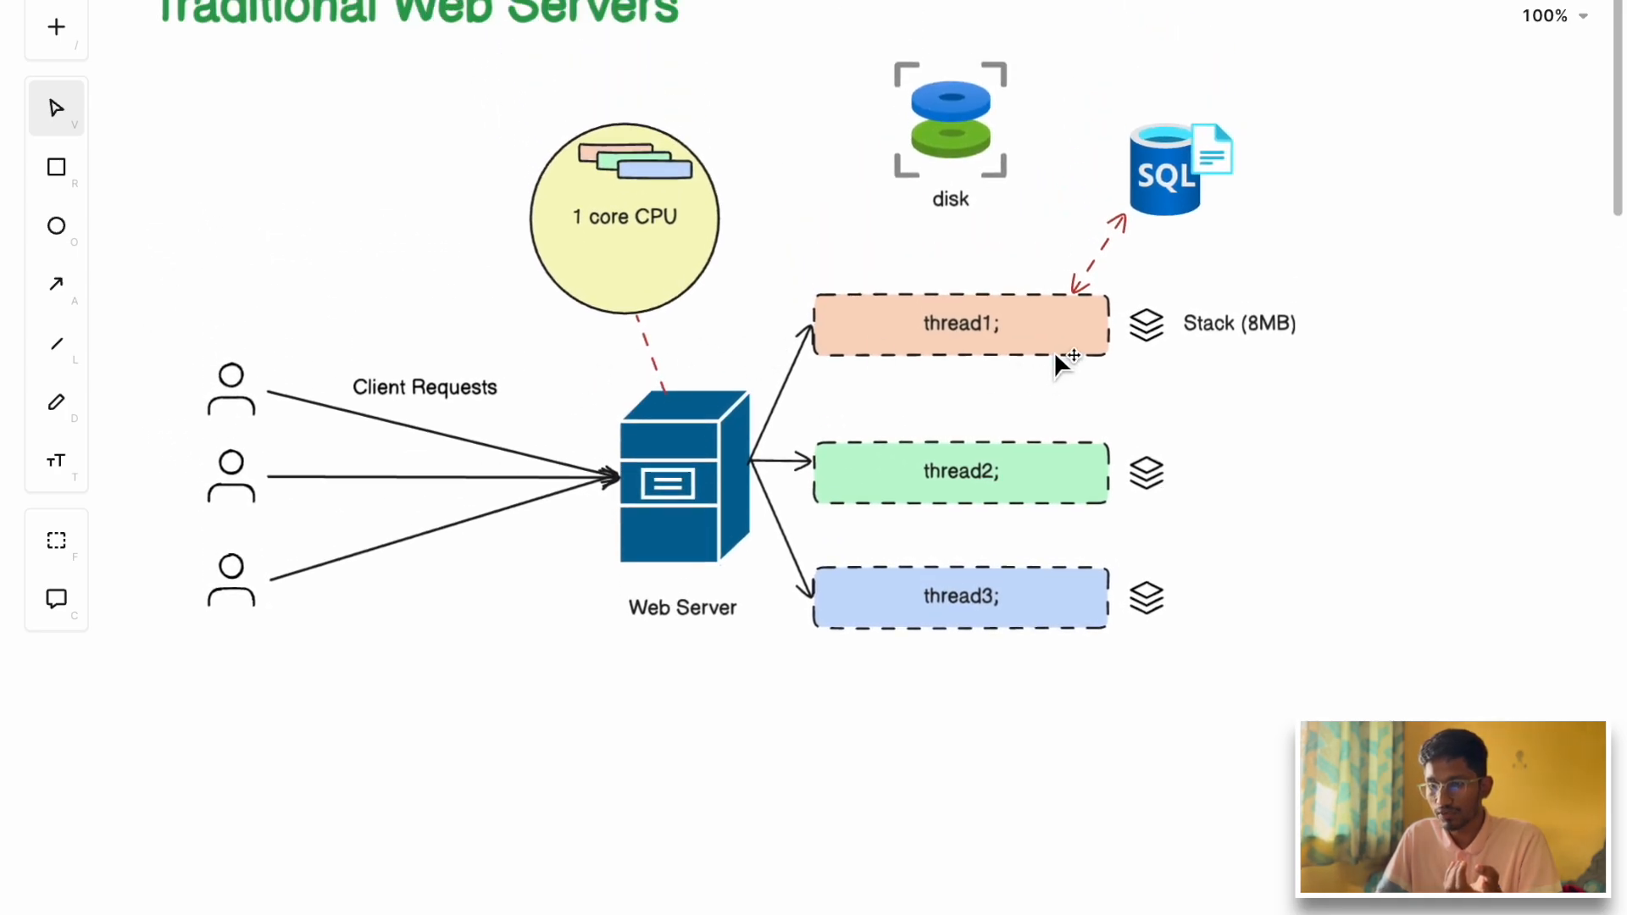
mouse_move(951, 545)
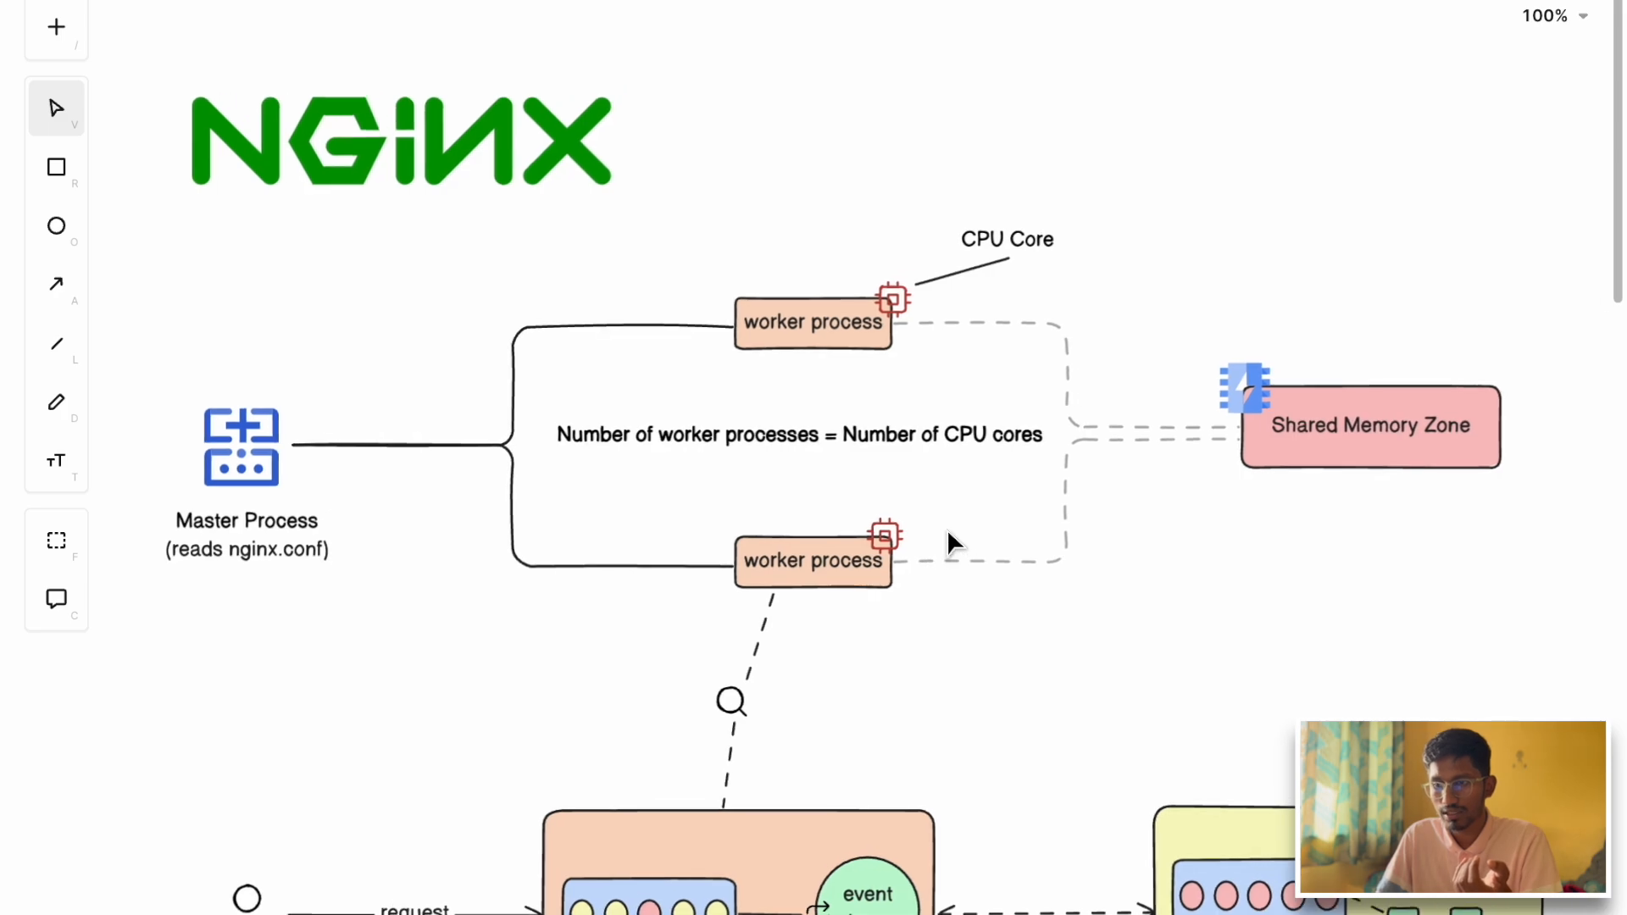
mouse_move(745, 337)
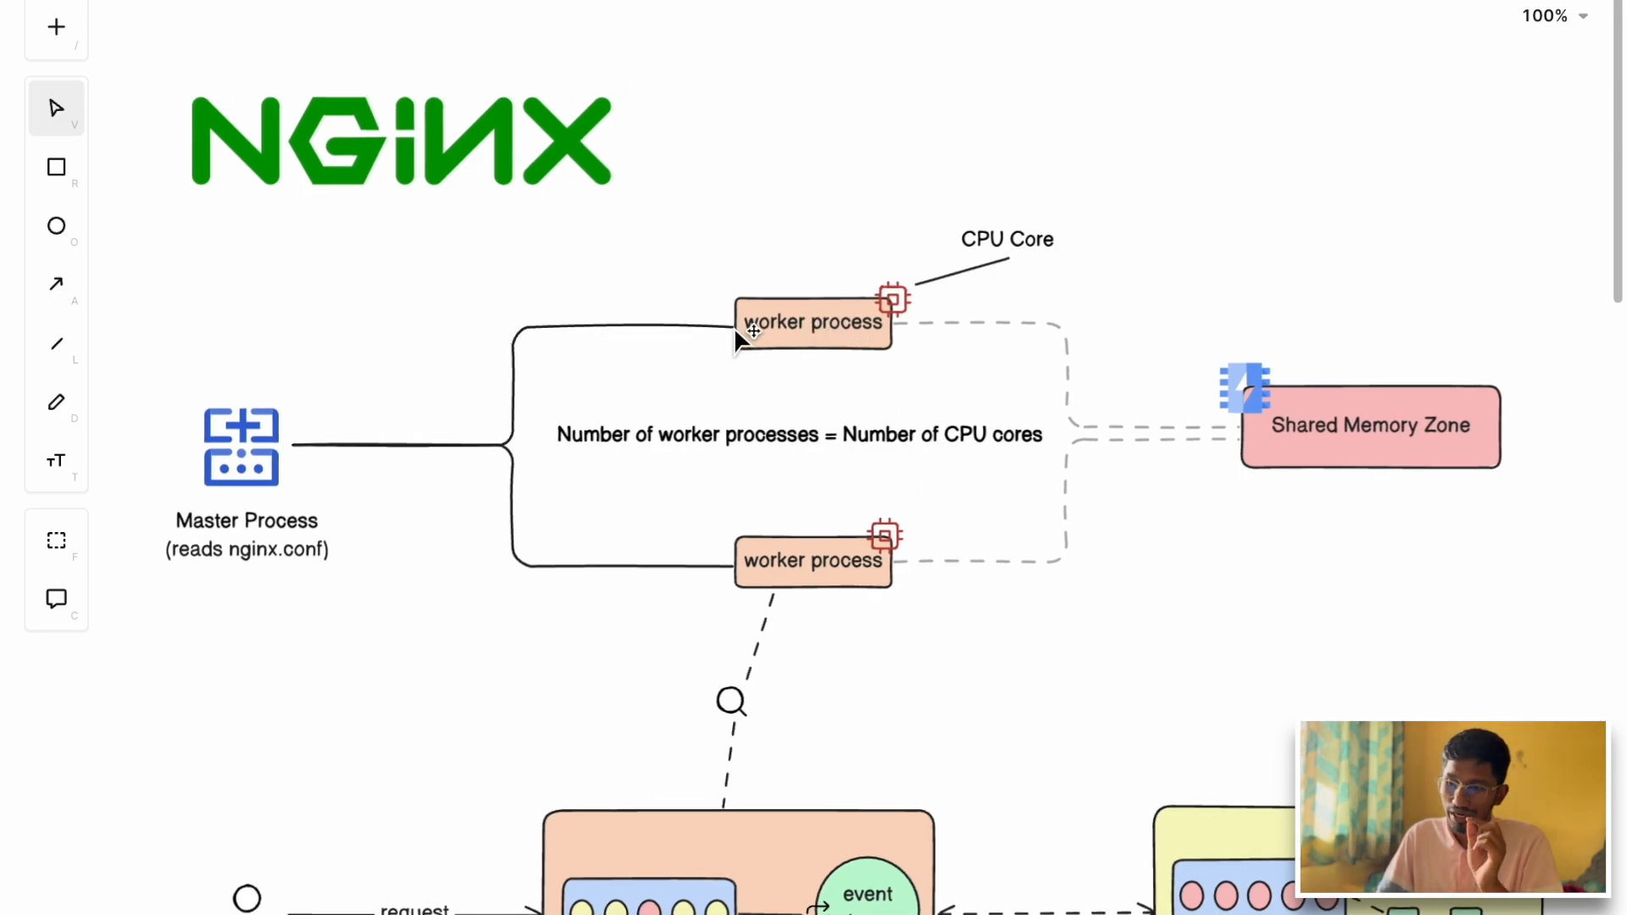
mouse_move(887, 316)
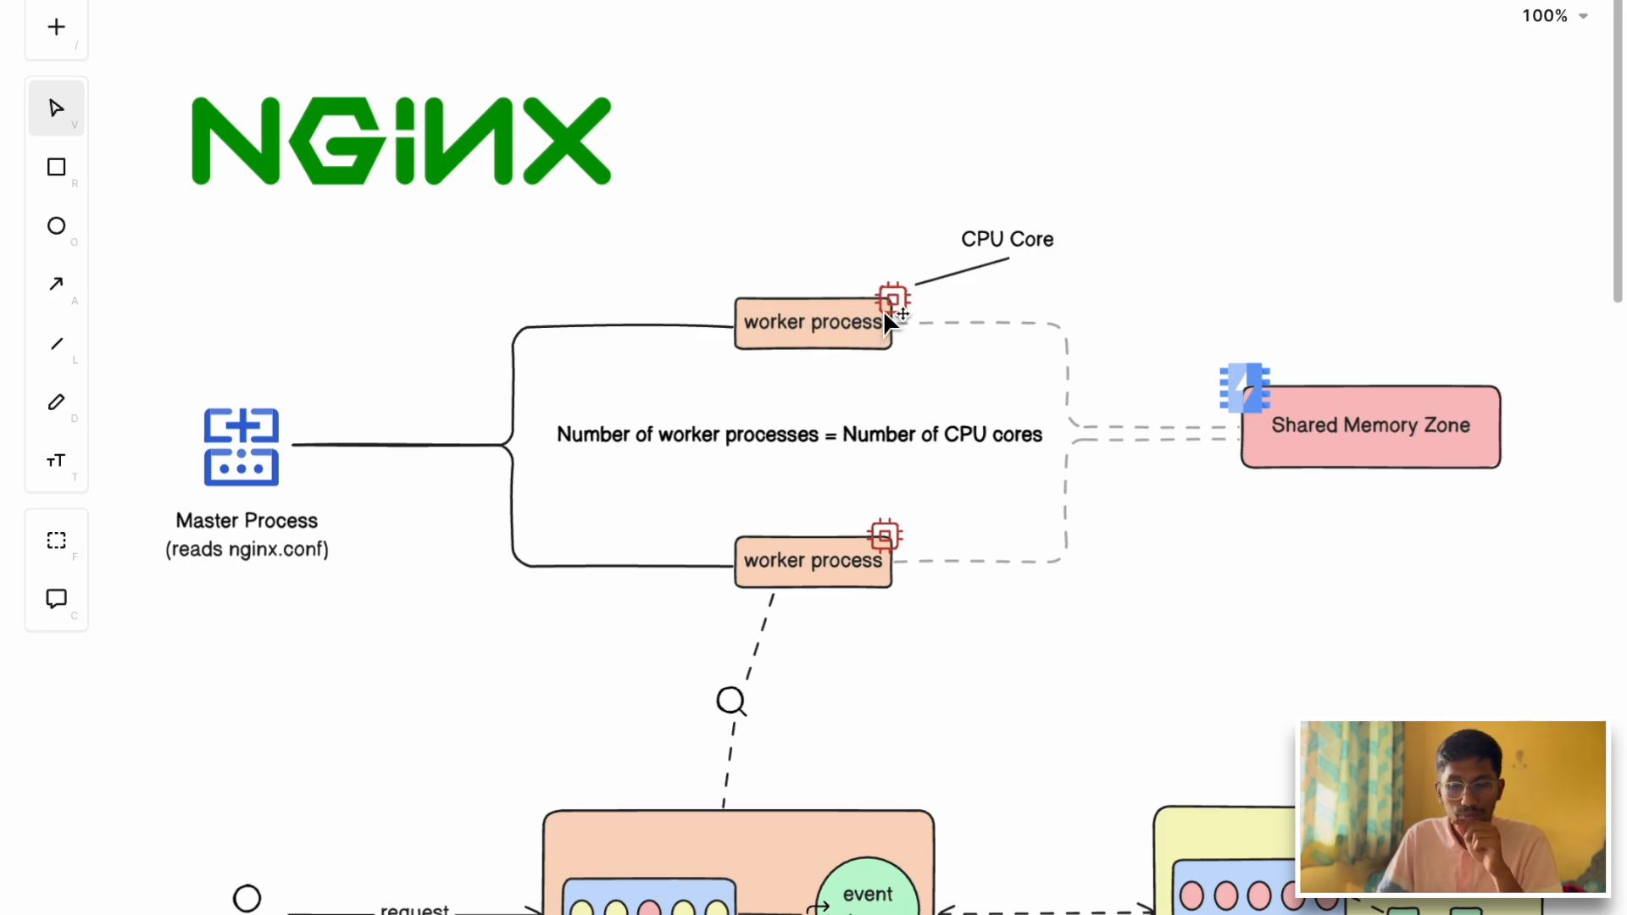
mouse_move(1025, 226)
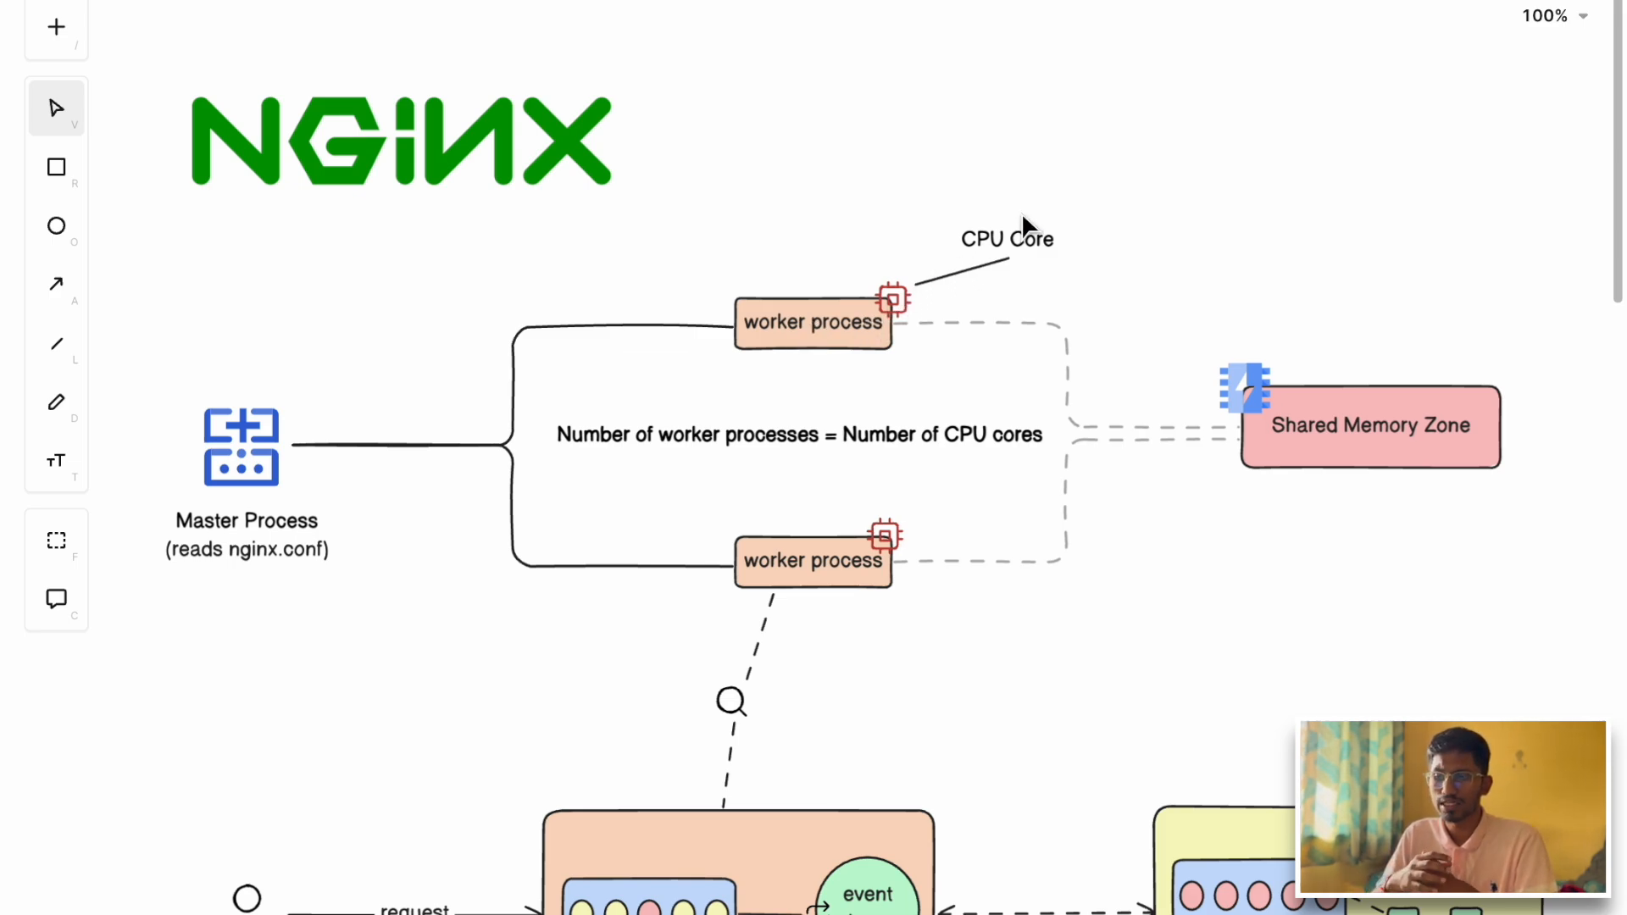
mouse_move(797, 420)
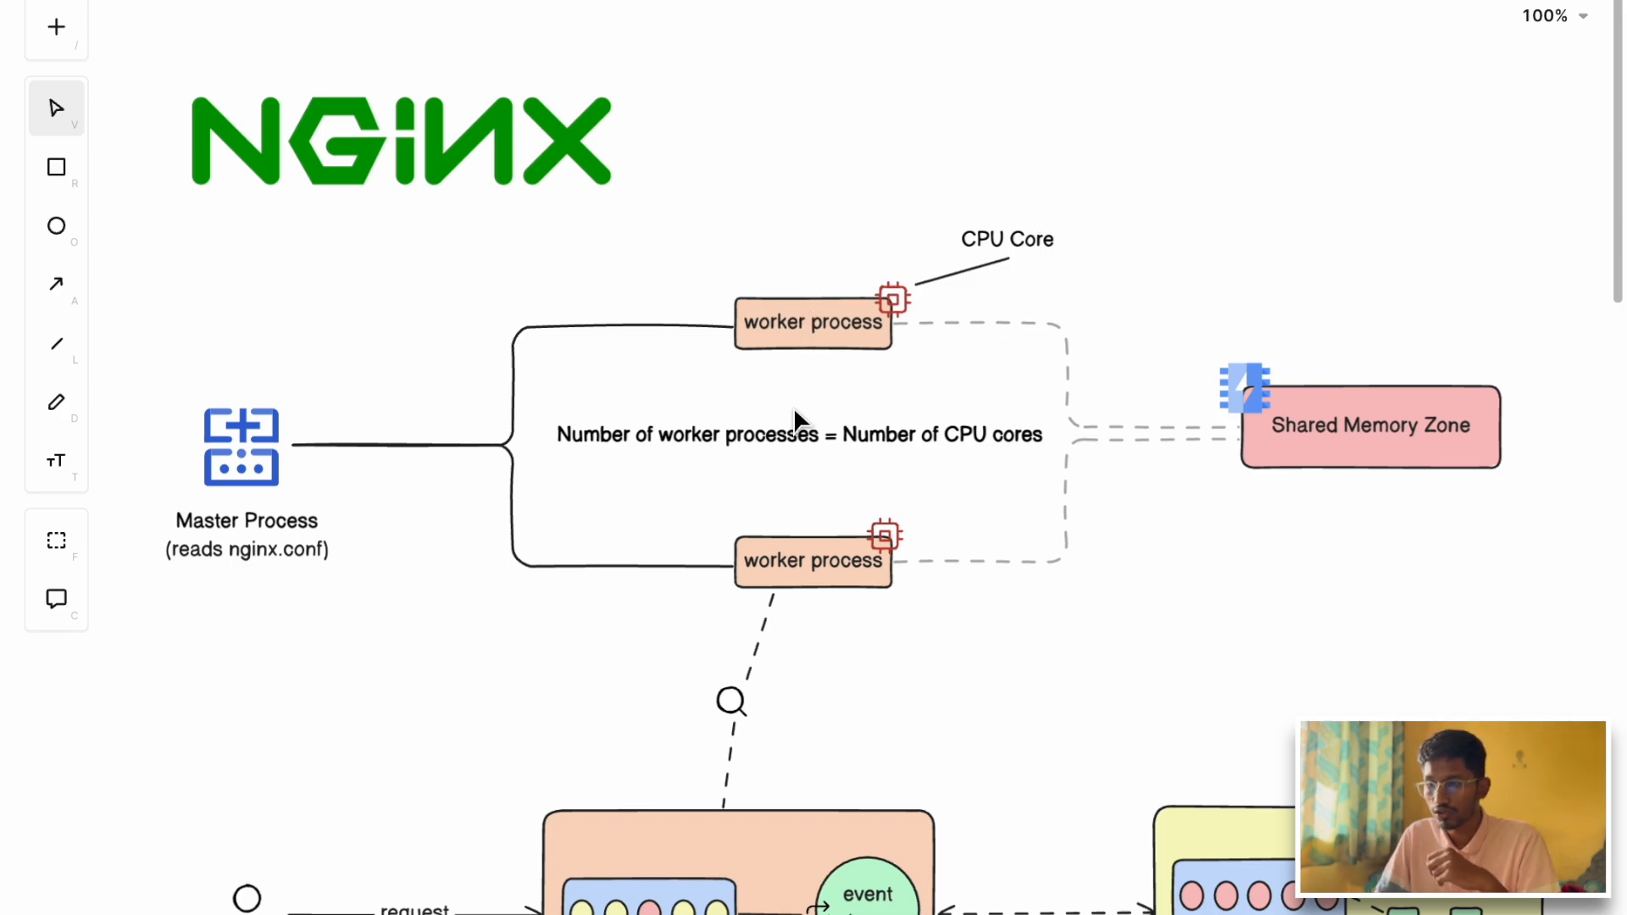
mouse_move(900, 332)
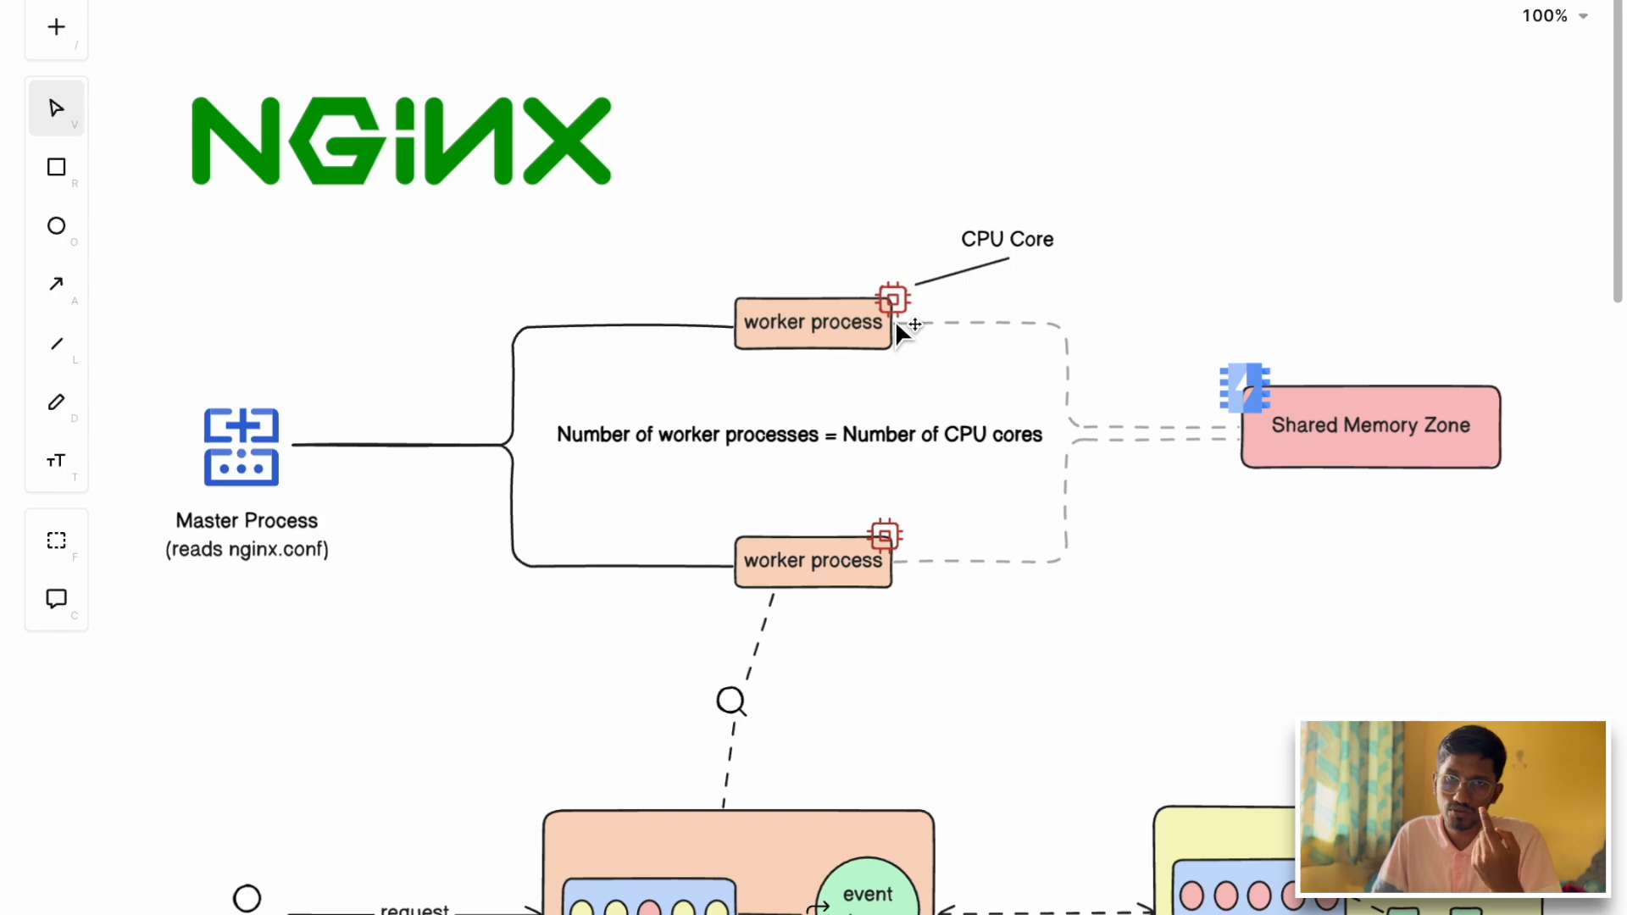
mouse_move(833, 342)
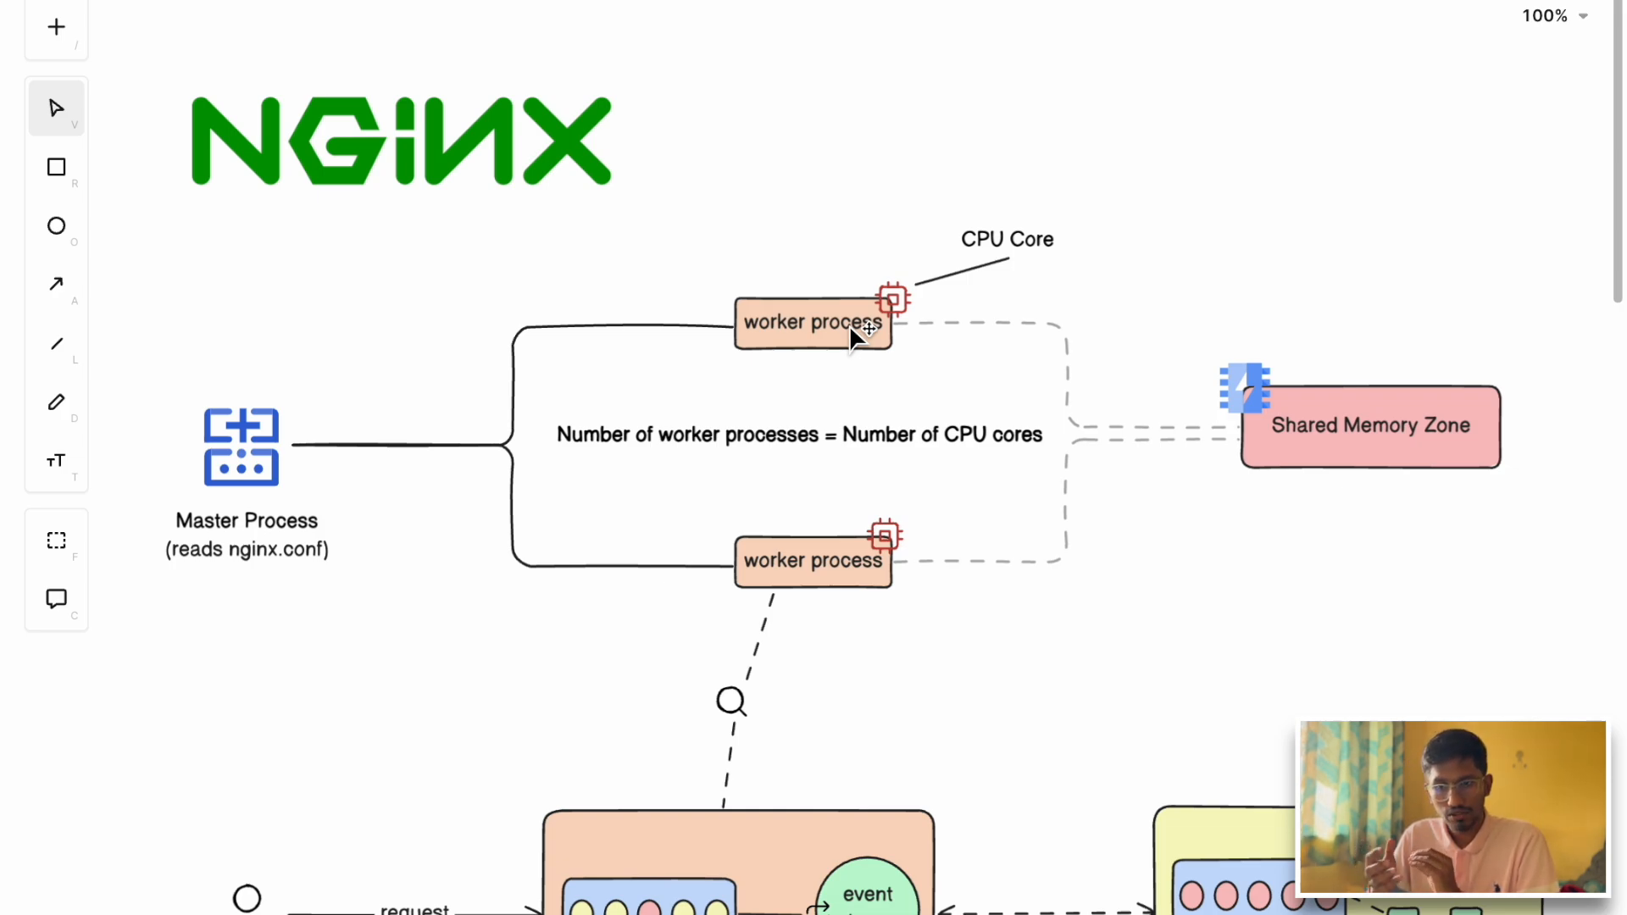
mouse_move(804, 343)
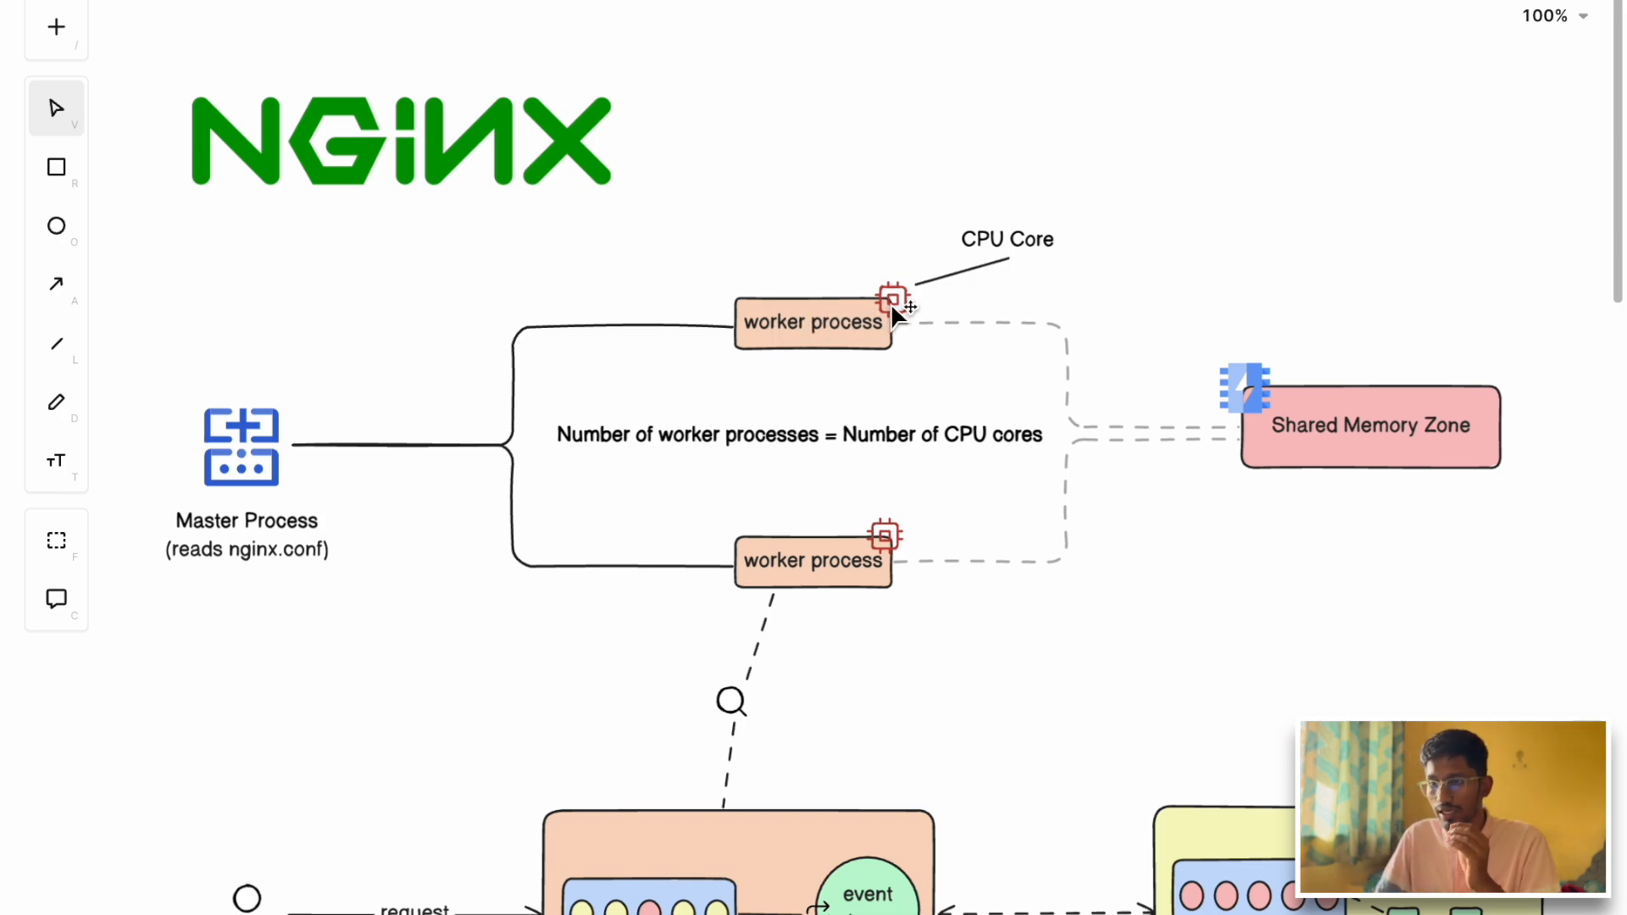
mouse_move(872, 315)
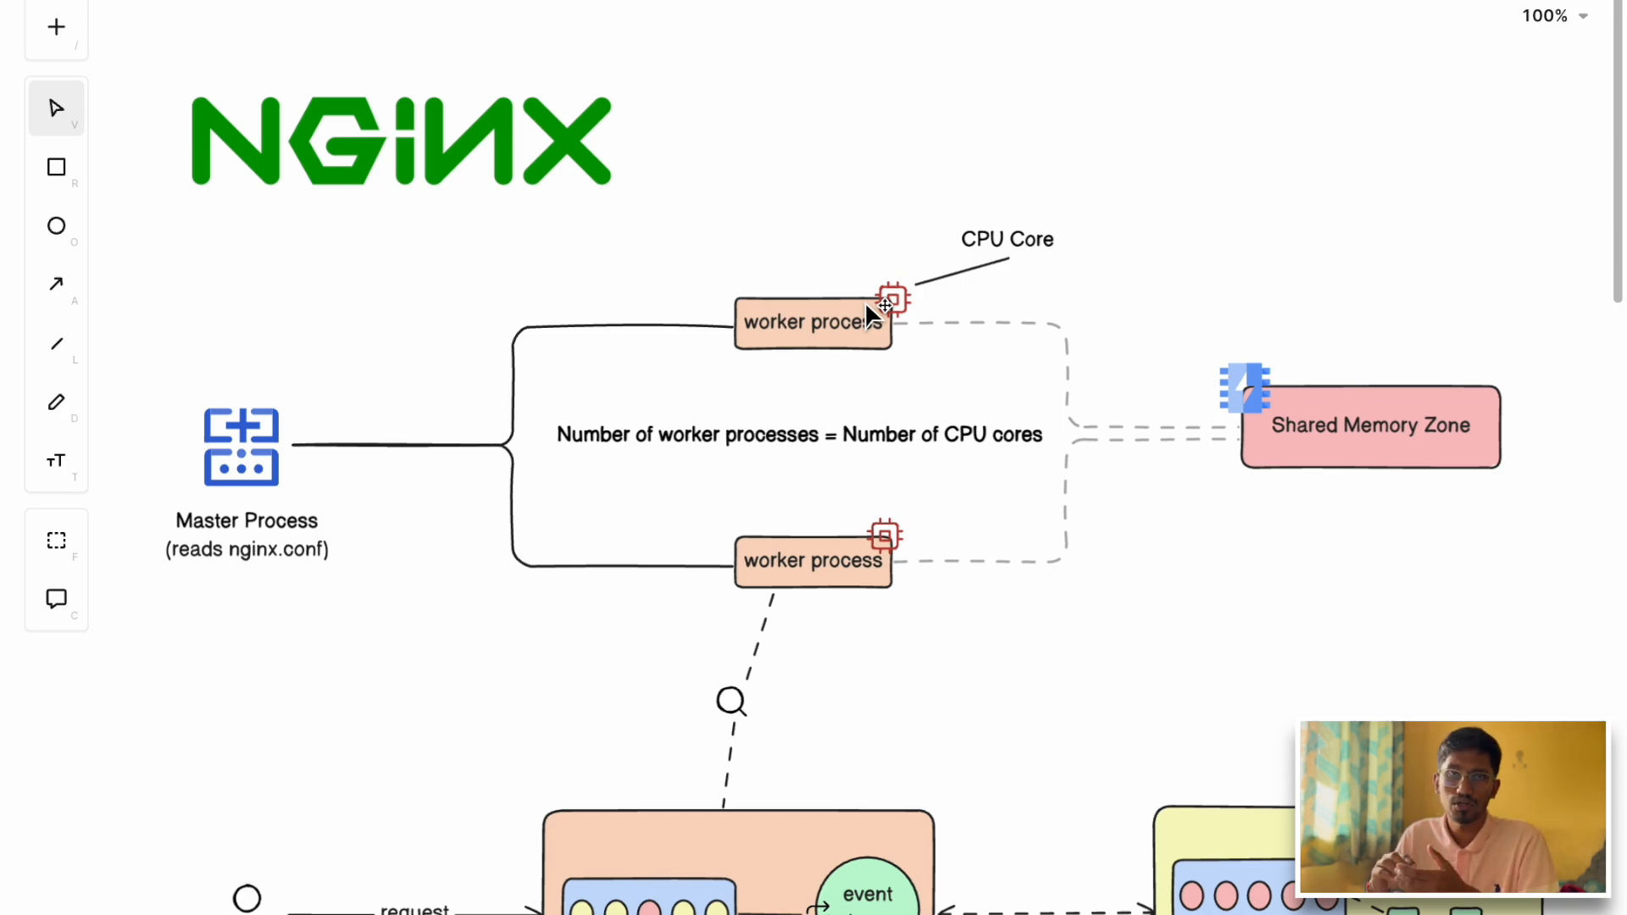
mouse_move(872, 332)
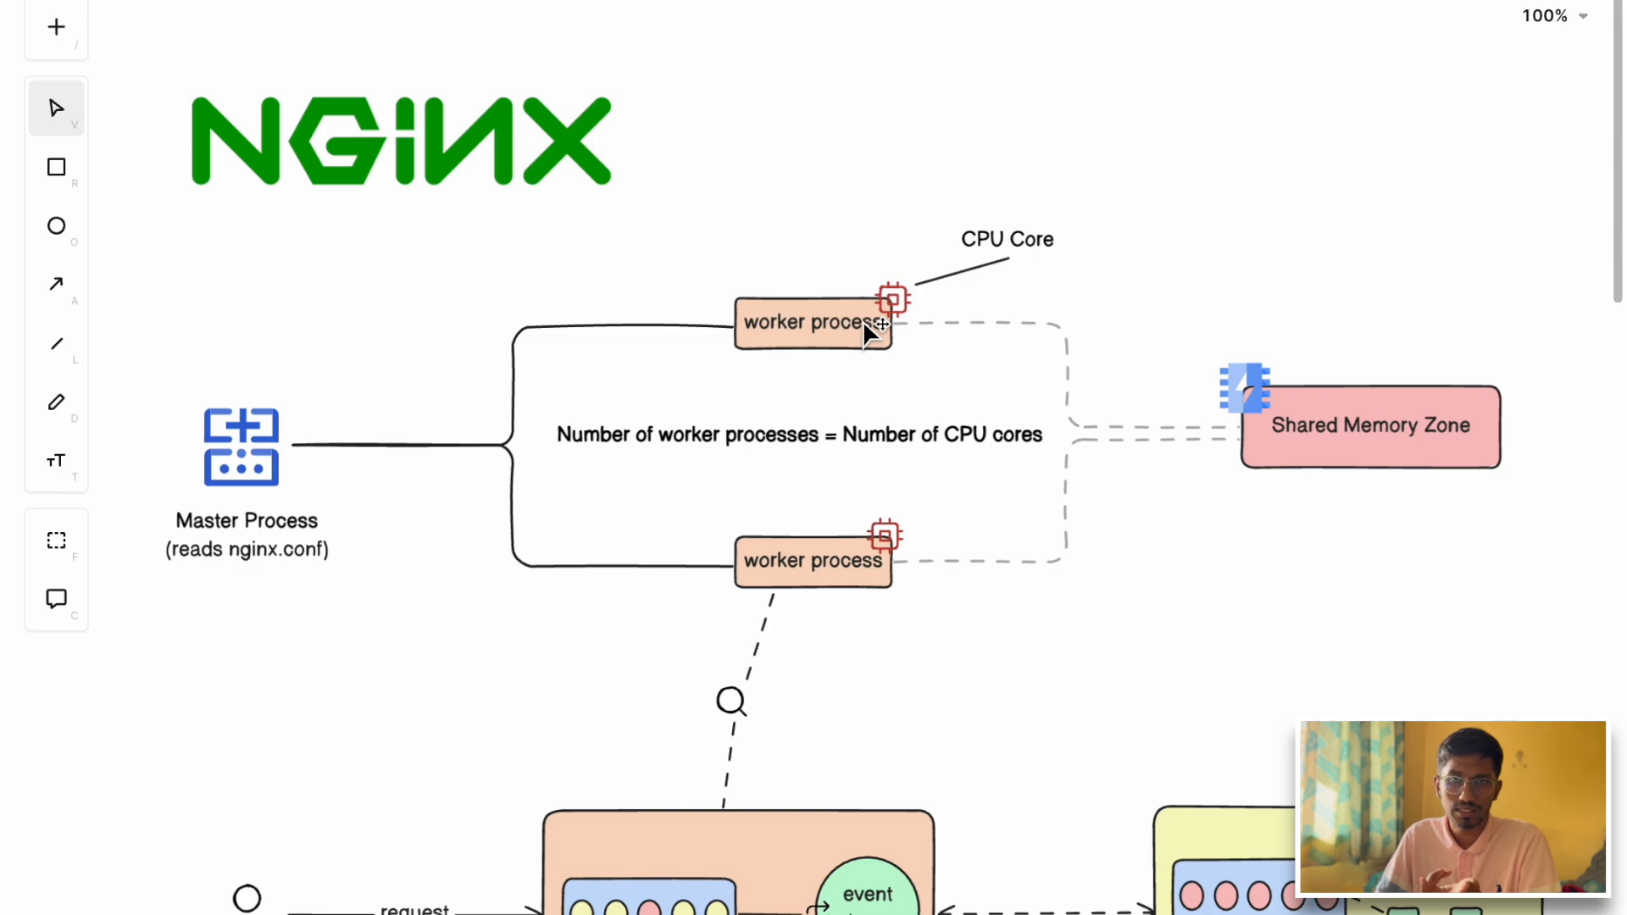
mouse_move(895, 304)
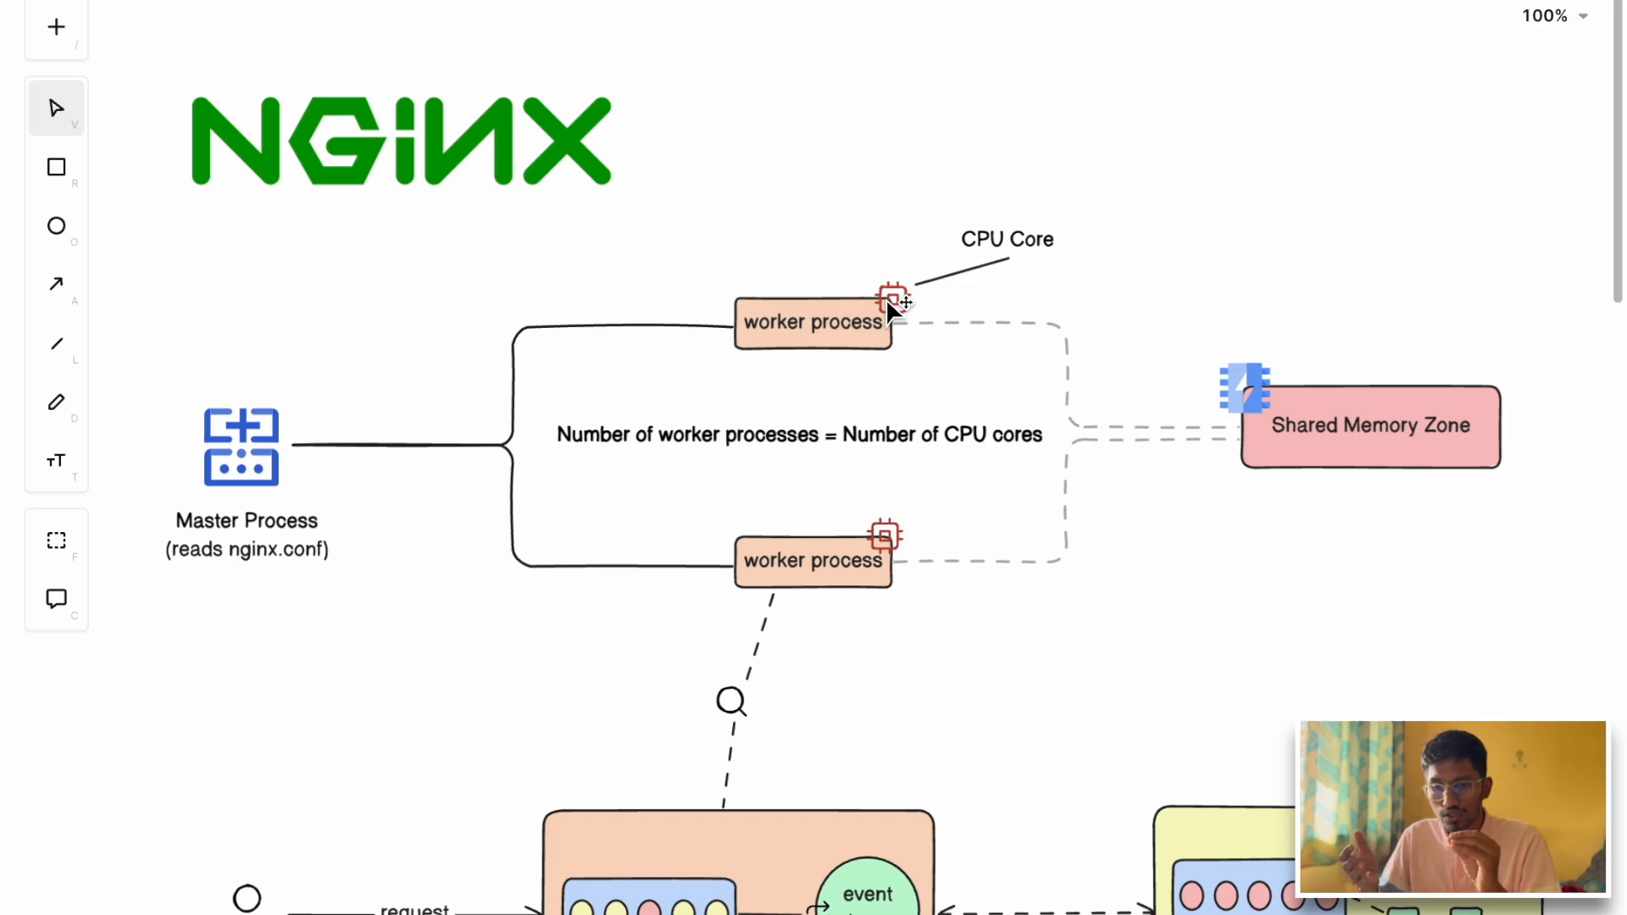
click(798, 434)
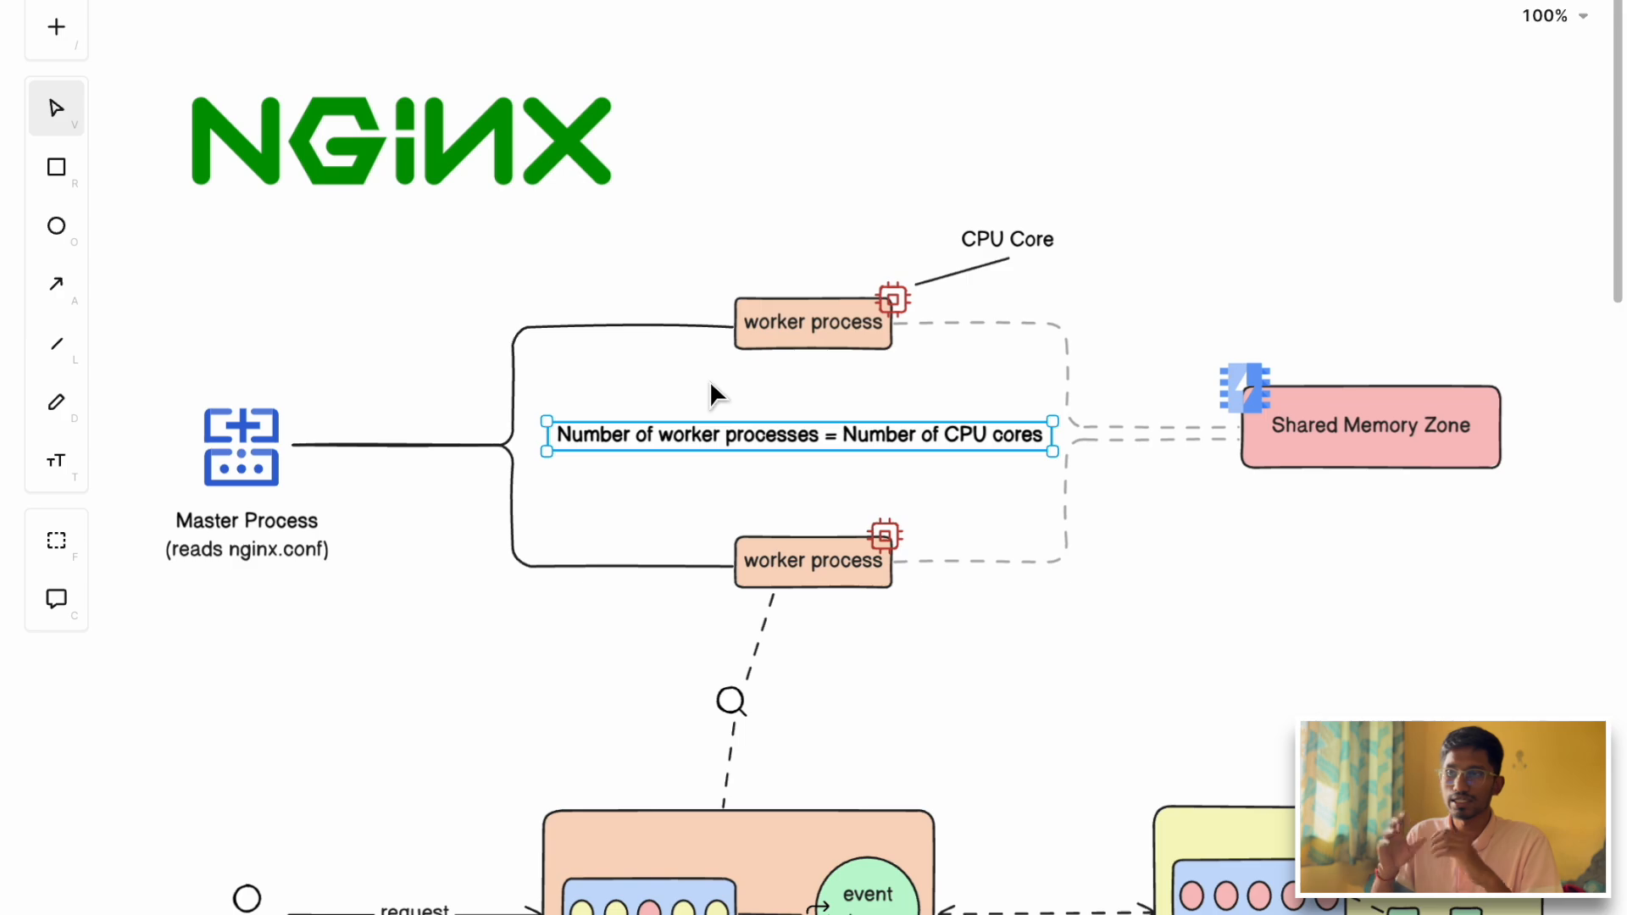
mouse_move(896, 396)
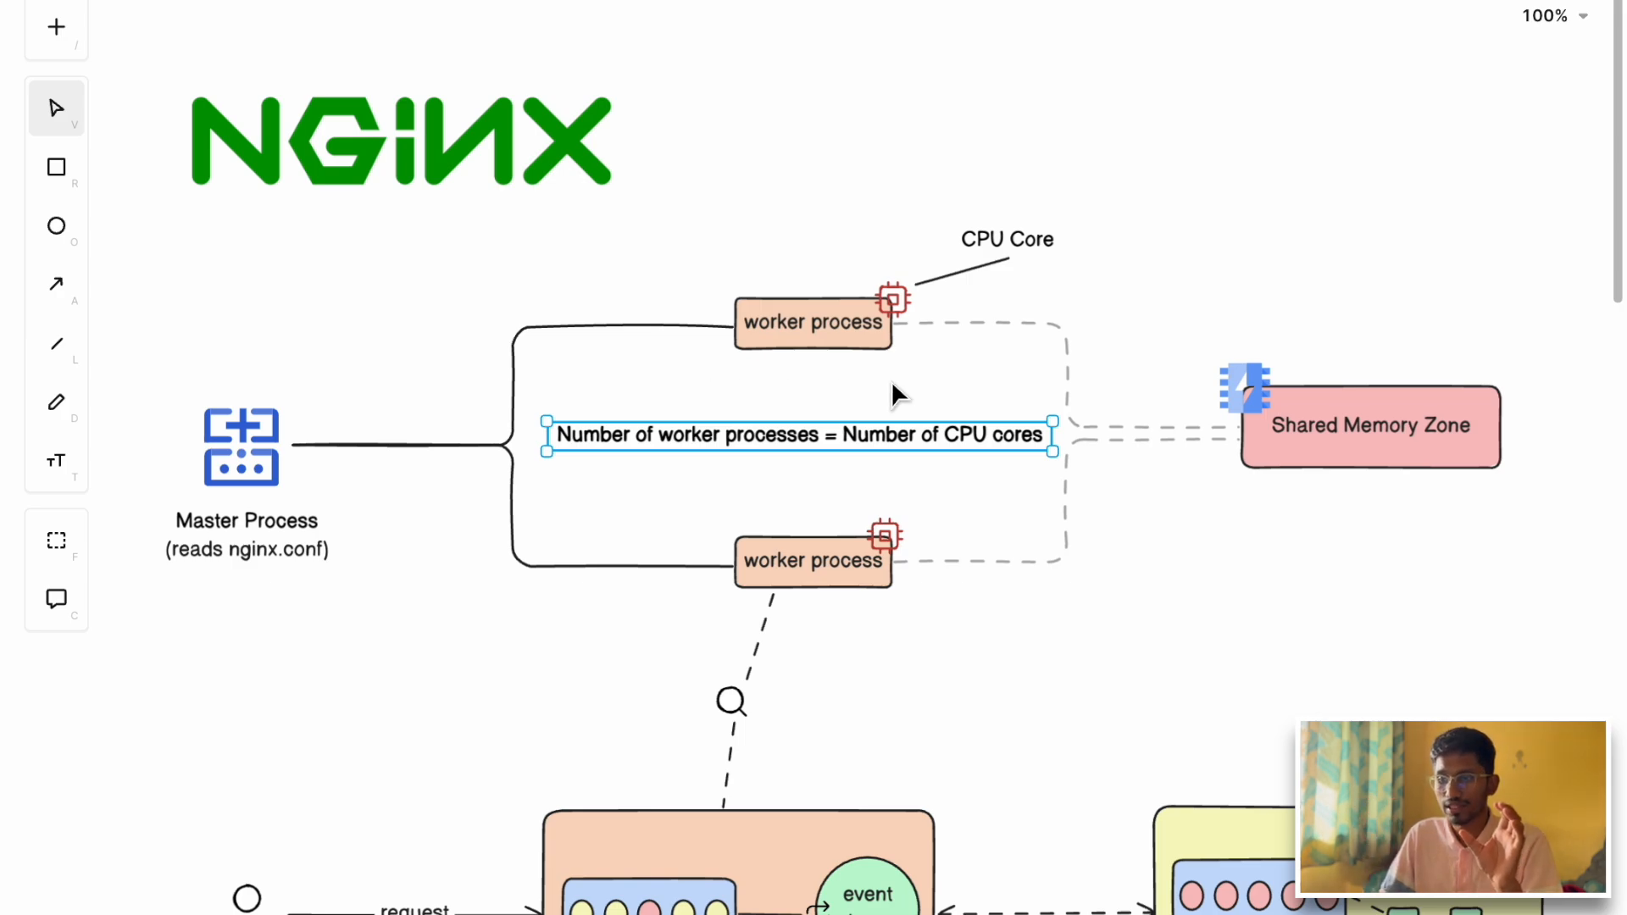
click(813, 560)
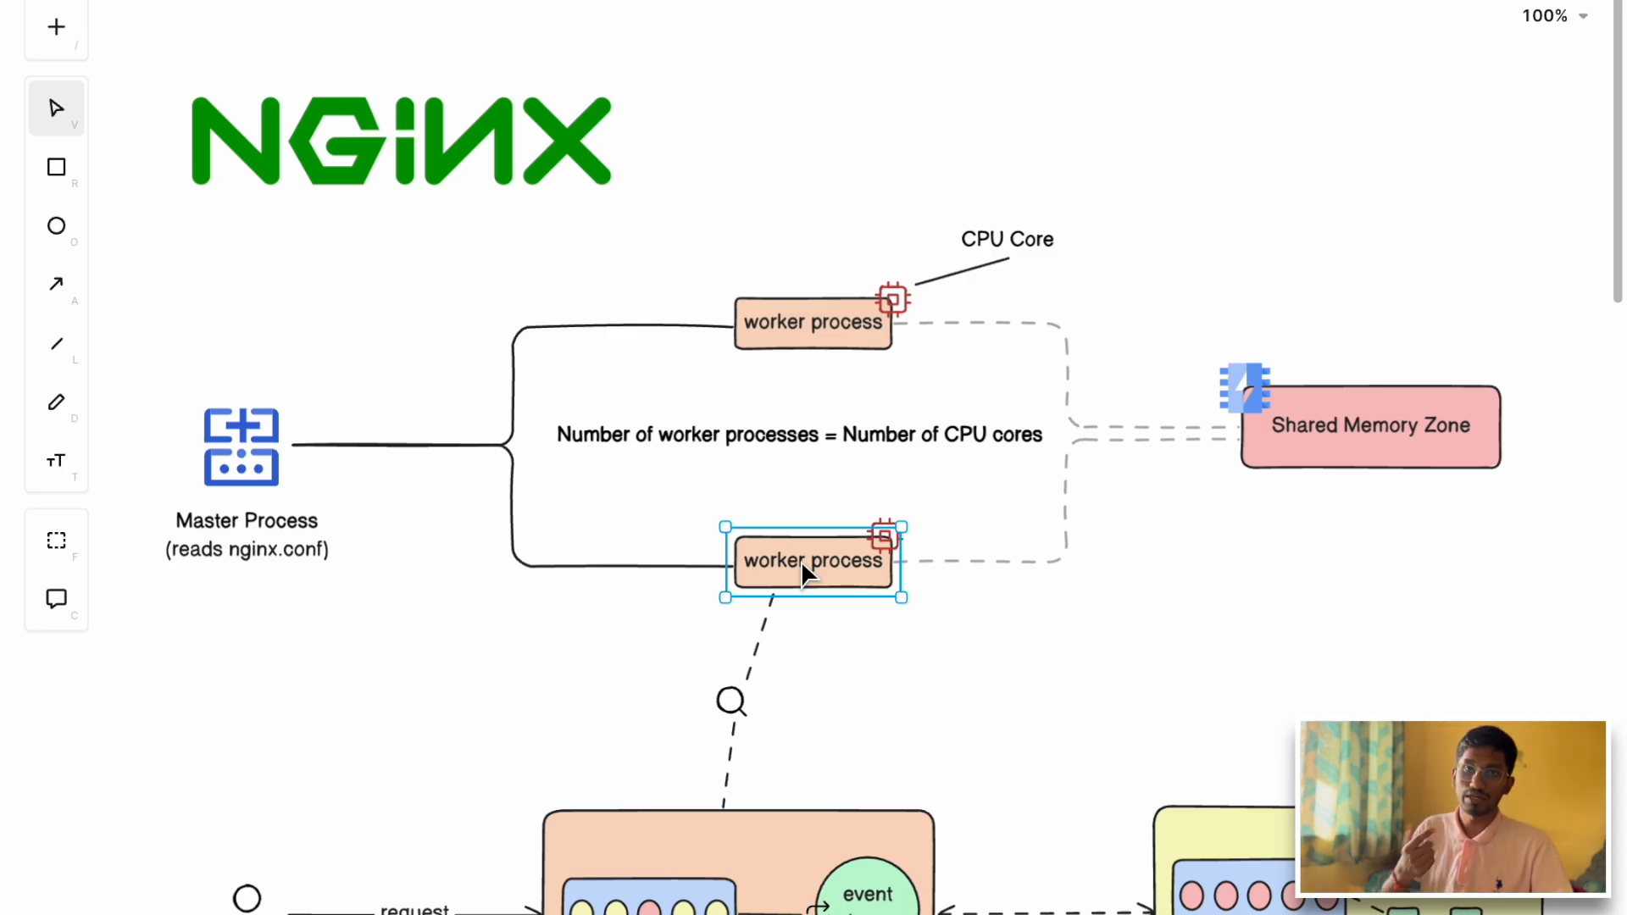
scroll(down, 3)
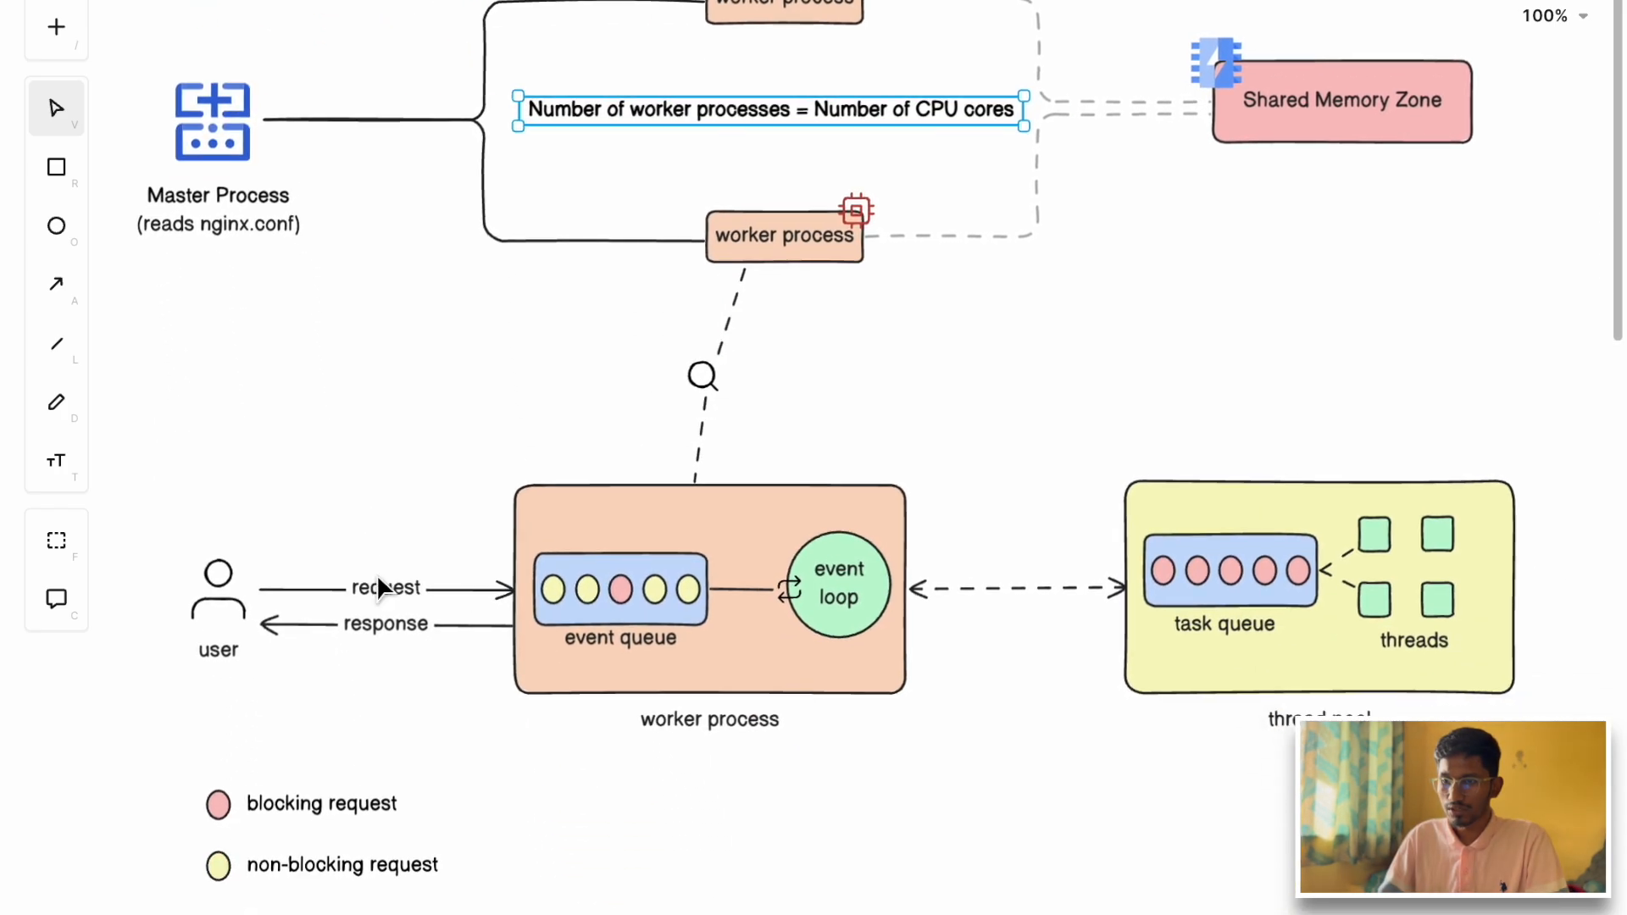
mouse_move(483, 596)
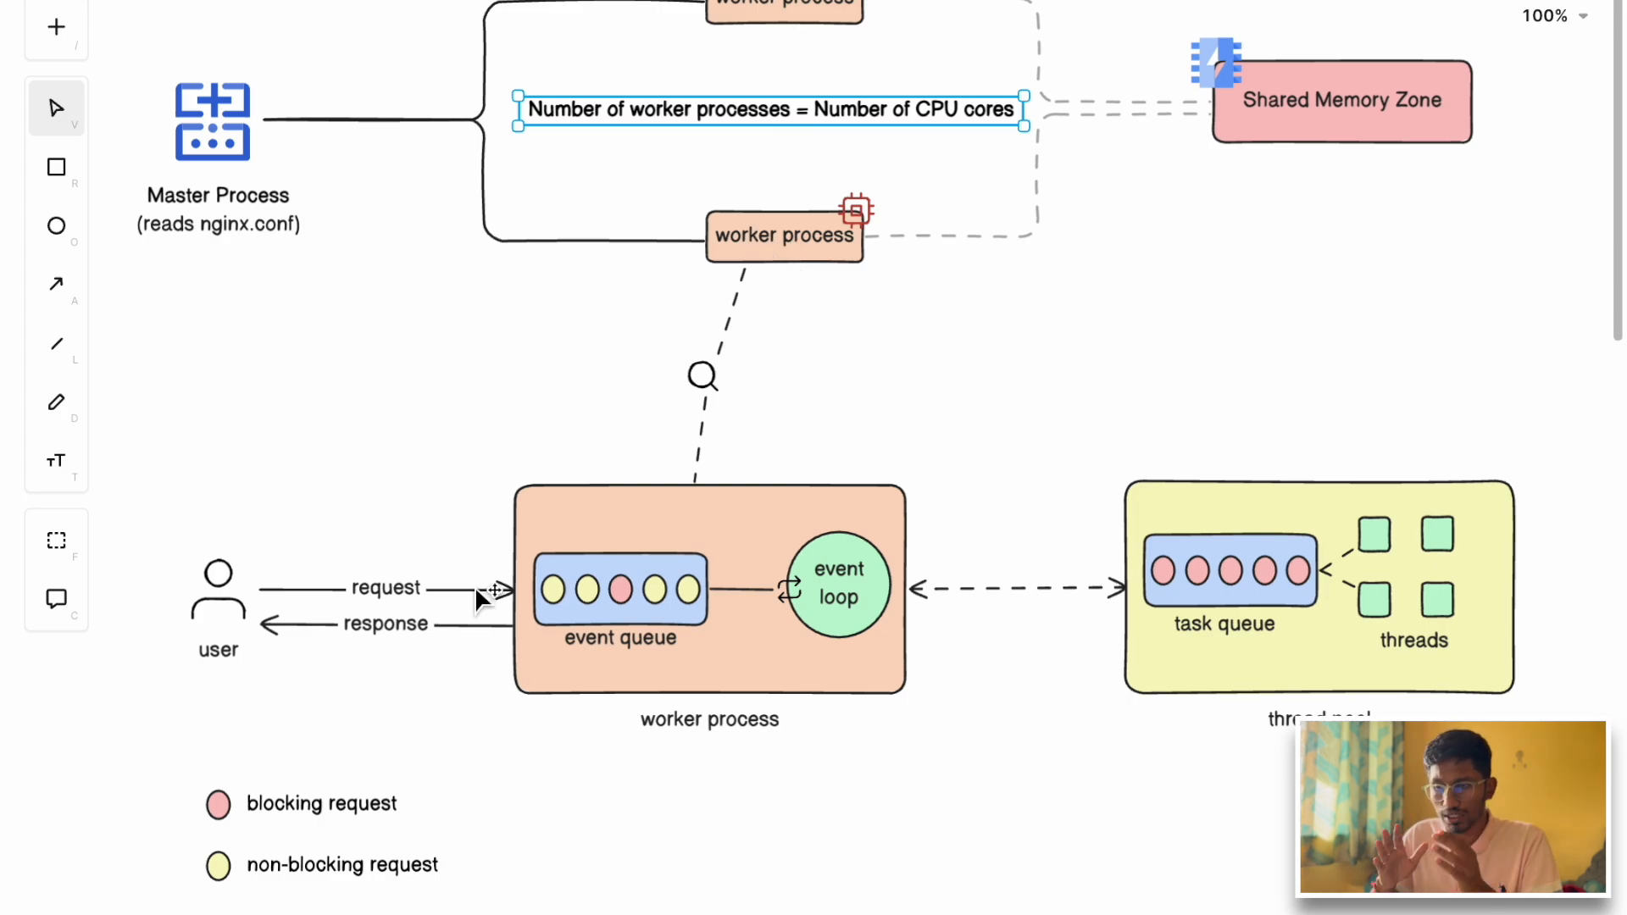
mouse_move(742, 109)
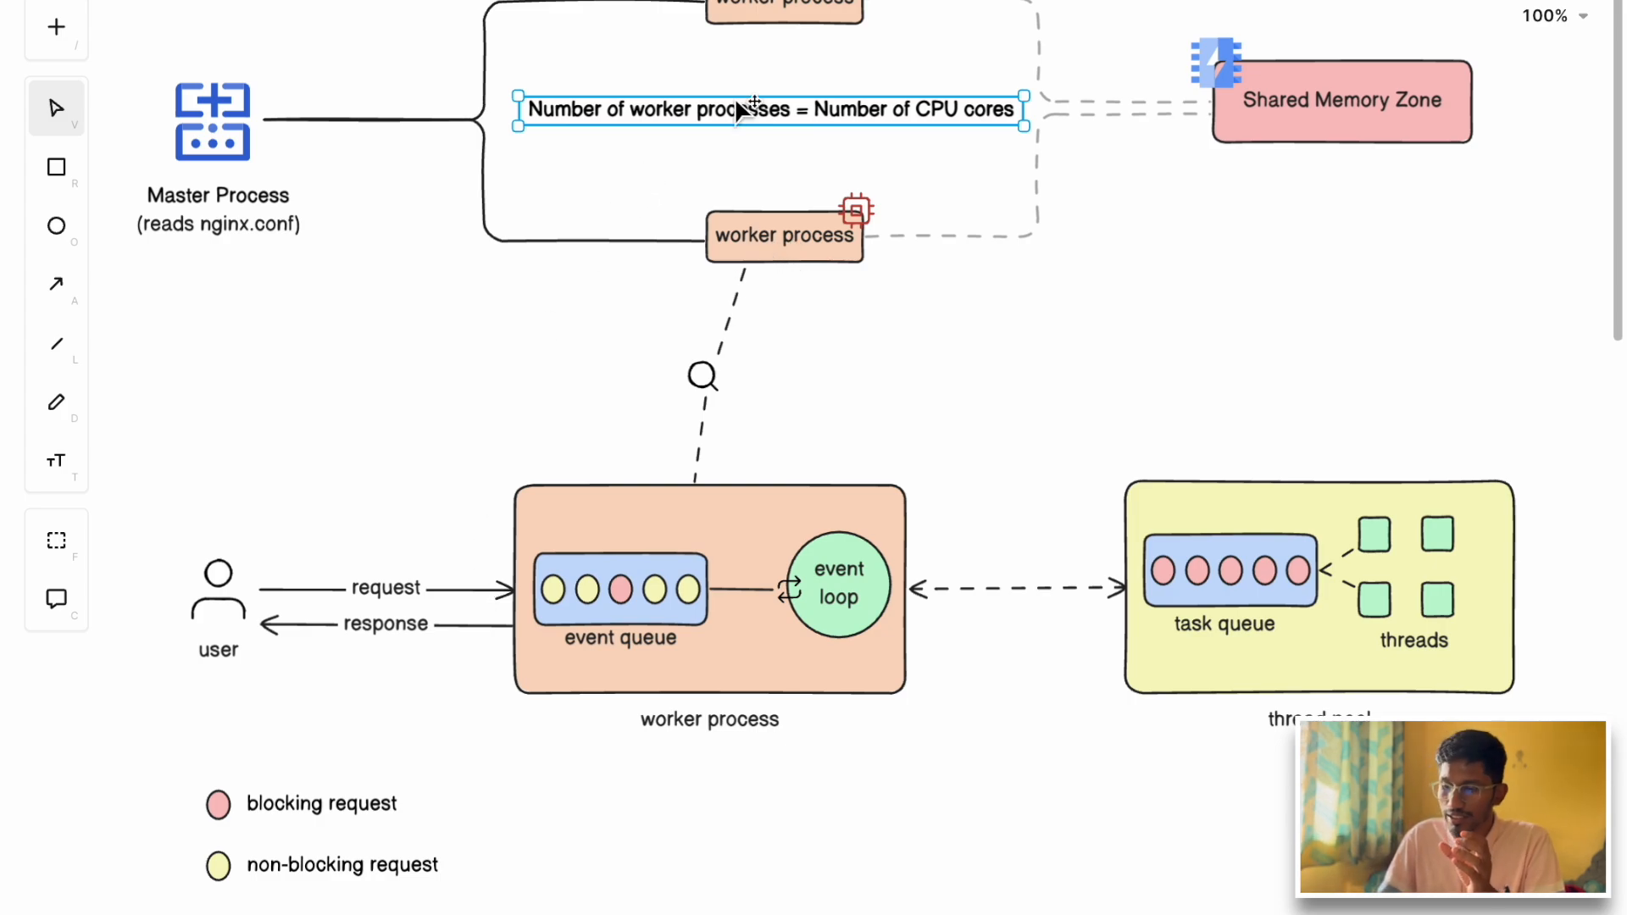
mouse_move(690, 264)
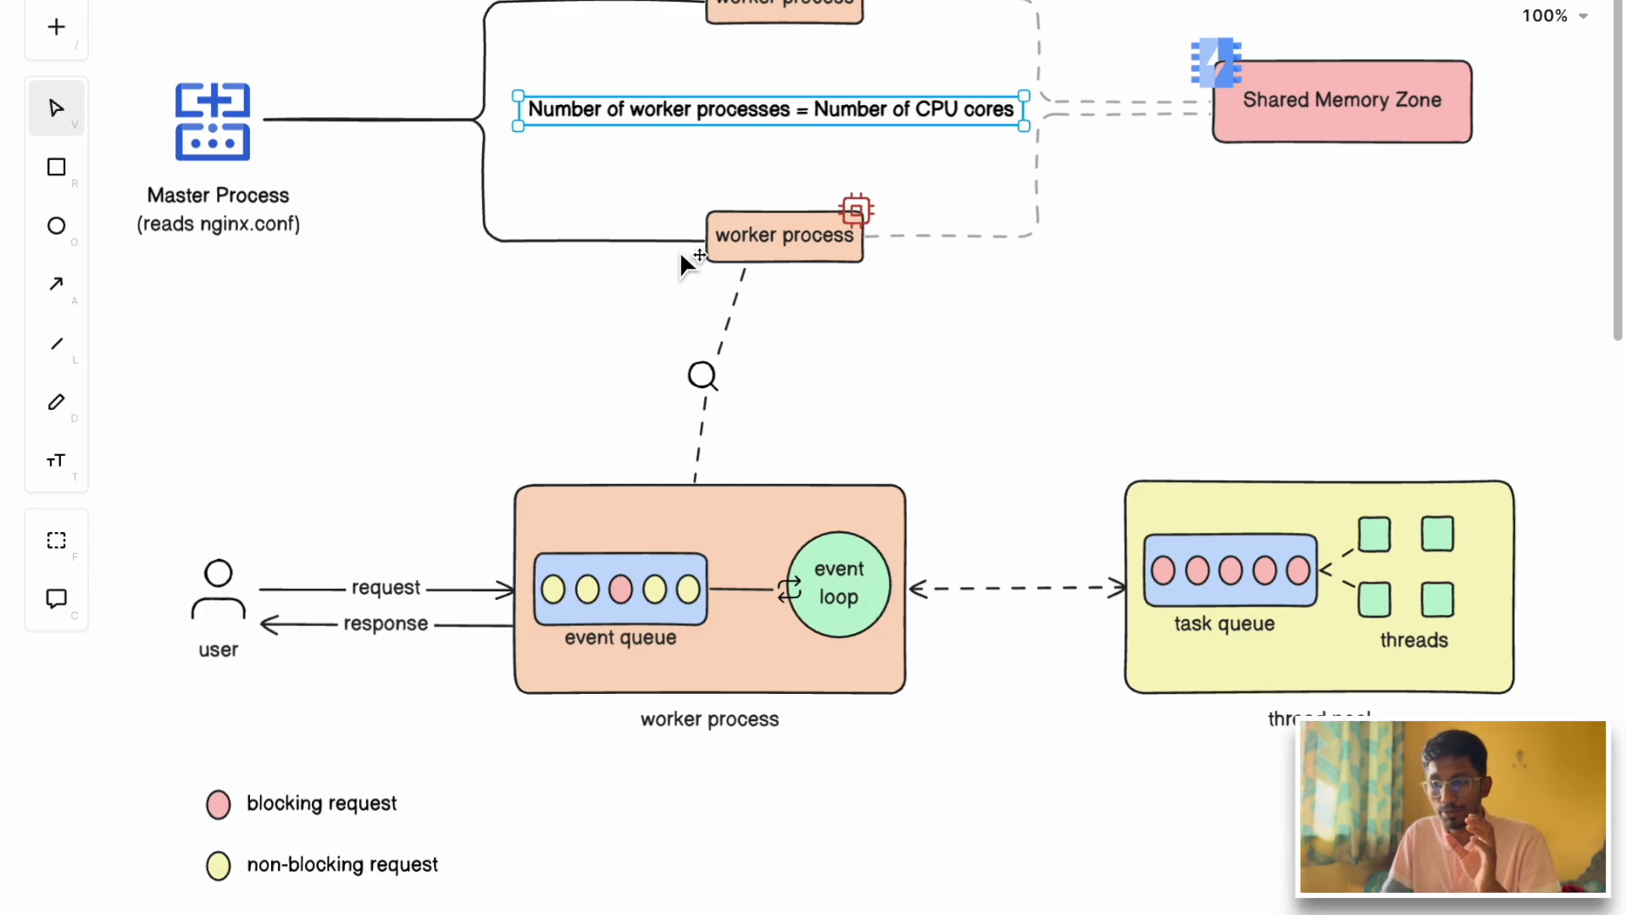
mouse_move(648, 586)
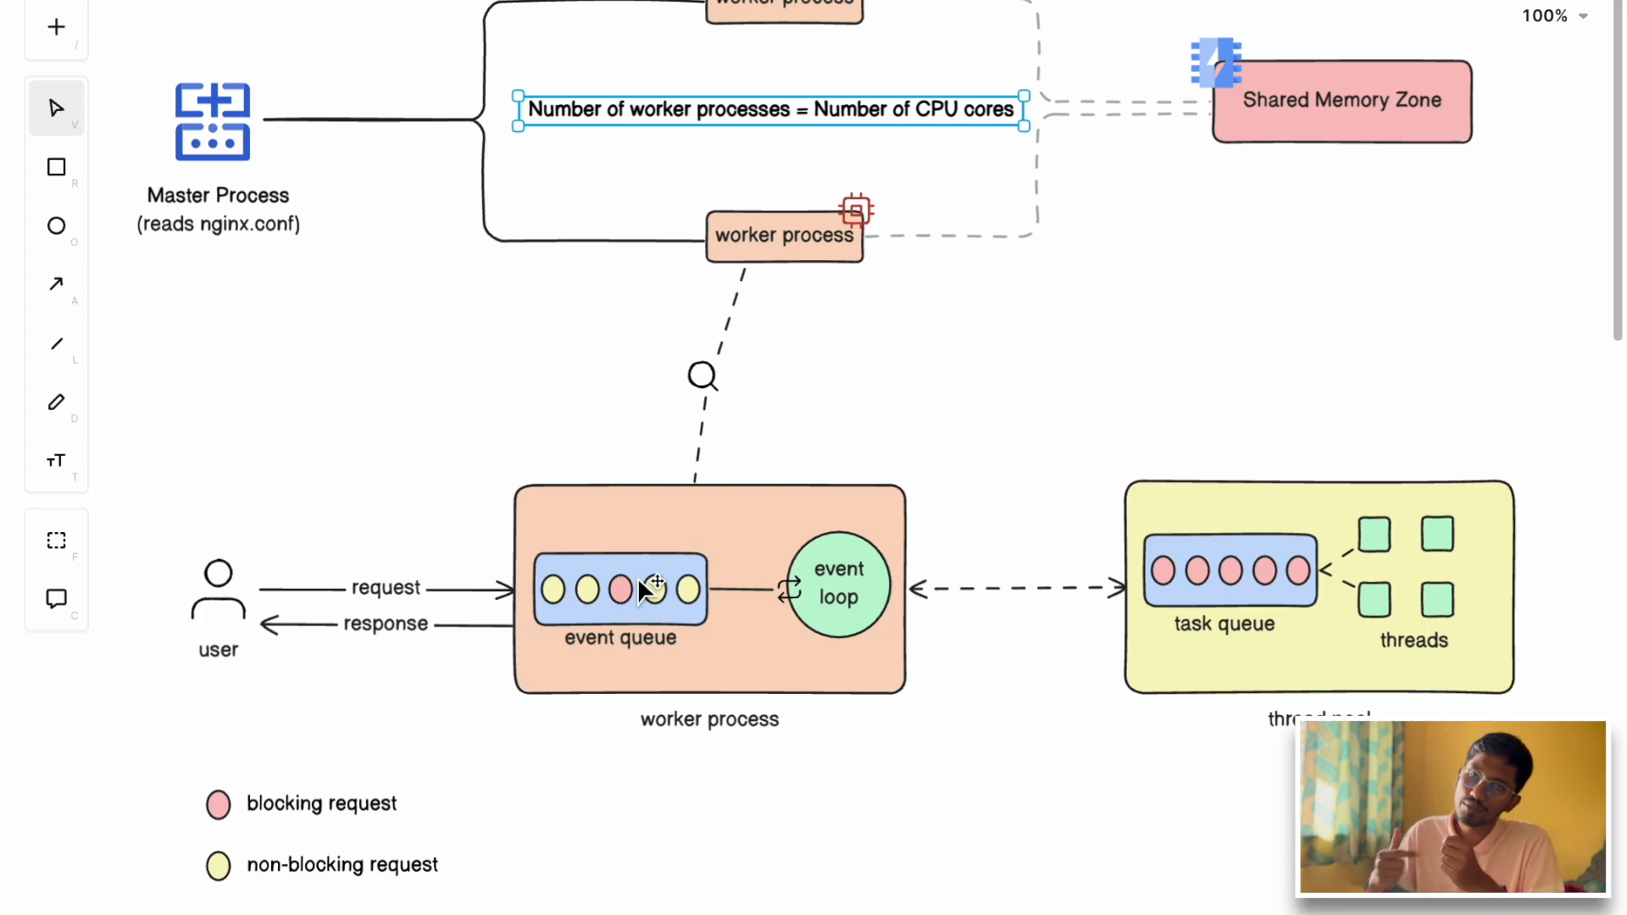
scroll(down, 3)
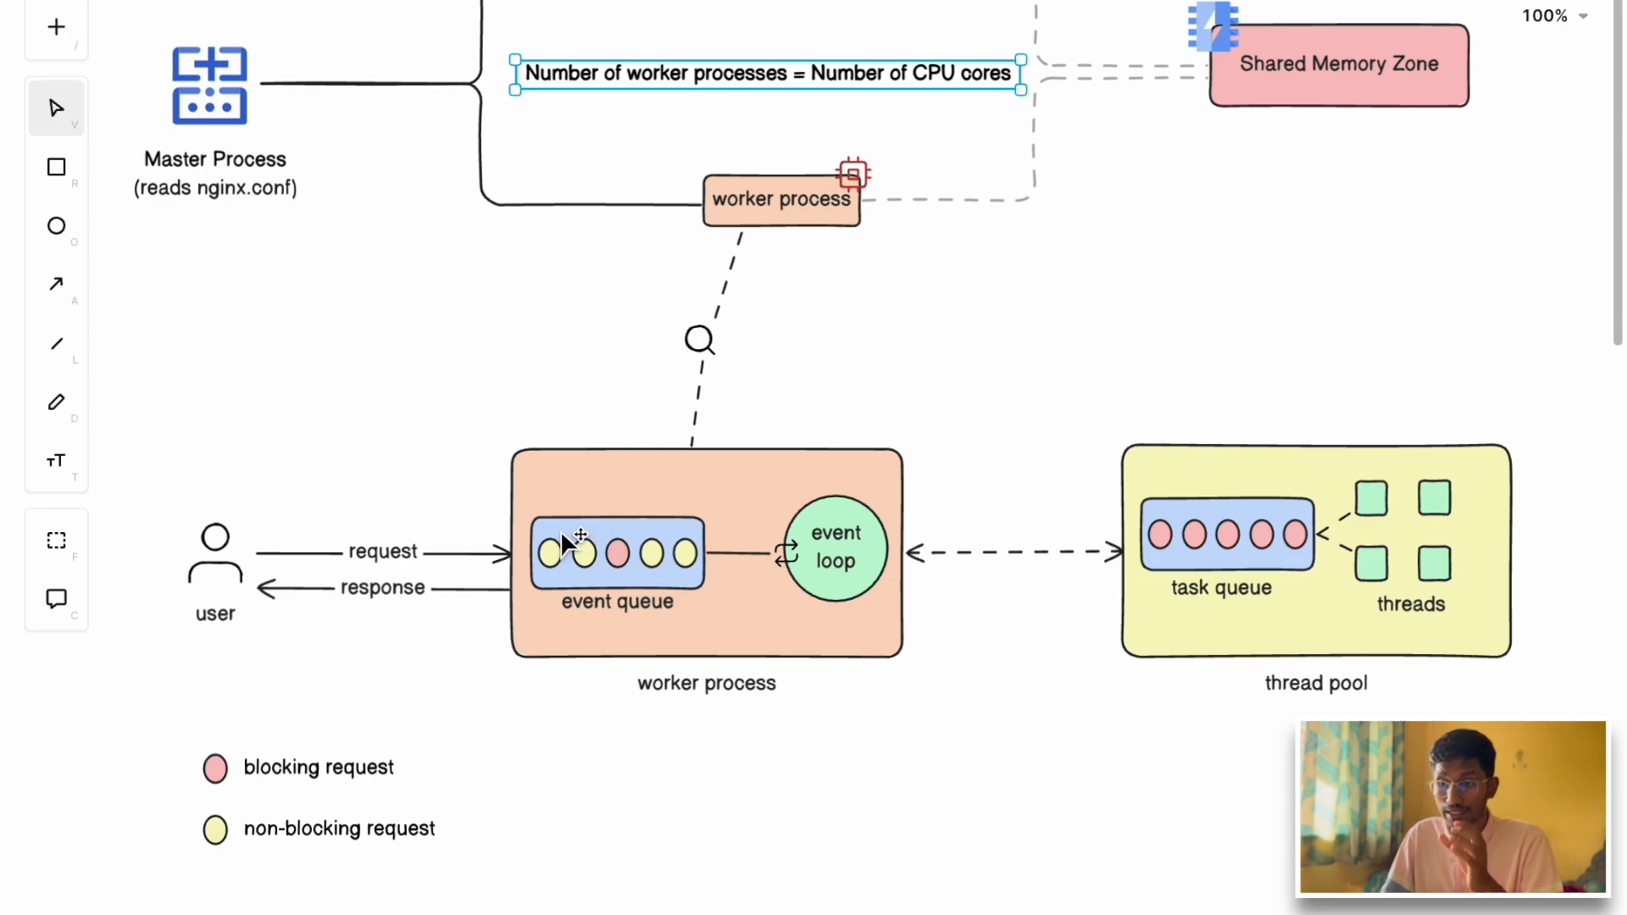
mouse_move(726, 578)
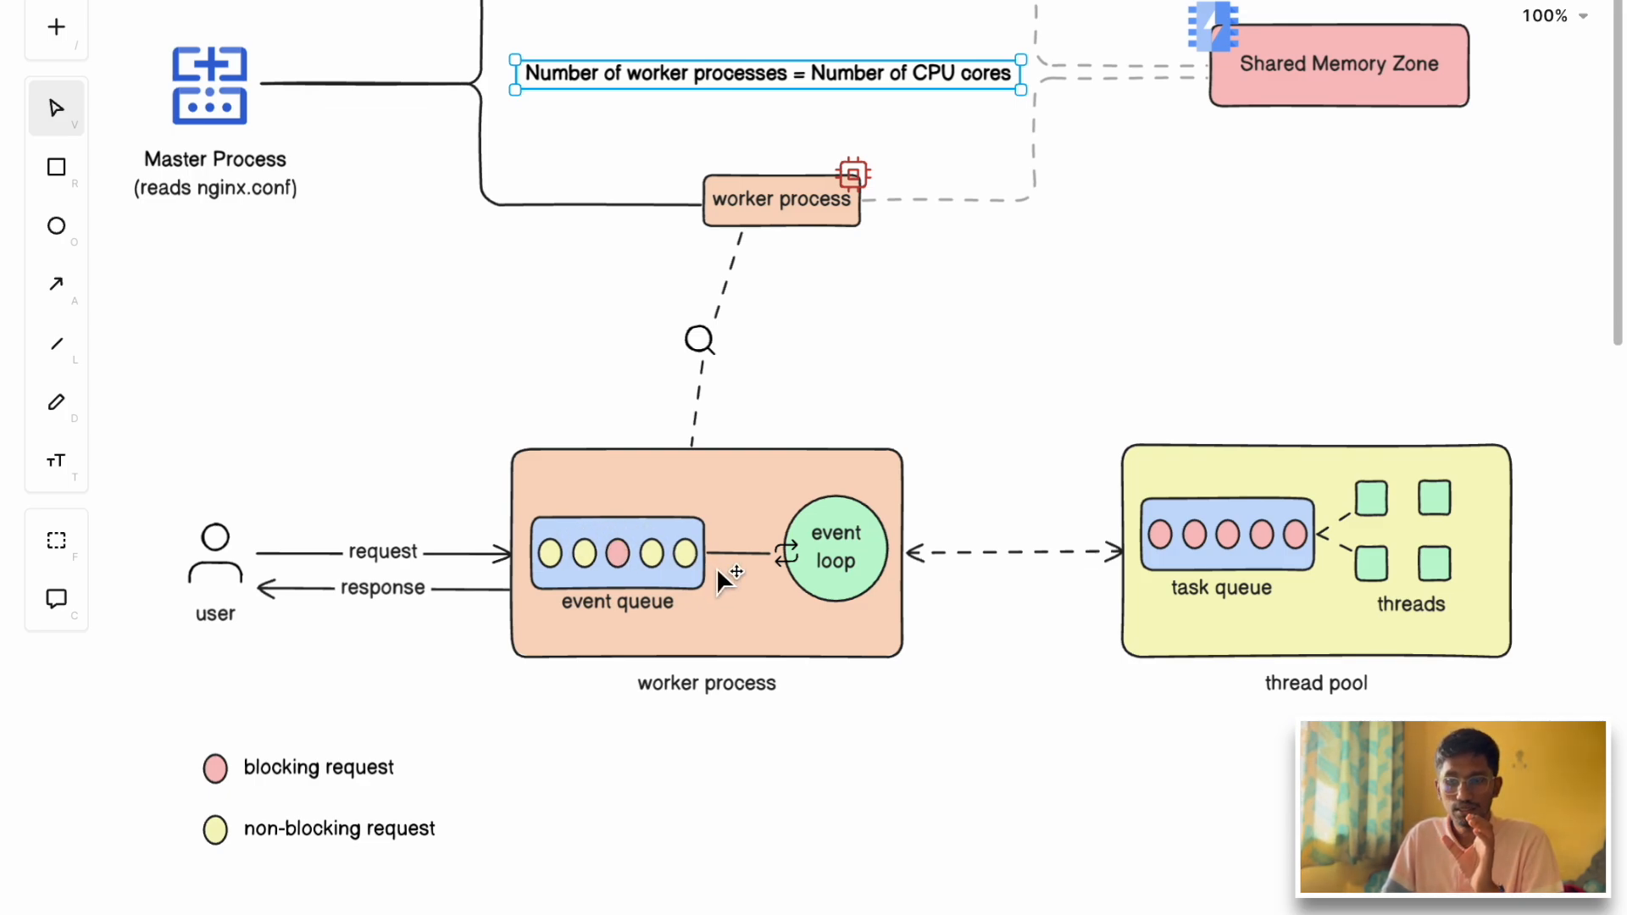
click(311, 560)
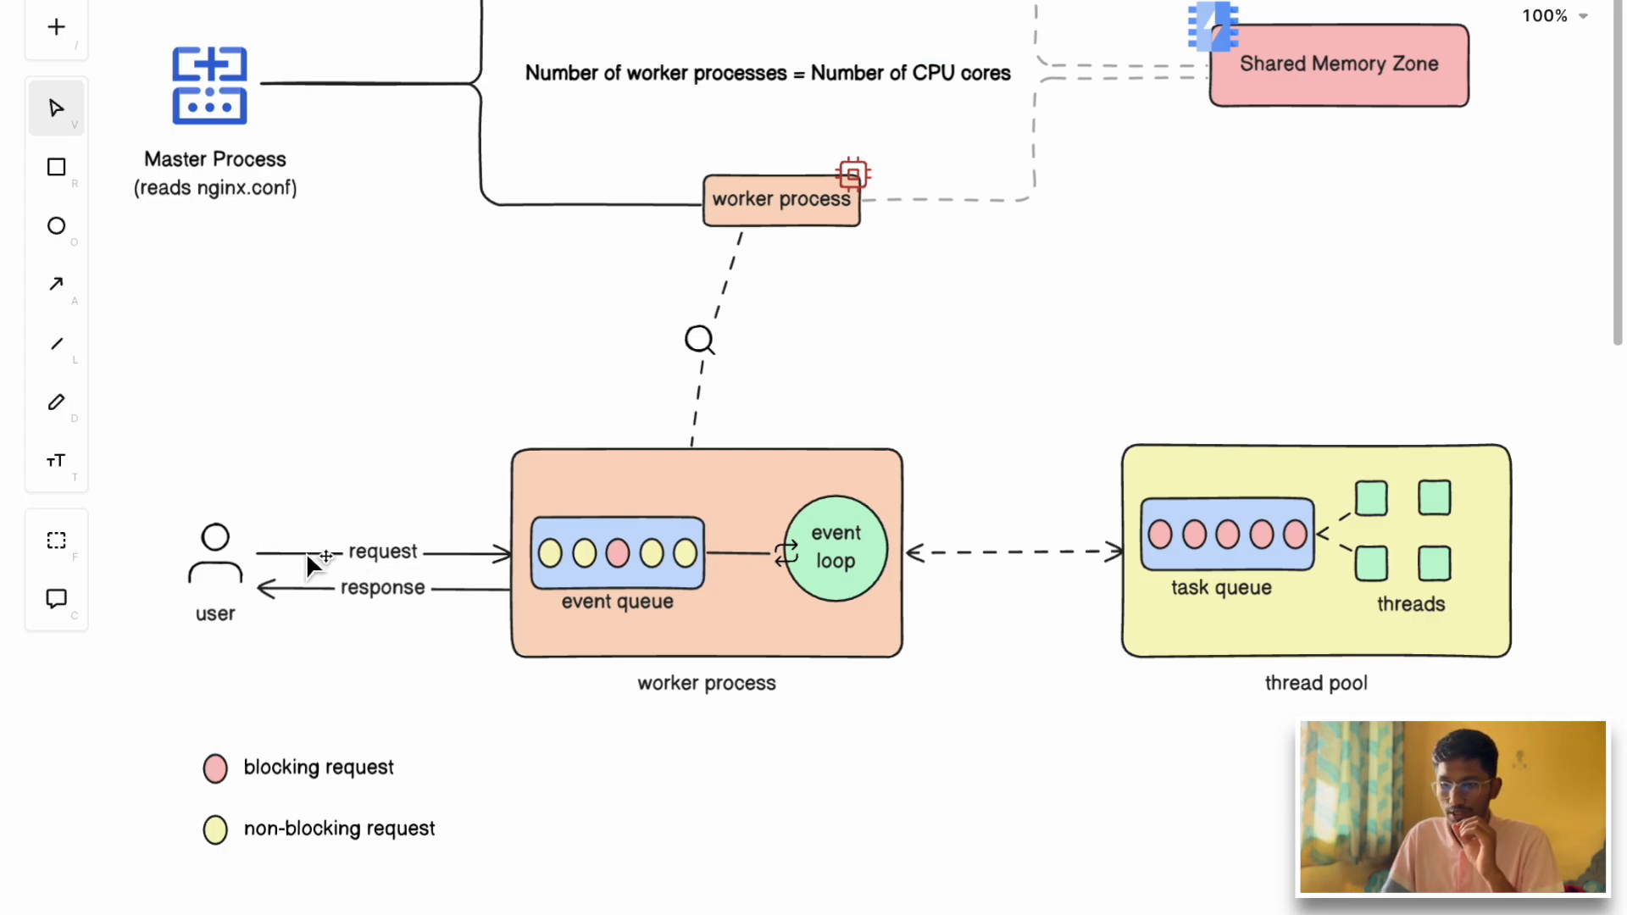
mouse_move(642, 568)
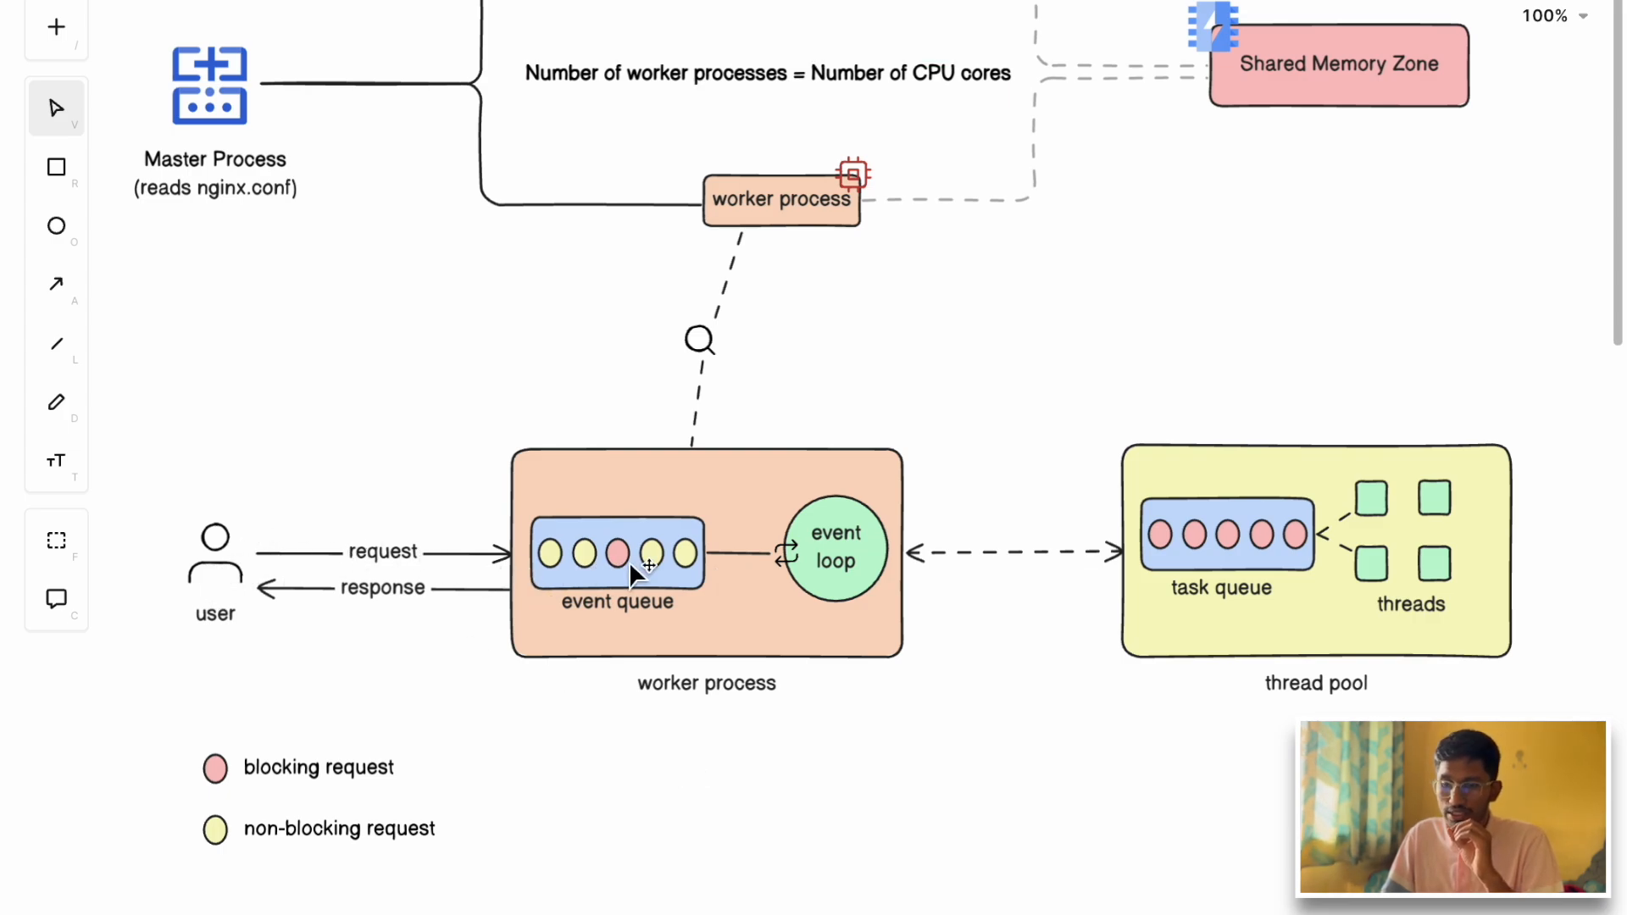
mouse_move(664, 576)
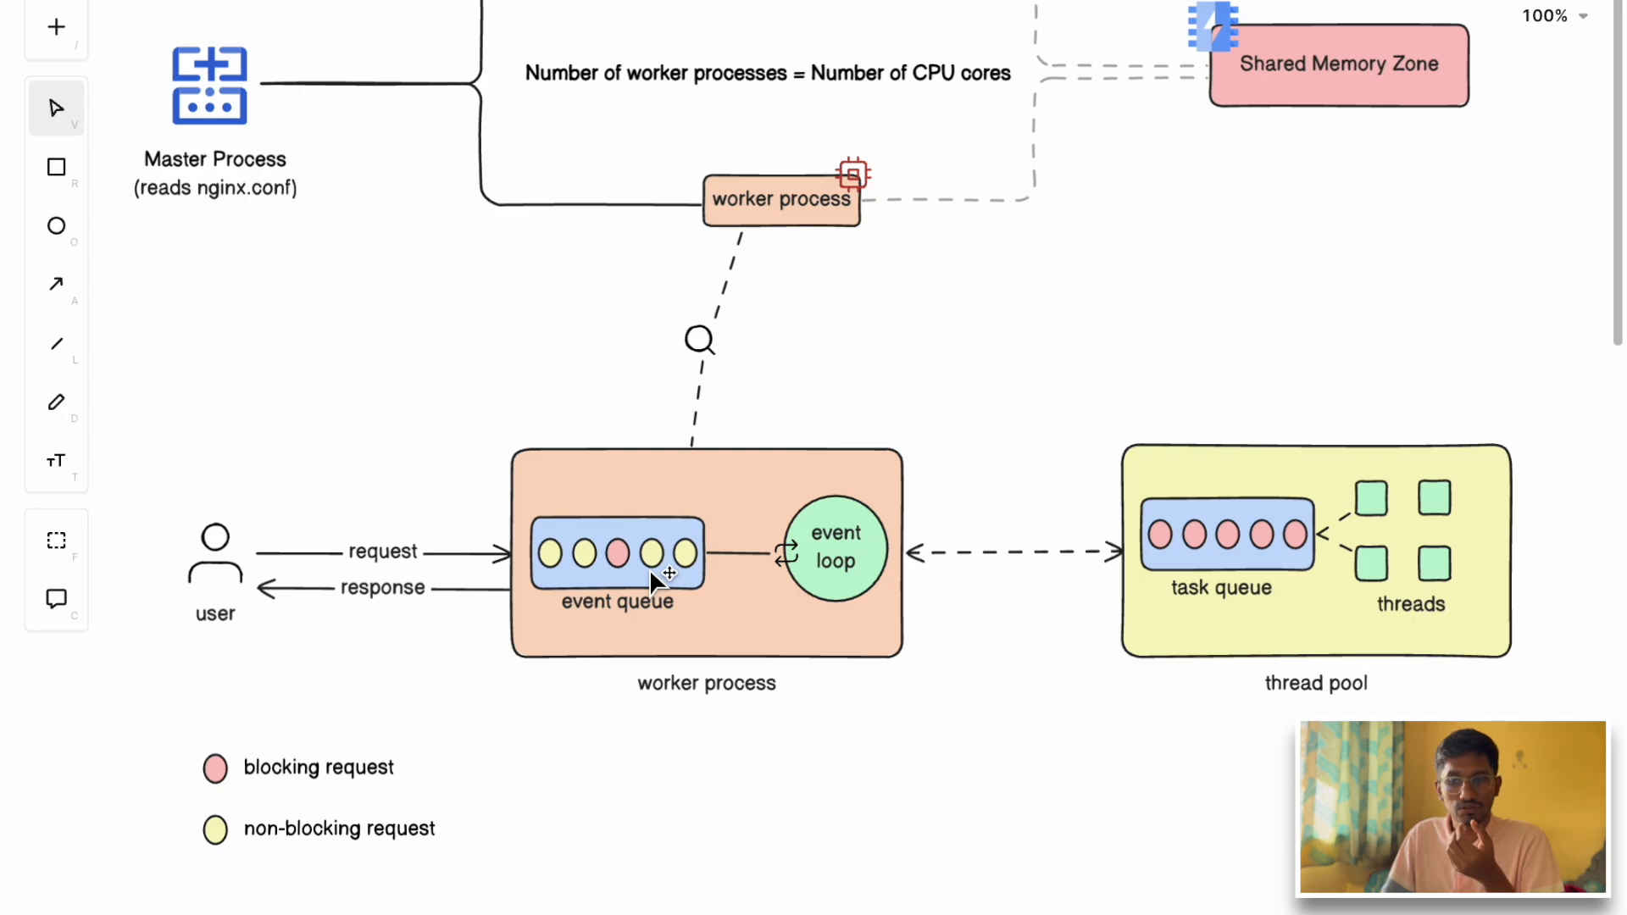
mouse_move(823, 564)
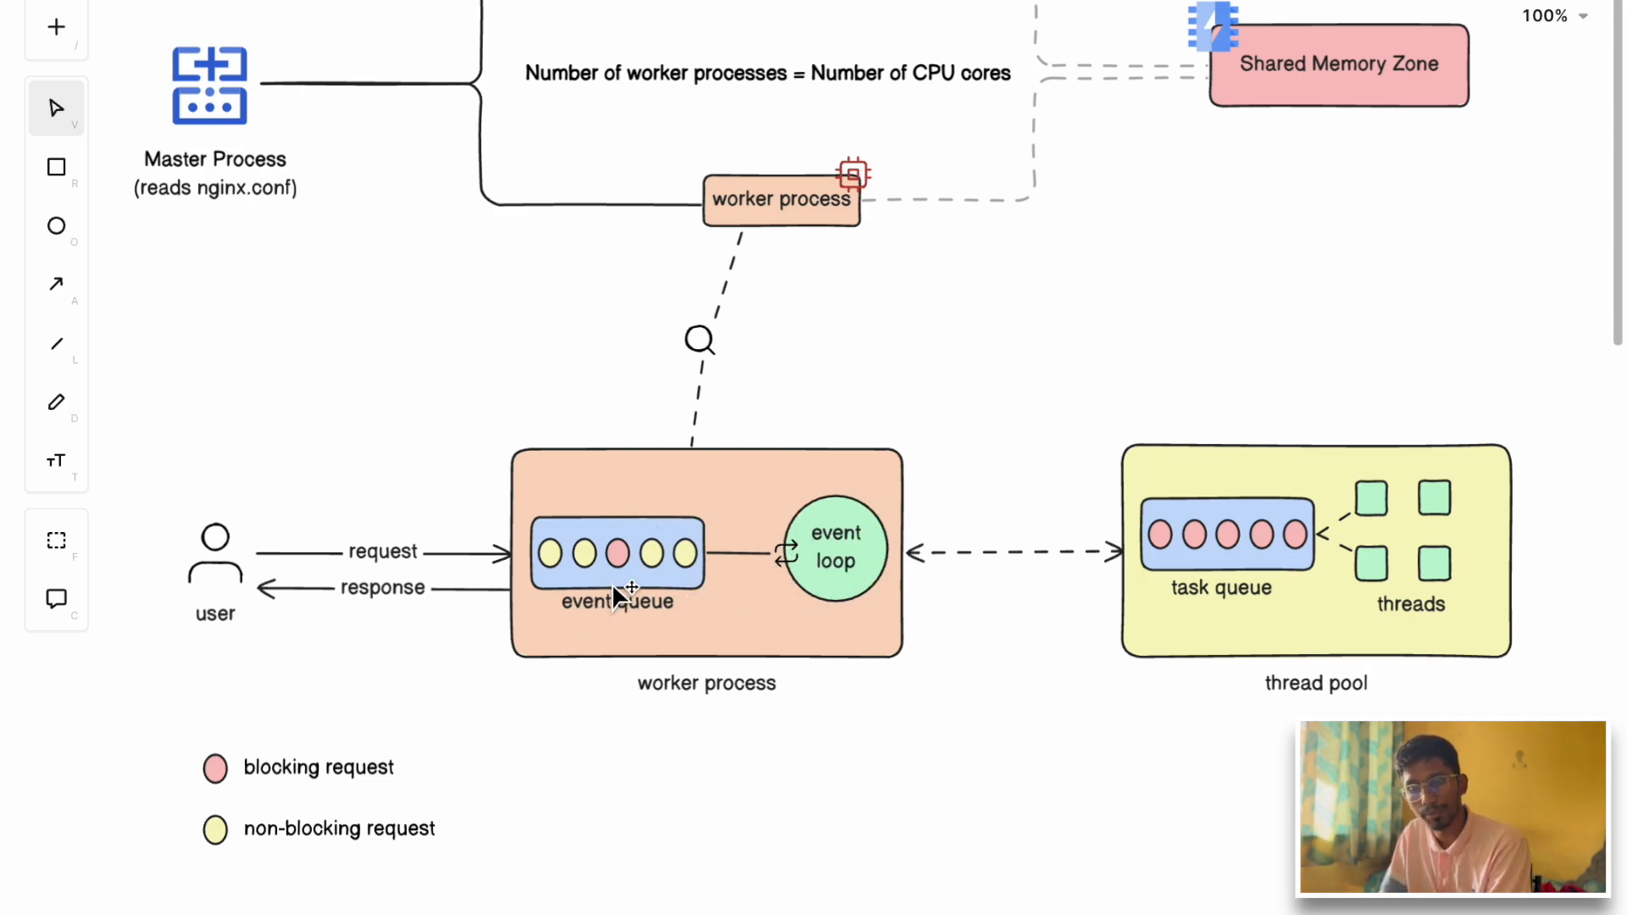
mouse_move(633, 569)
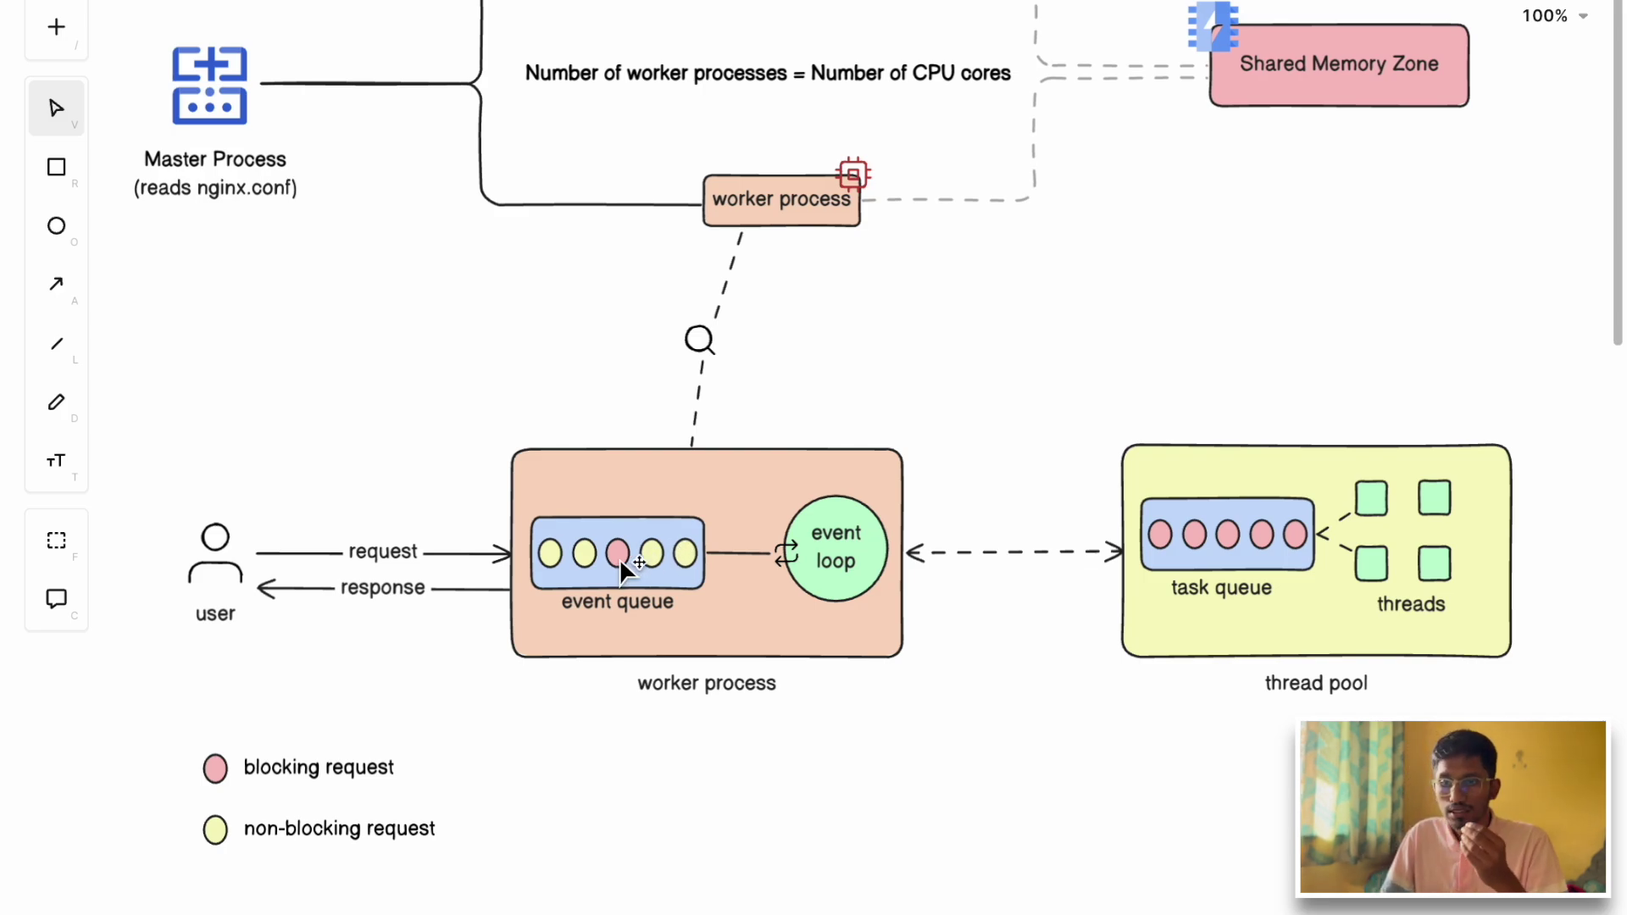
mouse_move(924, 576)
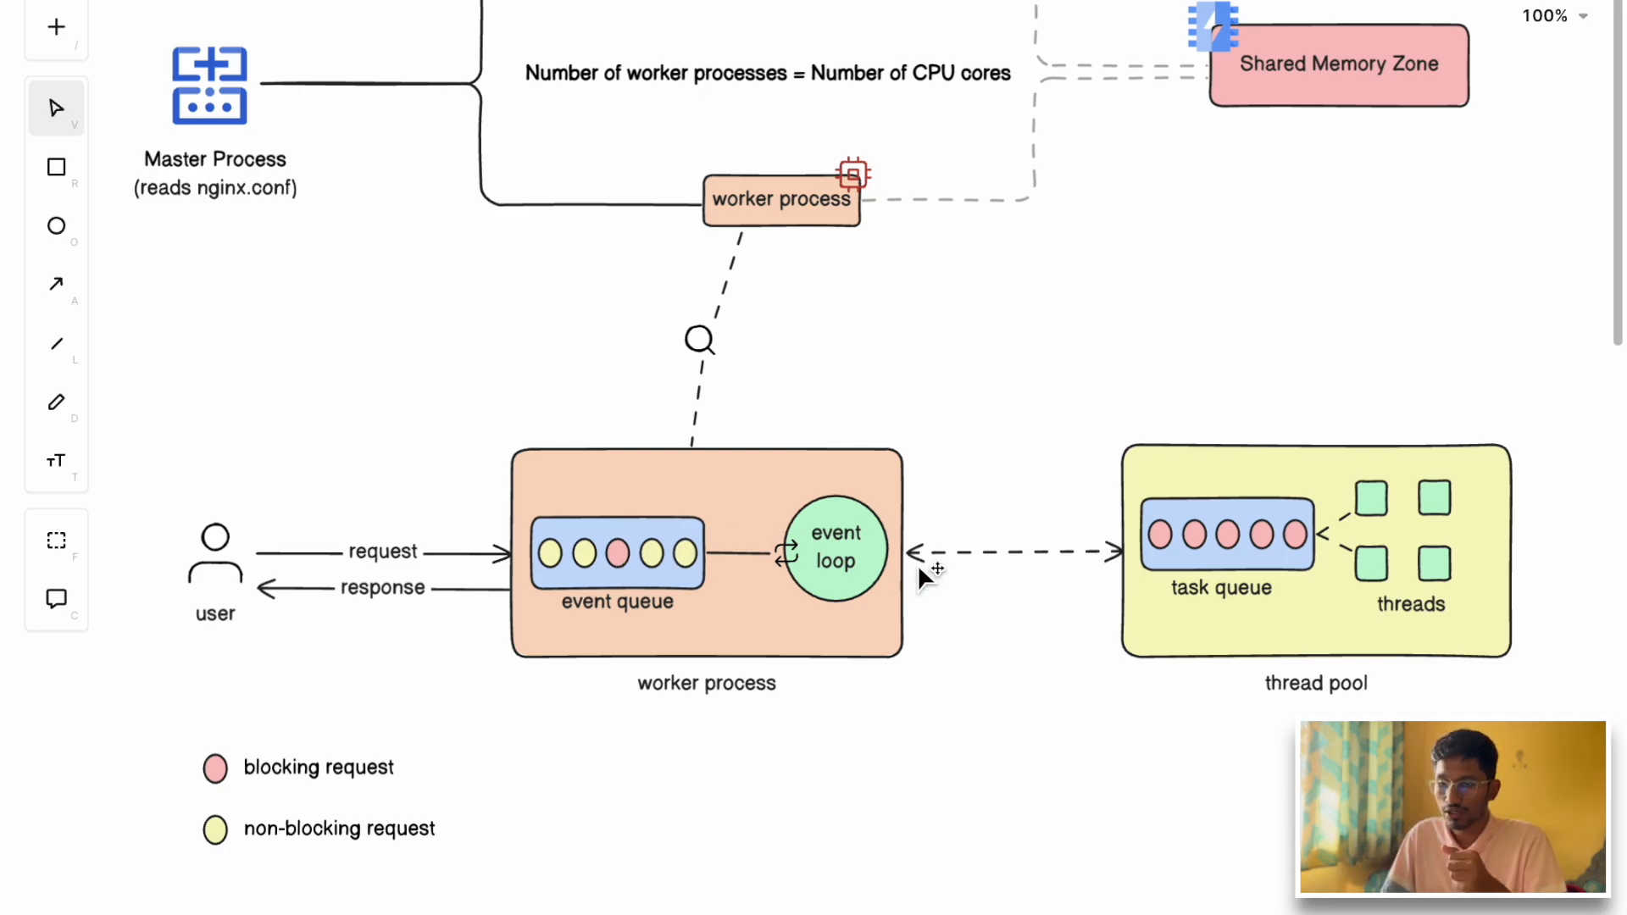
mouse_move(325, 573)
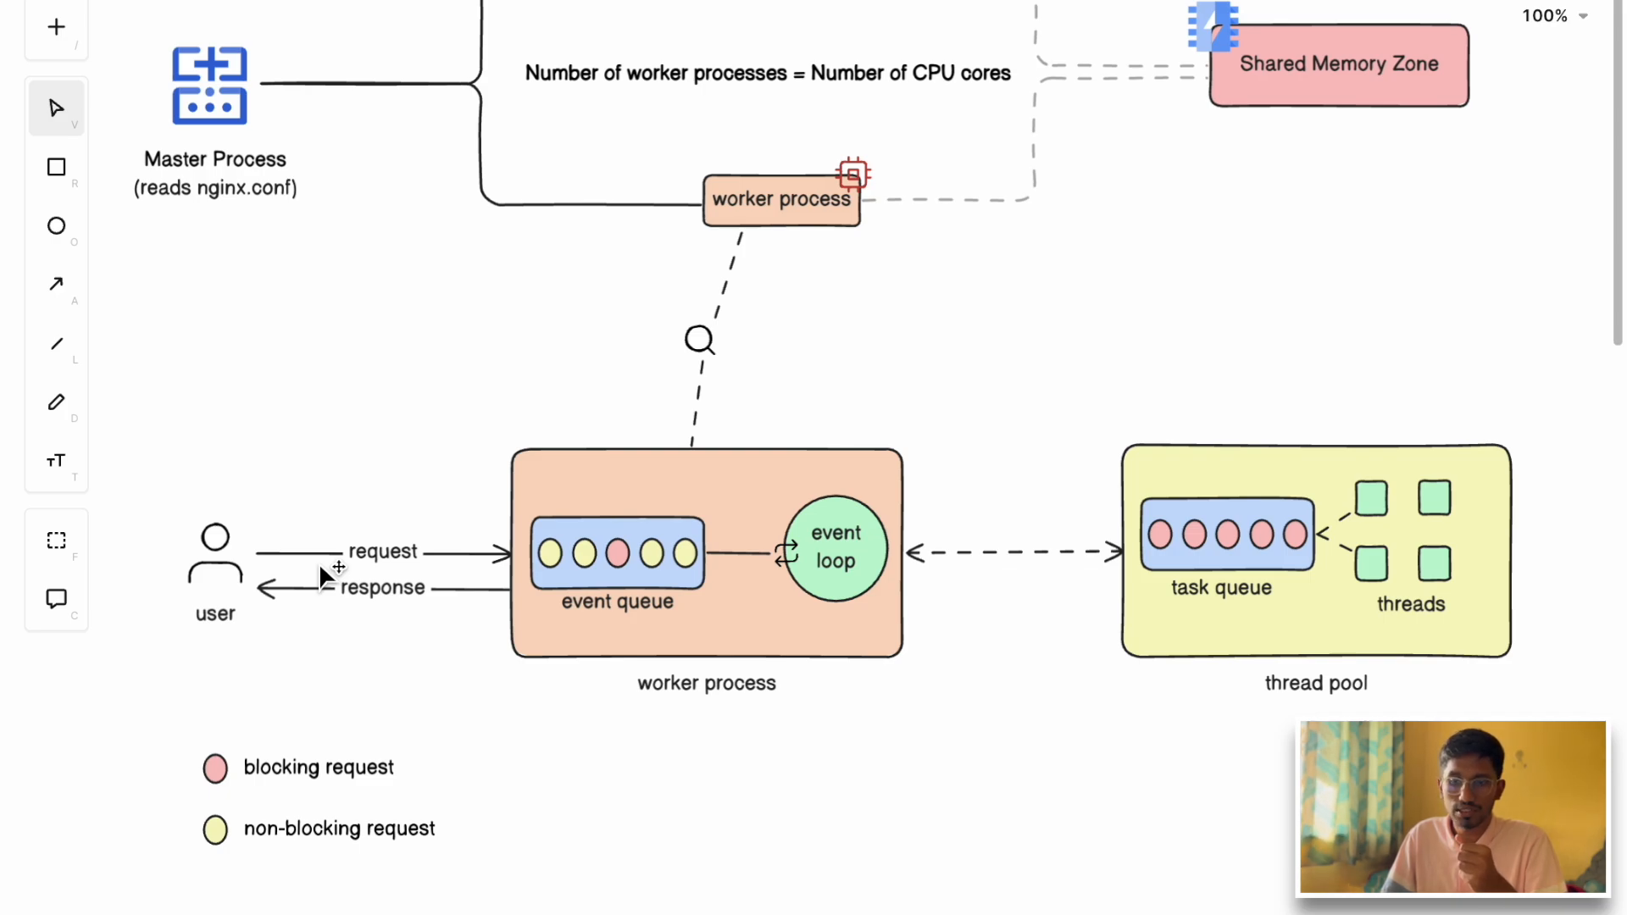
mouse_move(550, 546)
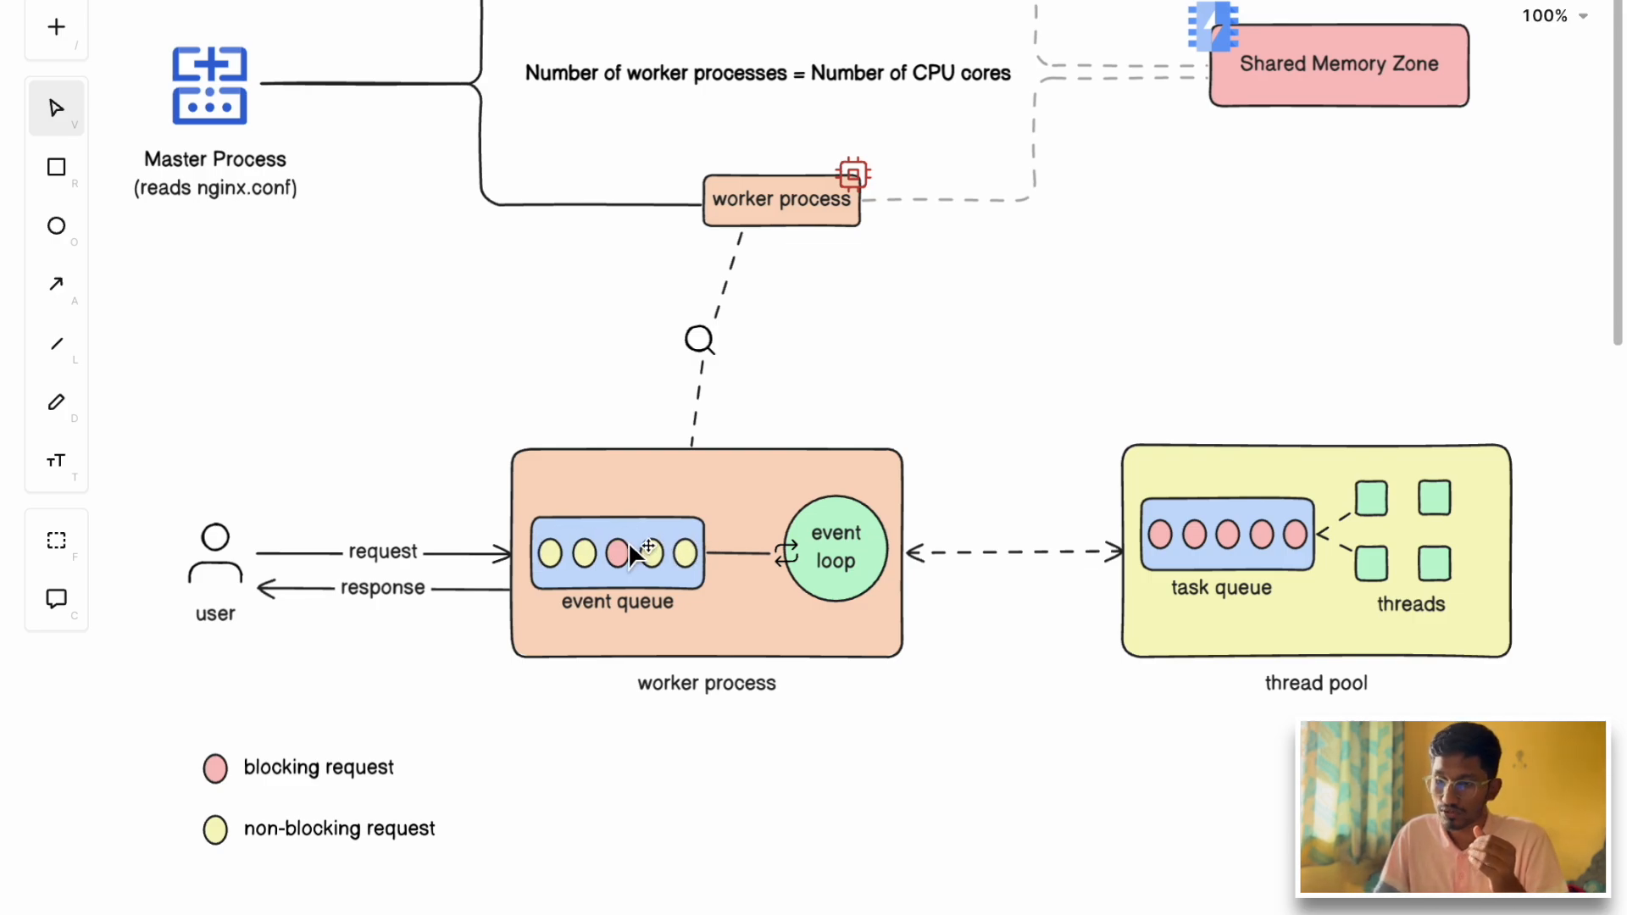
Shift the pink blocking request from the event queue onto the thread pool's task queue
click(618, 551)
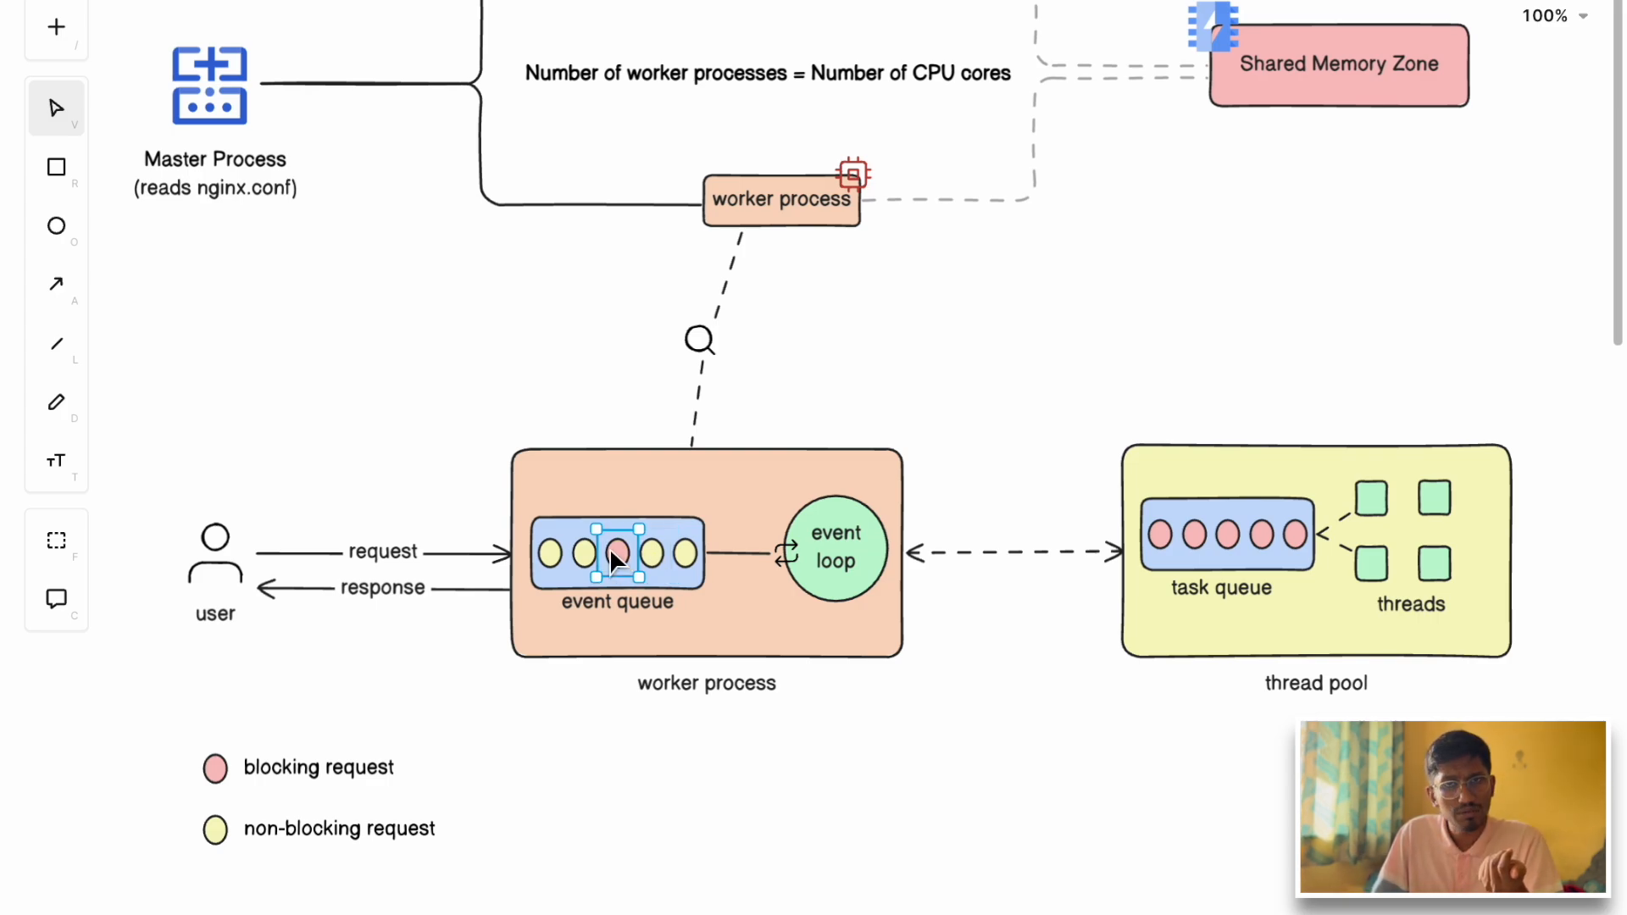
mouse_move(618, 565)
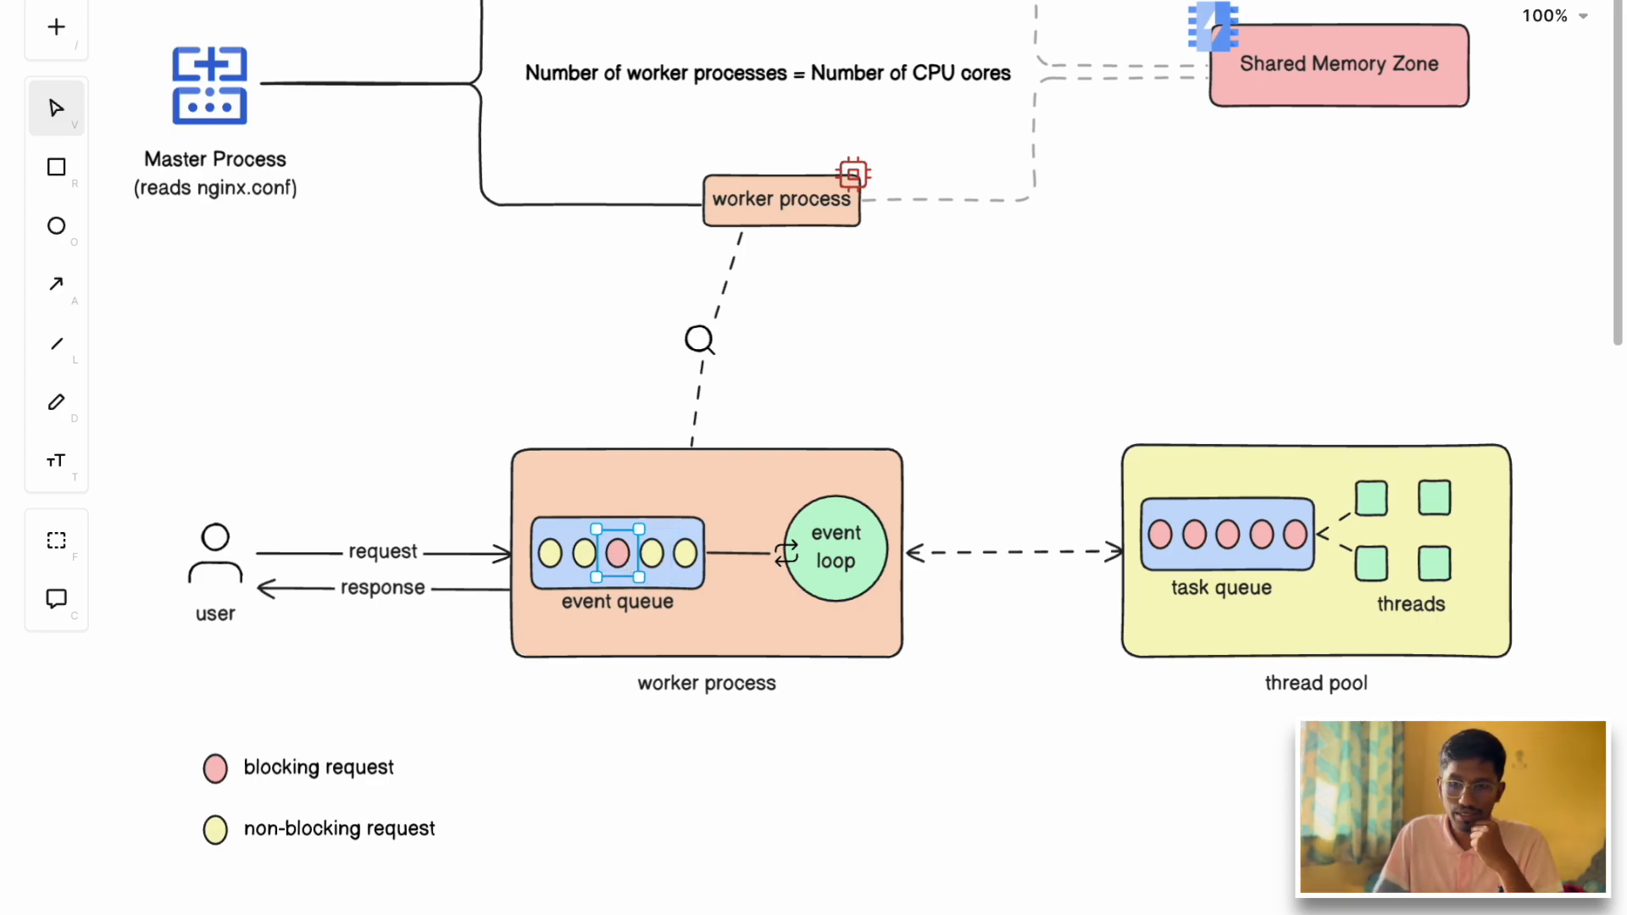
mouse_move(614, 607)
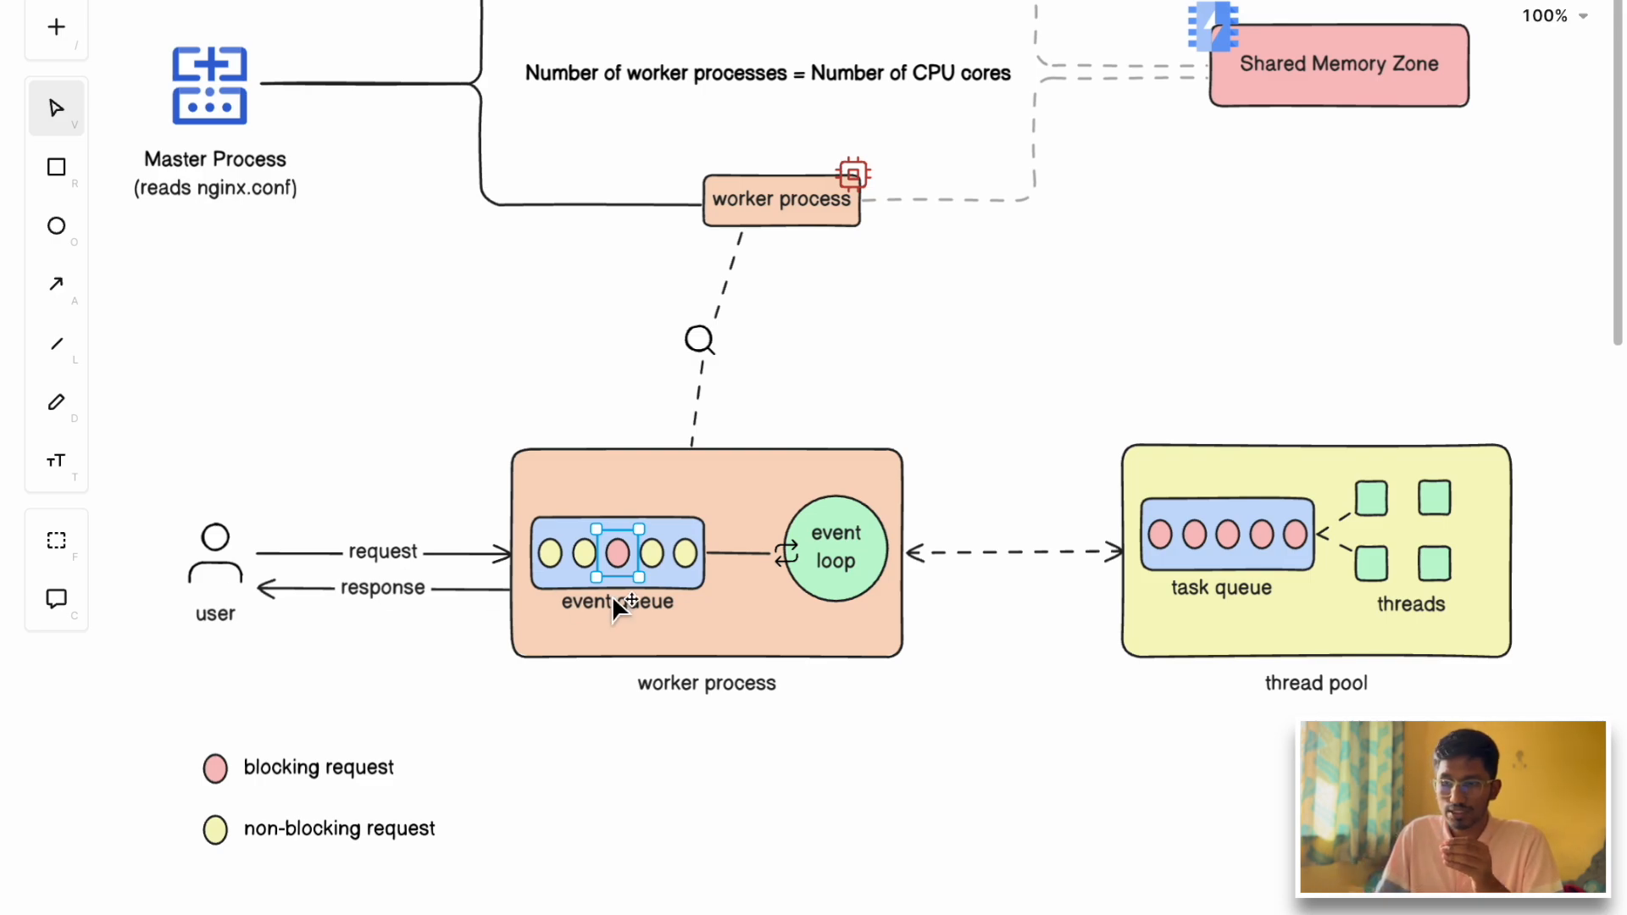
mouse_move(831, 508)
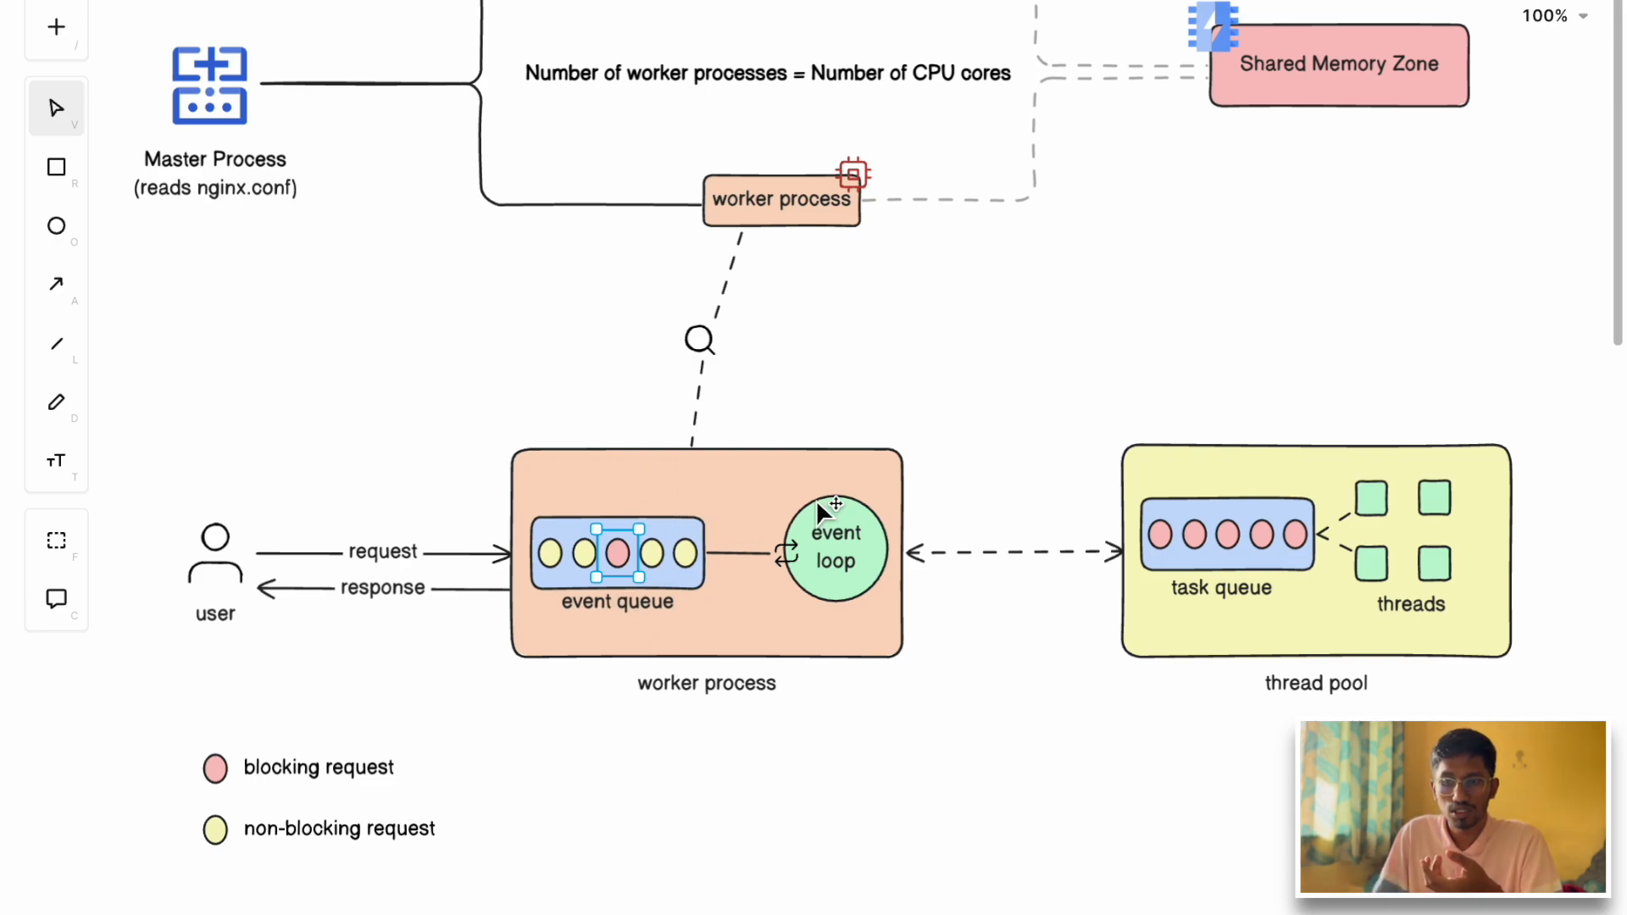
mouse_move(882, 569)
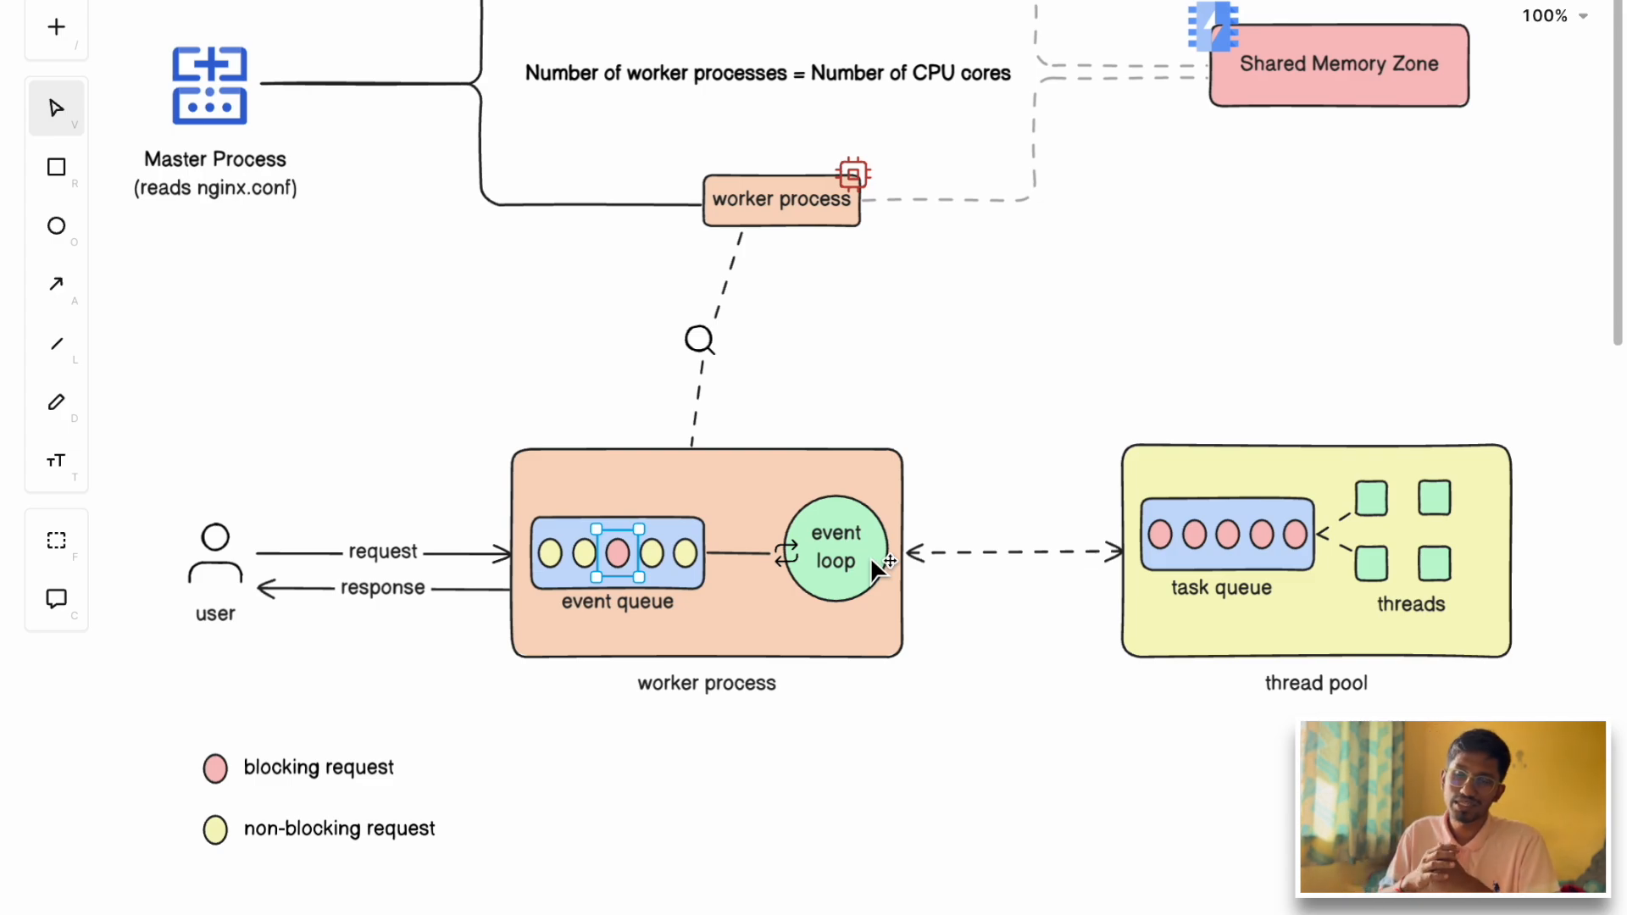
click(316, 768)
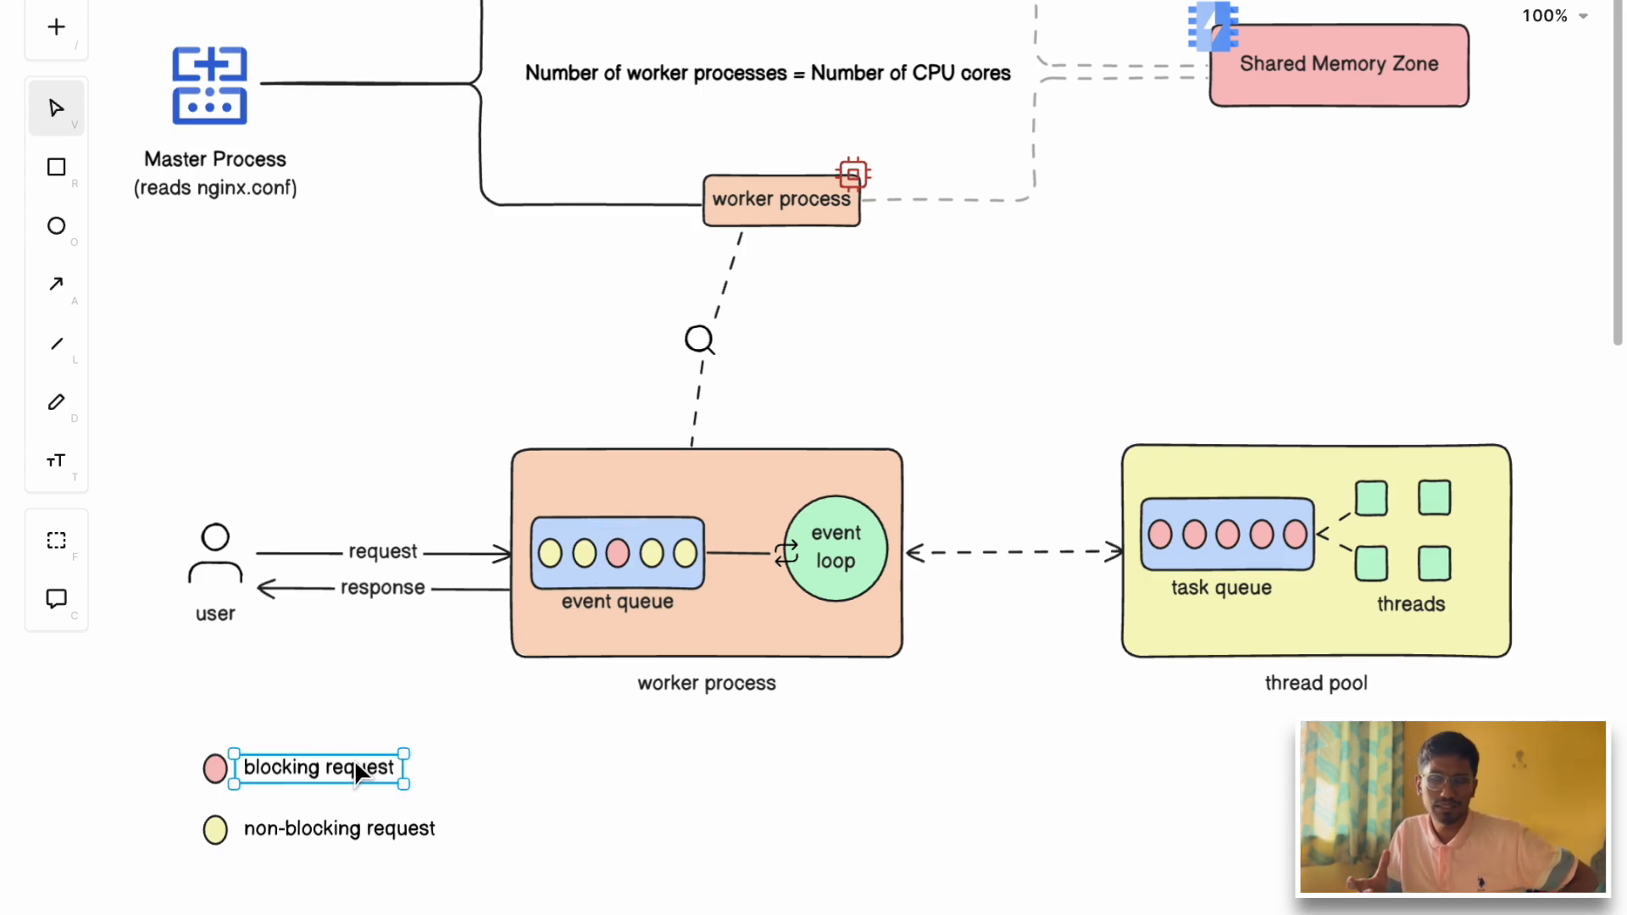
mouse_move(398, 641)
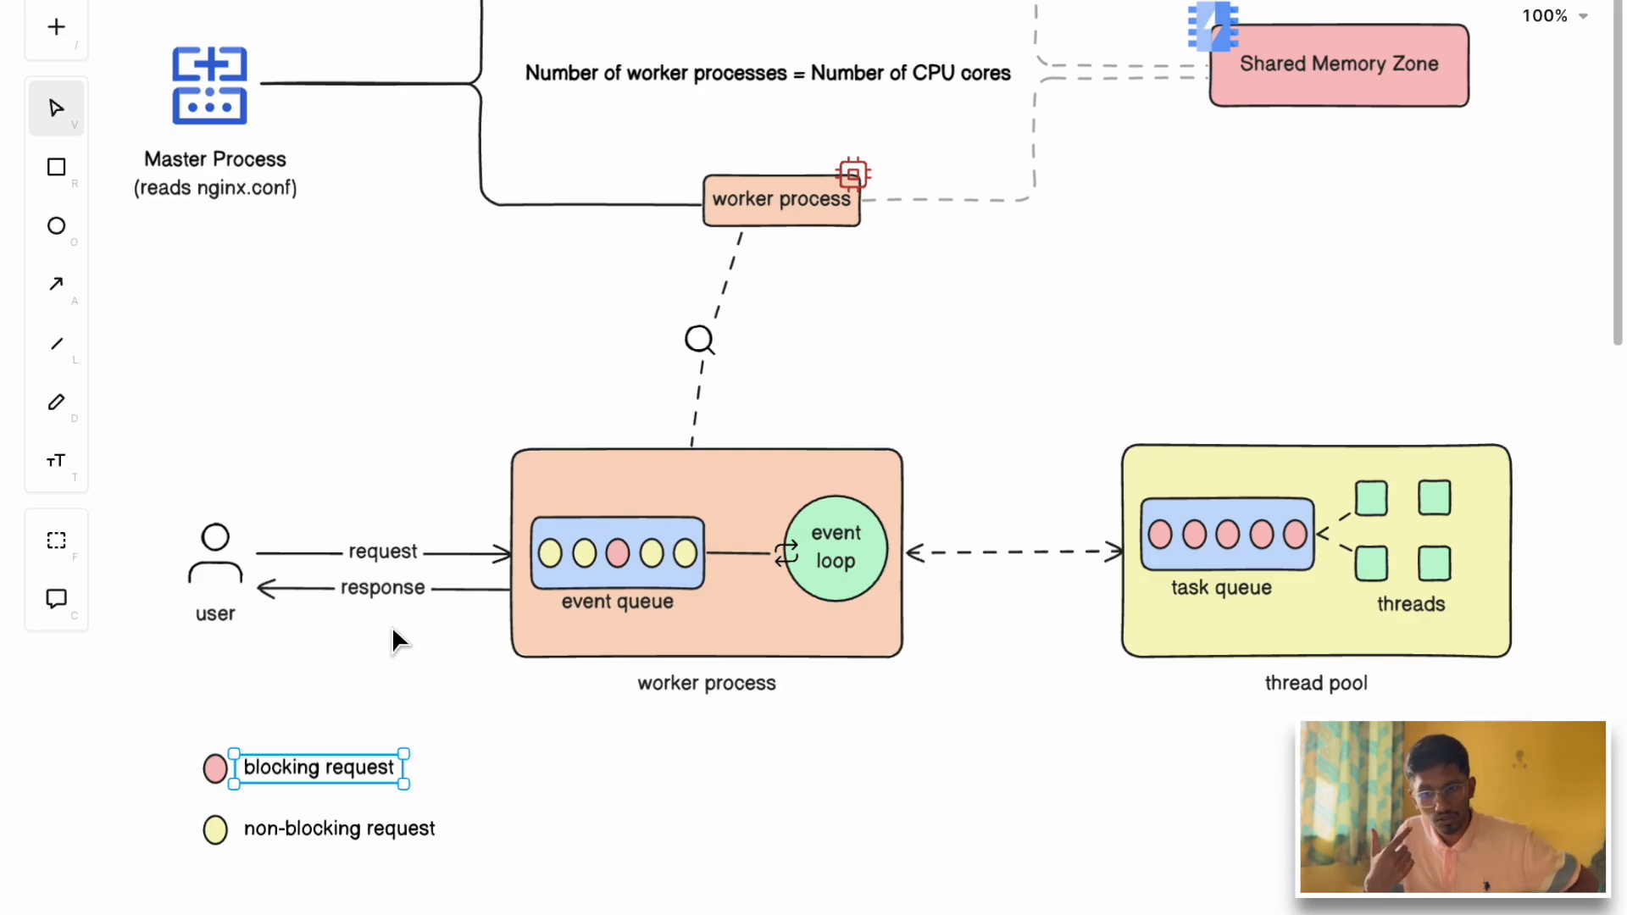
mouse_move(836, 547)
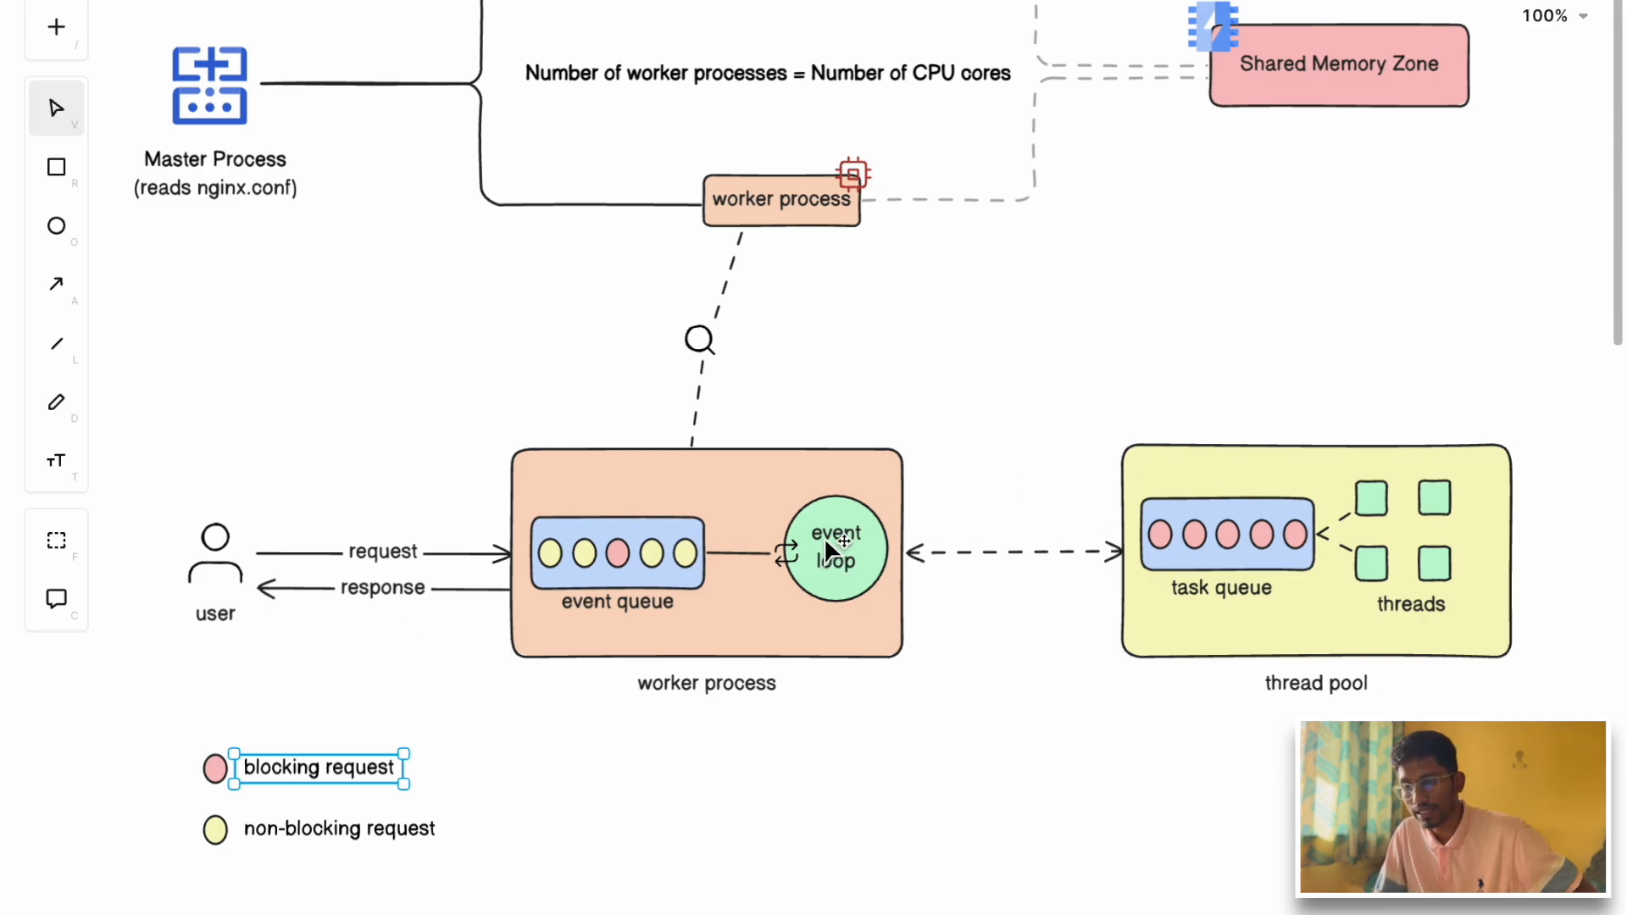
mouse_move(1342, 621)
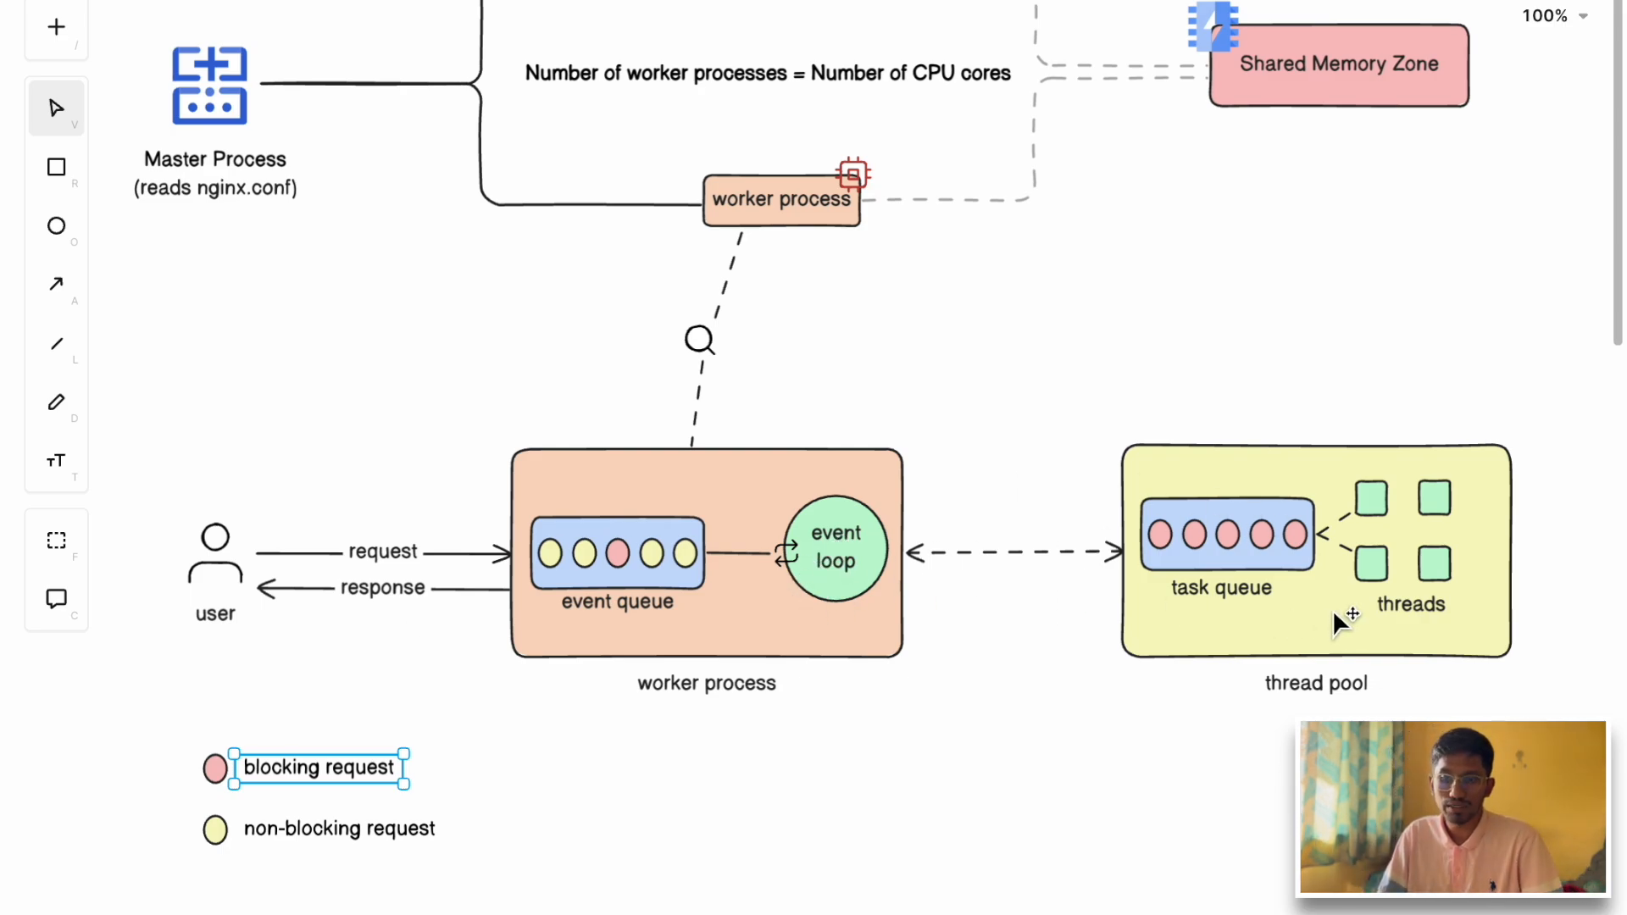
click(619, 551)
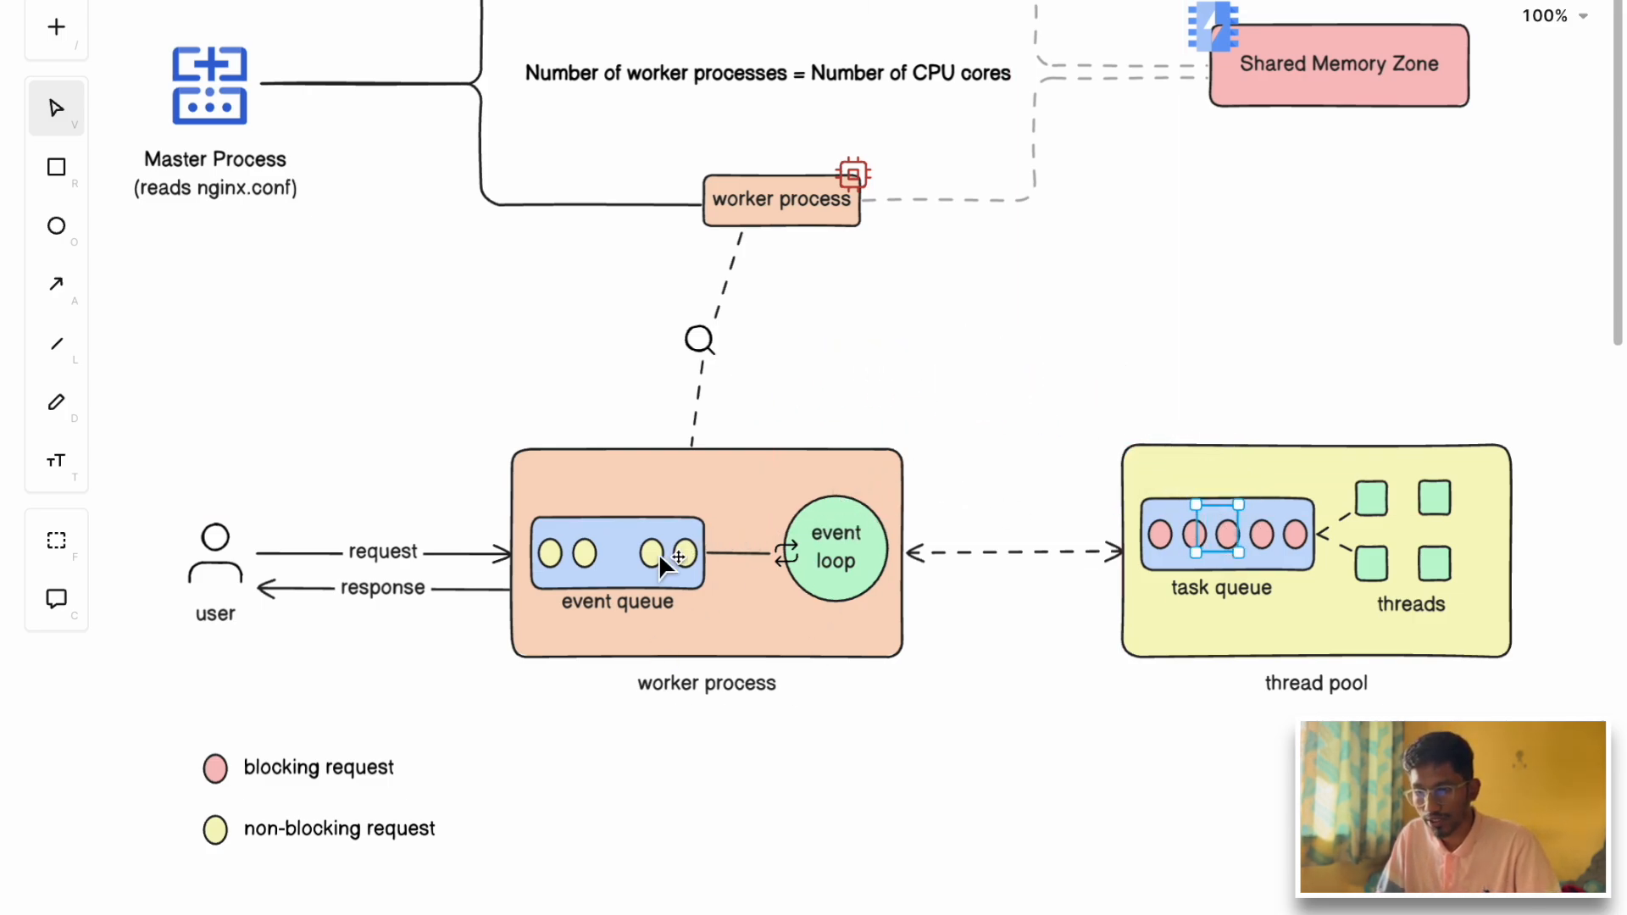
click(681, 551)
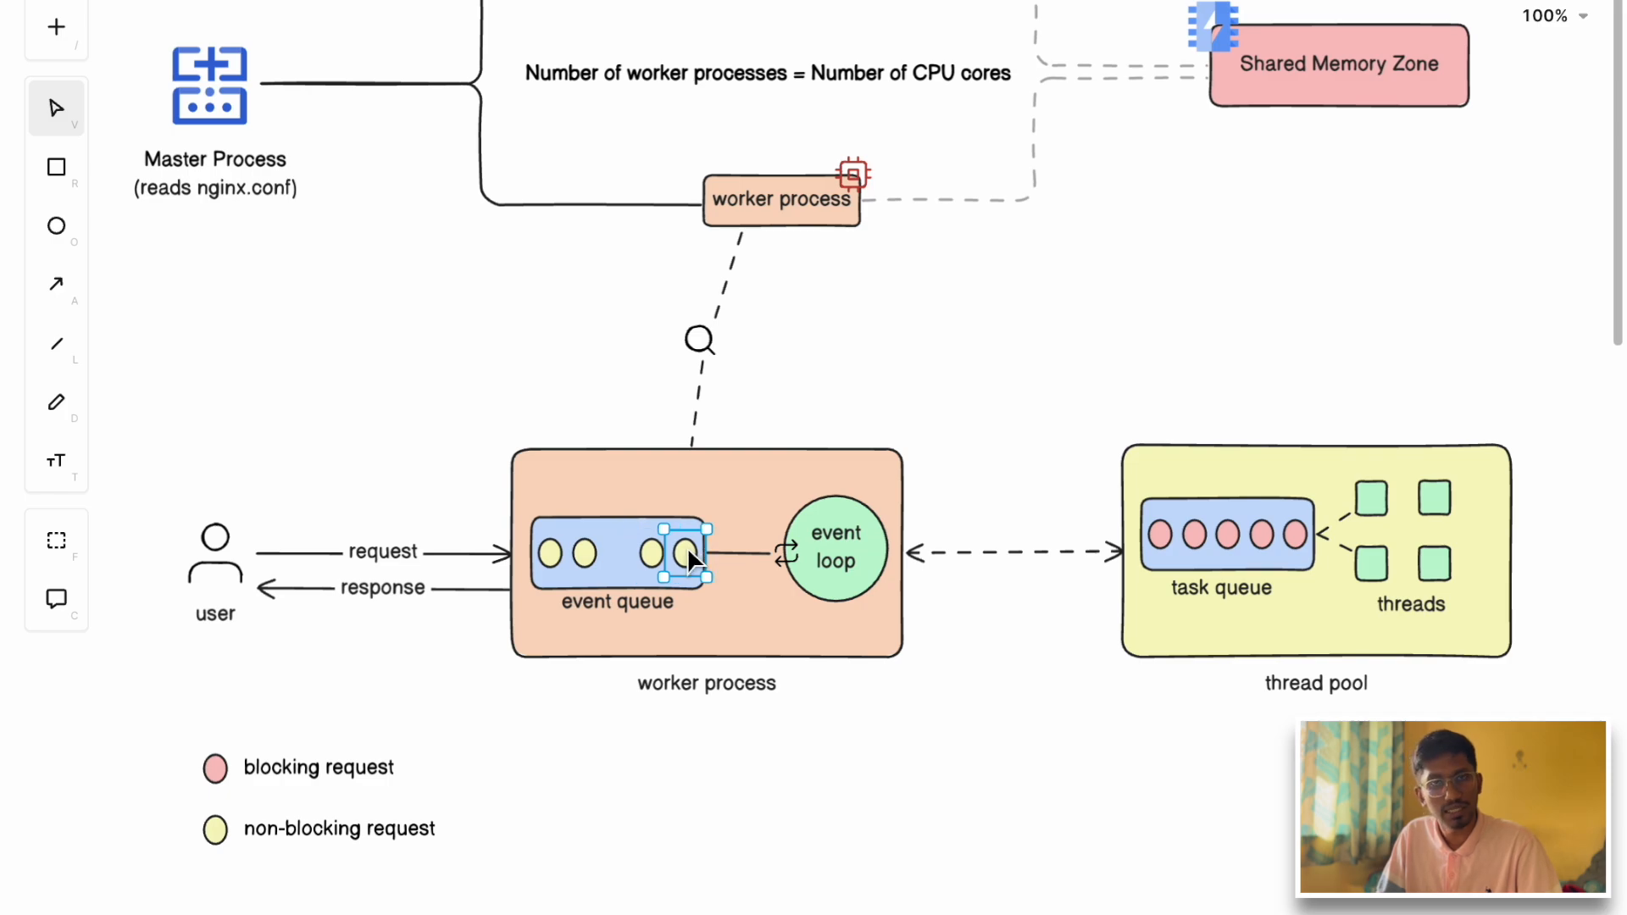
mouse_move(1263, 545)
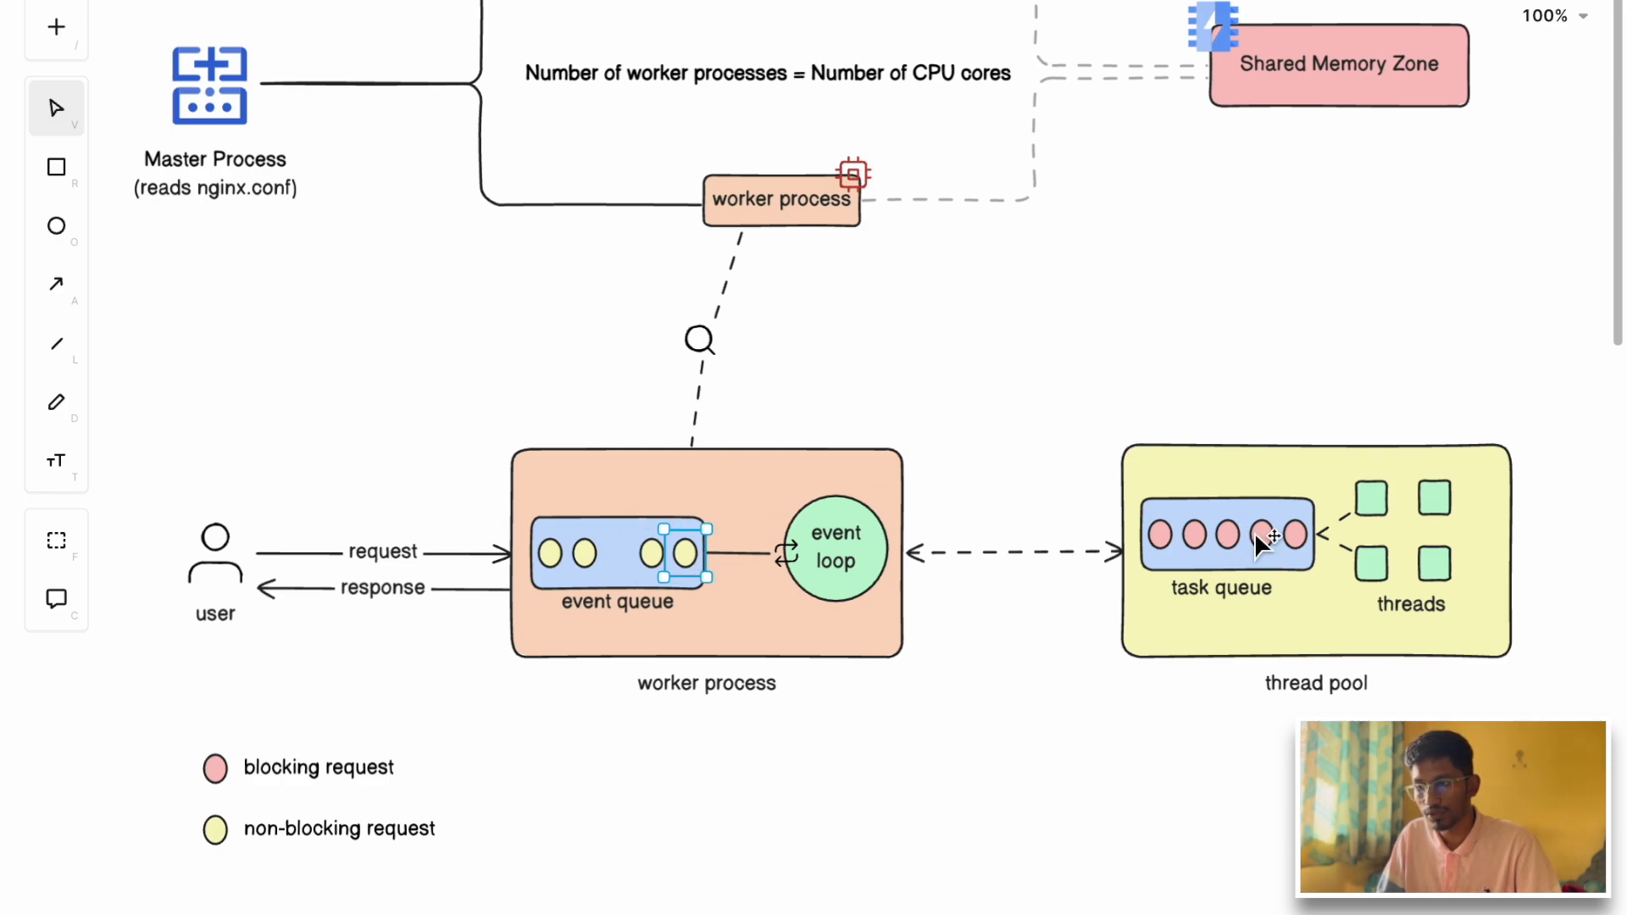
mouse_move(1406, 537)
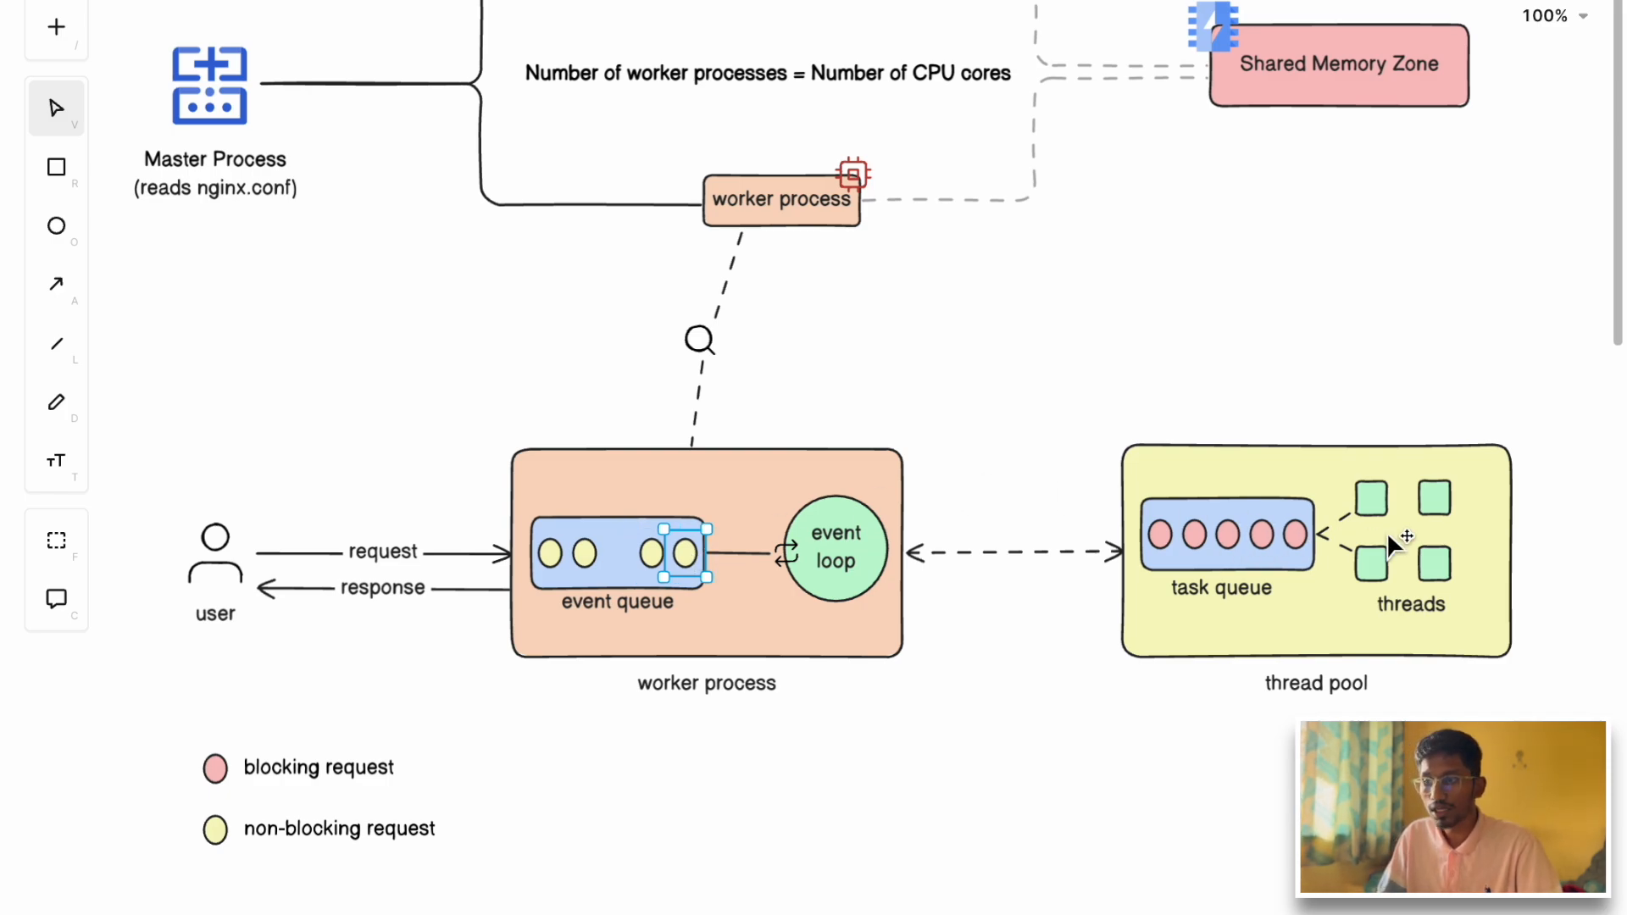
mouse_move(1365, 591)
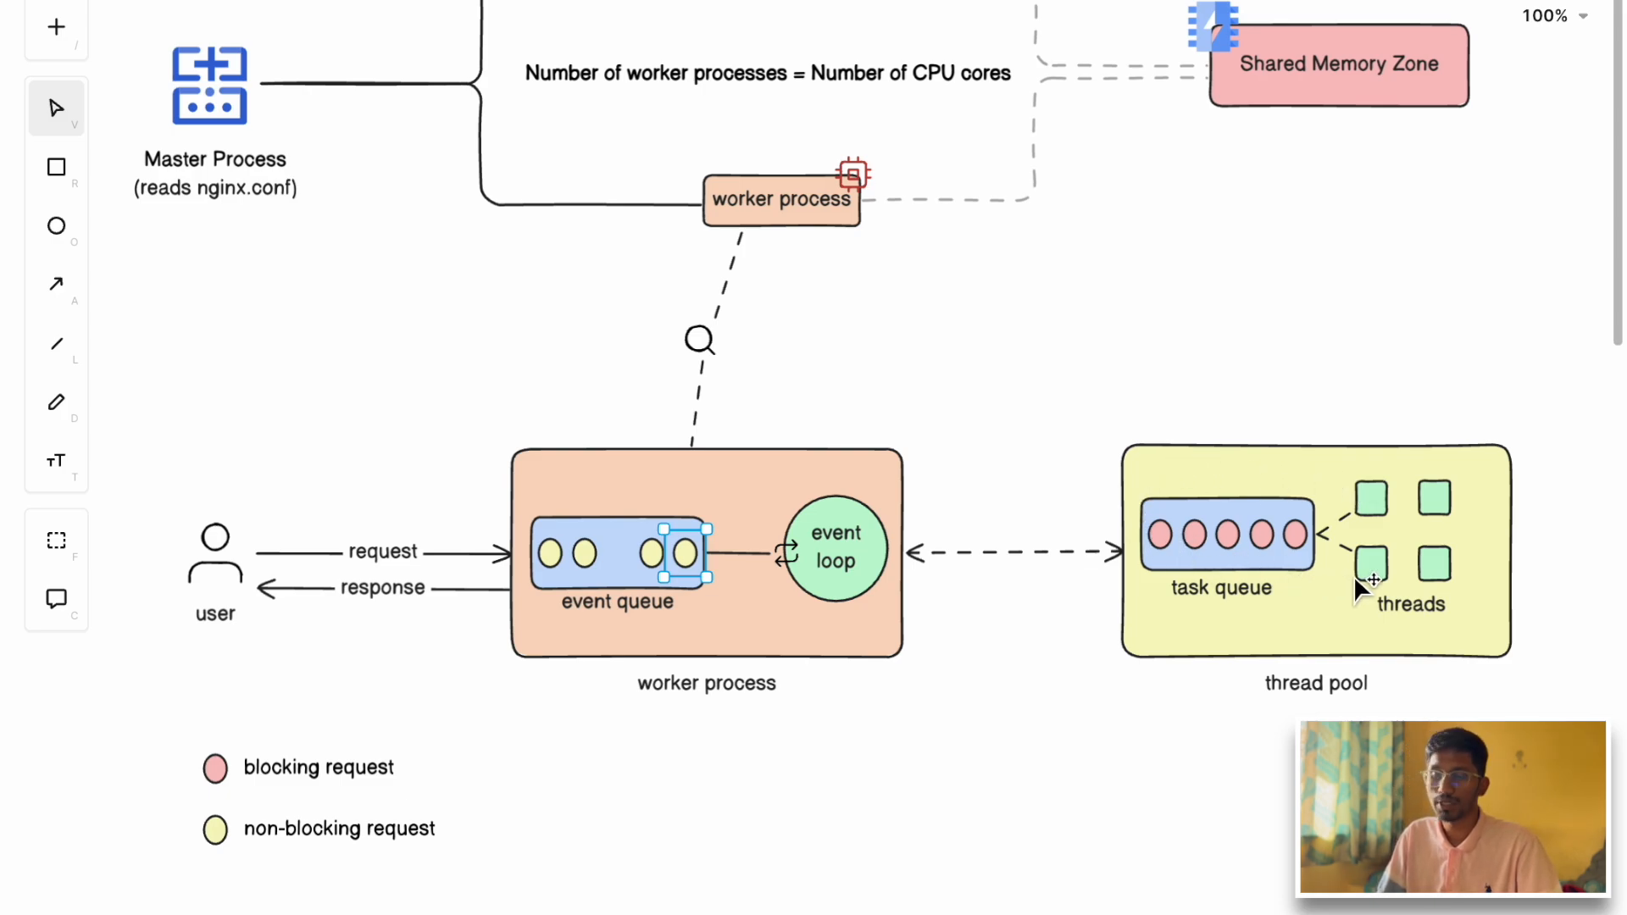
mouse_move(1243, 595)
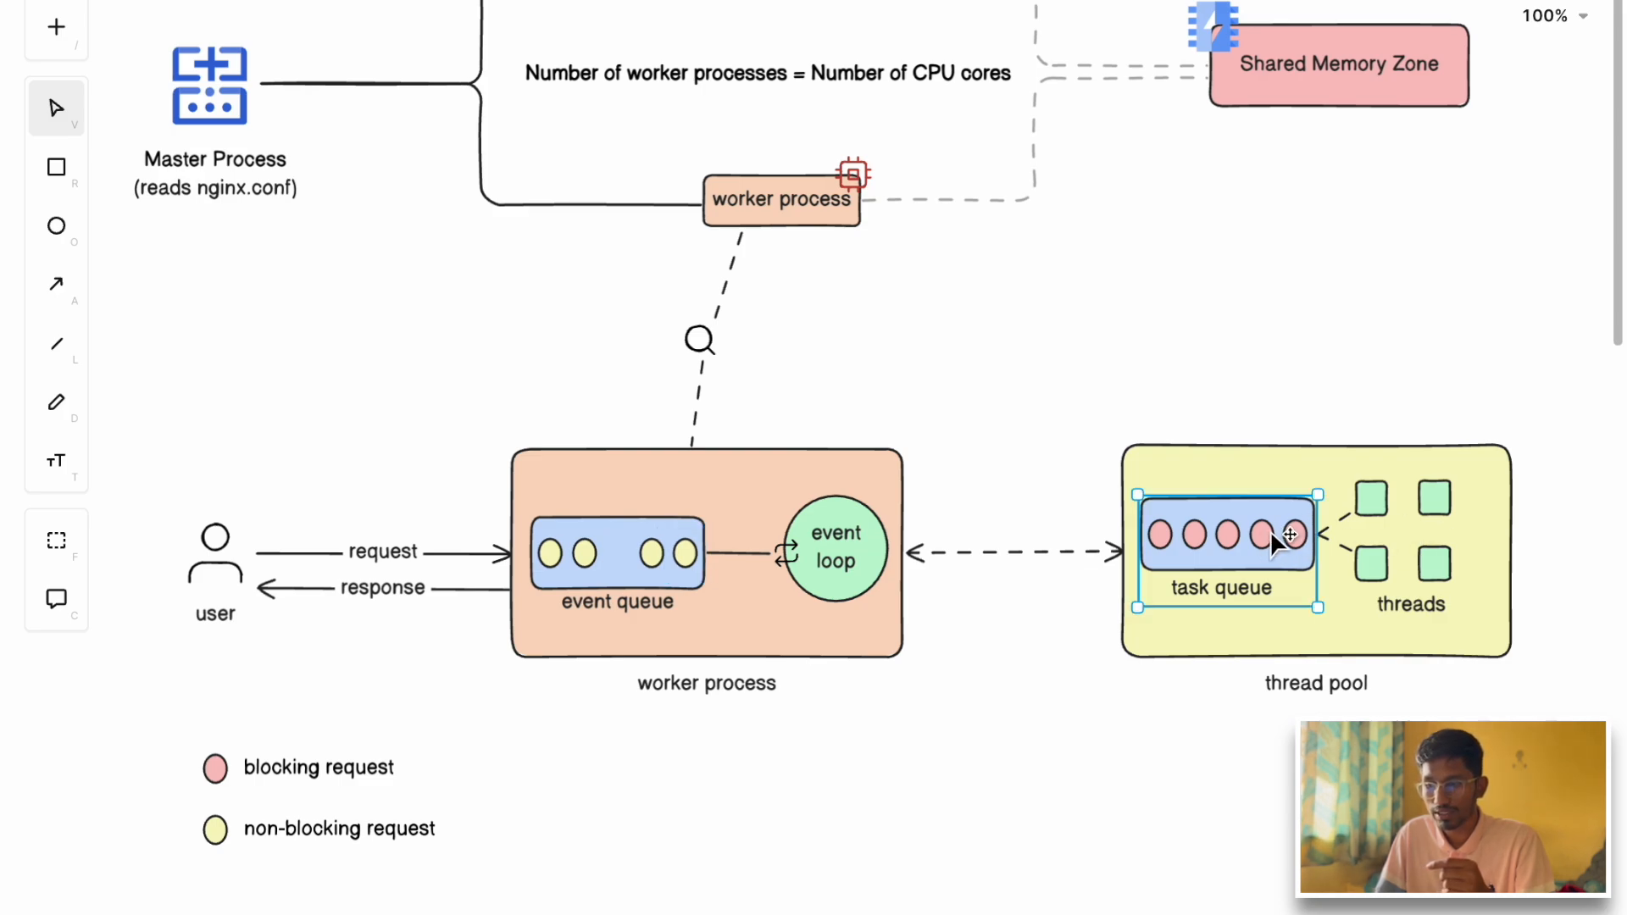
mouse_move(877, 576)
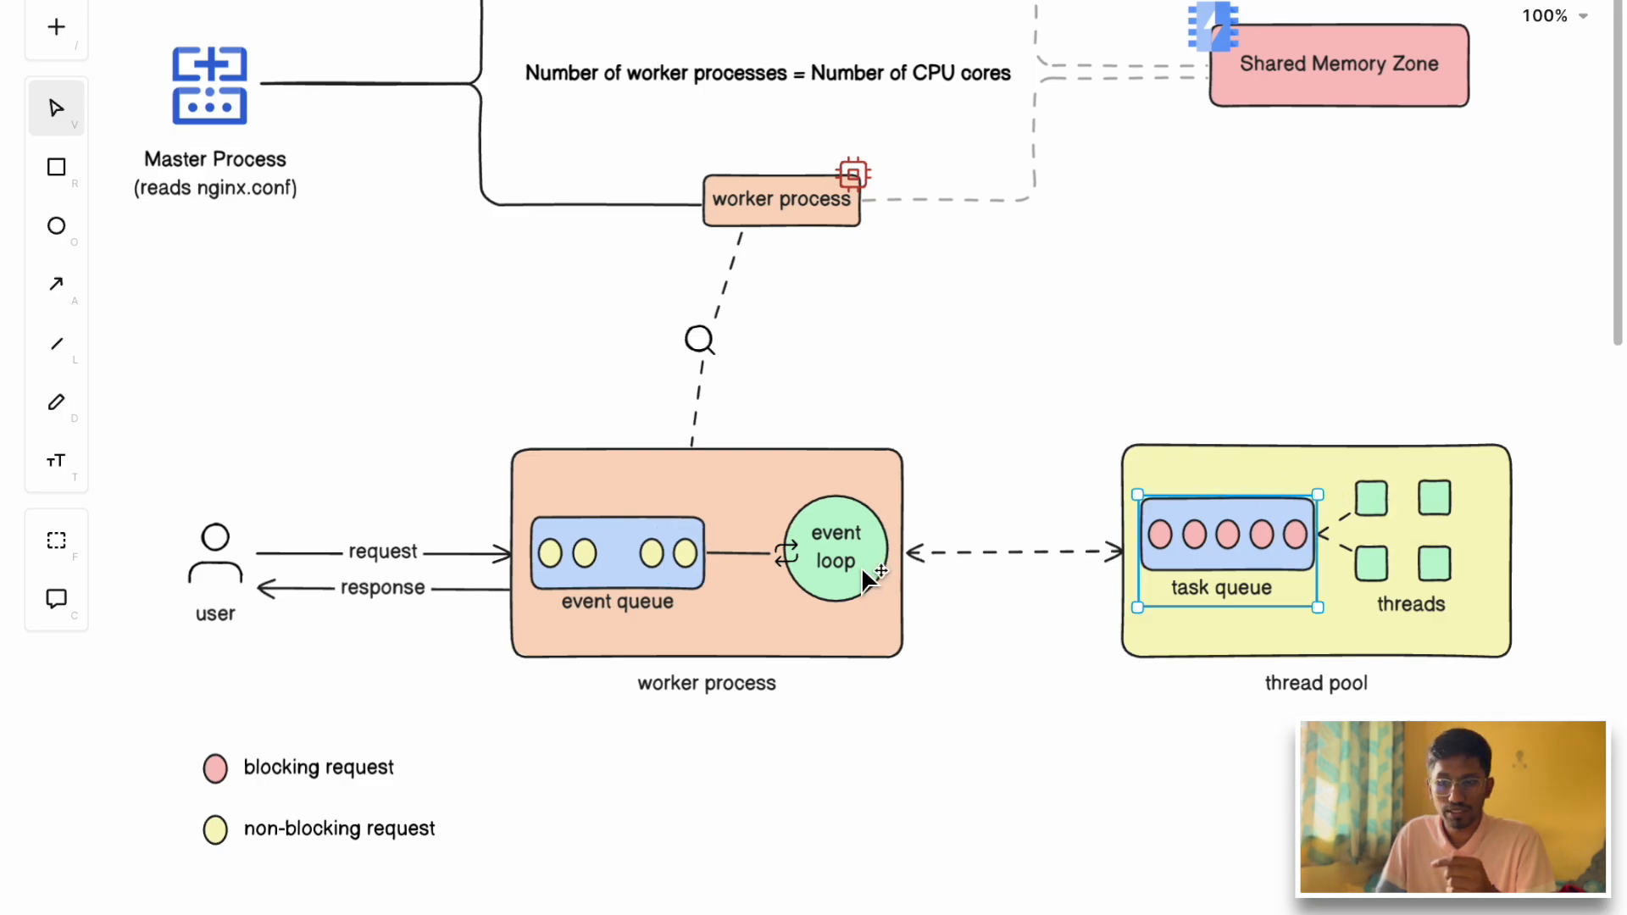
mouse_move(638, 573)
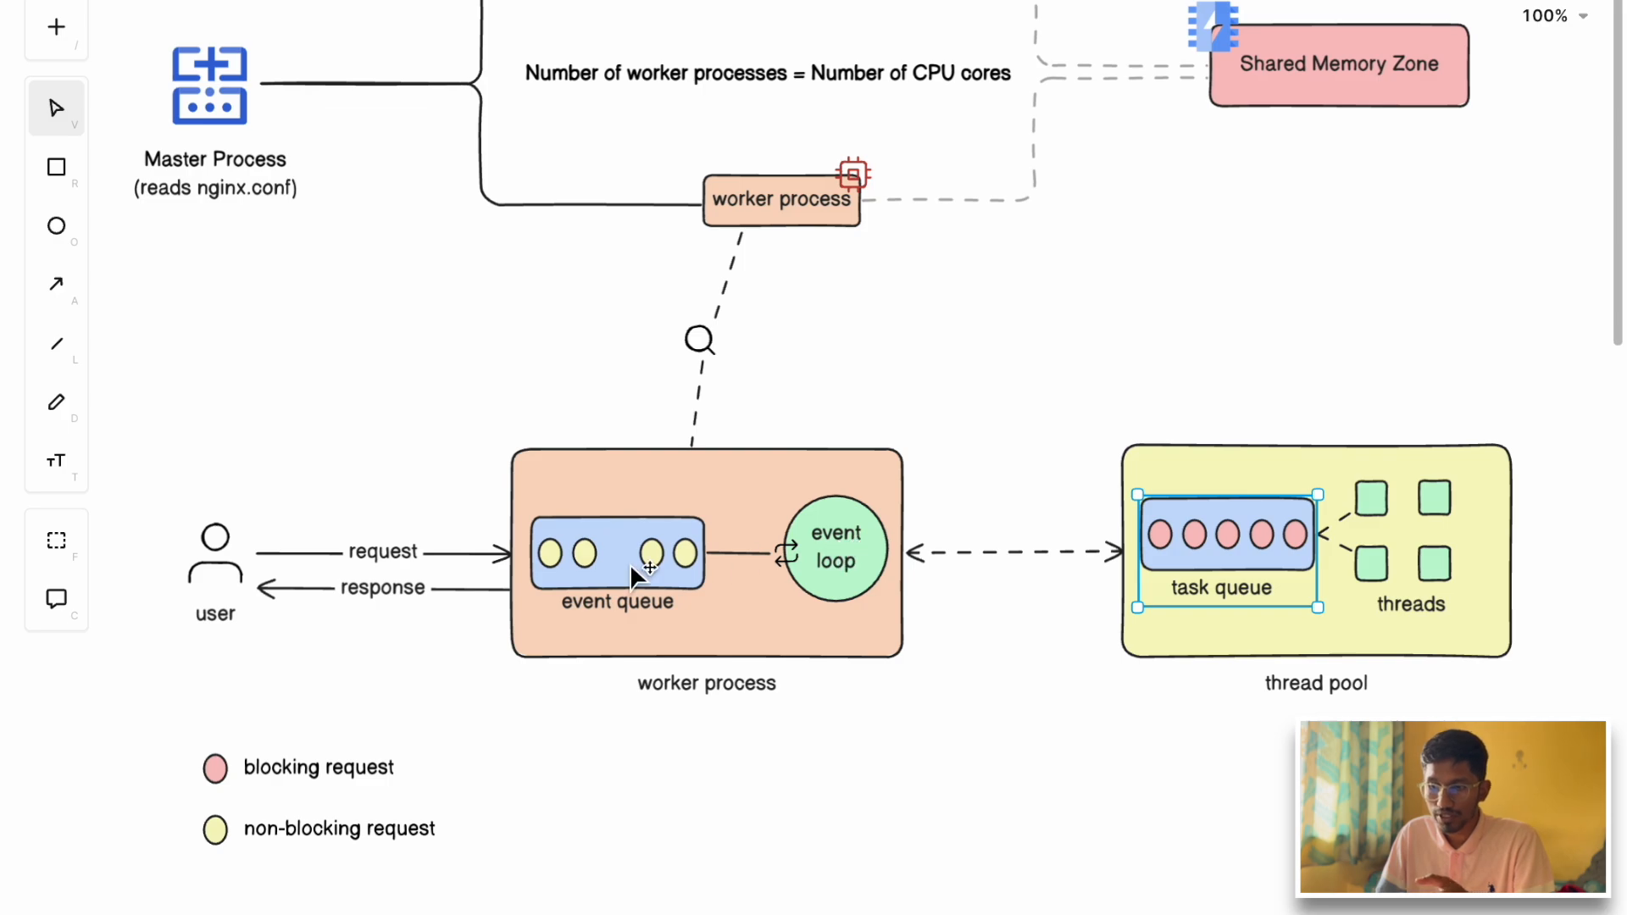
click(380, 587)
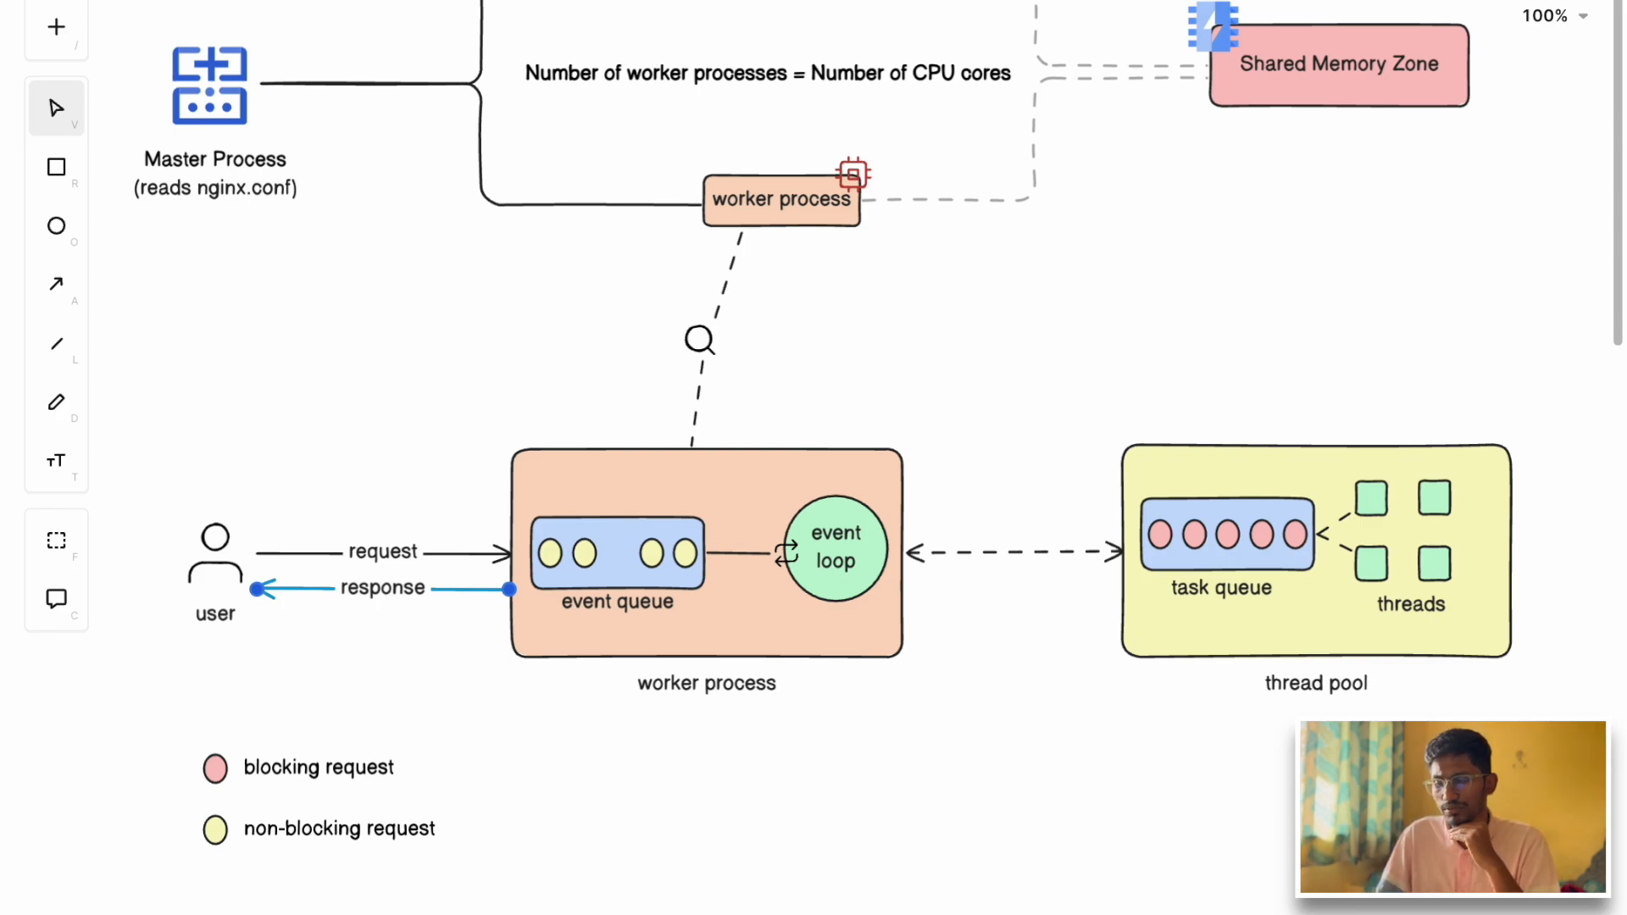
mouse_move(830, 529)
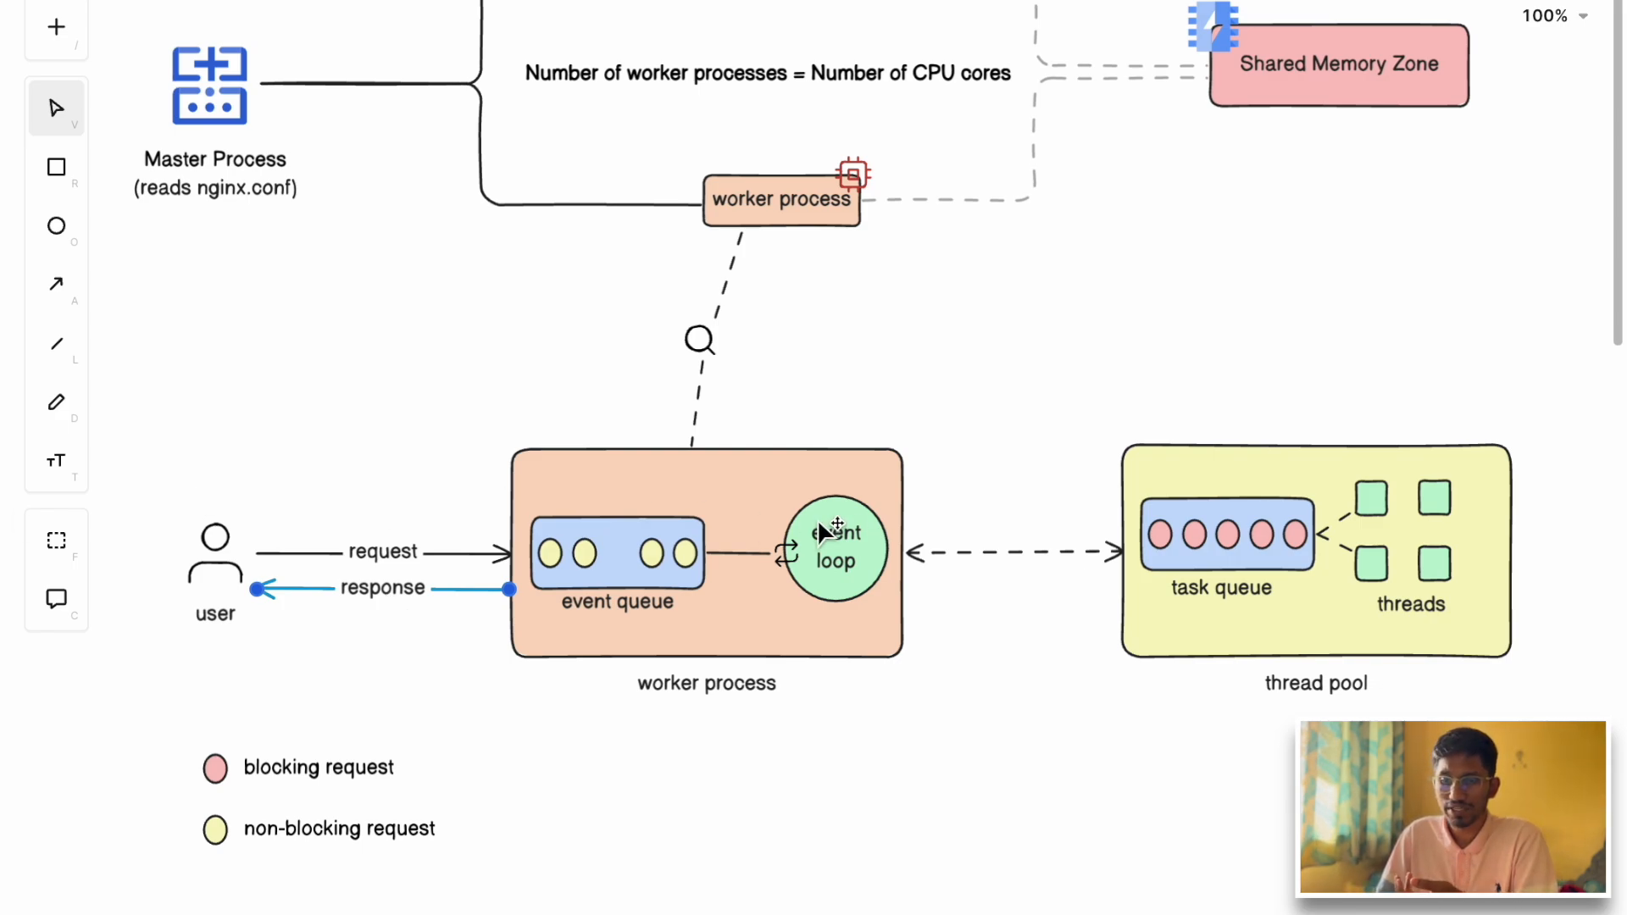
mouse_move(825, 610)
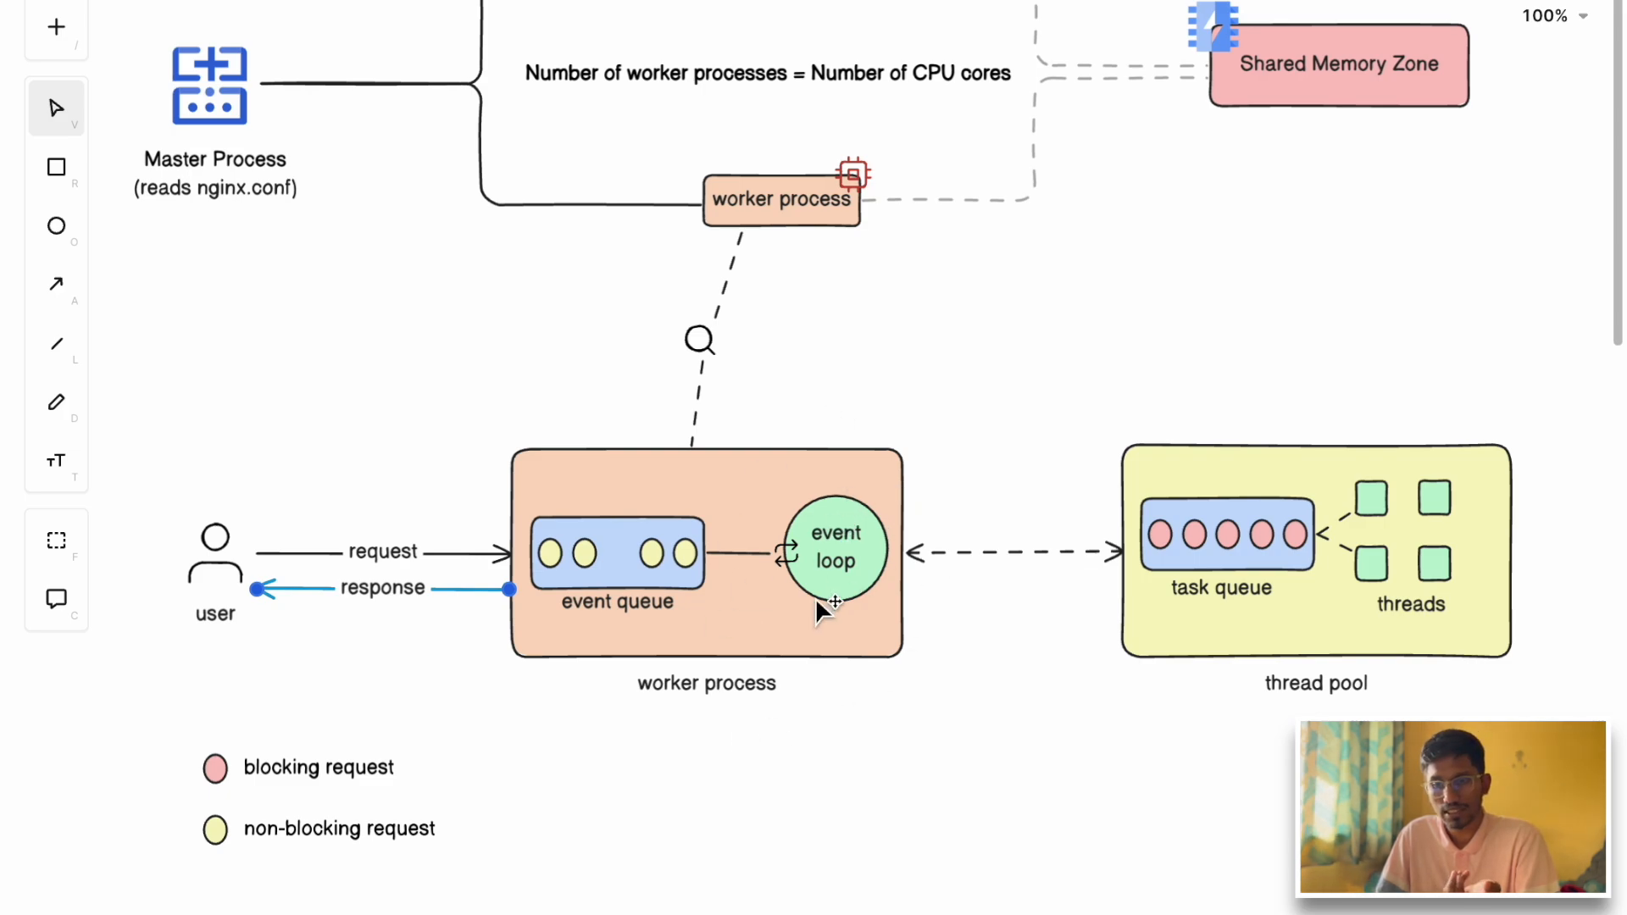
mouse_move(808, 615)
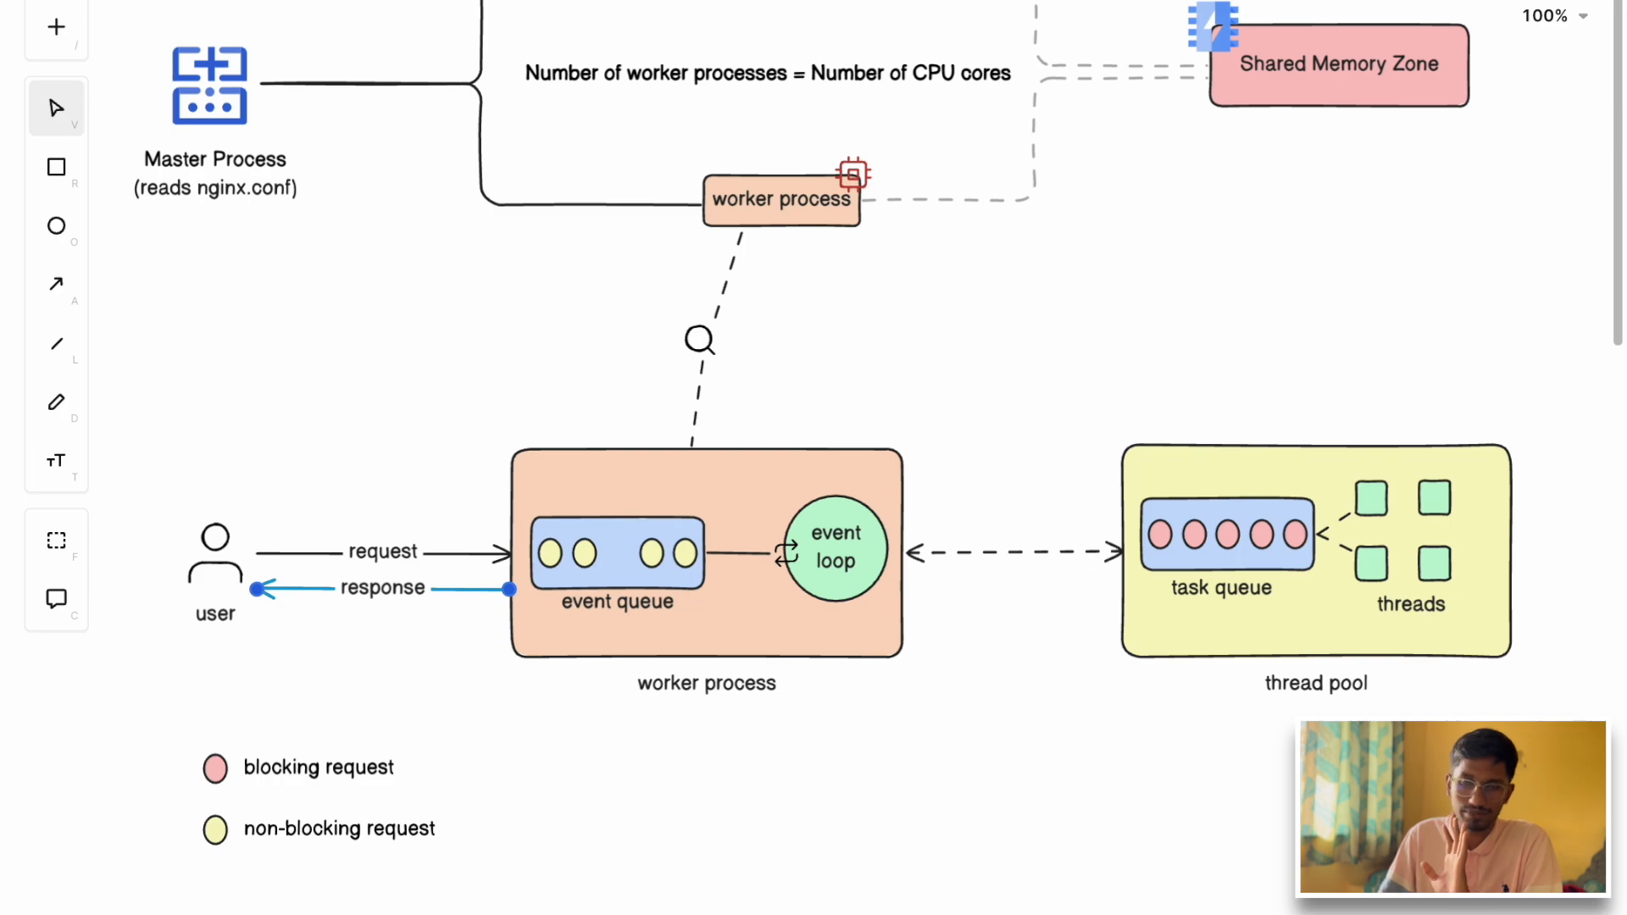
Scroll the canvas to select the upper worker process and the Shared Memory Zone box
scroll(down, 3)
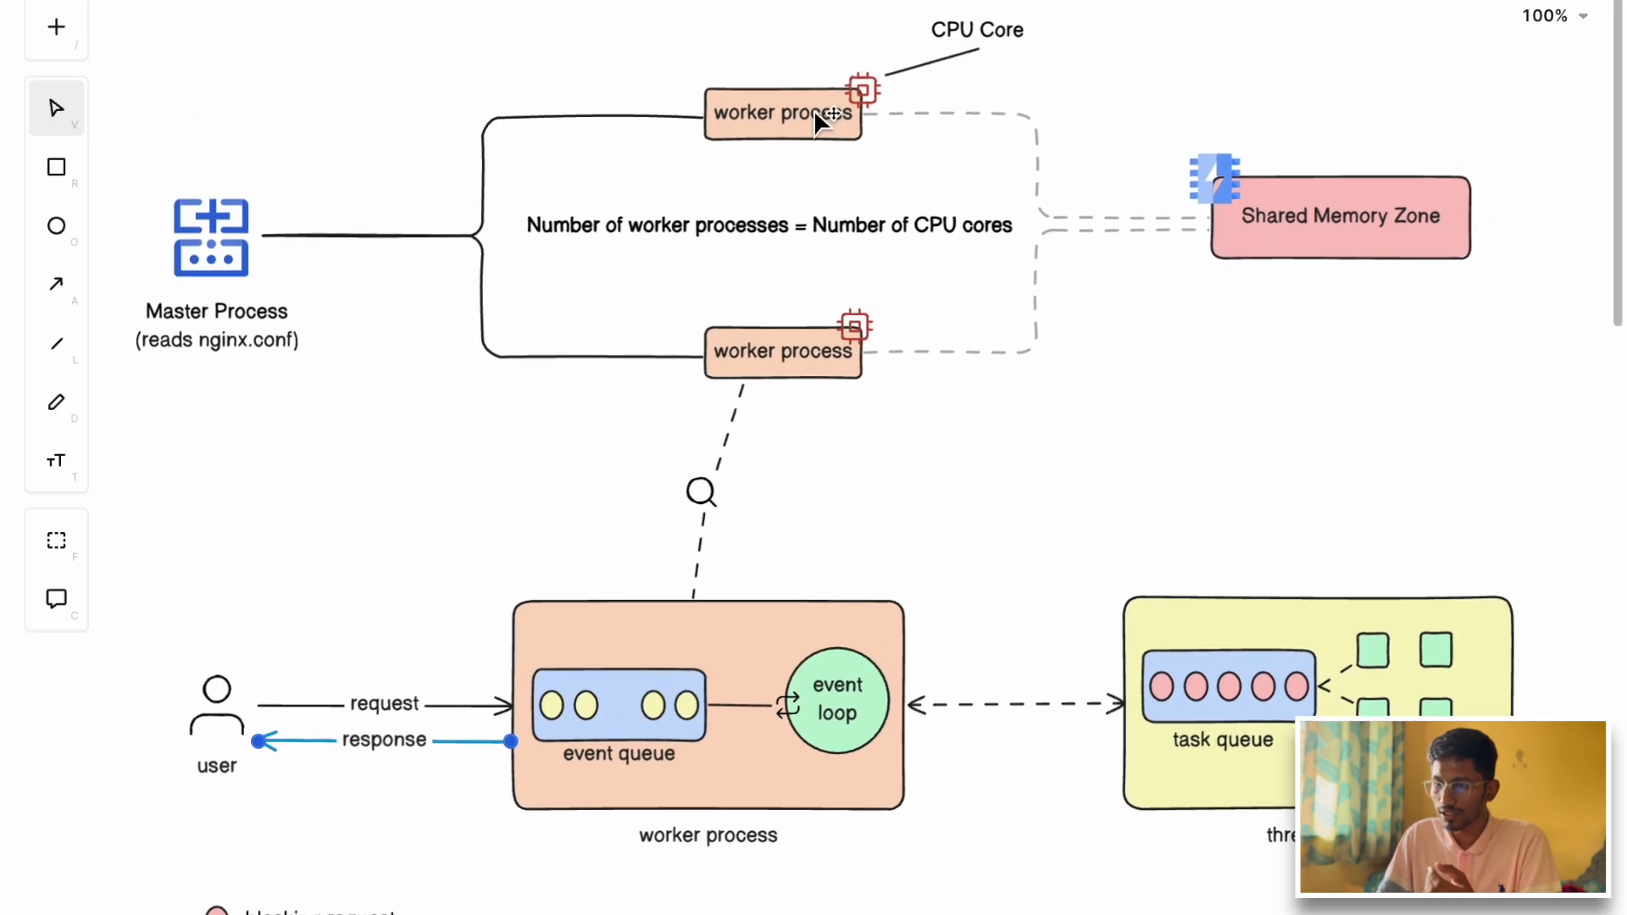
click(782, 112)
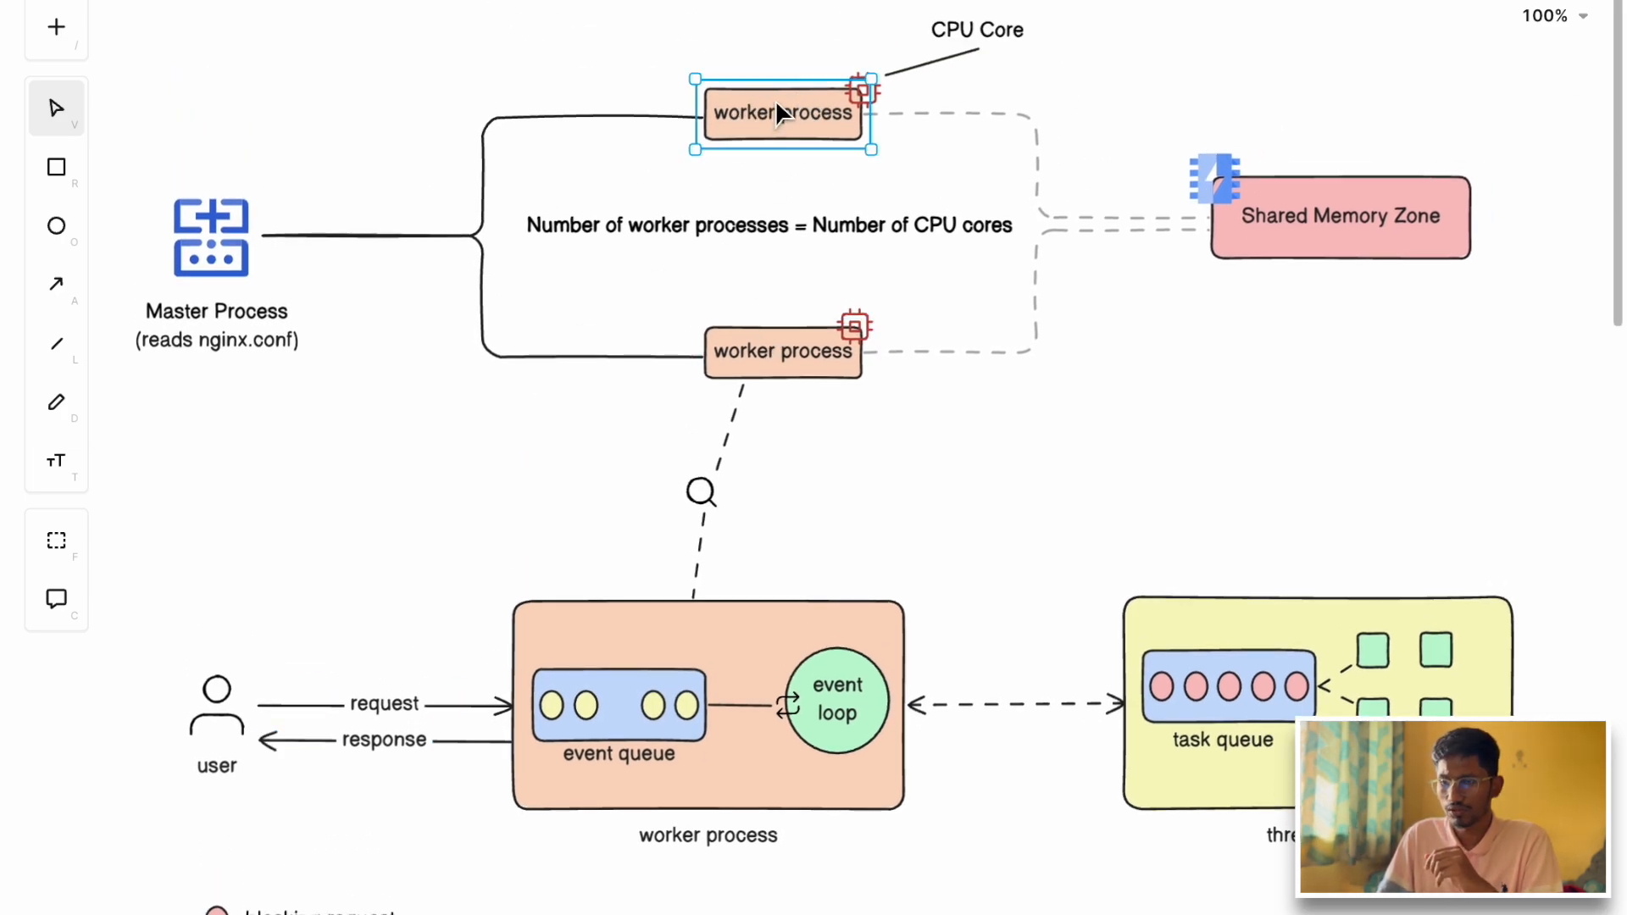
scroll(down, 3)
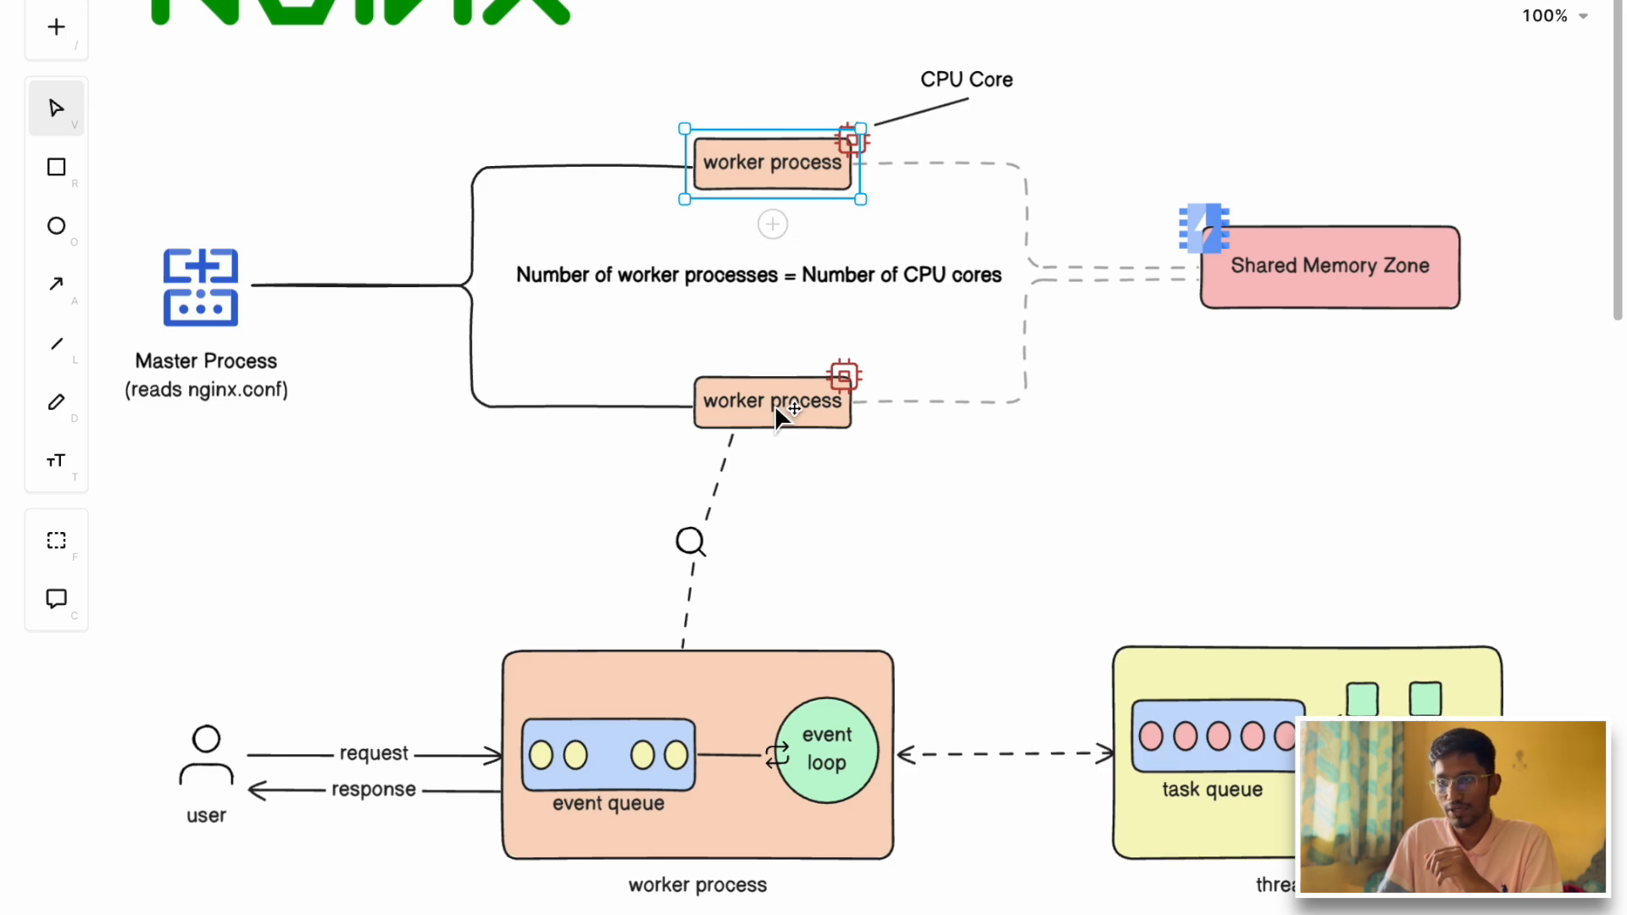
mouse_move(752, 181)
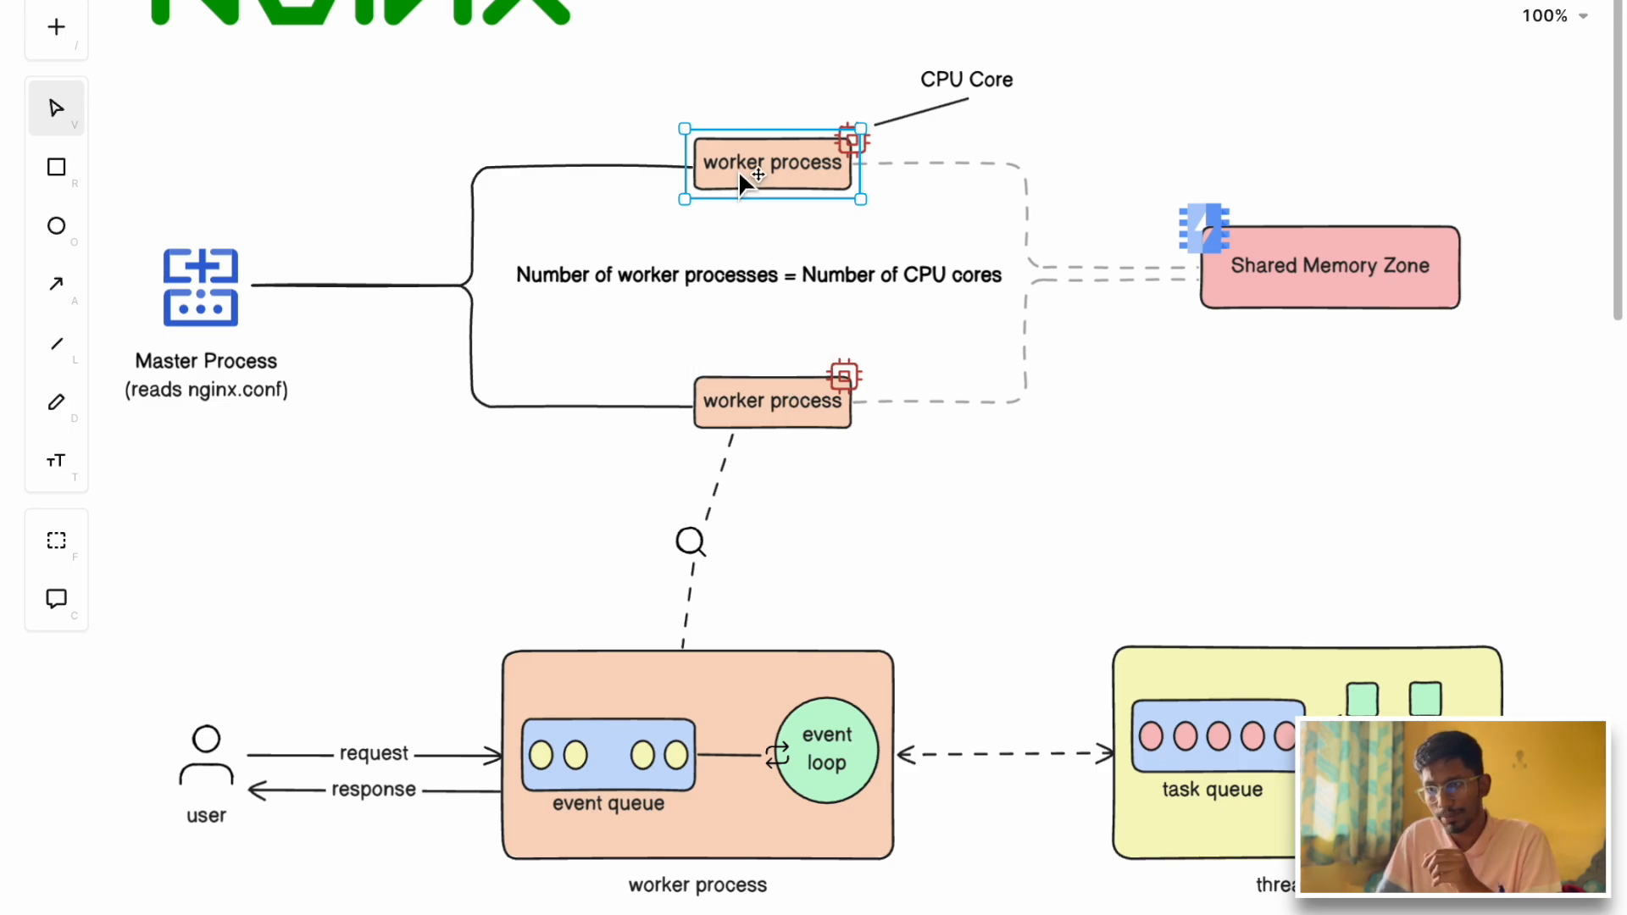
mouse_move(783, 400)
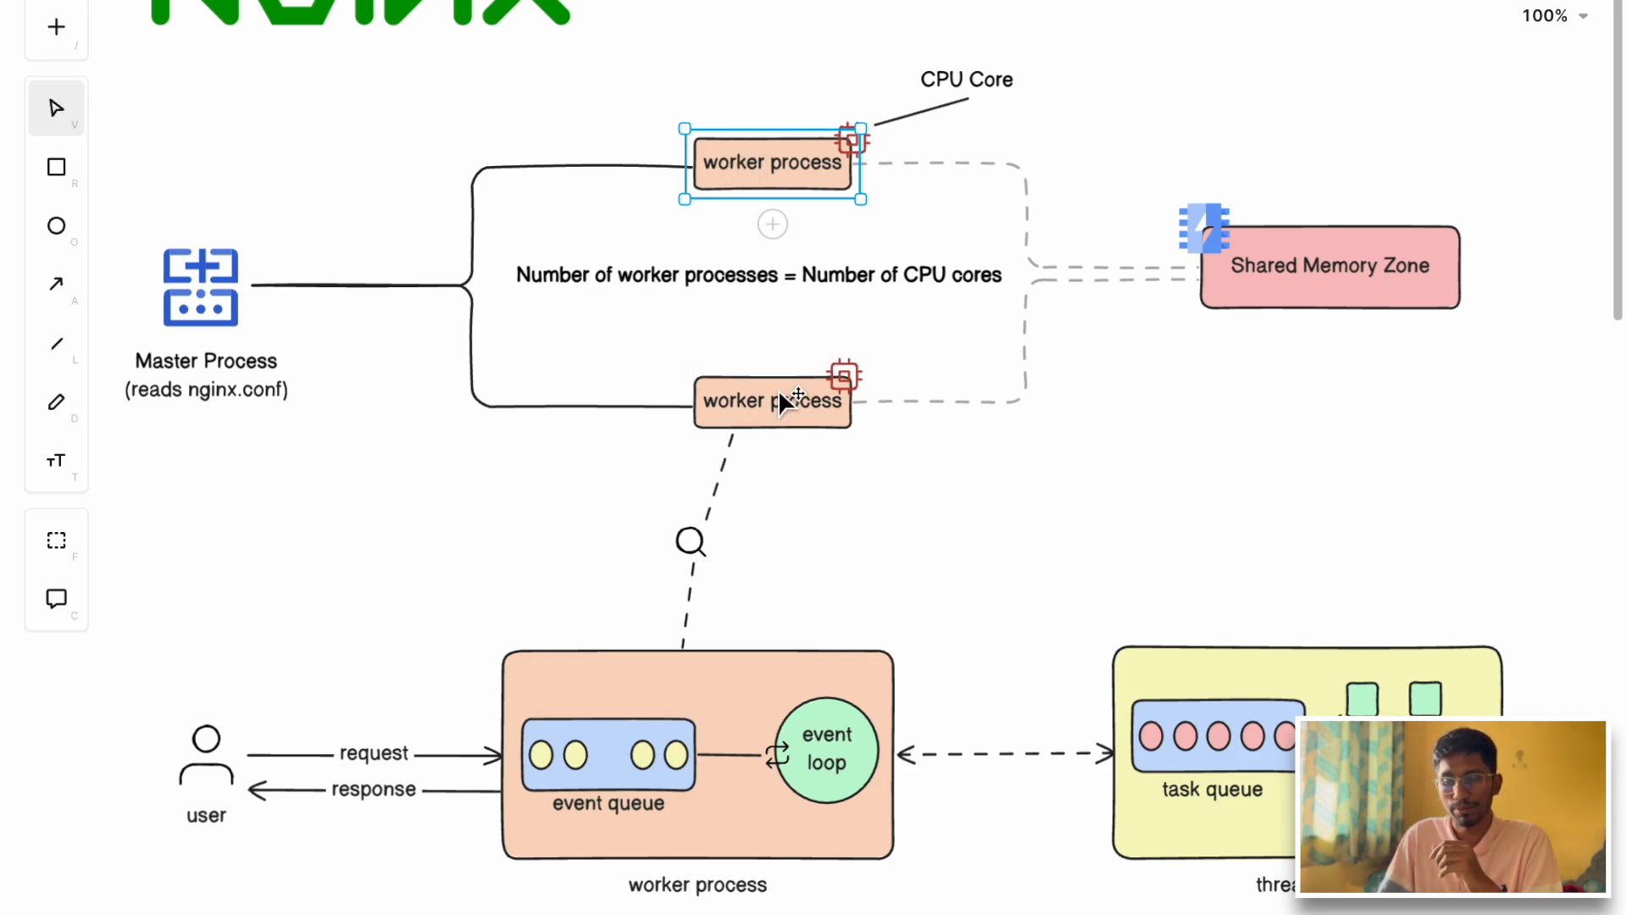
mouse_move(953, 490)
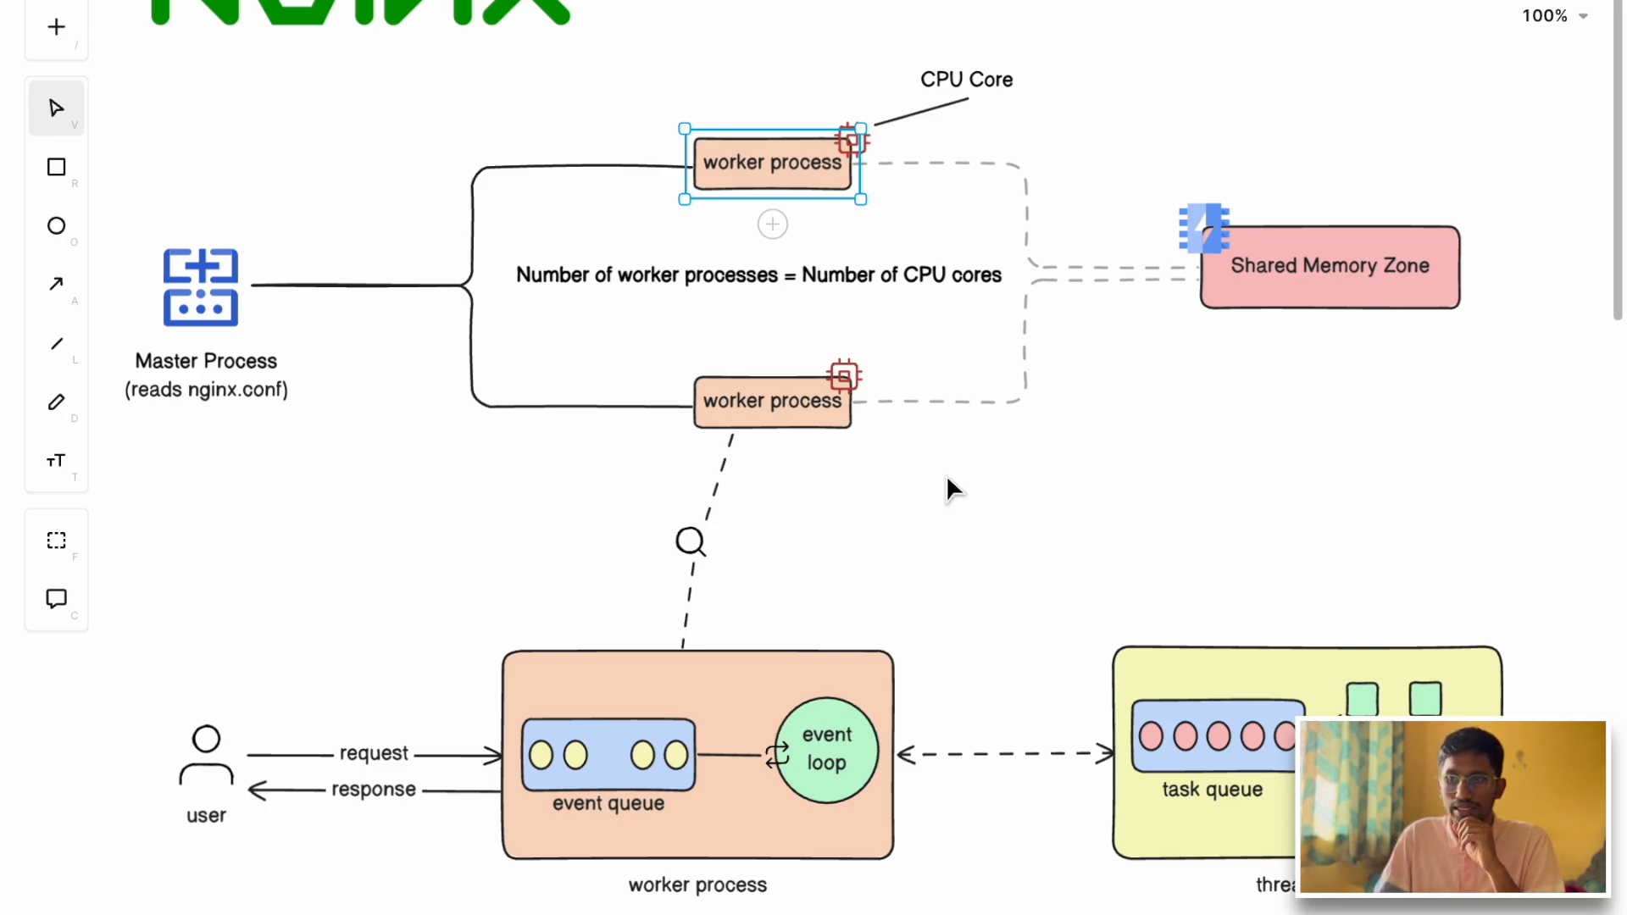
mouse_move(638, 370)
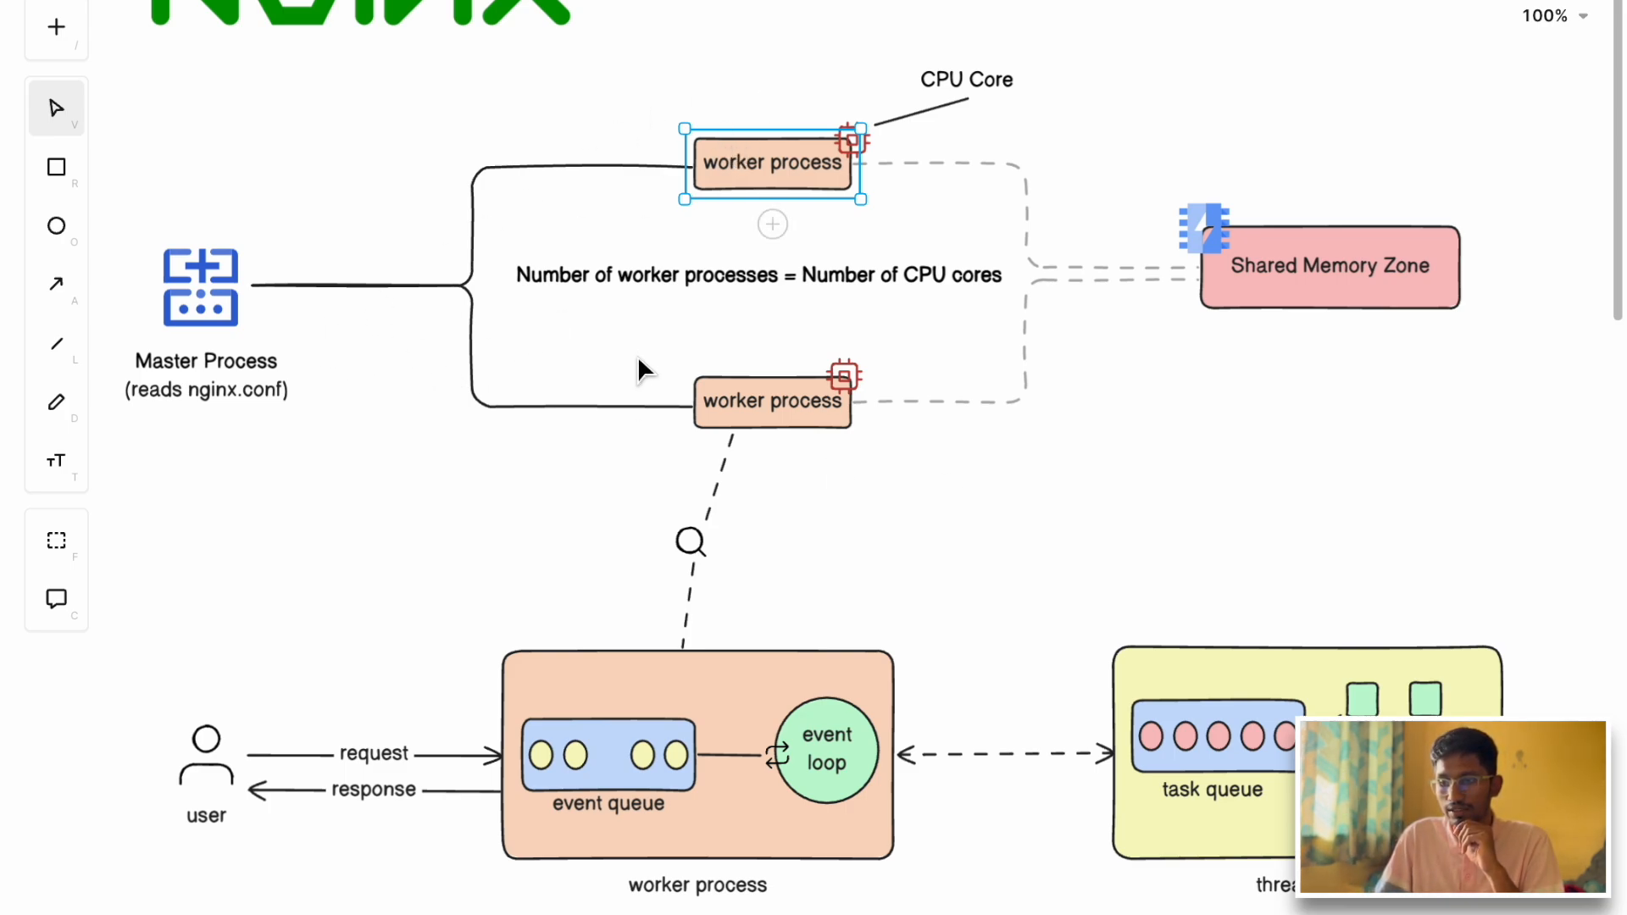
mouse_move(694, 412)
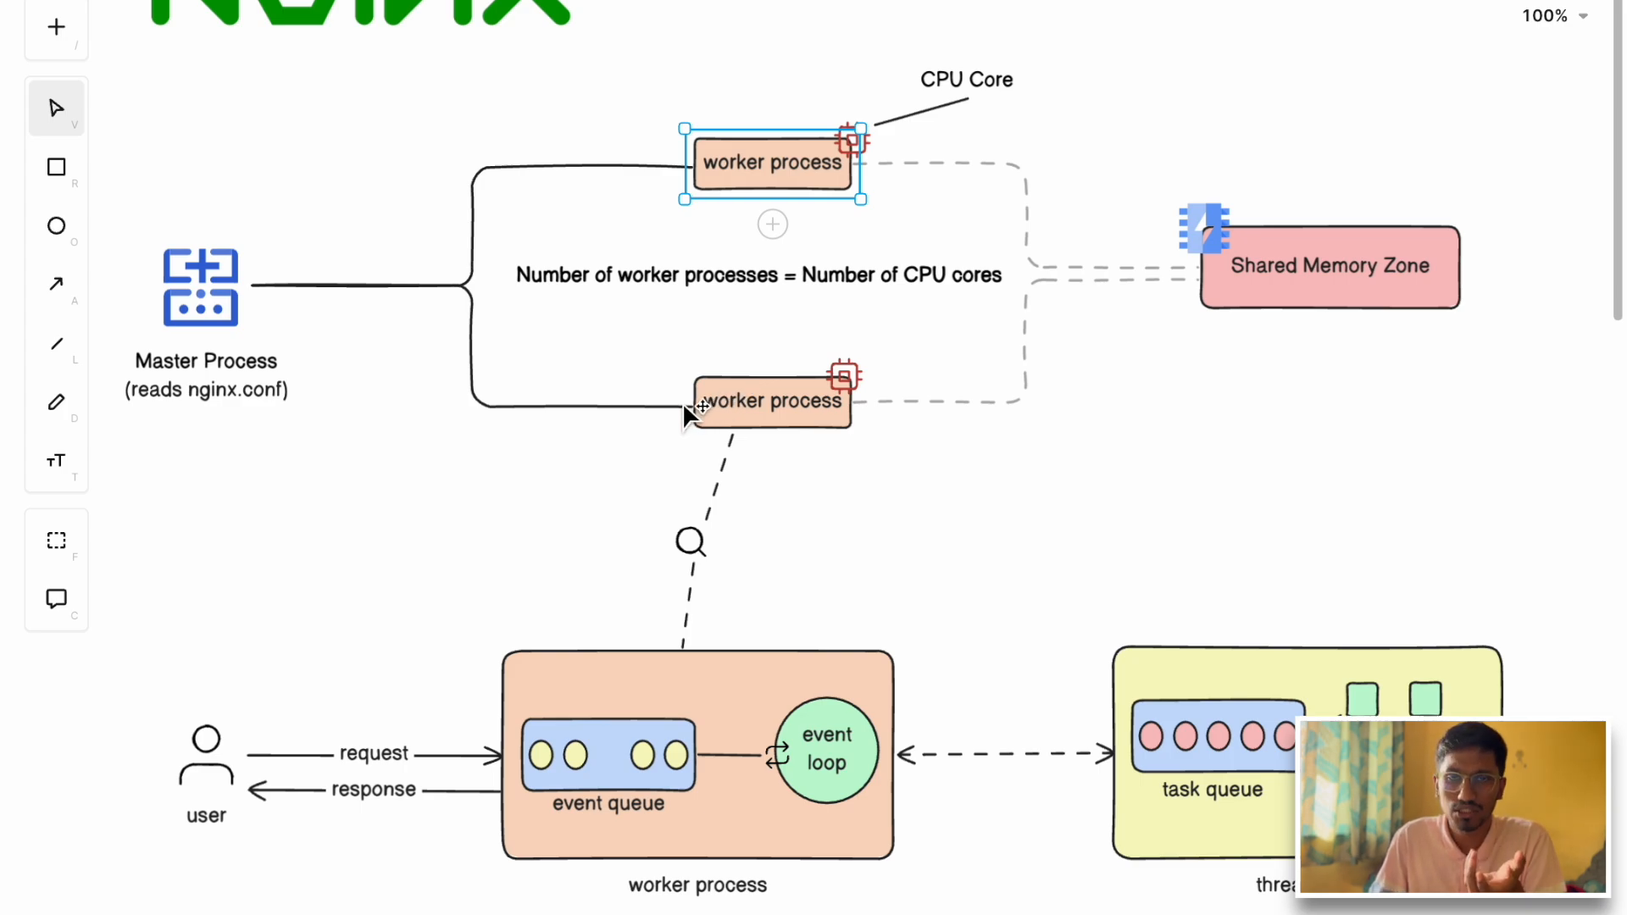
mouse_move(693, 413)
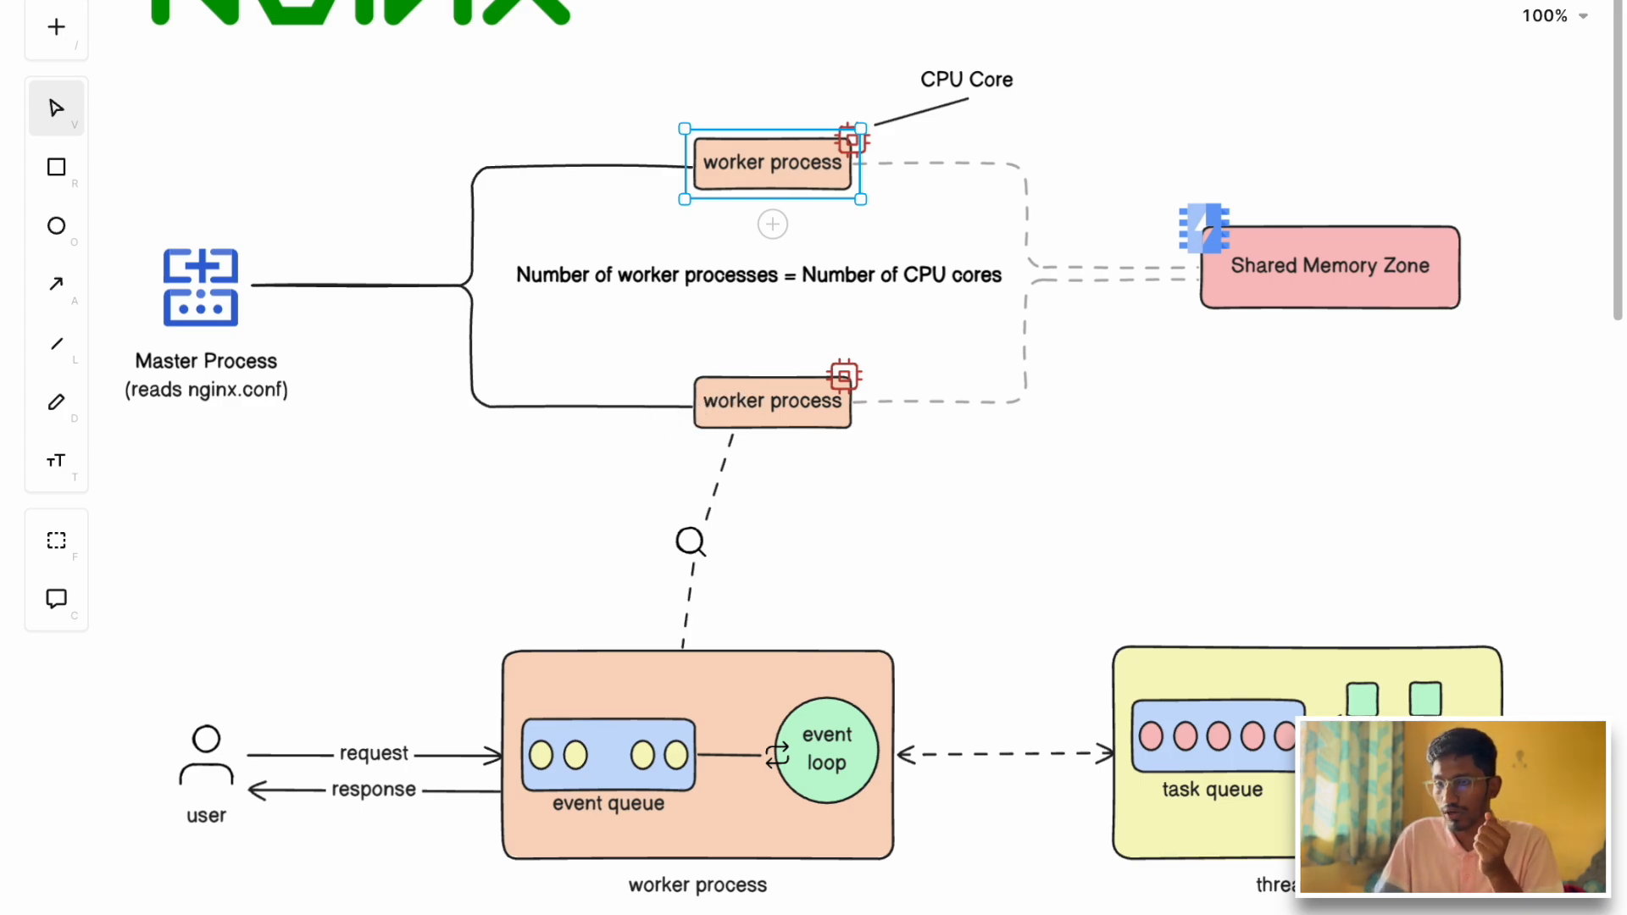
mouse_move(991, 379)
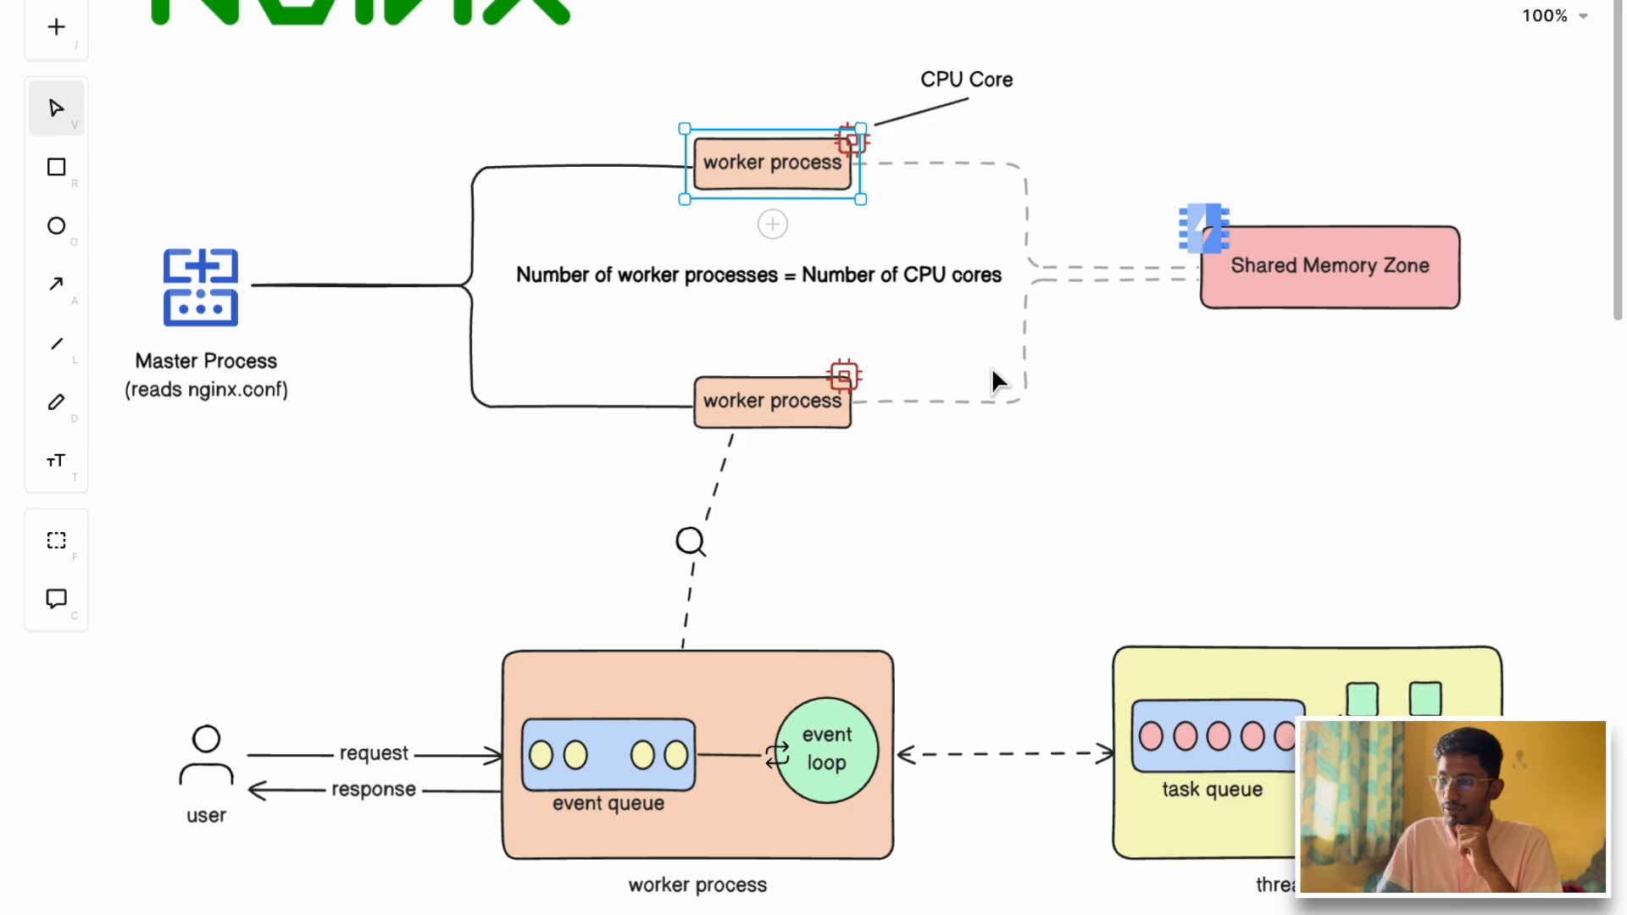
mouse_move(1271, 291)
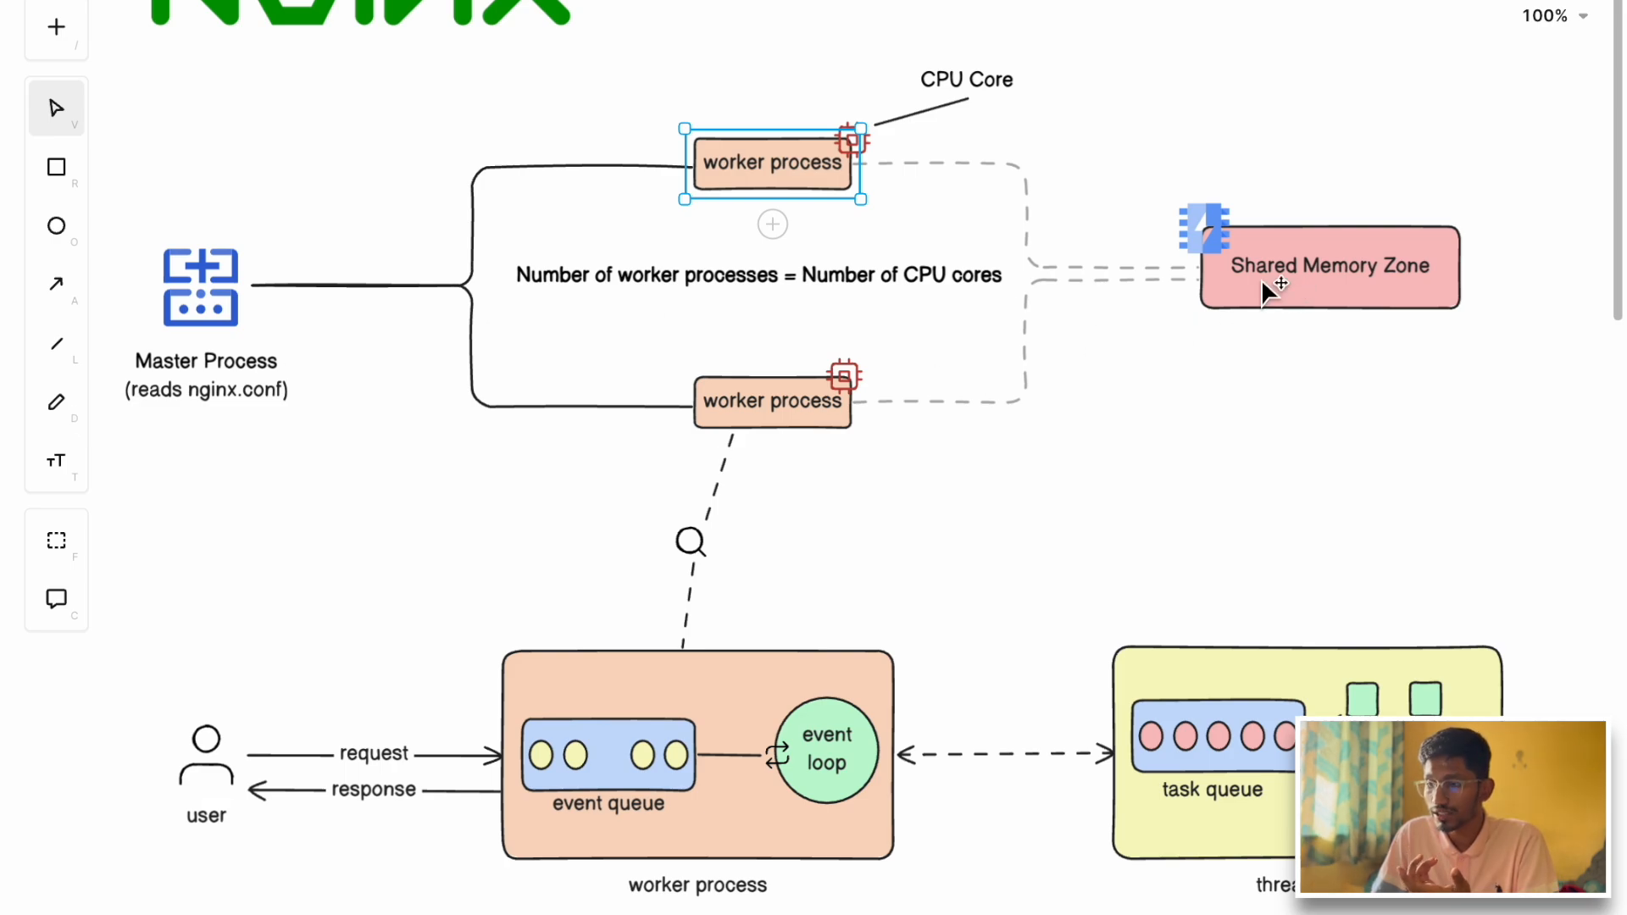
mouse_move(860, 291)
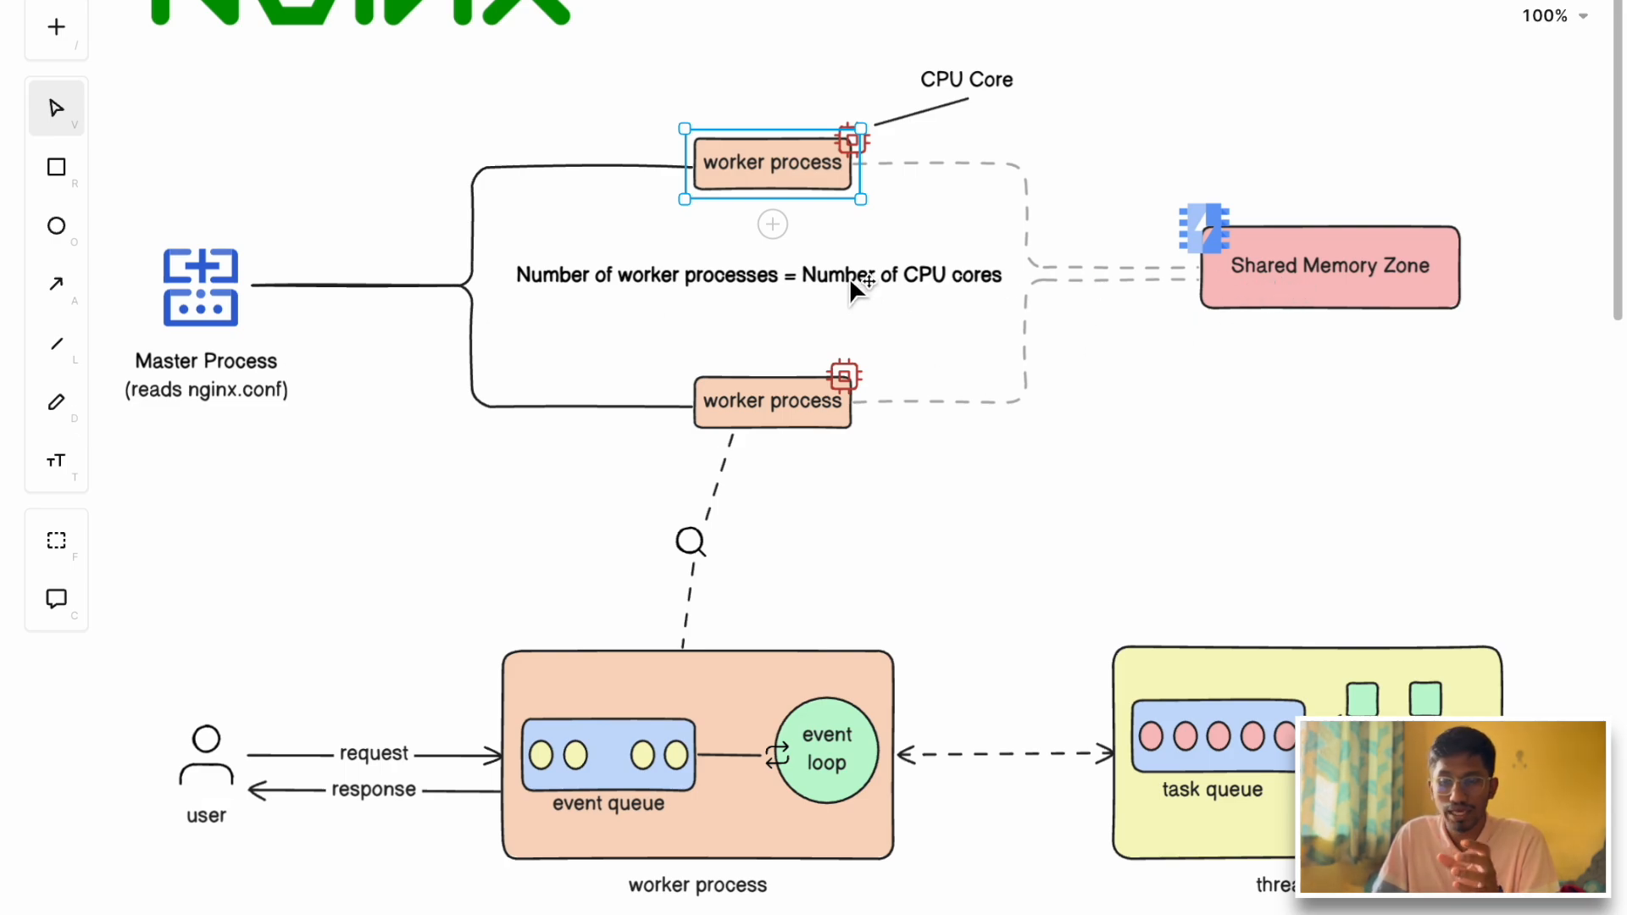
mouse_move(866, 166)
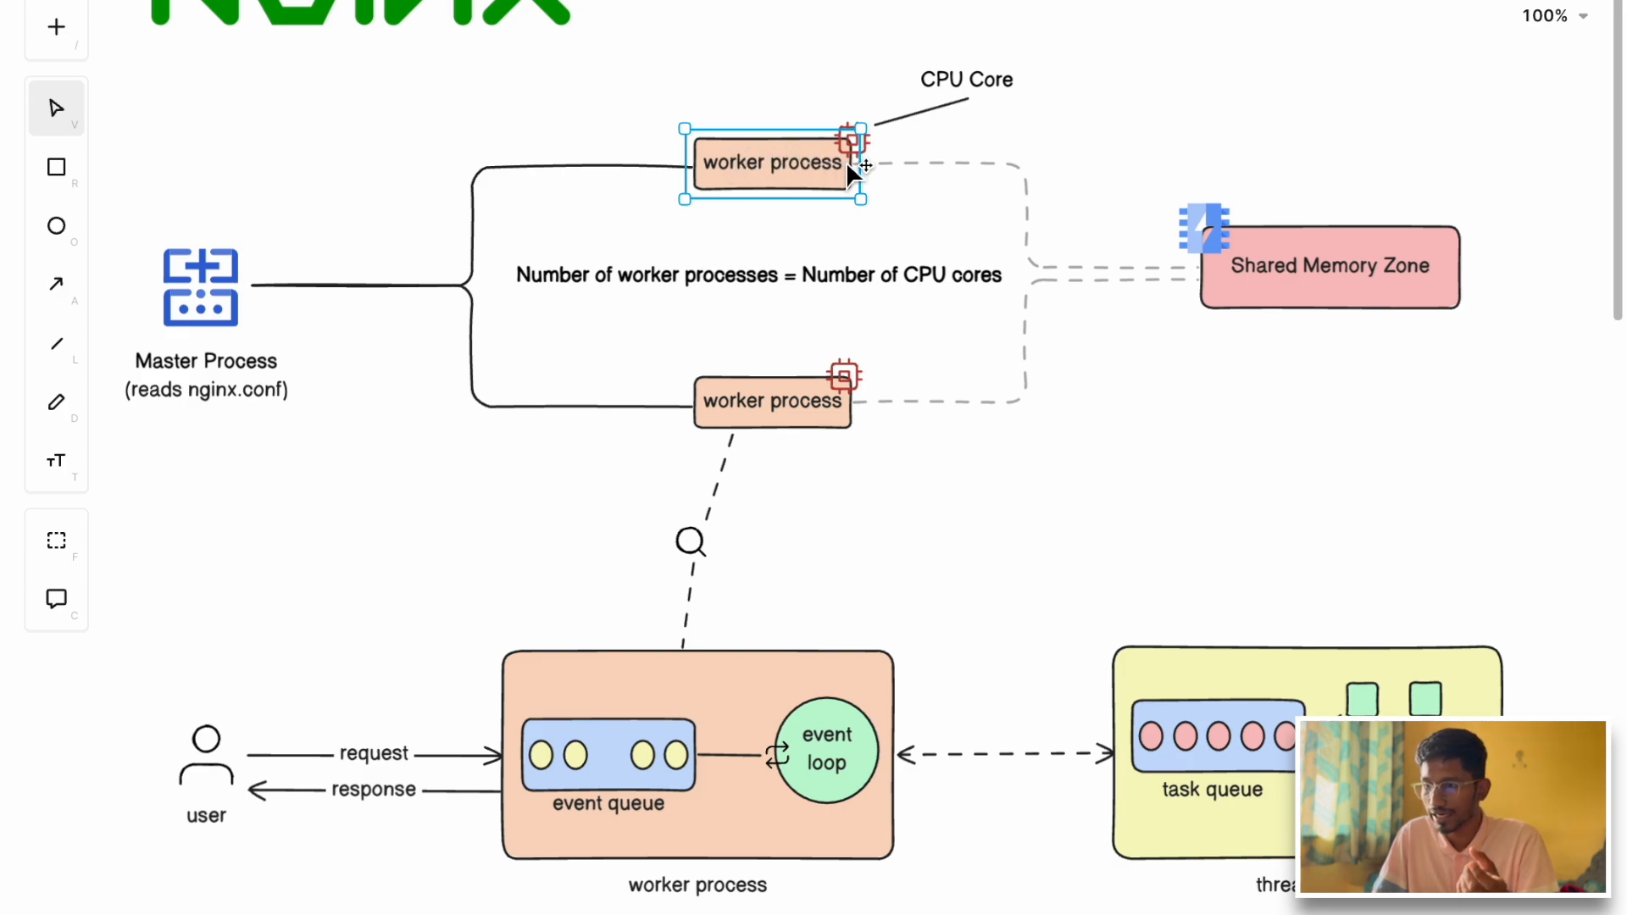
mouse_move(1342, 266)
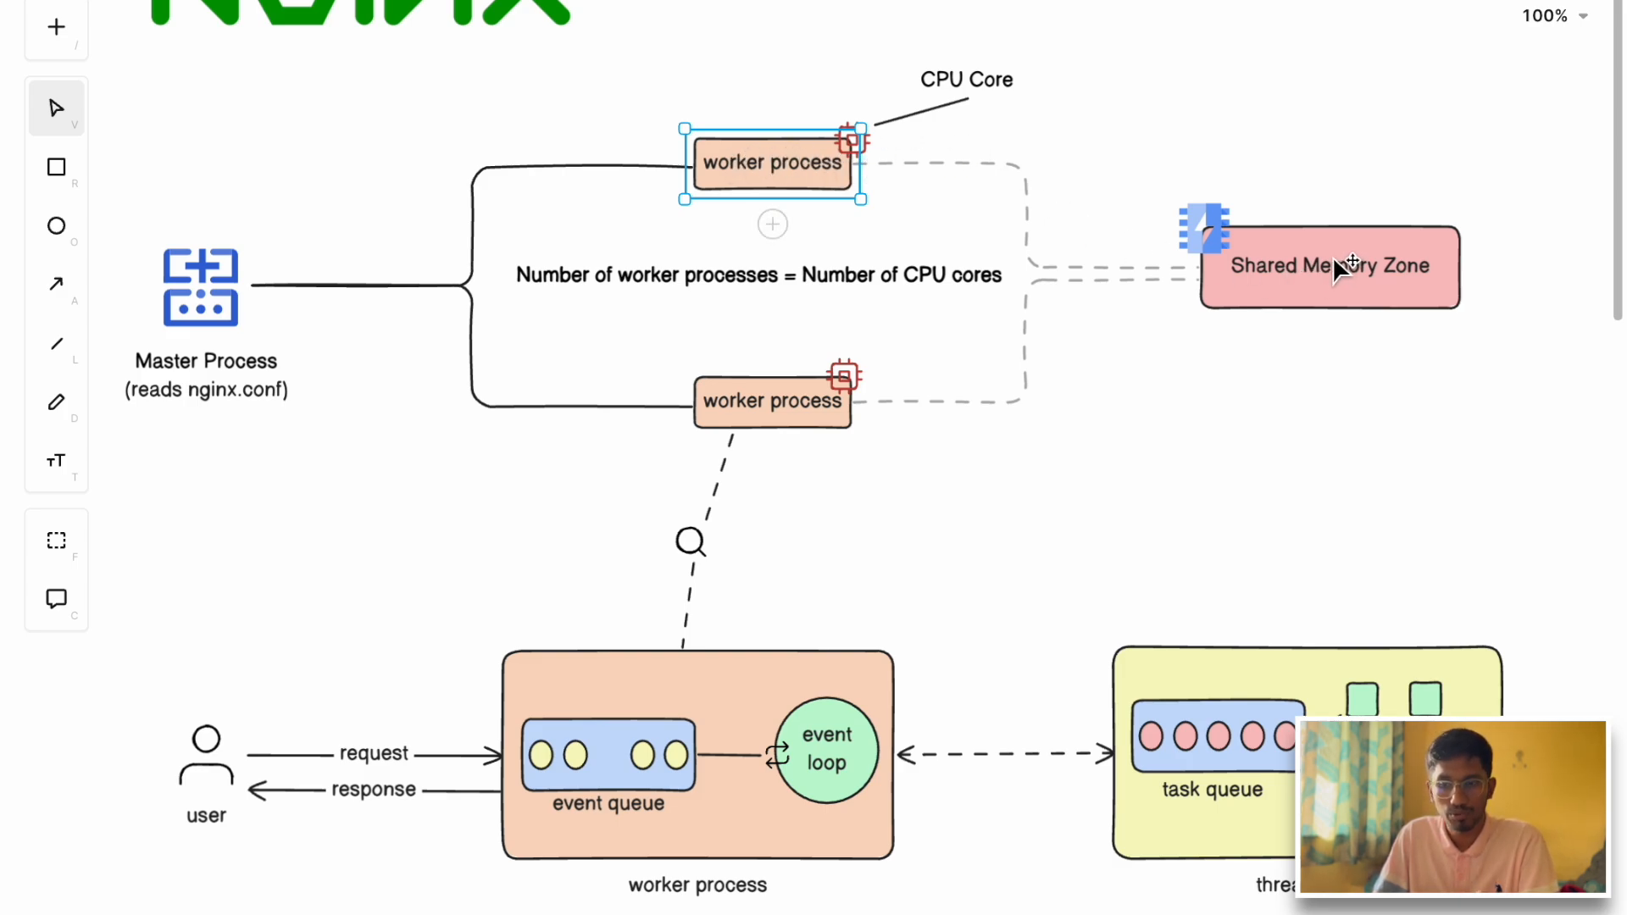
mouse_move(1345, 256)
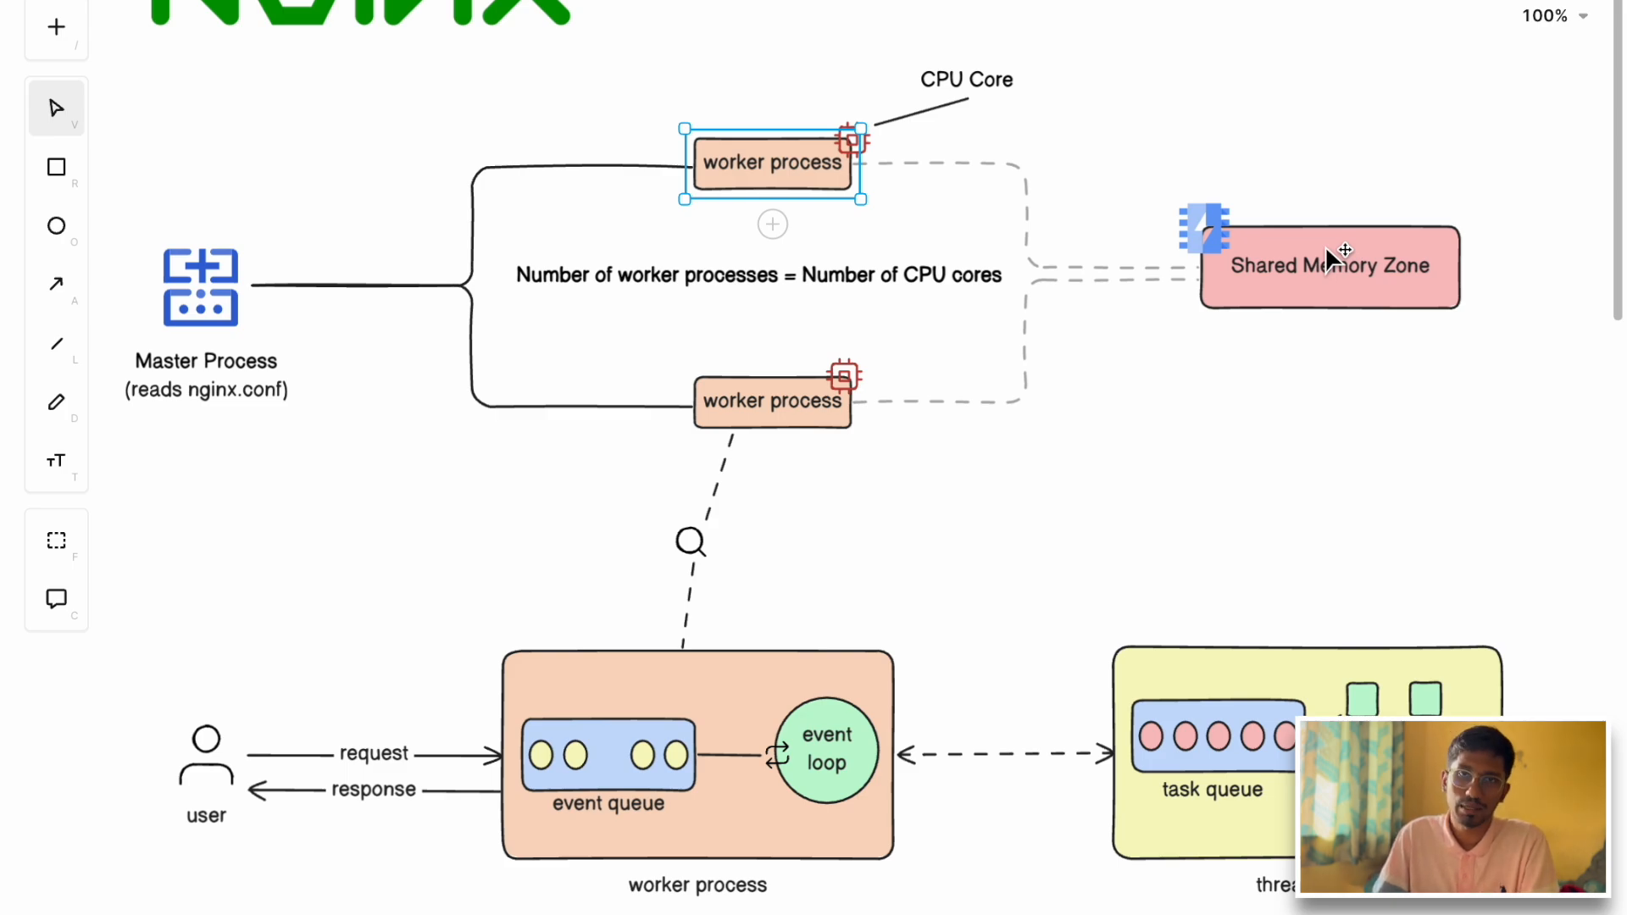
mouse_move(1294, 289)
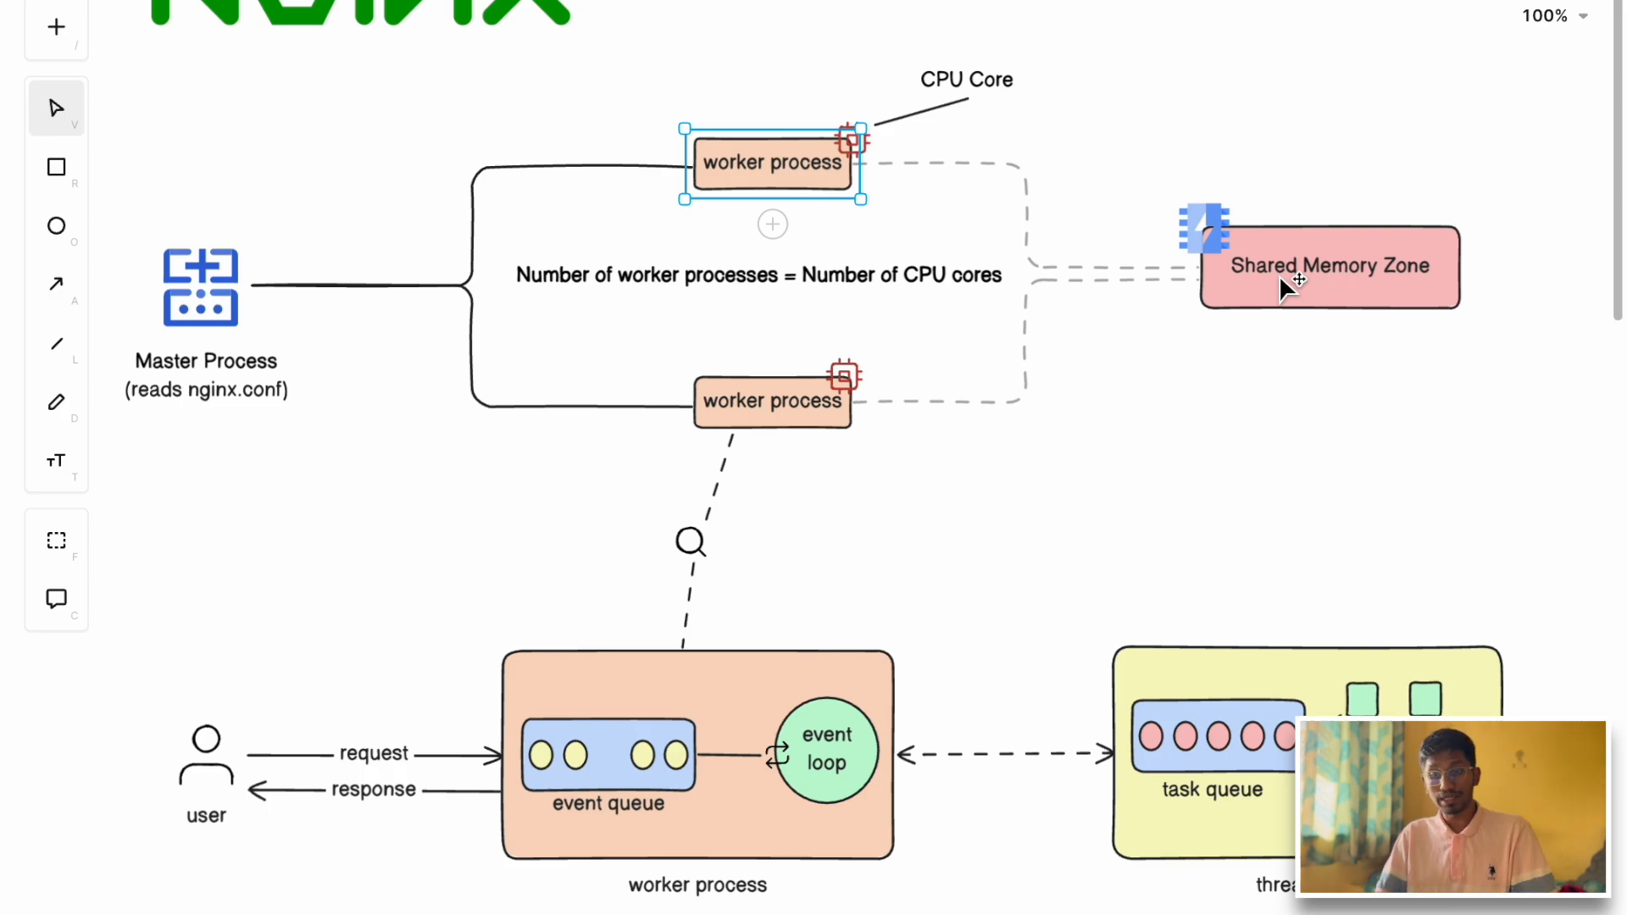
mouse_move(813, 192)
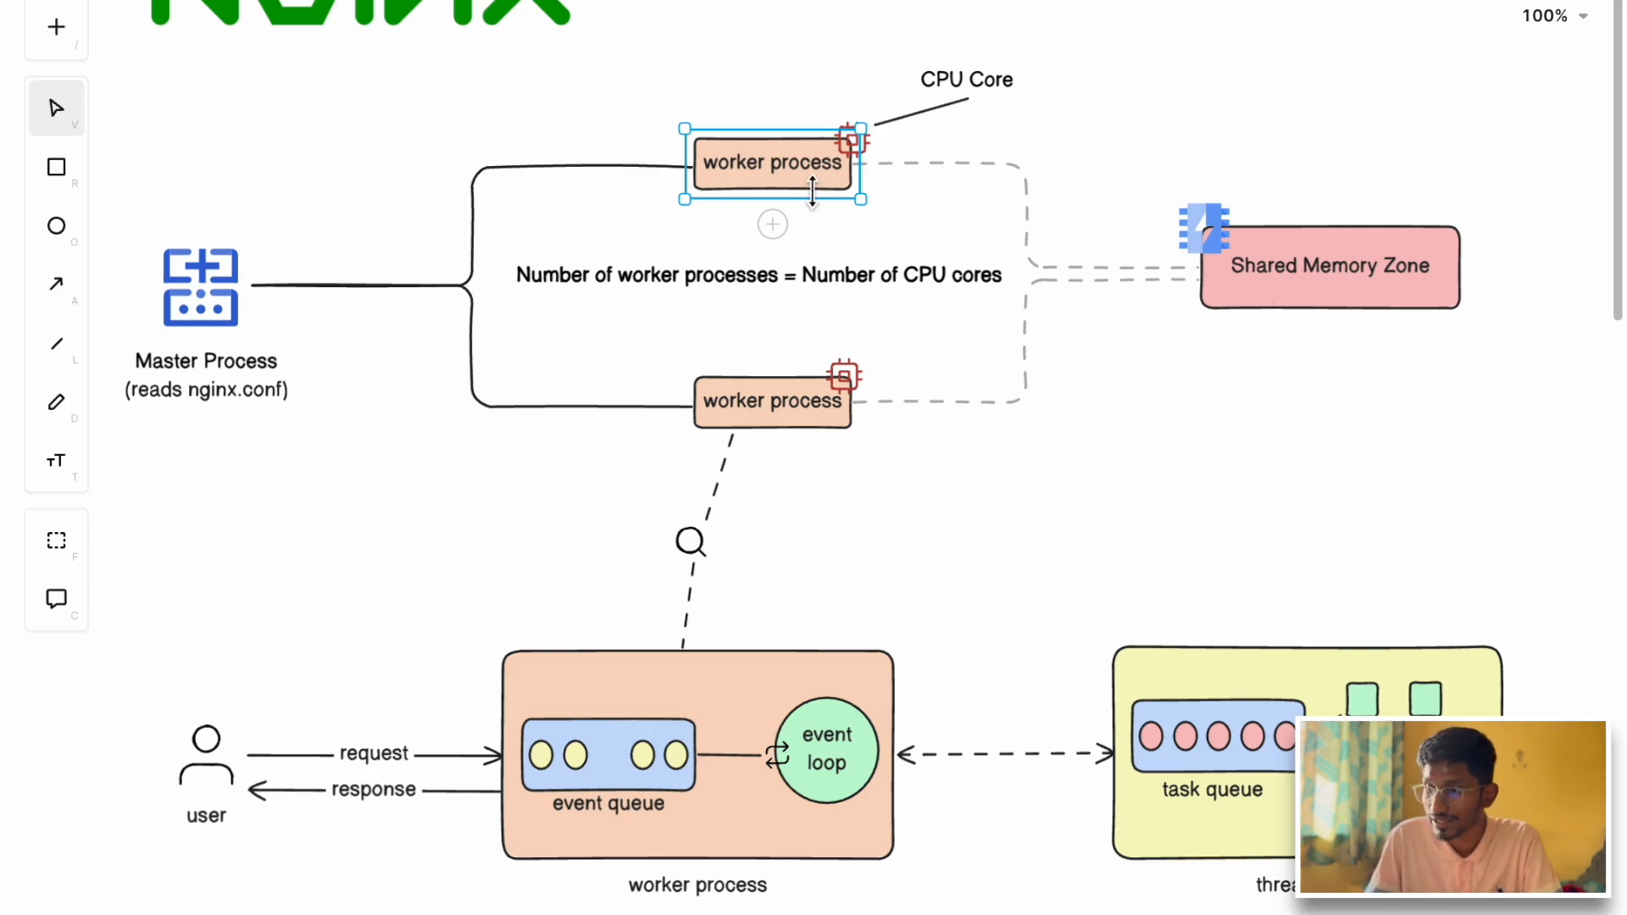
mouse_move(343, 294)
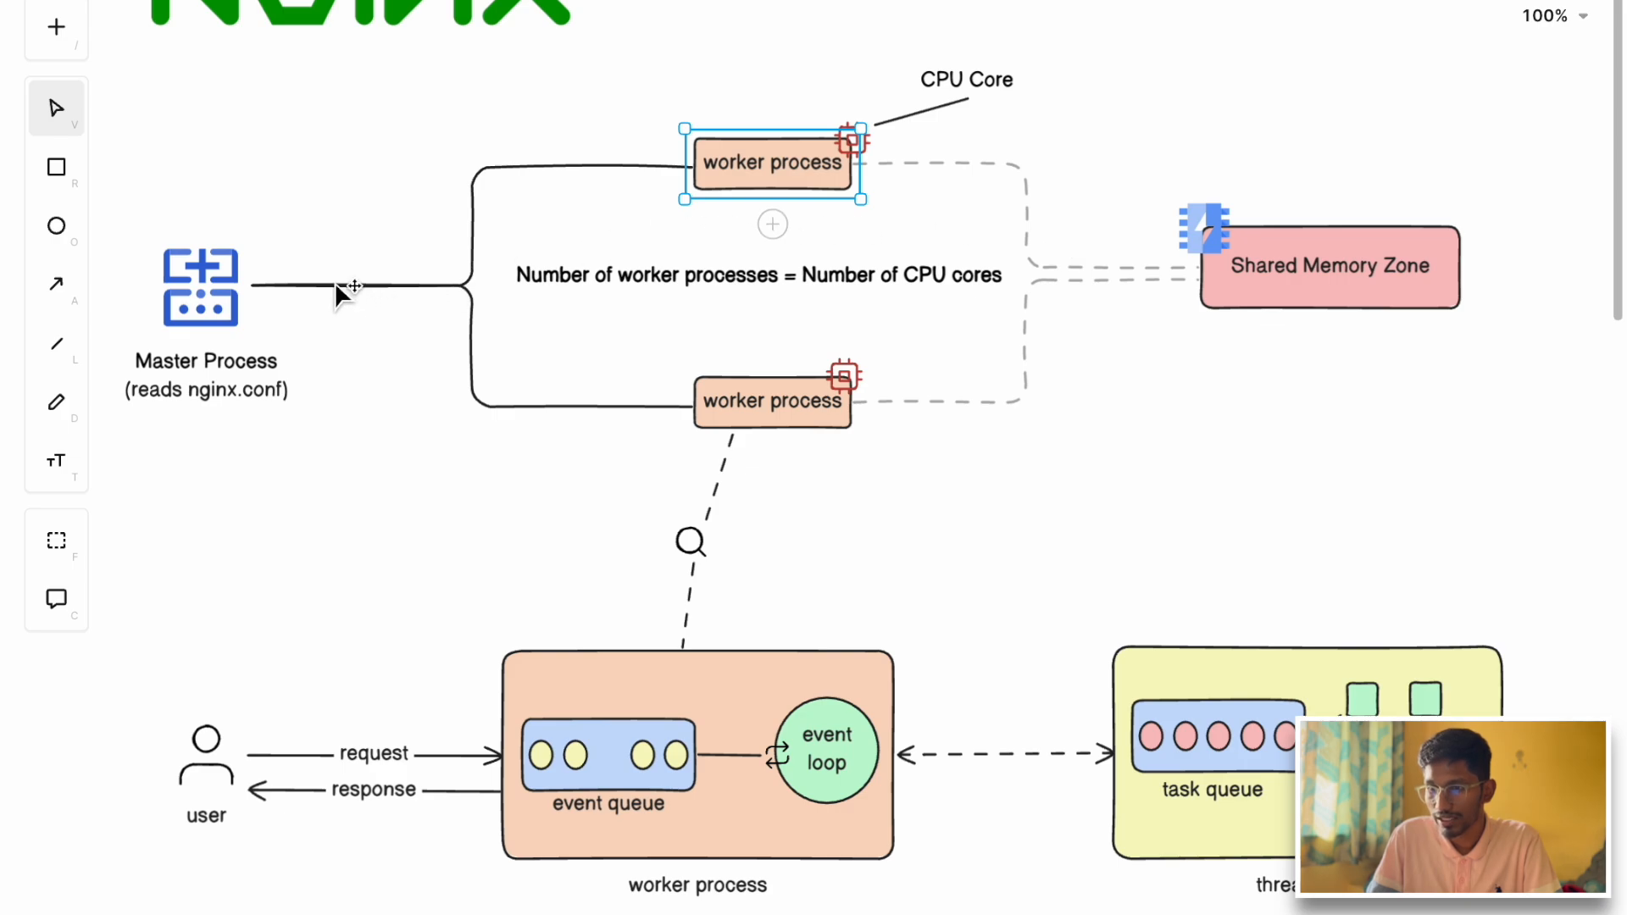
mouse_move(1369, 234)
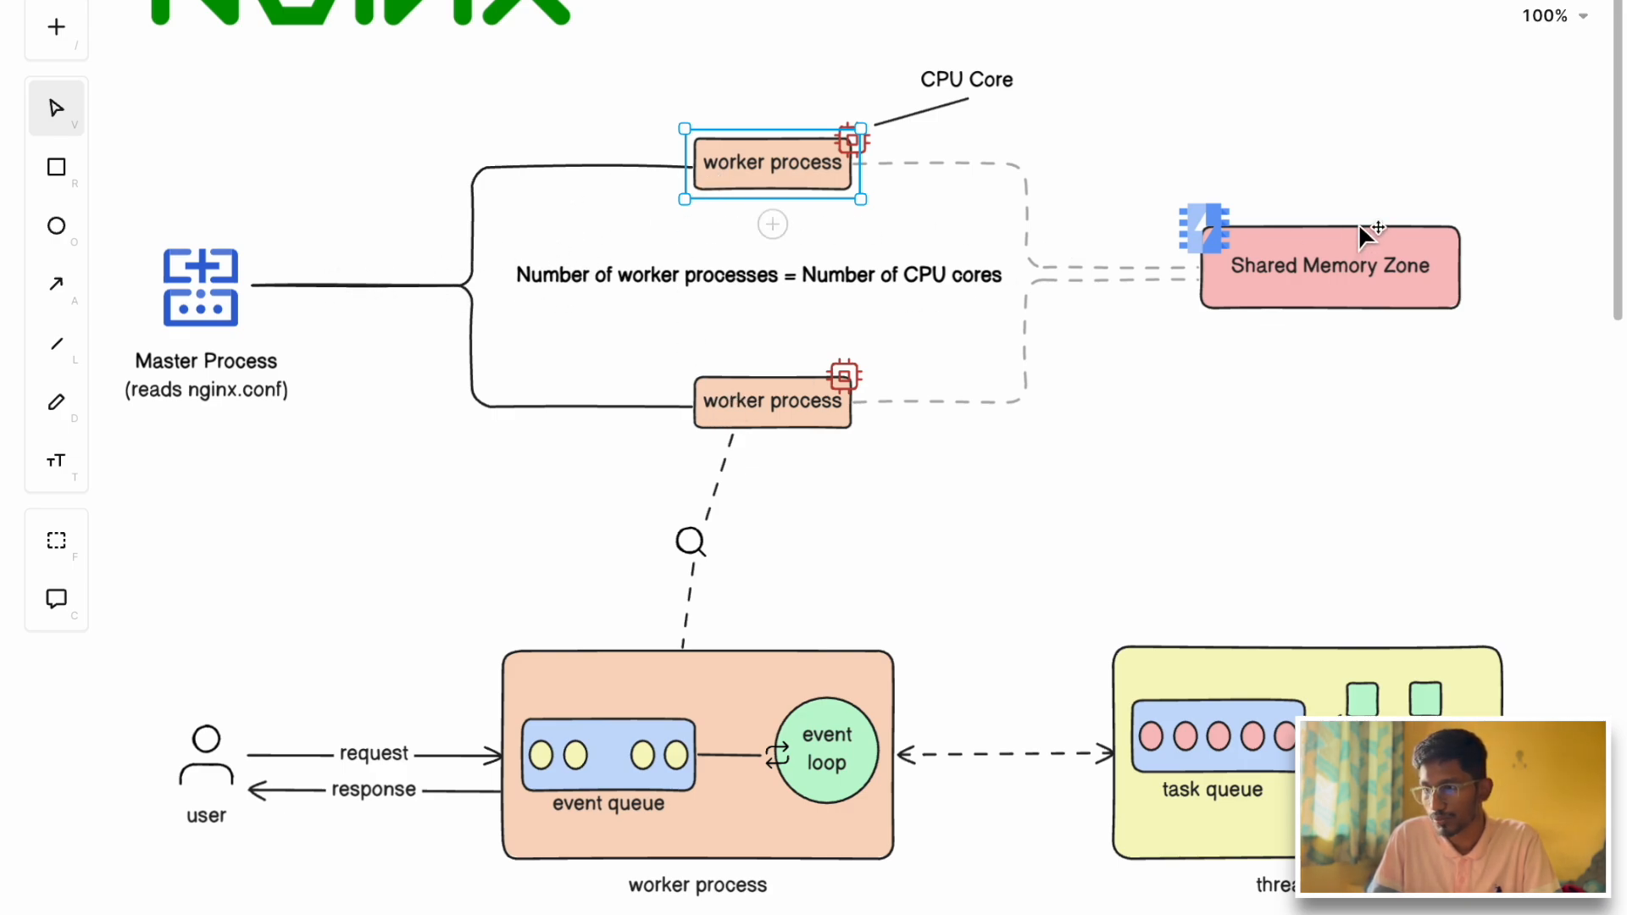
click(1327, 264)
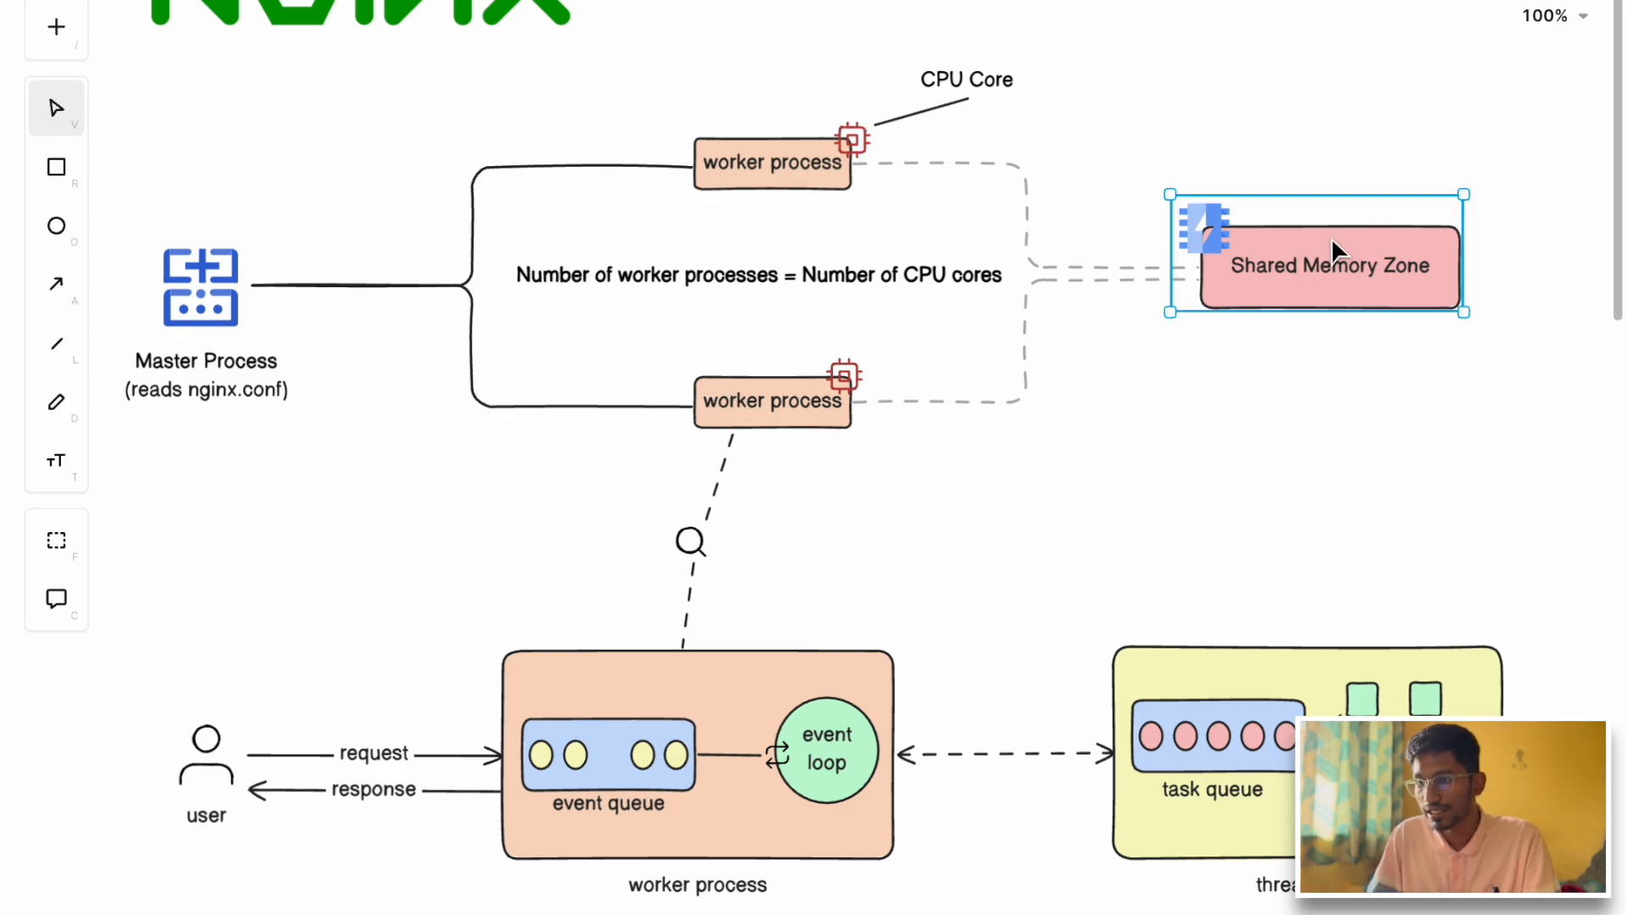